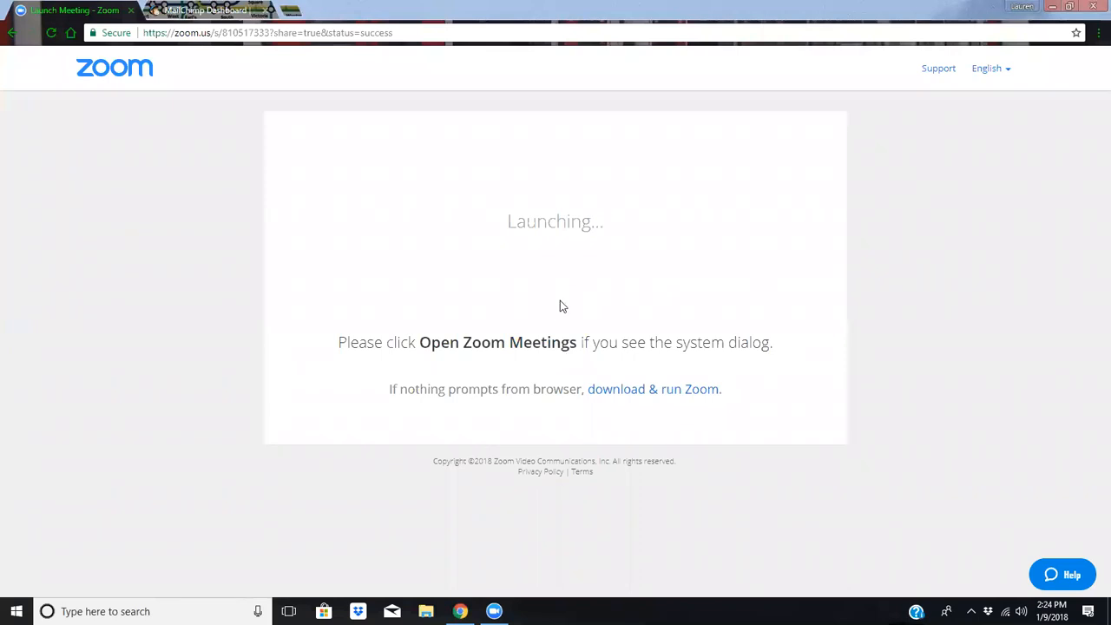
mouse_move(577, 241)
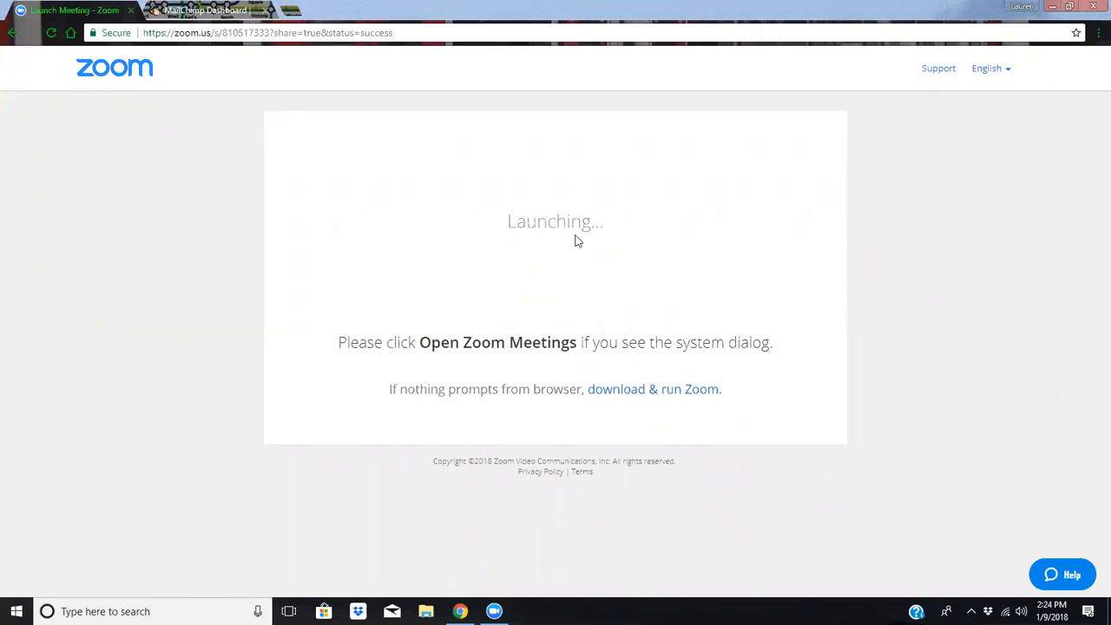
mouse_move(604, 136)
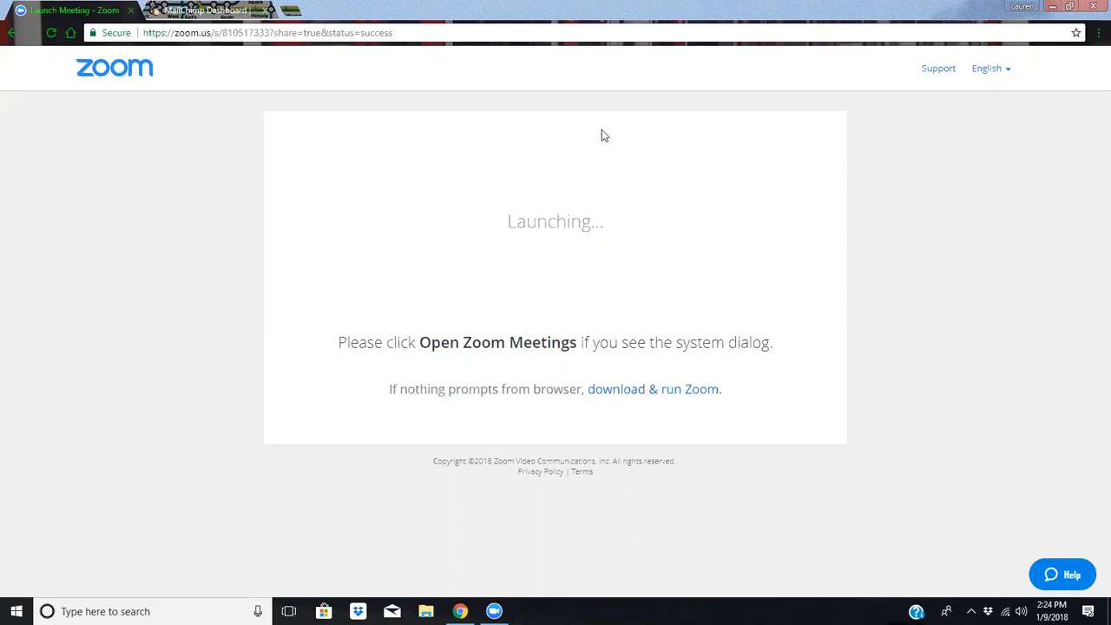
Step: Switch from the Zoom launch page to the MailChimp dashboard tab
click(204, 11)
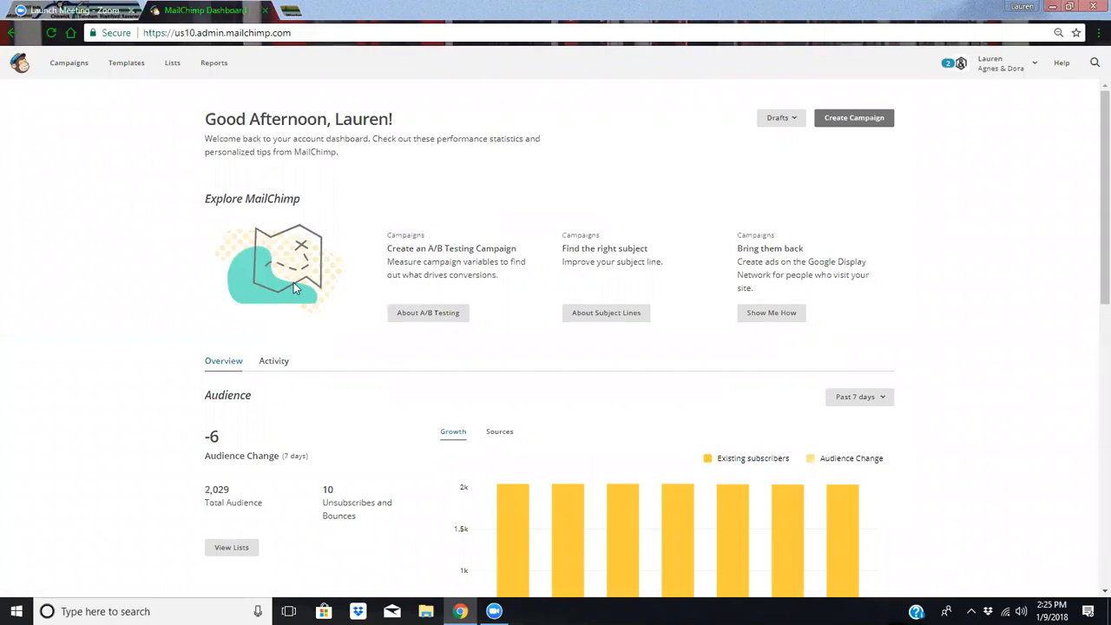
mouse_move(7, 240)
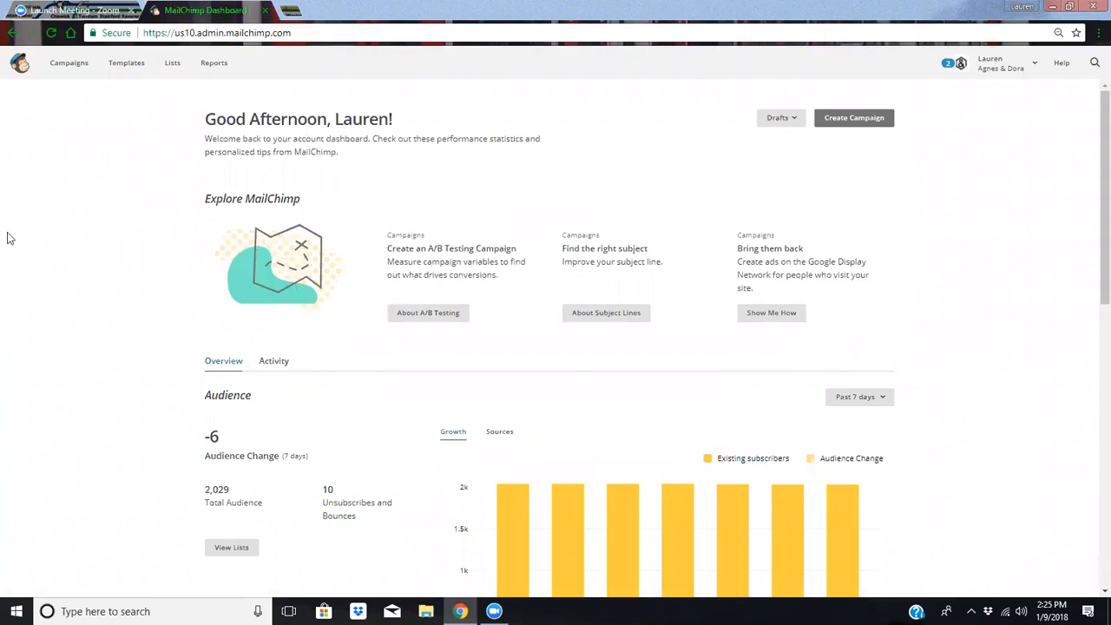
mouse_move(5, 254)
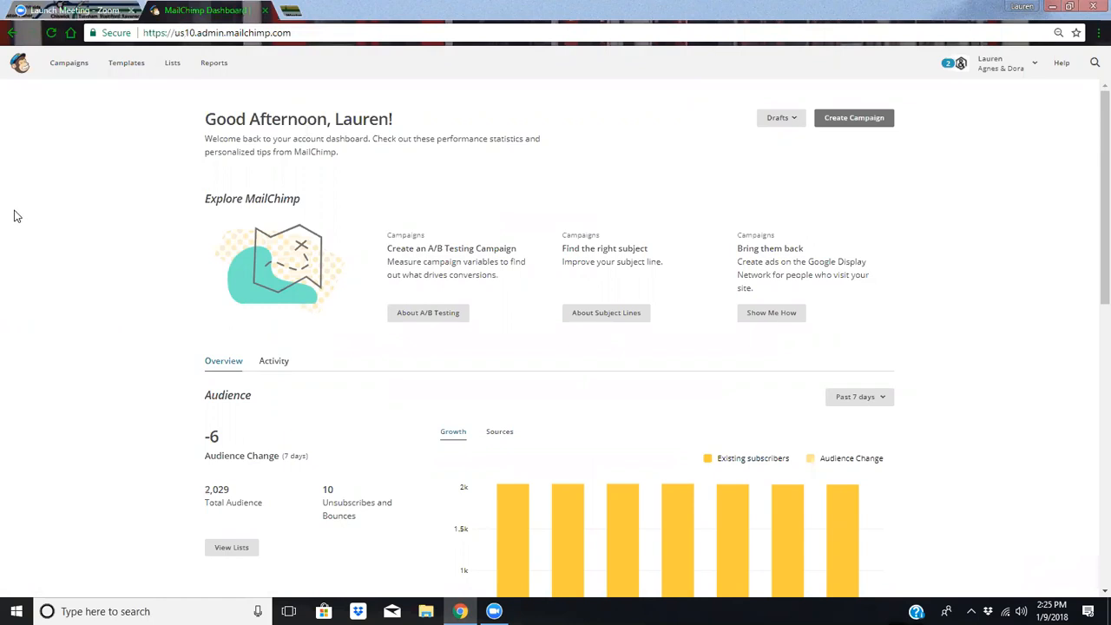
mouse_move(26, 194)
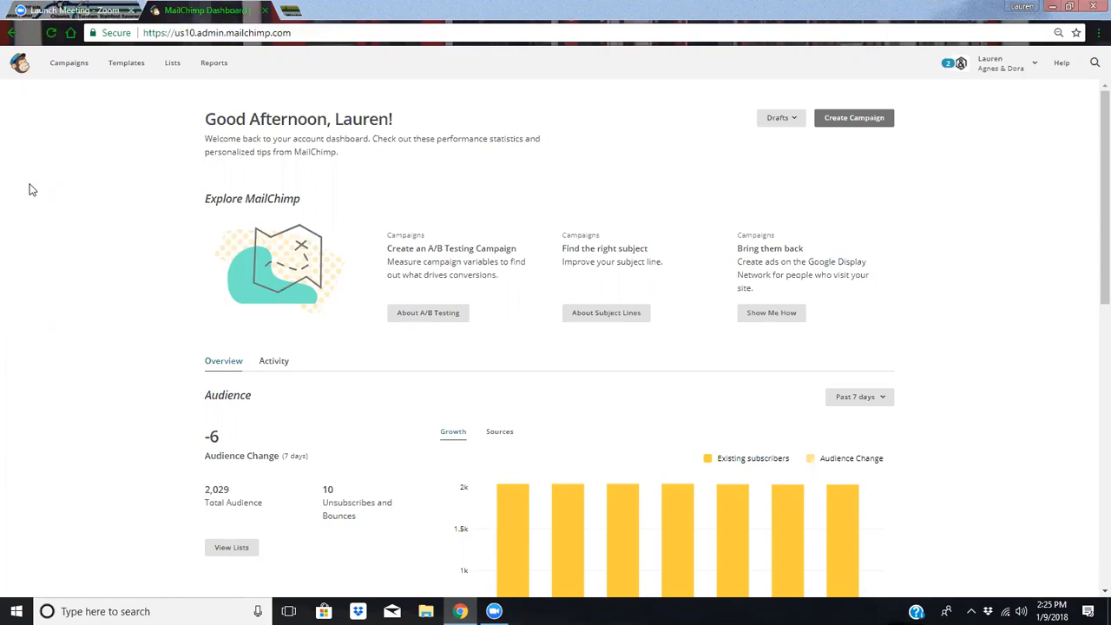
mouse_move(24, 219)
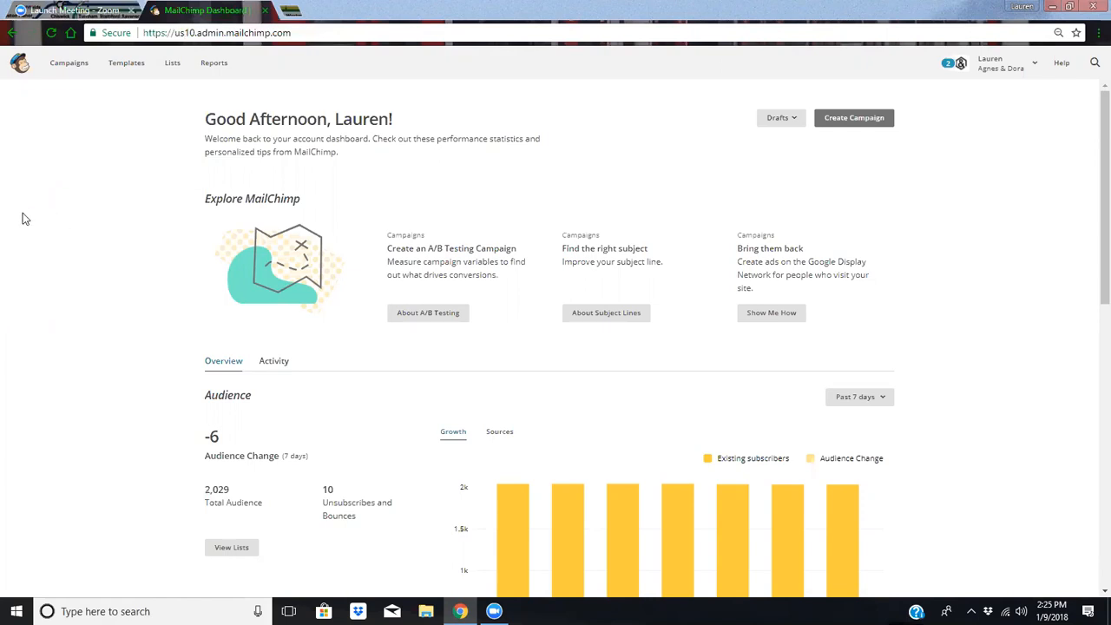
mouse_move(48, 243)
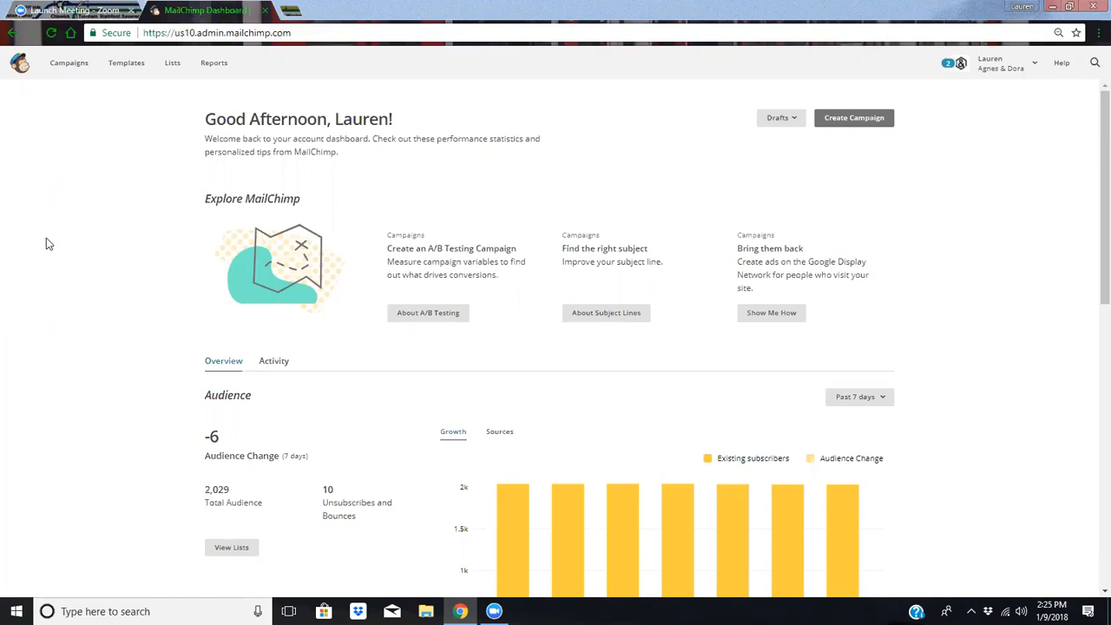
mouse_move(80, 266)
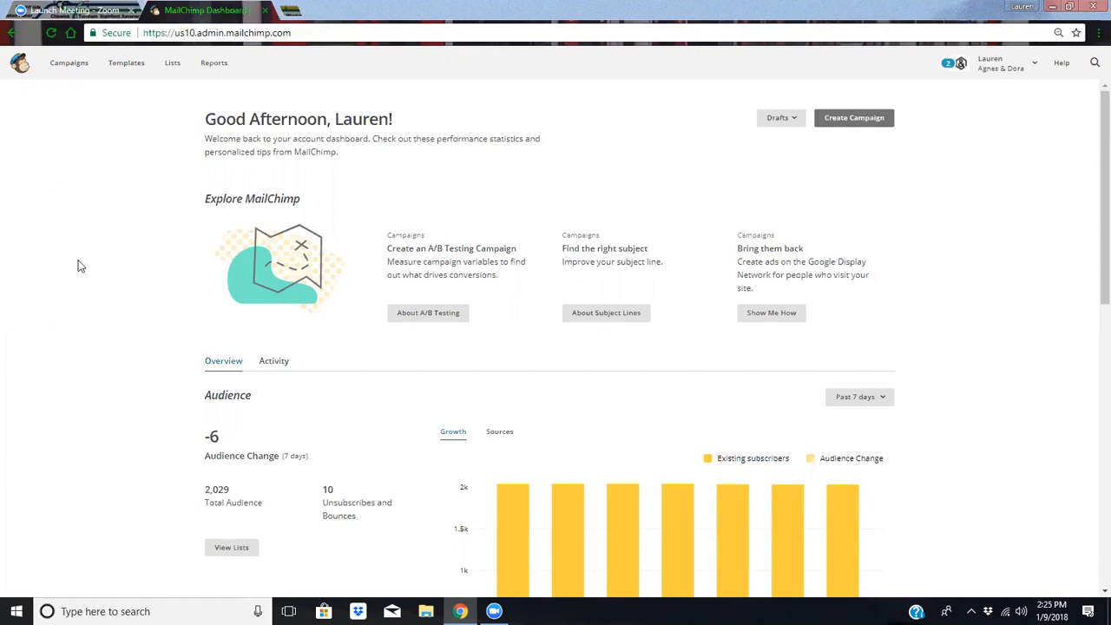
mouse_move(76, 254)
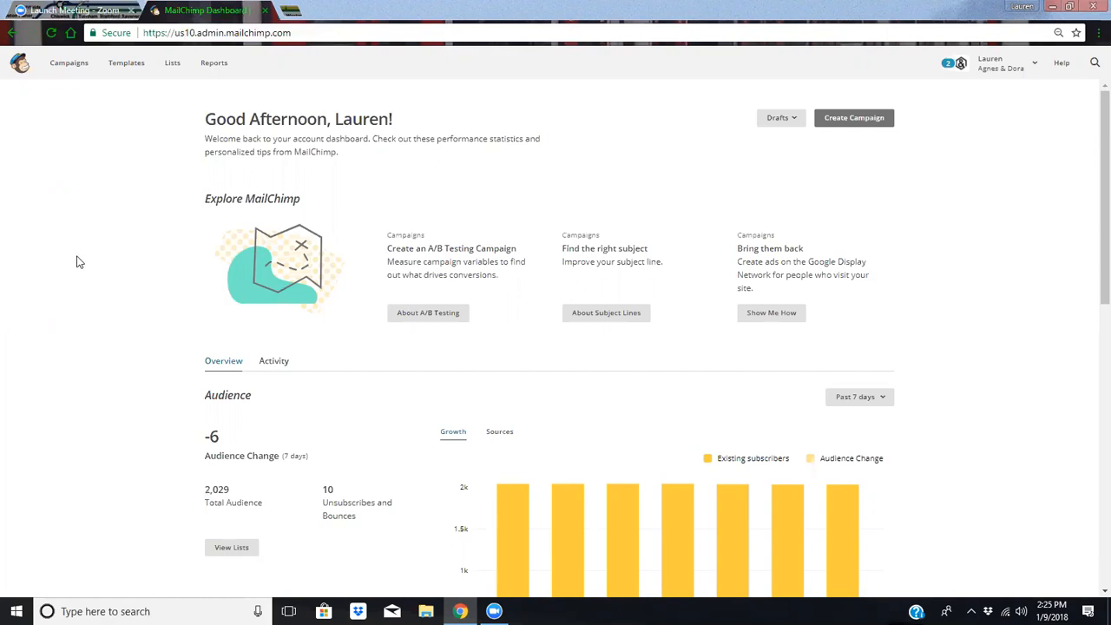
mouse_move(791, 406)
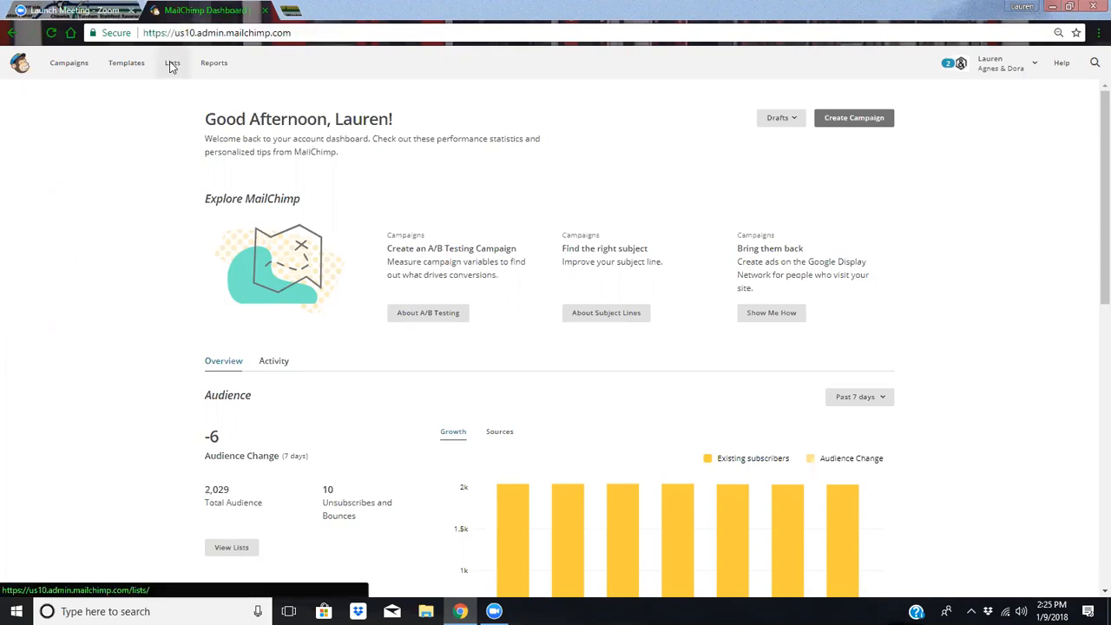
Step: Show the Lists page with the four audiences and their subscriber counts
click(172, 62)
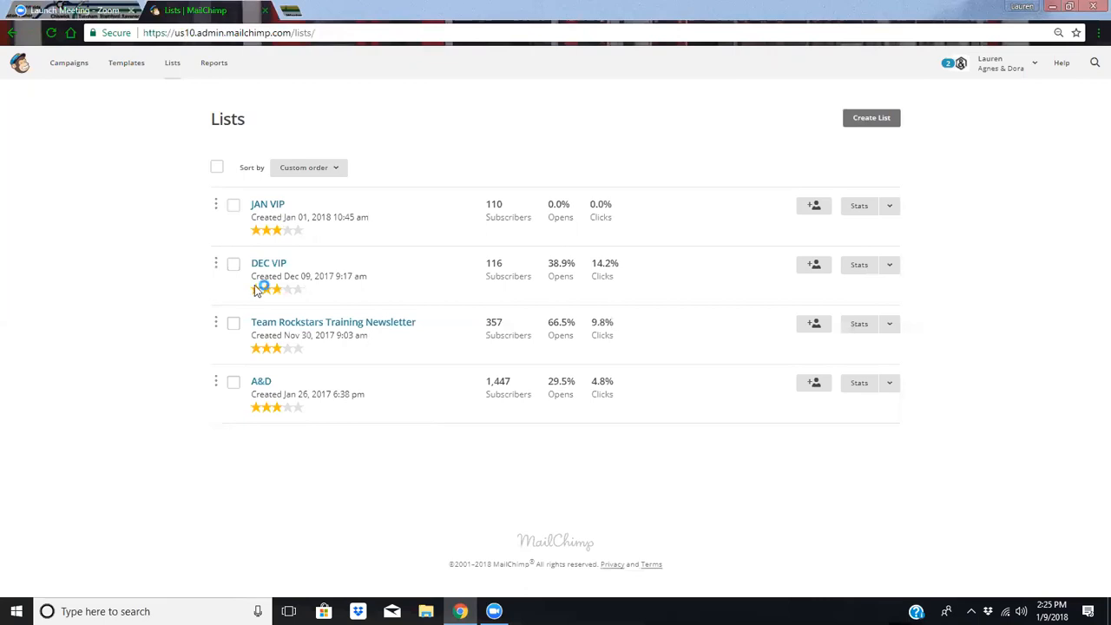
mouse_move(313, 240)
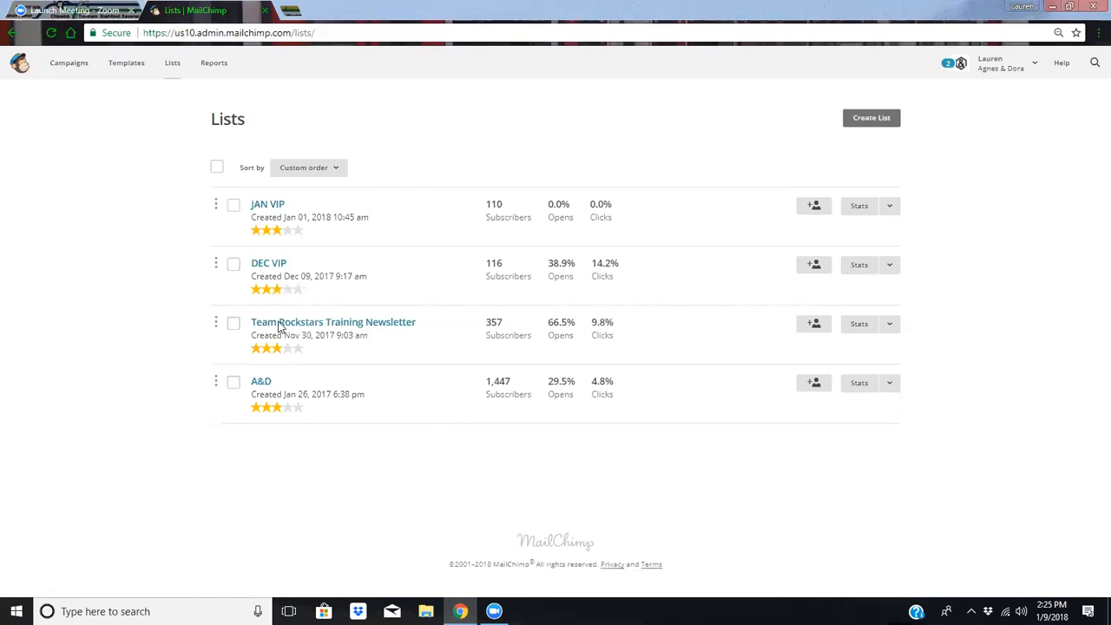
mouse_move(377, 327)
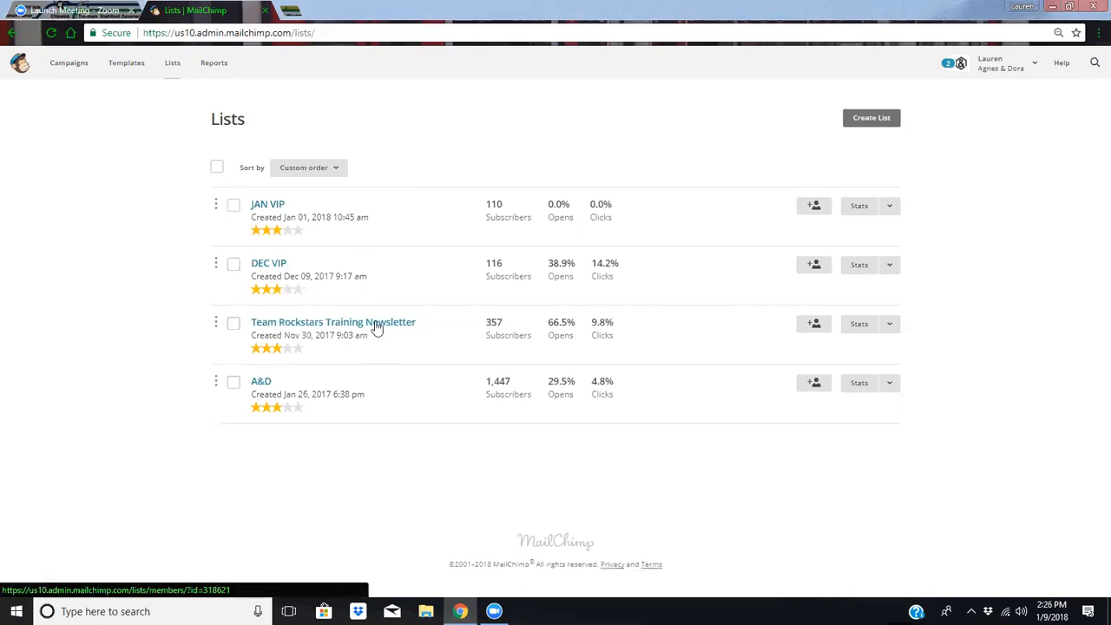
mouse_move(392, 330)
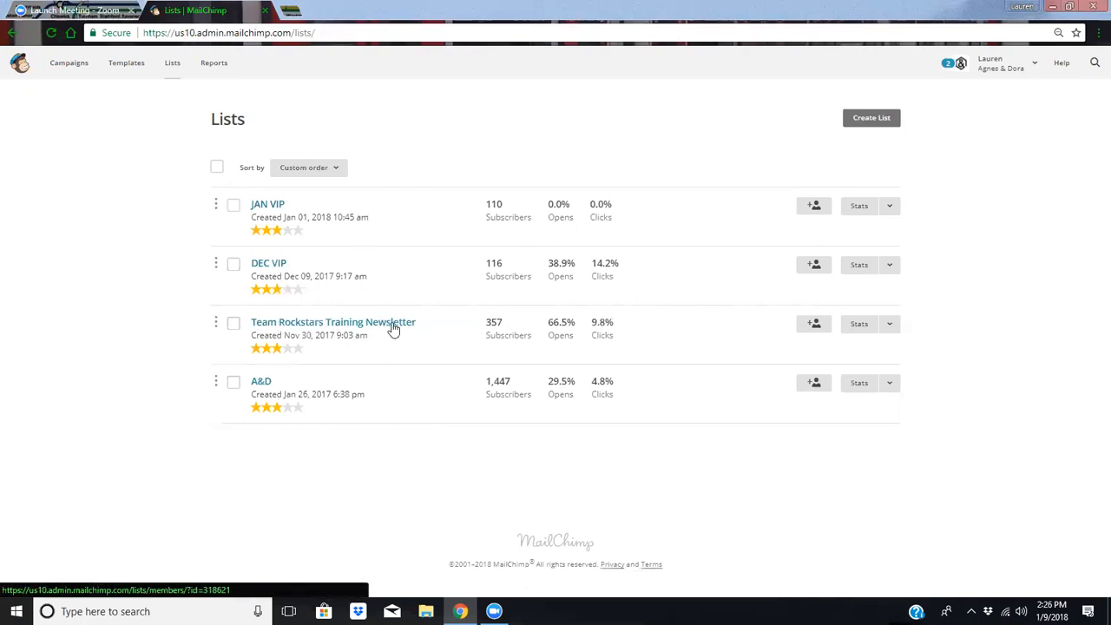
mouse_move(274, 381)
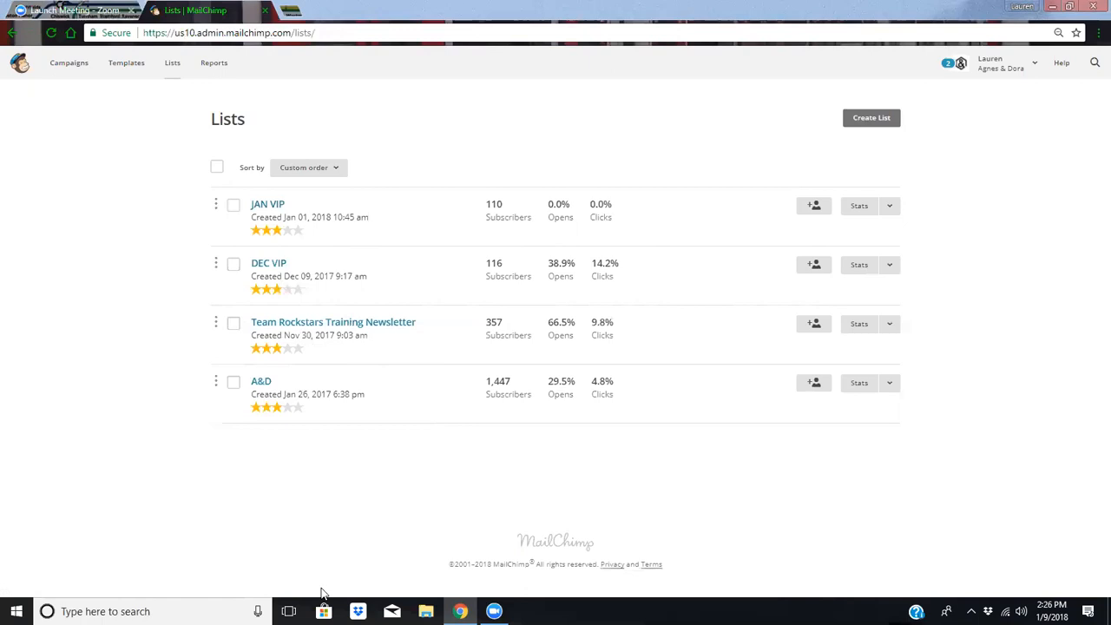
mouse_move(525, 424)
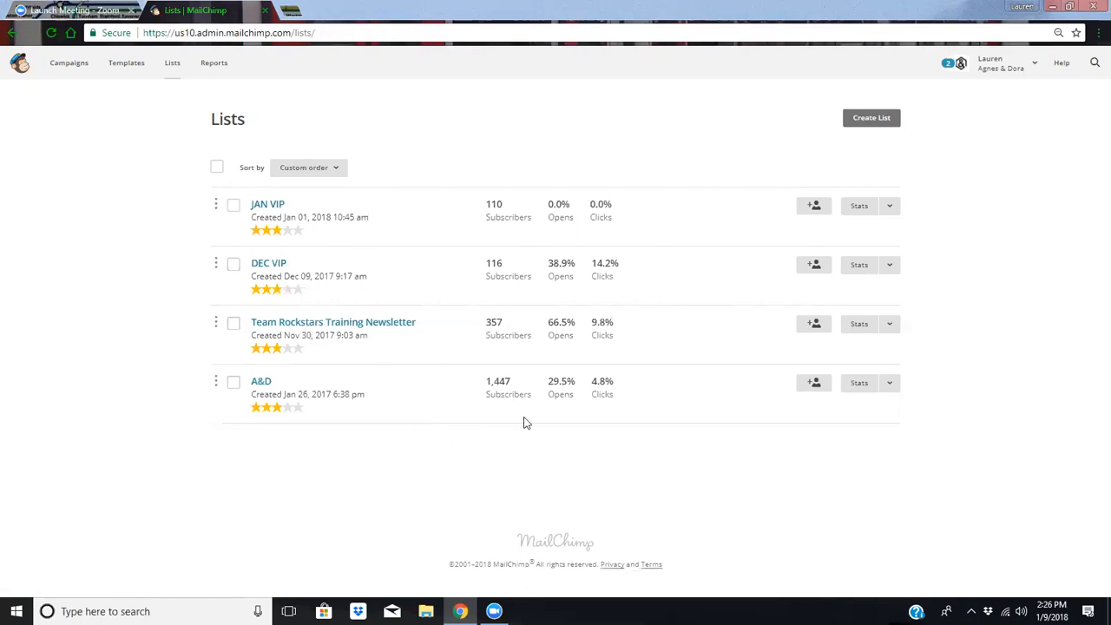
mouse_move(497, 403)
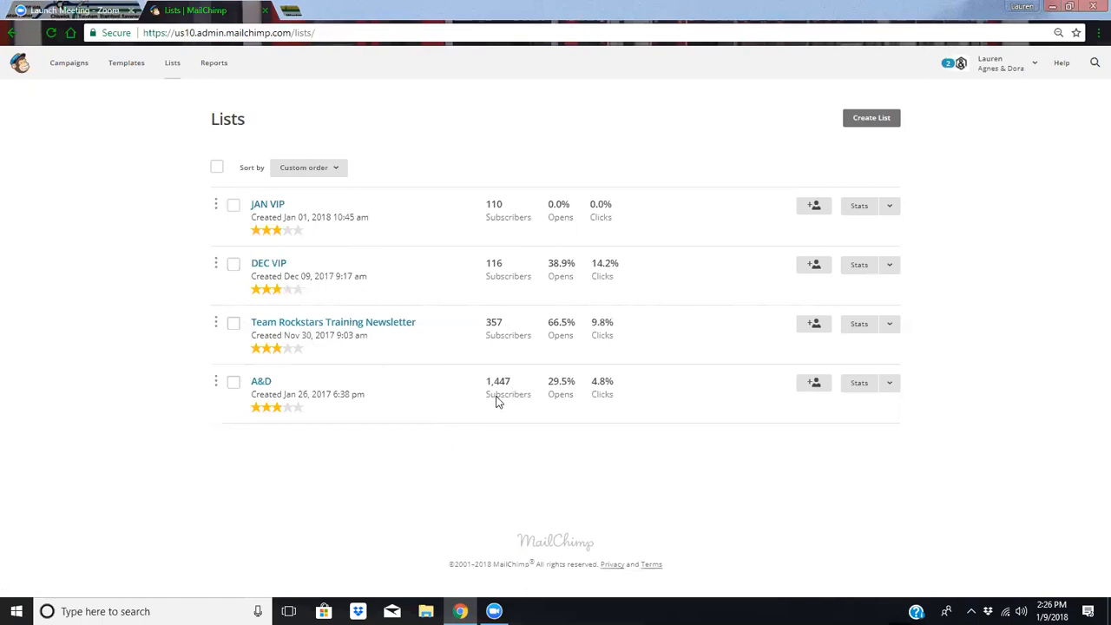
mouse_move(502, 396)
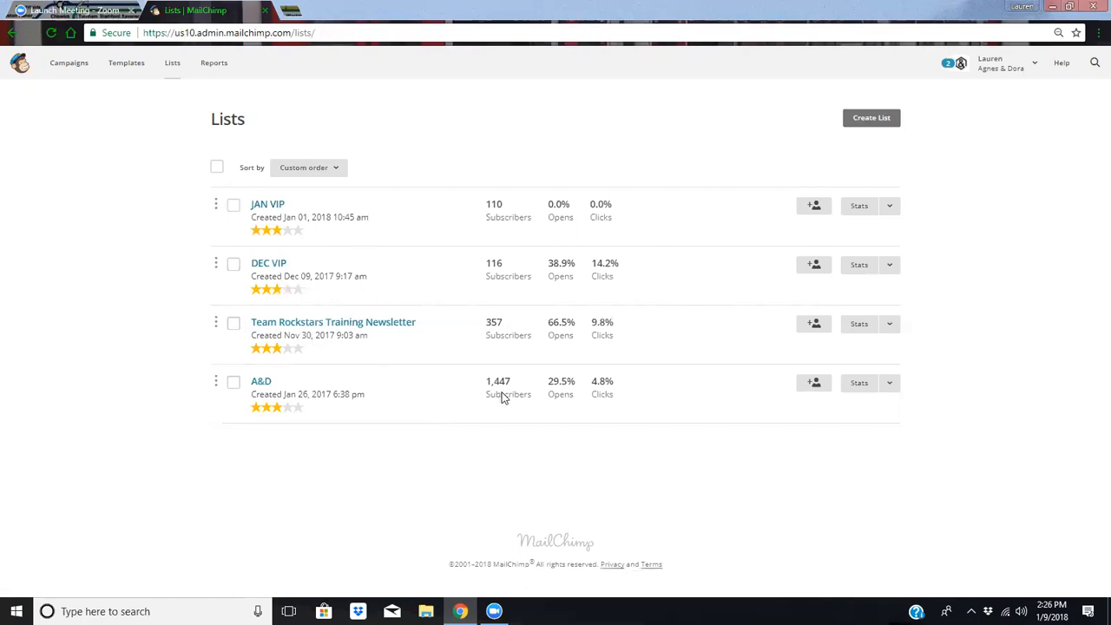
mouse_move(510, 393)
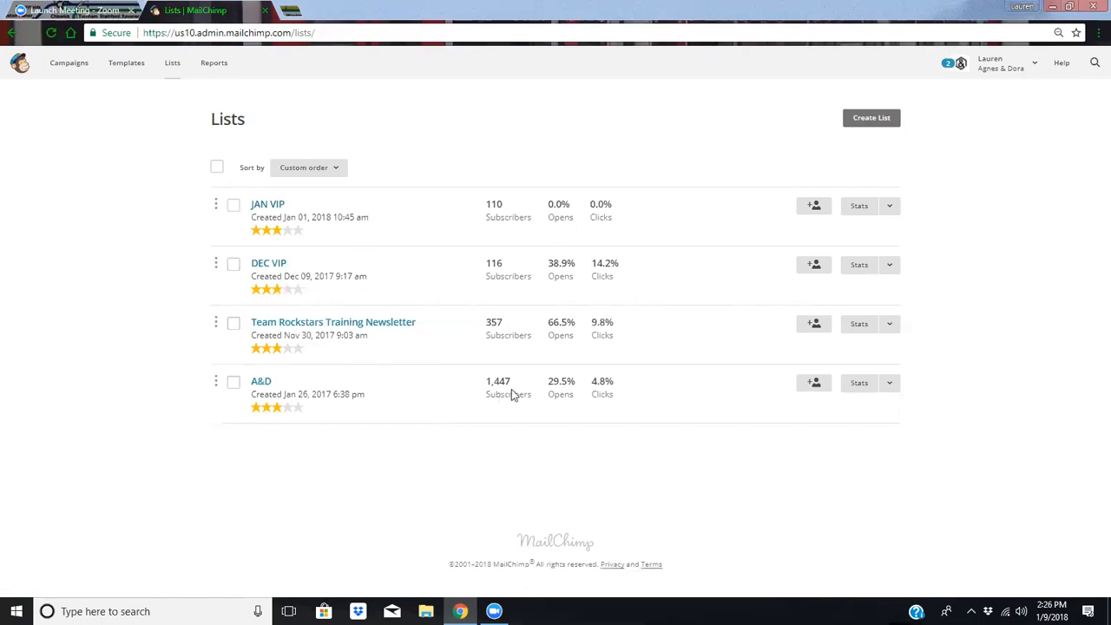
mouse_move(512, 391)
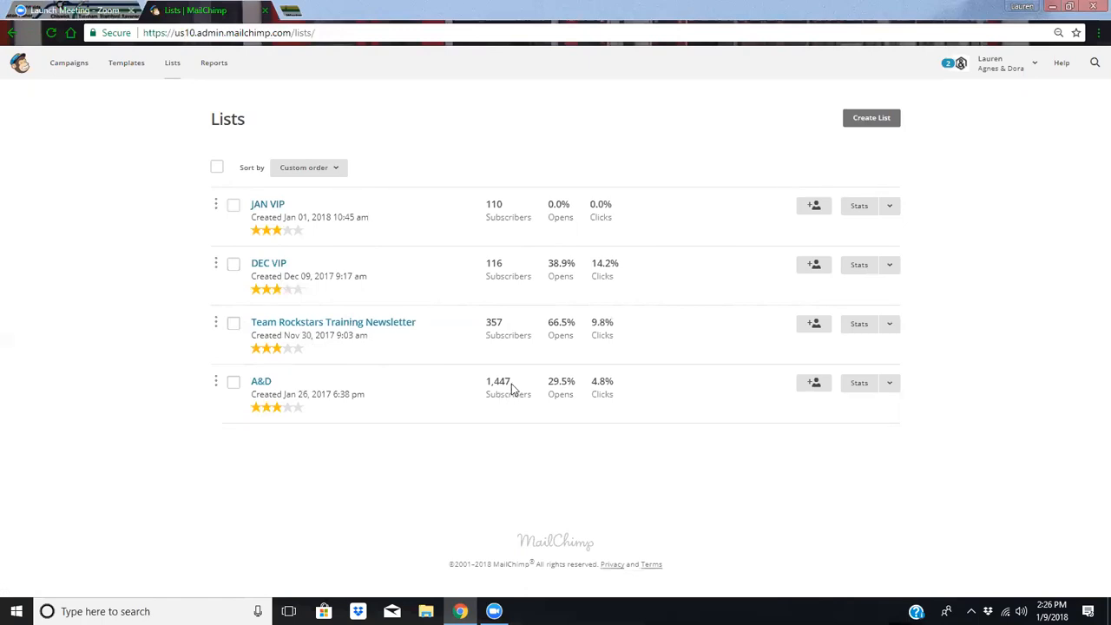
mouse_move(510, 389)
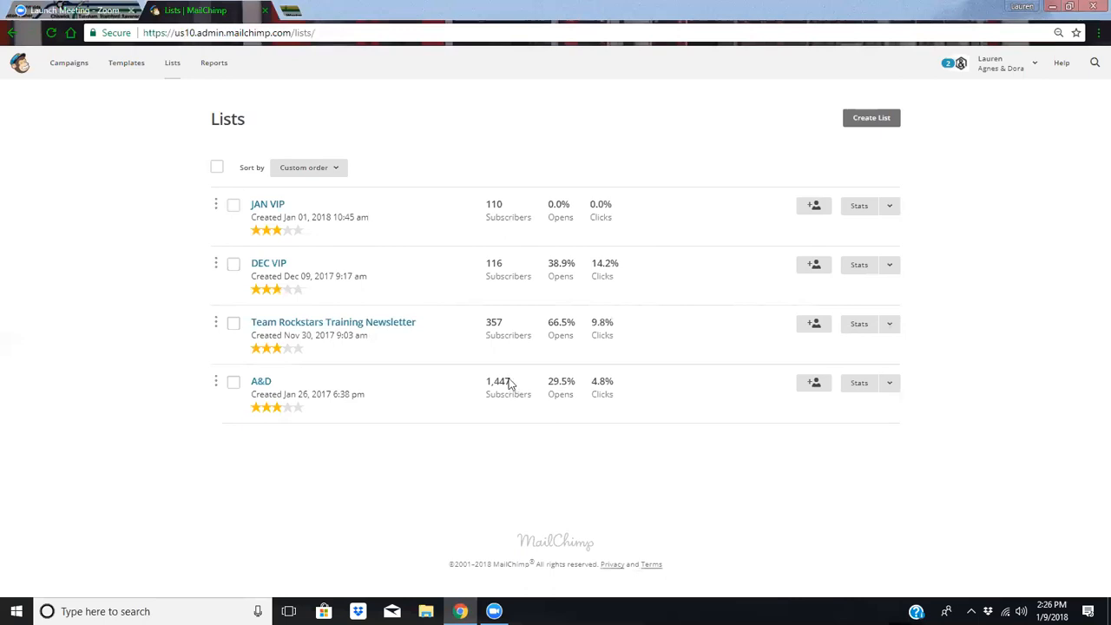
mouse_move(143, 462)
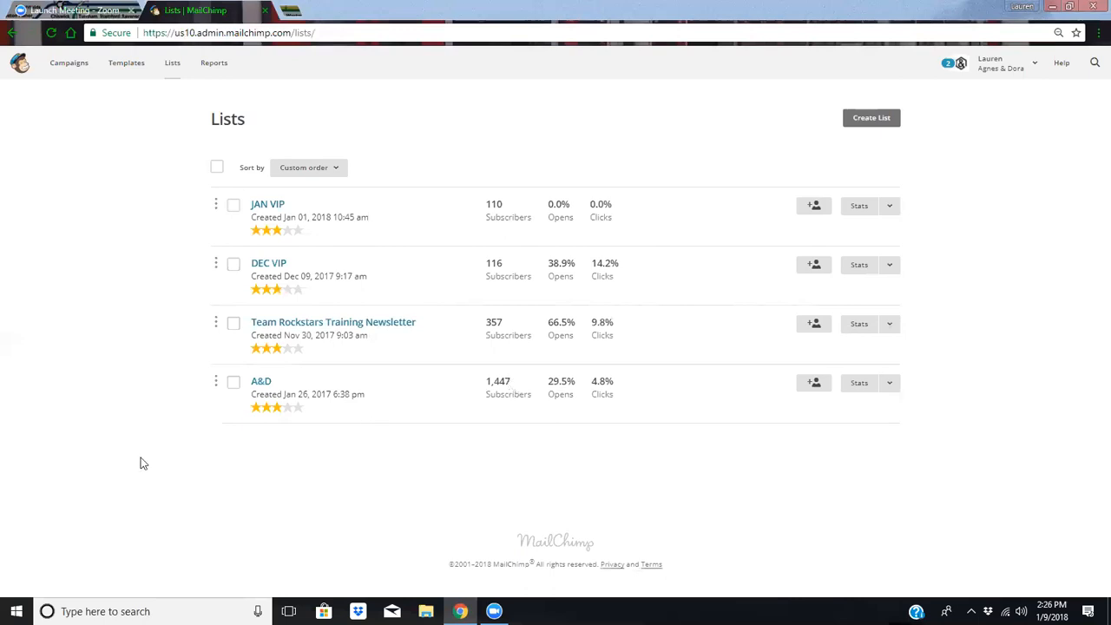
mouse_move(669, 541)
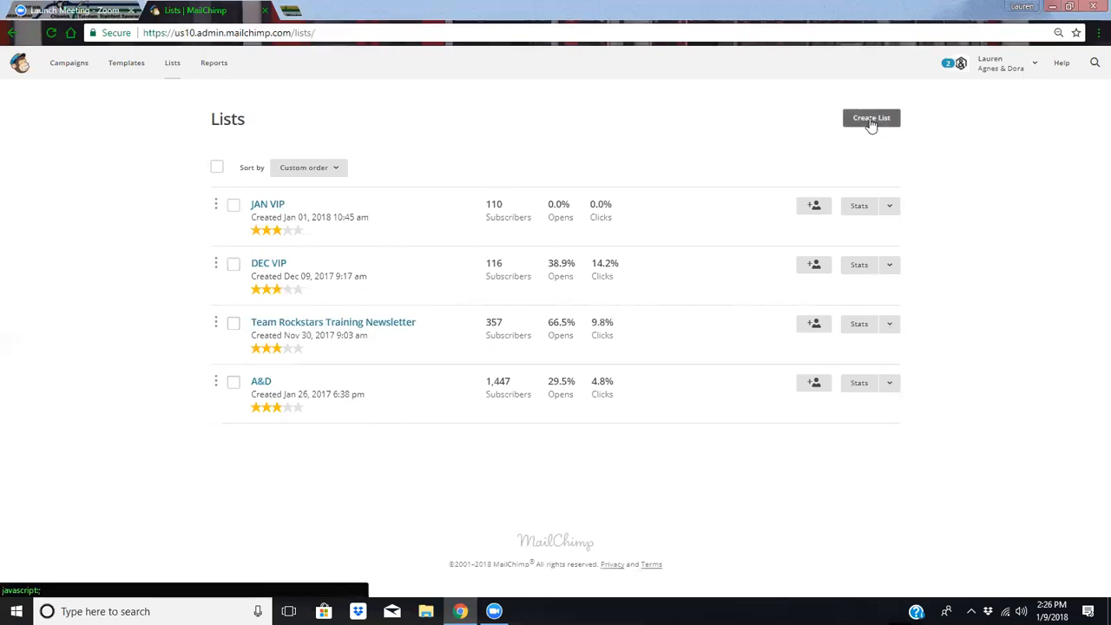
mouse_move(352, 428)
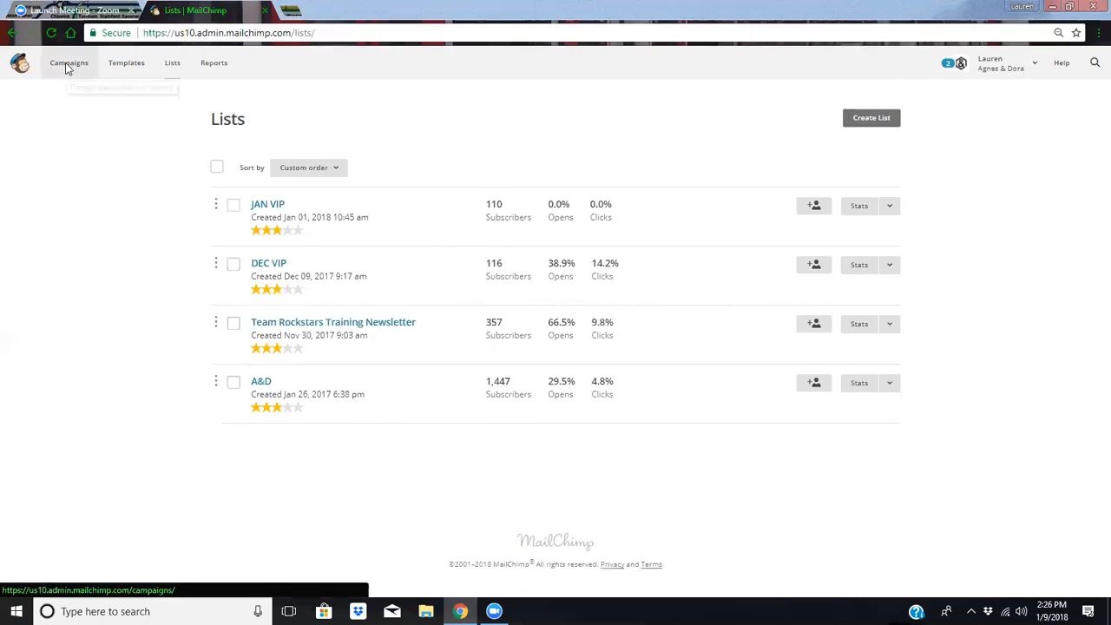
click(69, 62)
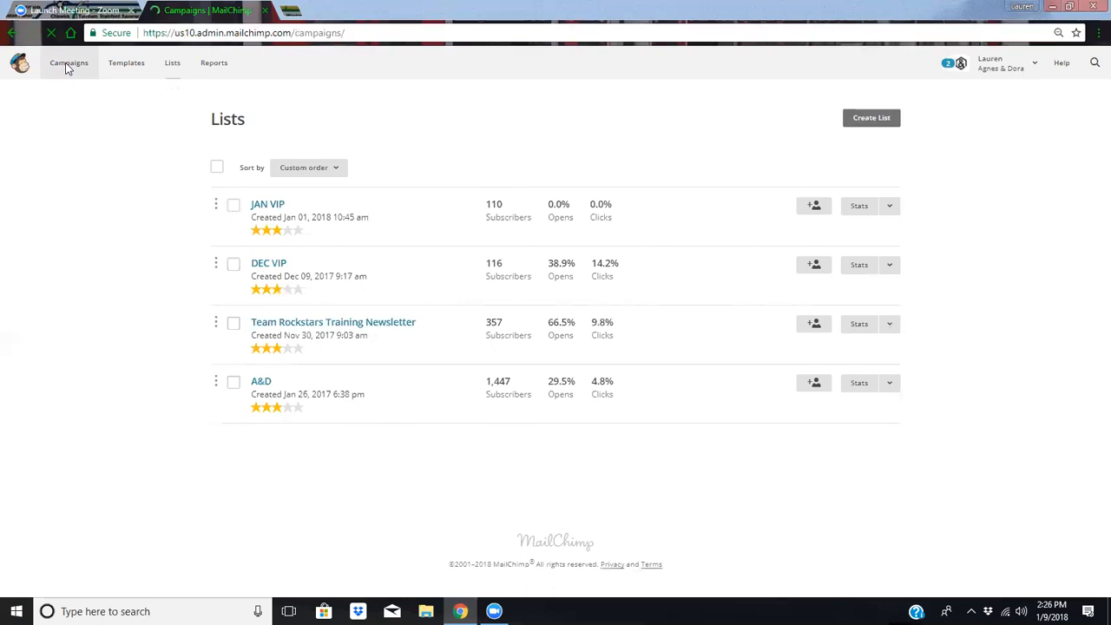
click(69, 63)
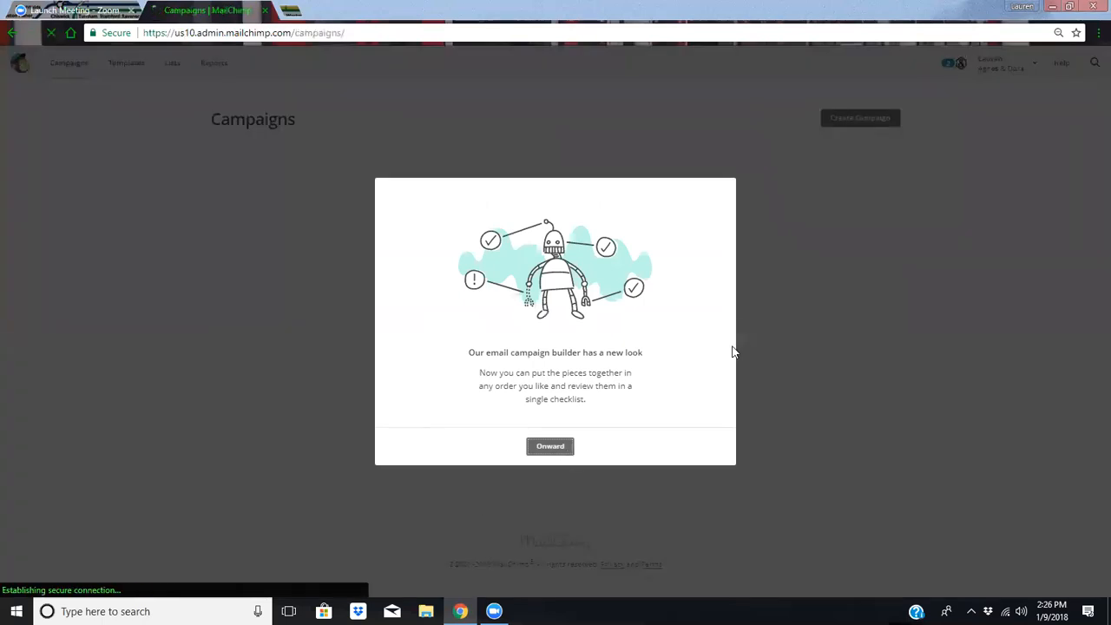
click(551, 445)
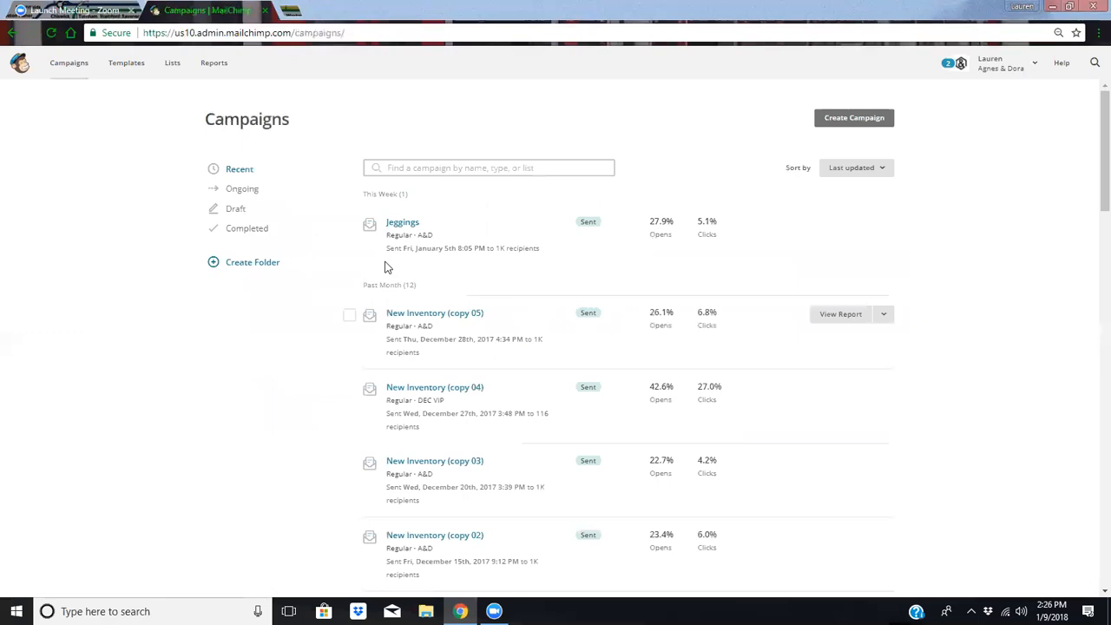
mouse_move(639, 482)
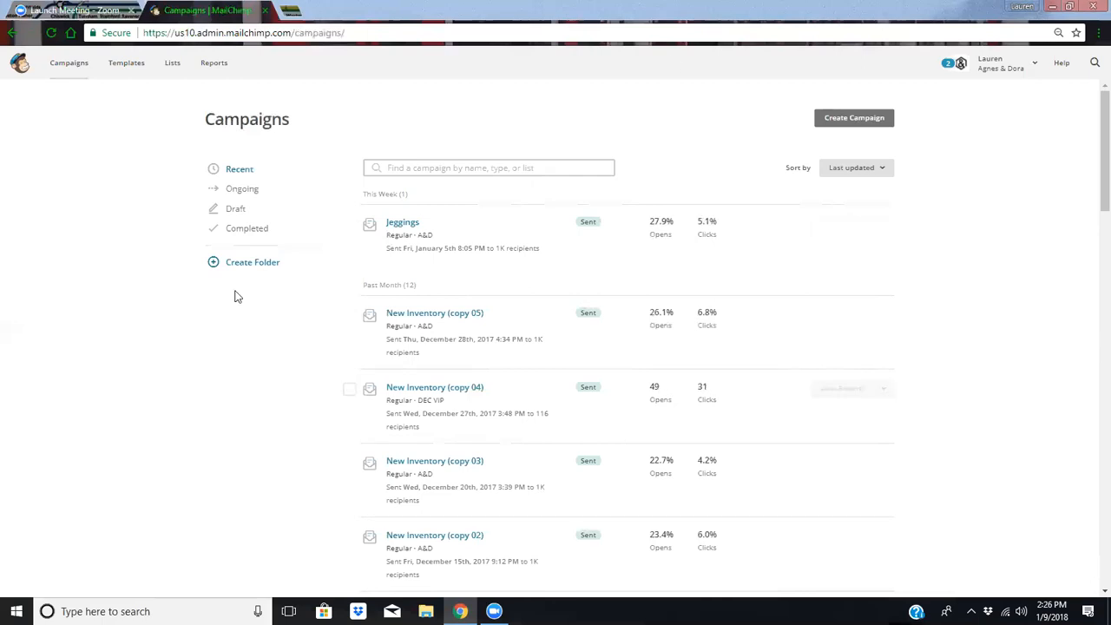
mouse_move(1042, 191)
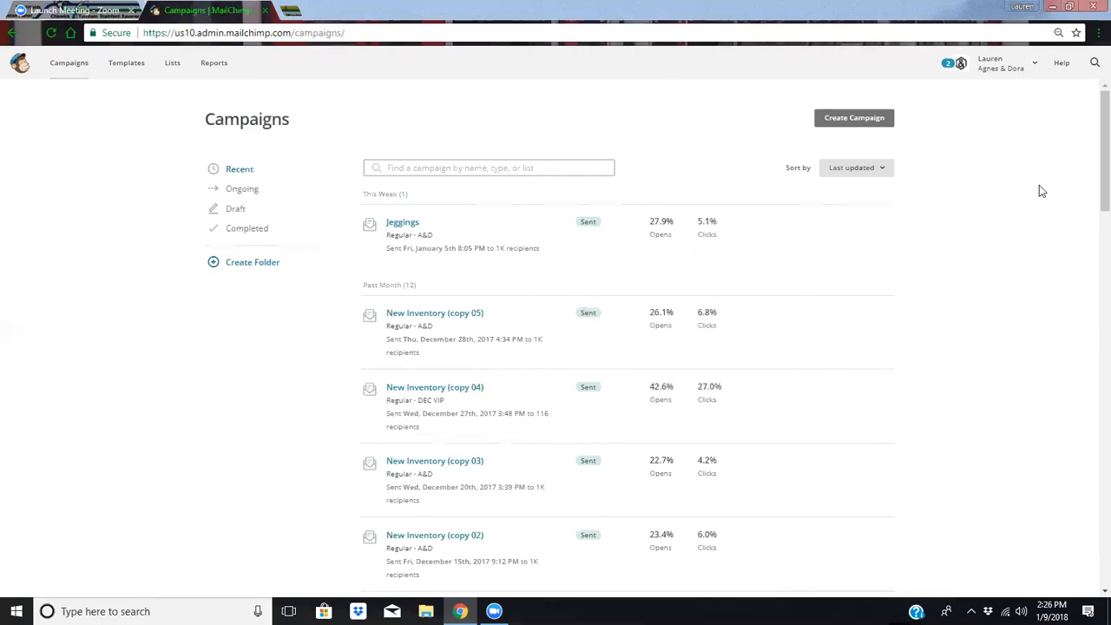
mouse_move(1092, 410)
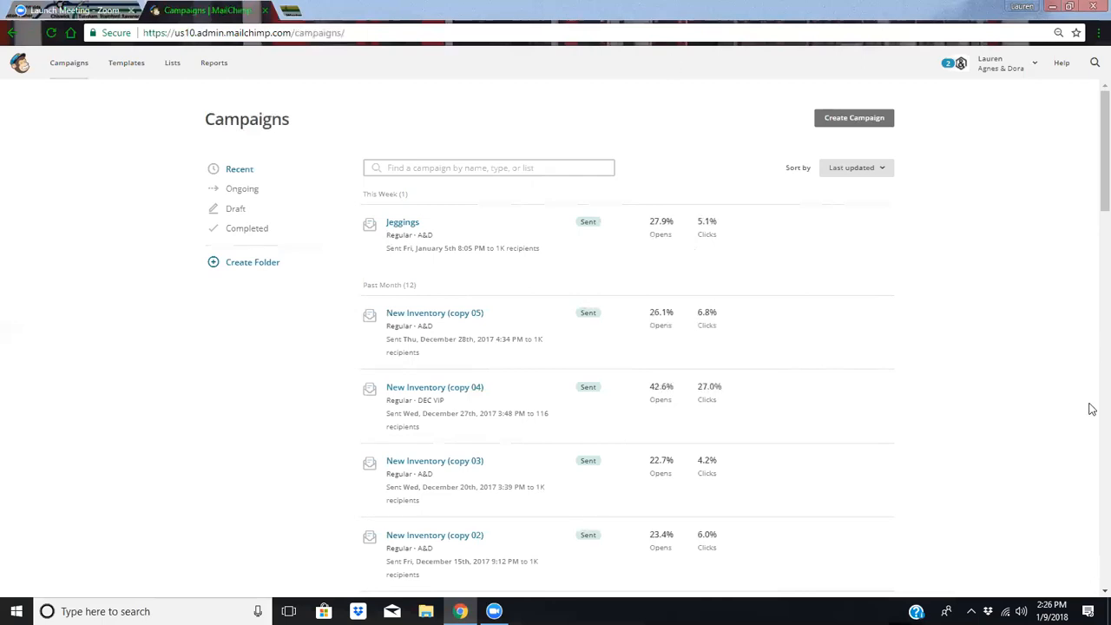
scroll(down, 3)
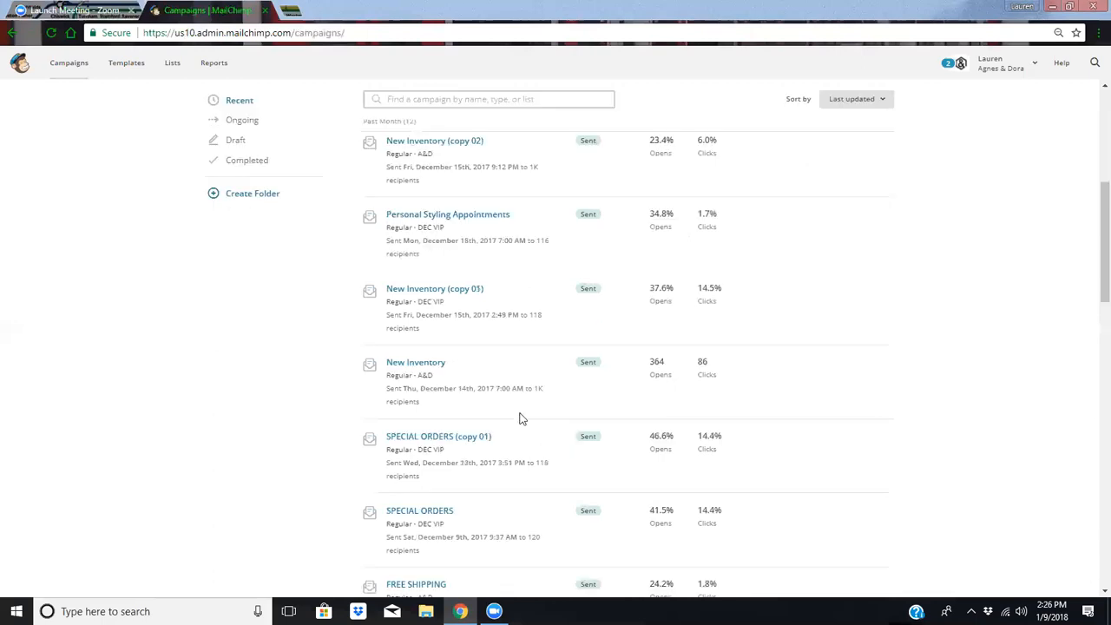
scroll(down, 3)
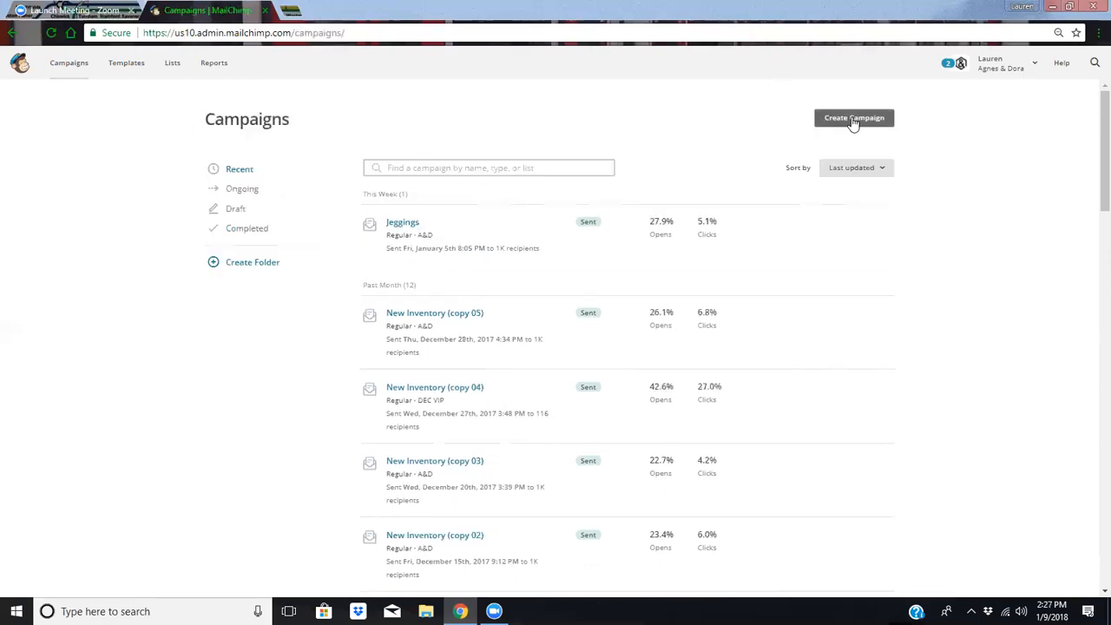
Step: Create a new regular email campaign named 'Album Sale'
click(854, 119)
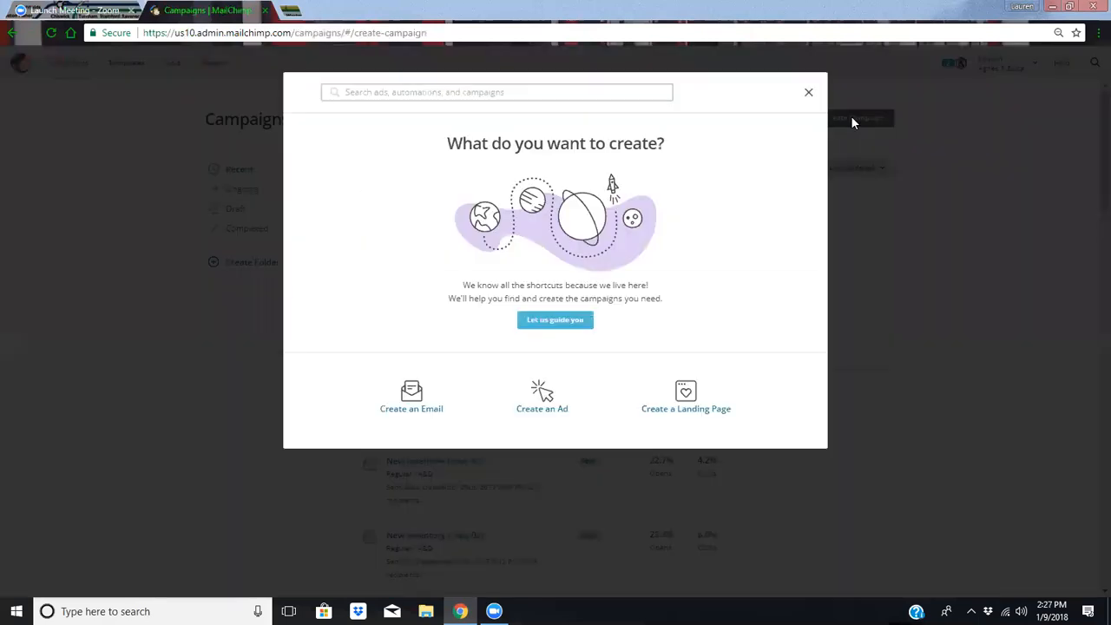
click(410, 400)
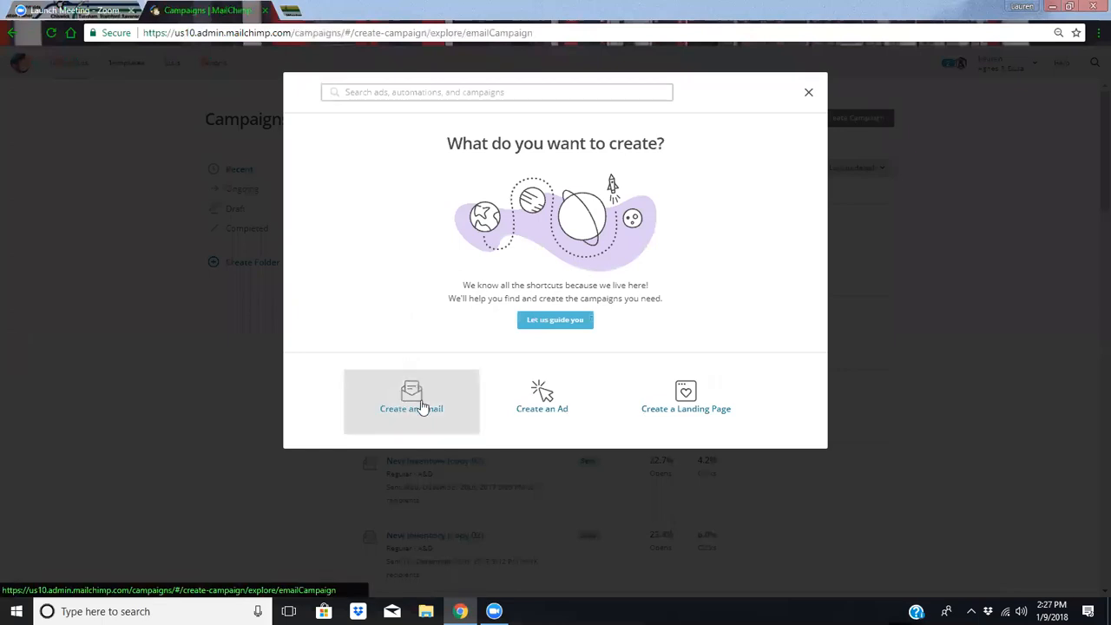
click(409, 401)
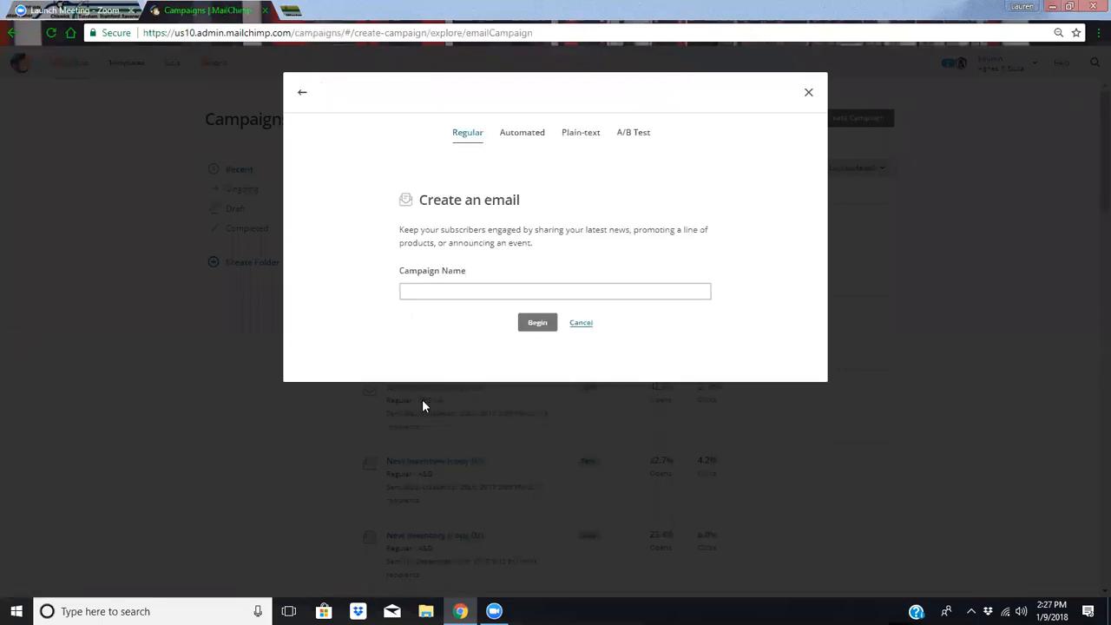
click(556, 292)
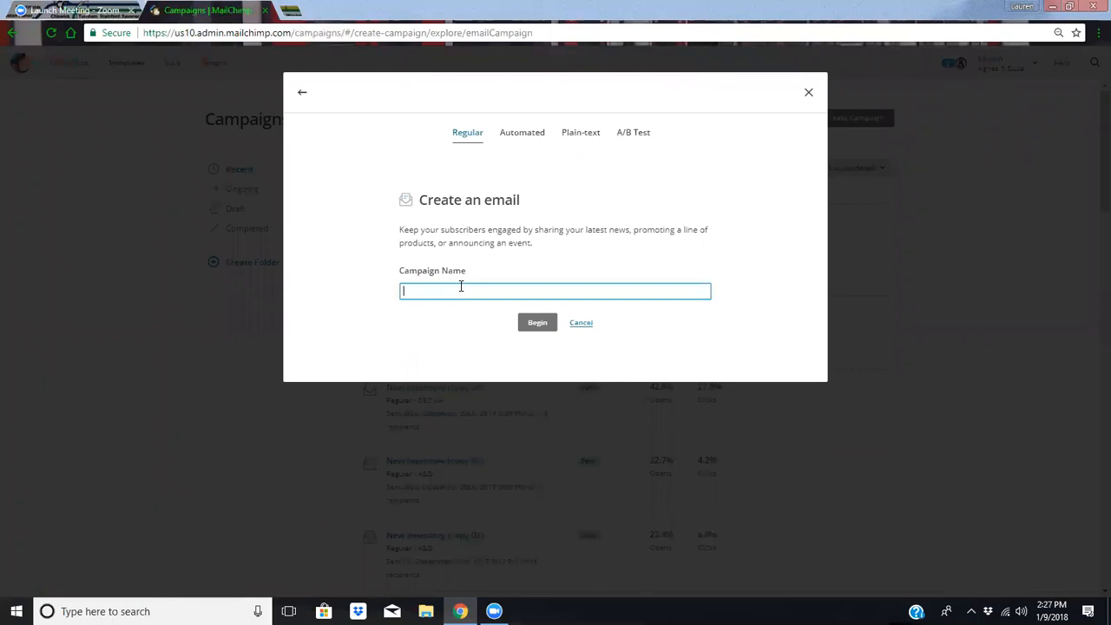
text(Album Sale)
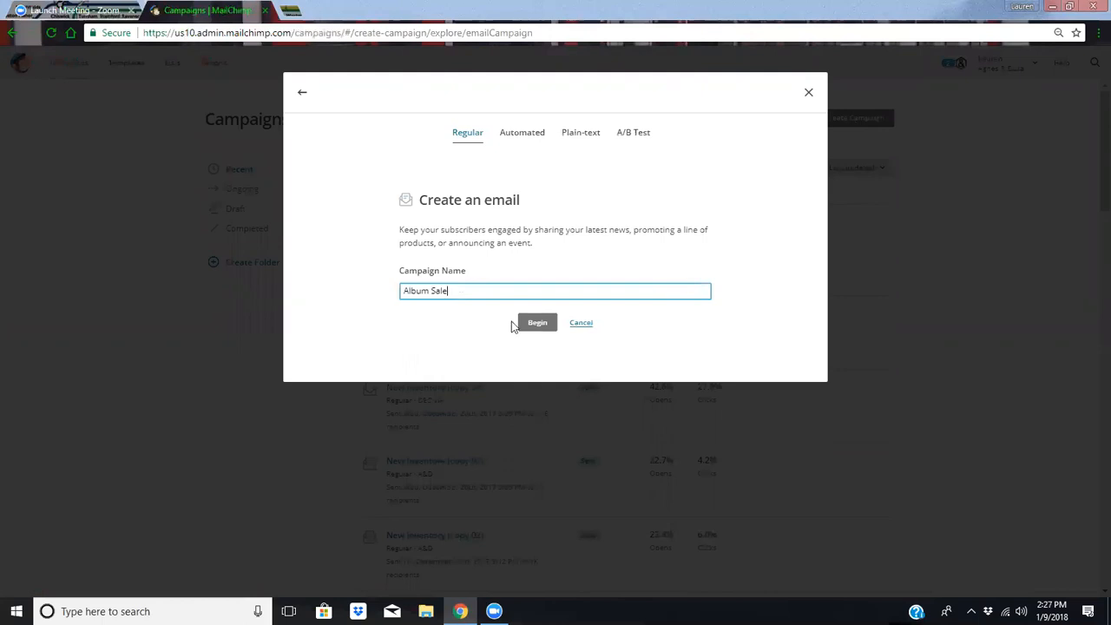
click(536, 321)
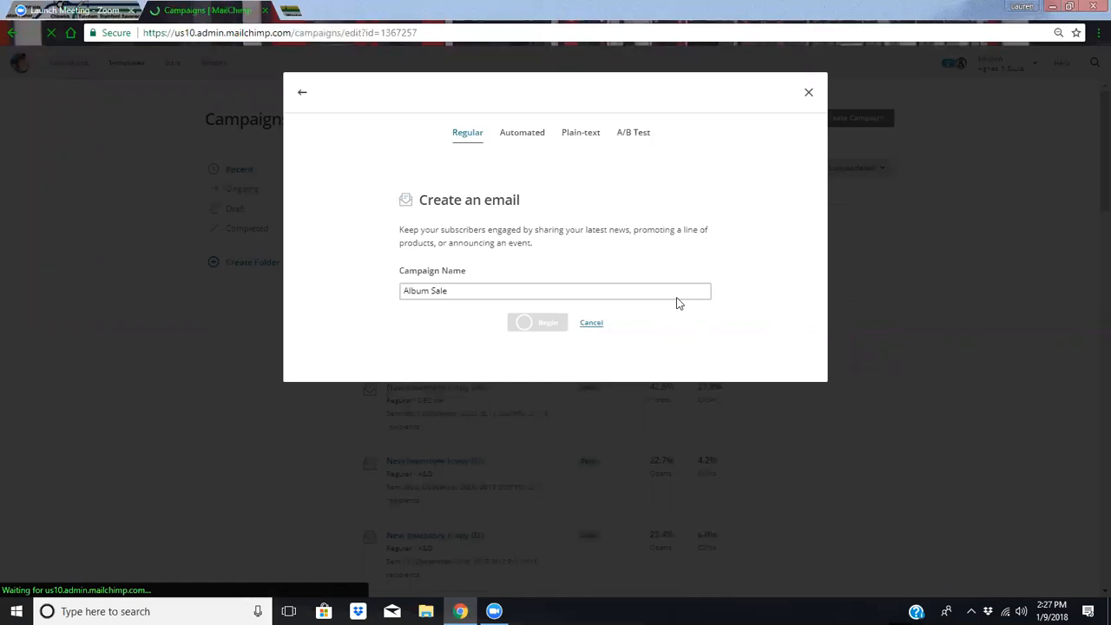
Step: Choose the A&D list, all subscribers, as the campaign's recipients
click(537, 321)
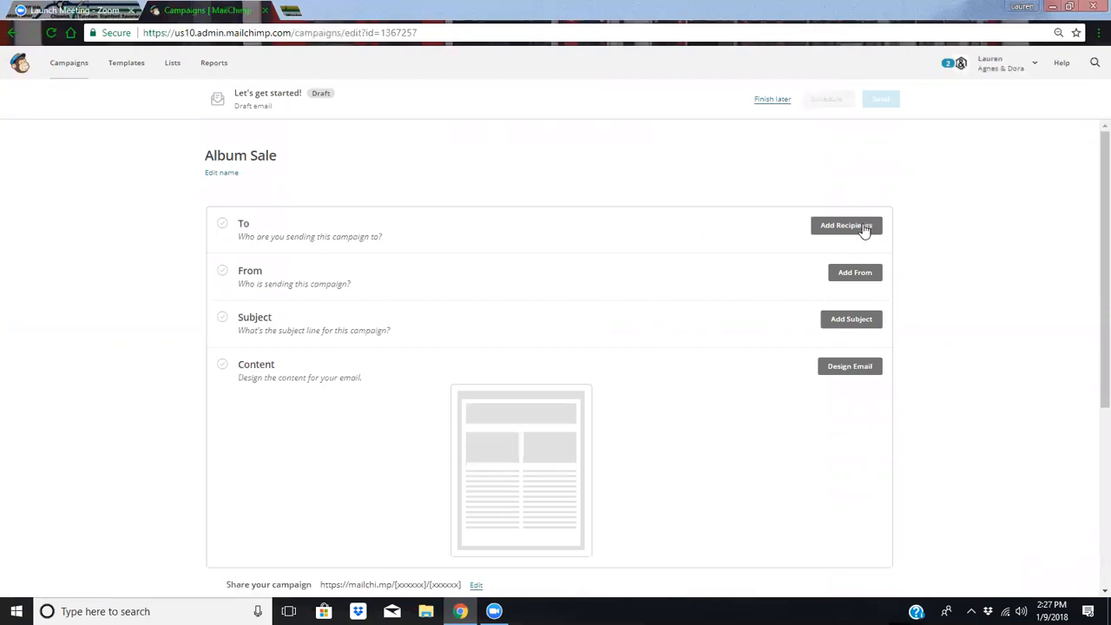
click(847, 226)
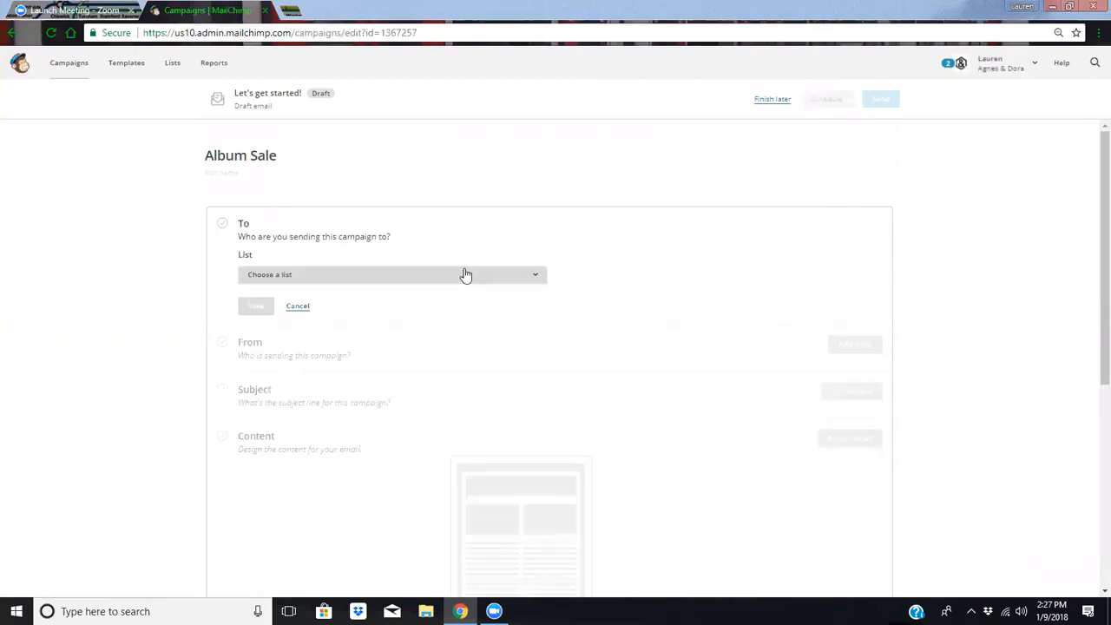
click(390, 274)
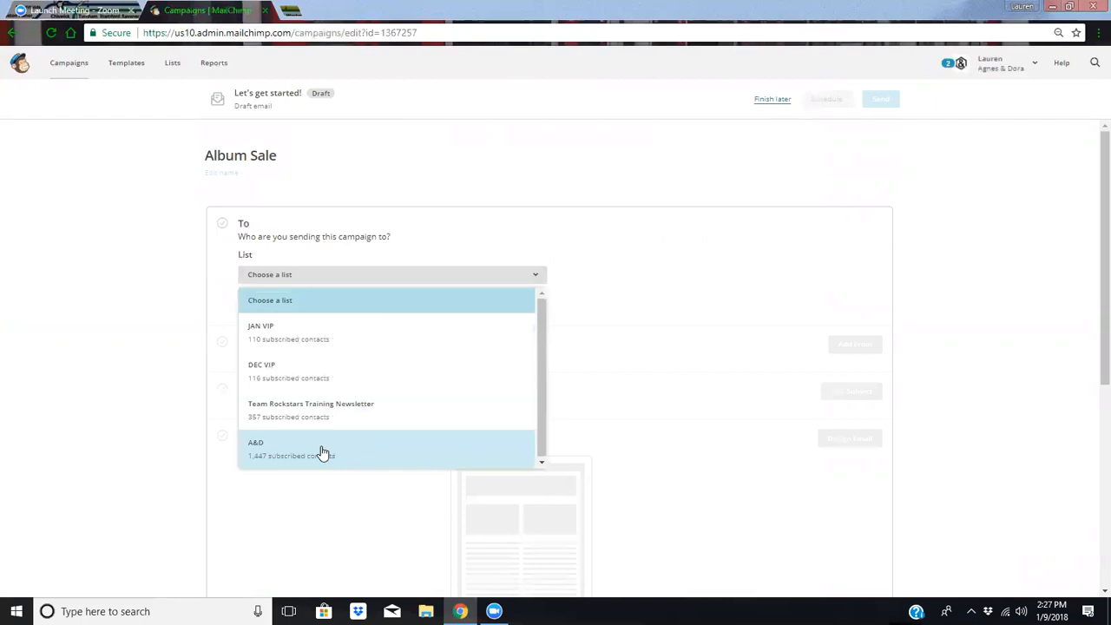
click(256, 448)
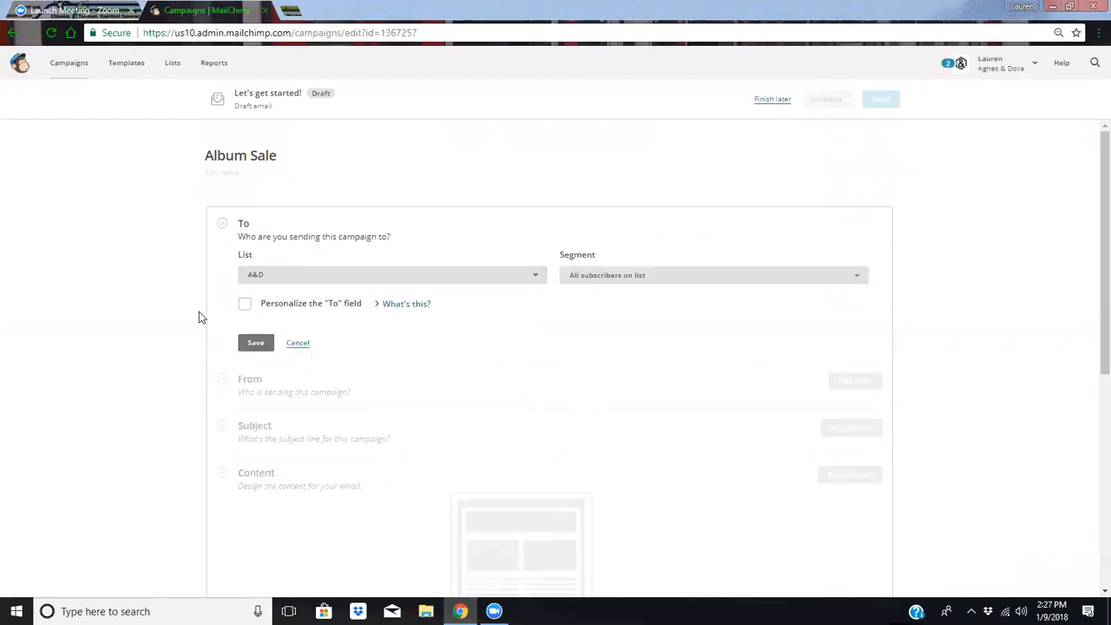
scroll(down, 3)
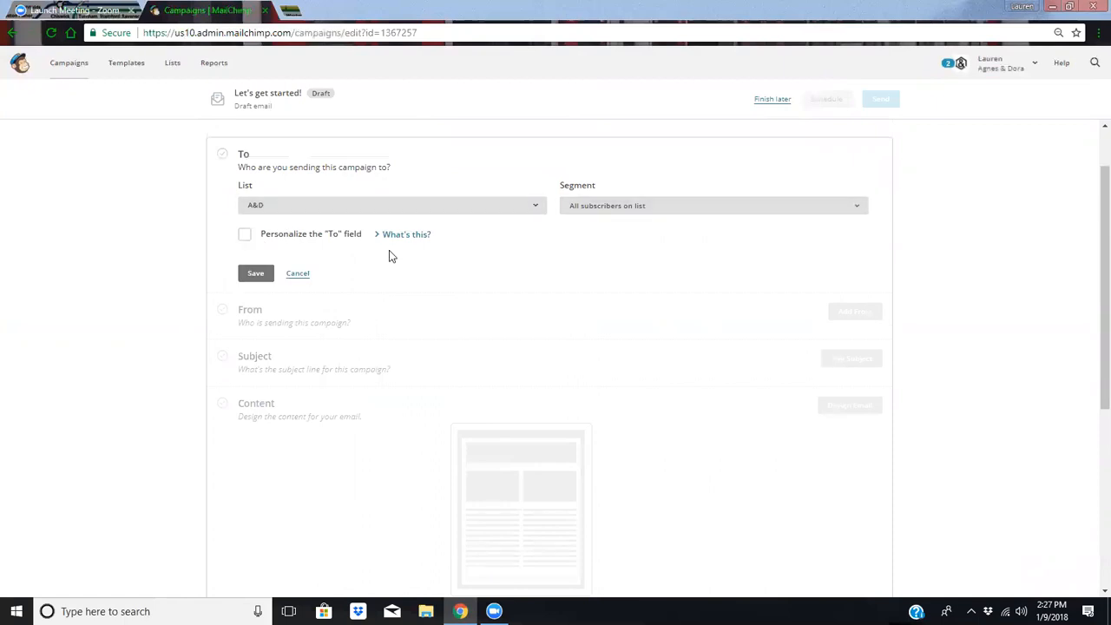
Step: Save the A&D recipients and set the sender as Agnes & Dora by Lauren with the shopwithlauren email
click(255, 273)
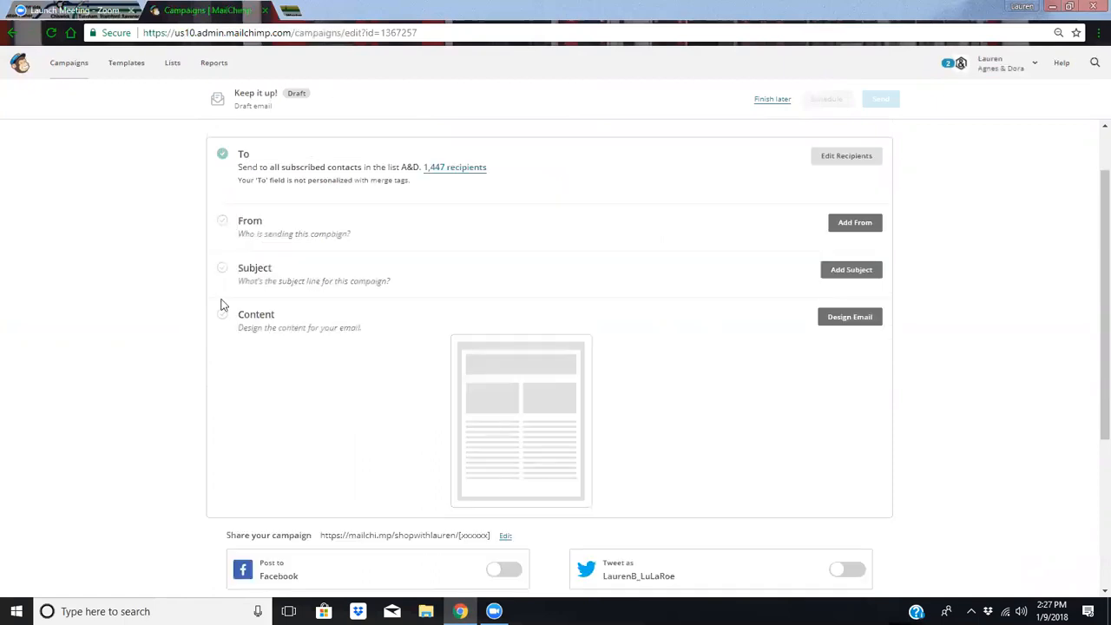
mouse_move(844, 236)
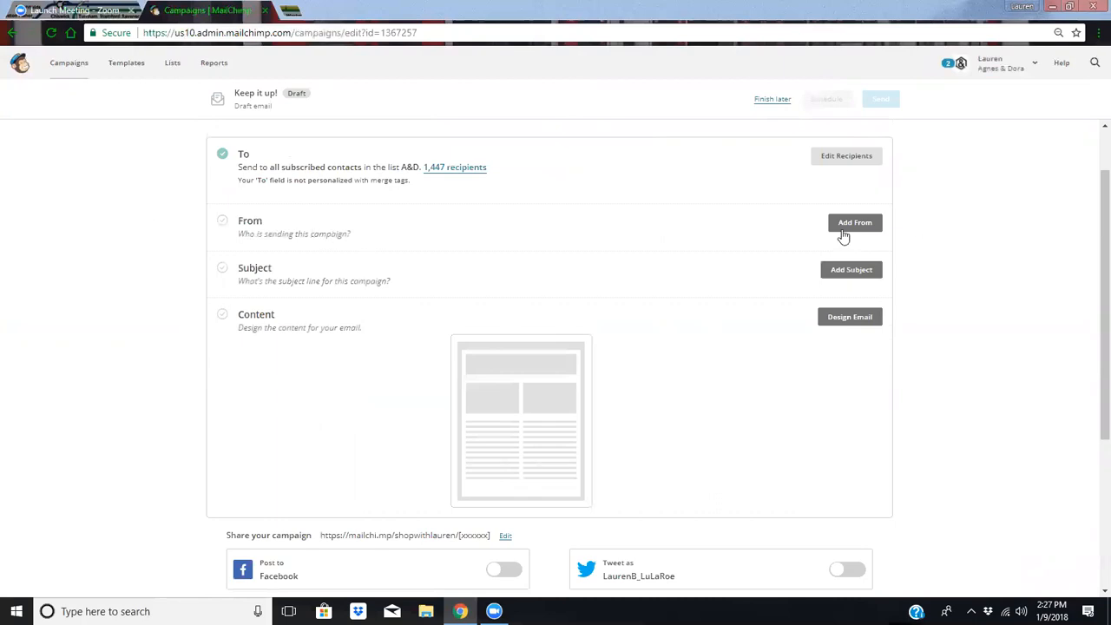
click(854, 222)
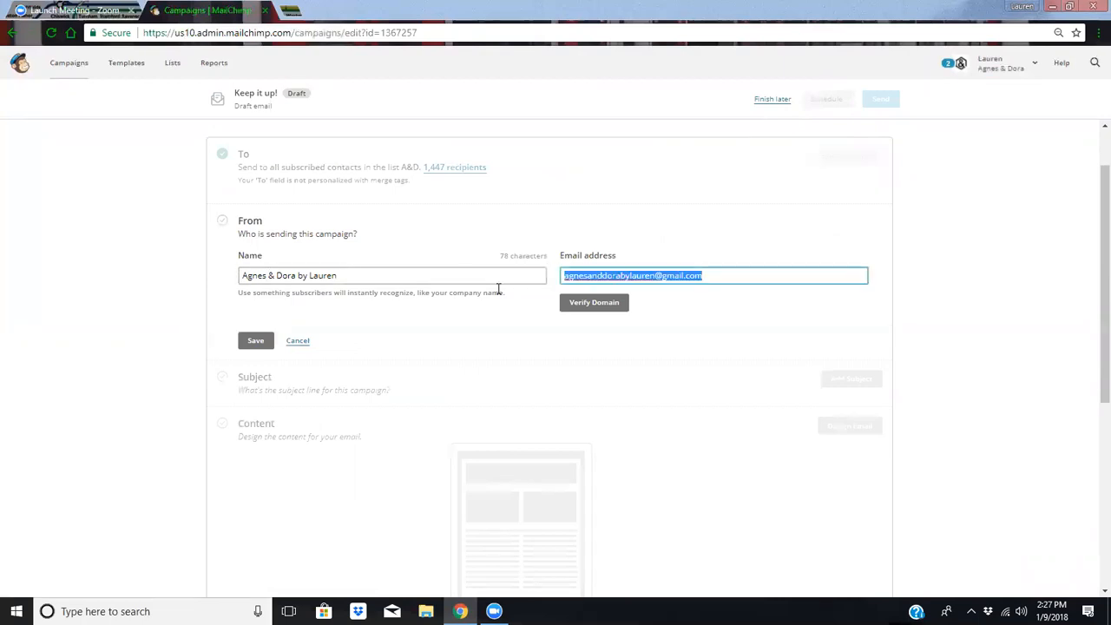
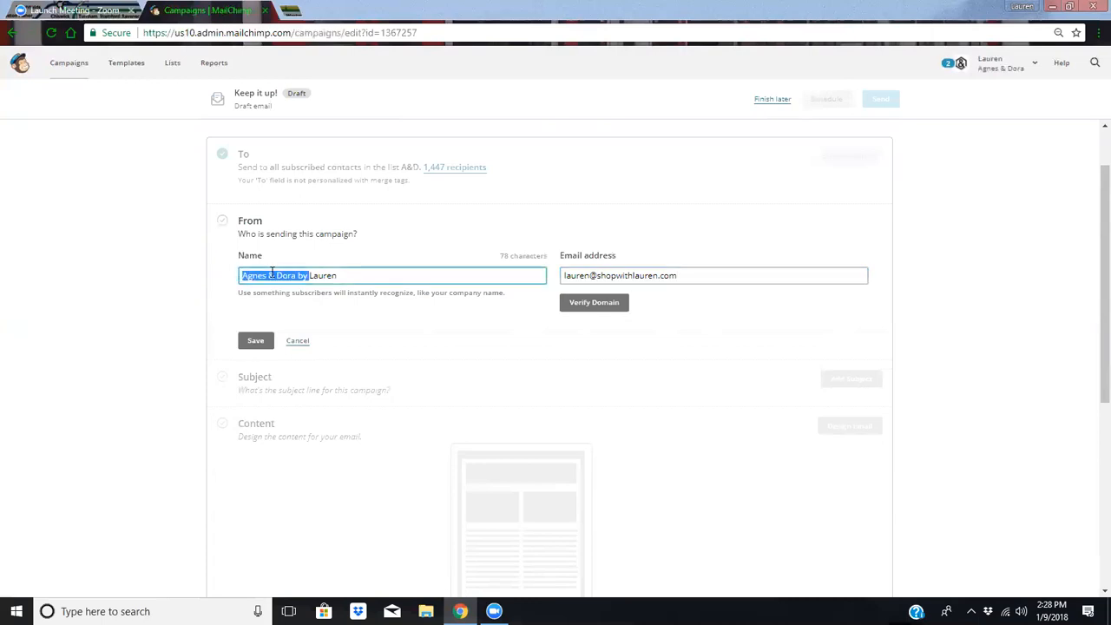
click(374, 274)
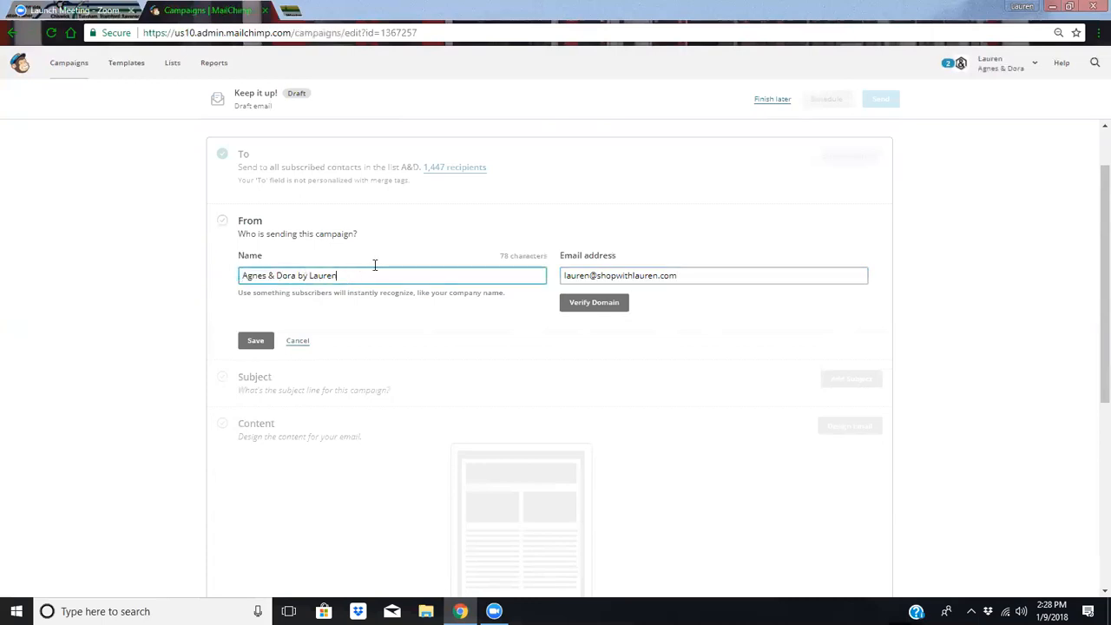
mouse_move(252, 360)
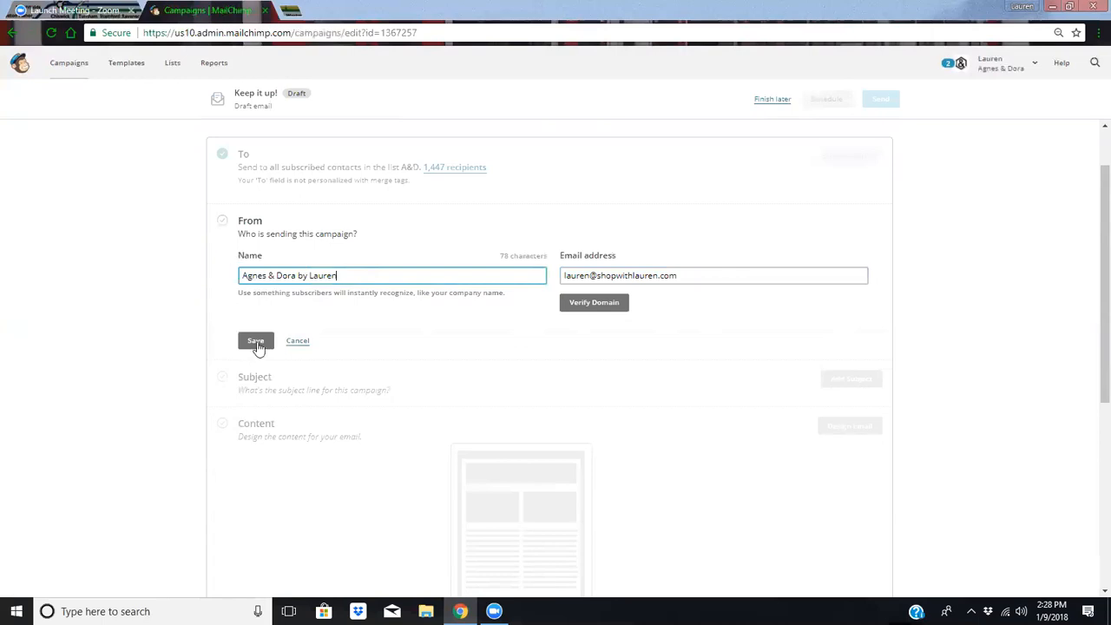
click(256, 341)
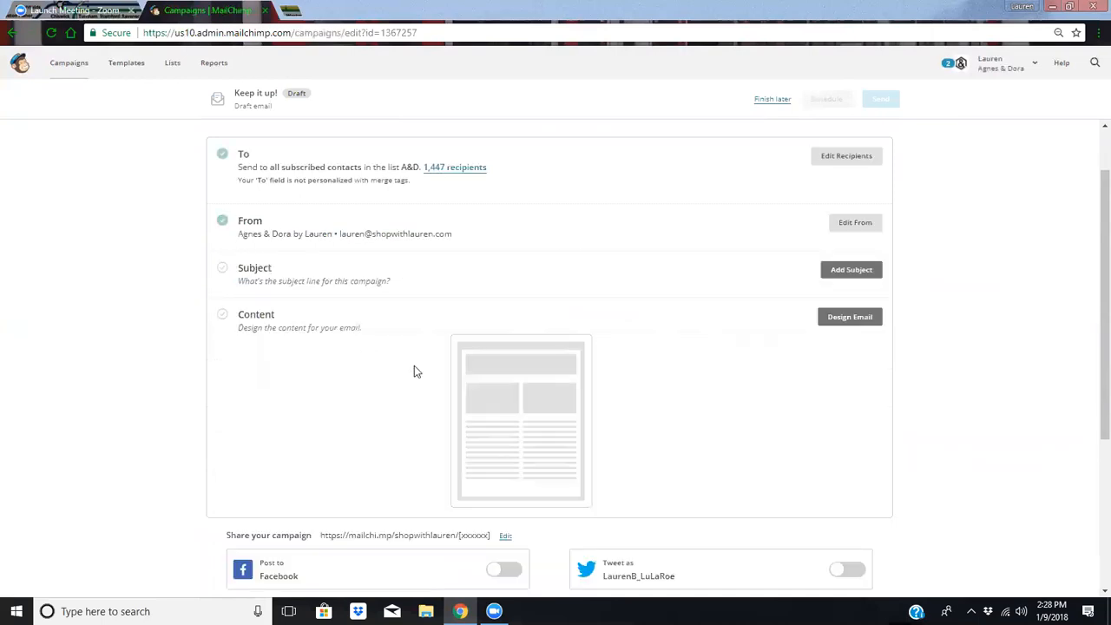
mouse_move(875, 270)
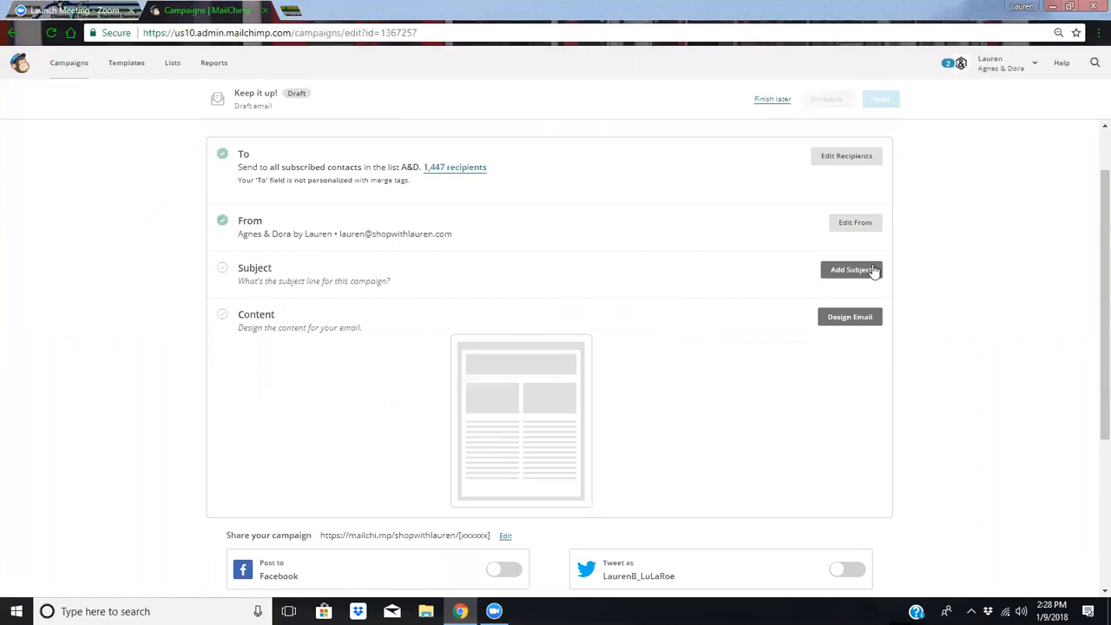
mouse_move(396, 313)
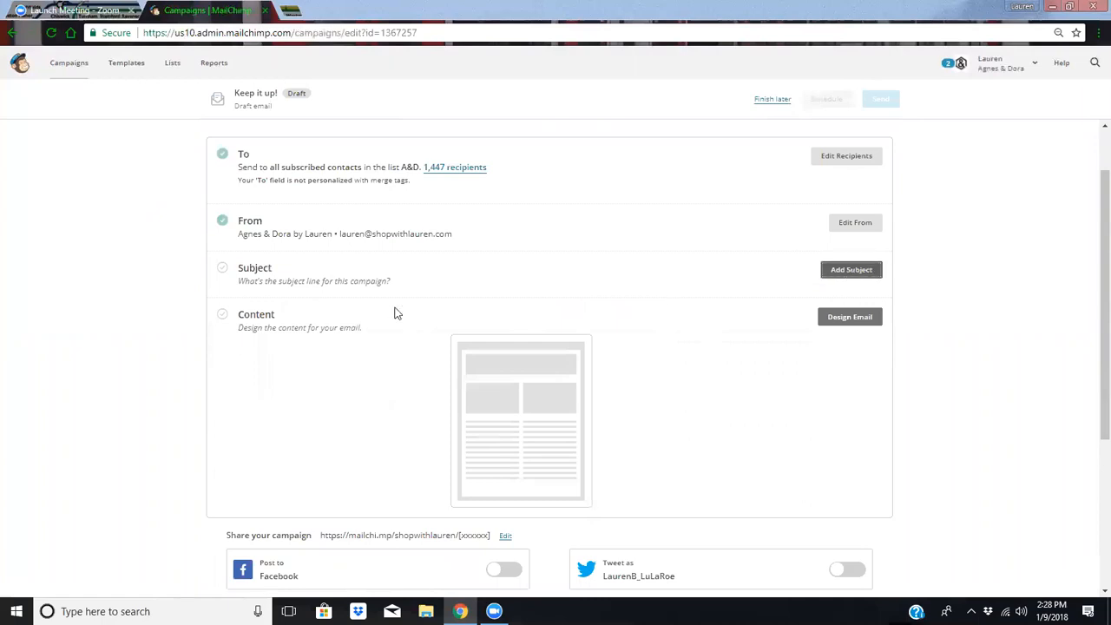
Step: Write the subject 'New Inventory! Album Sale Tomorrow' with an emoji after each part
click(850, 269)
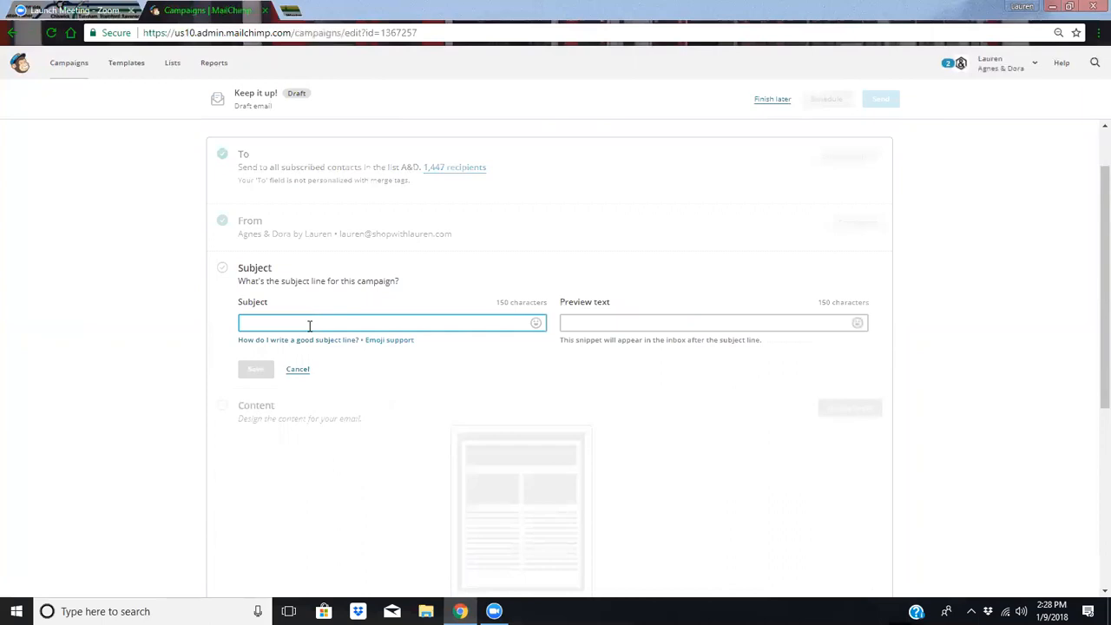
text(New Inc)
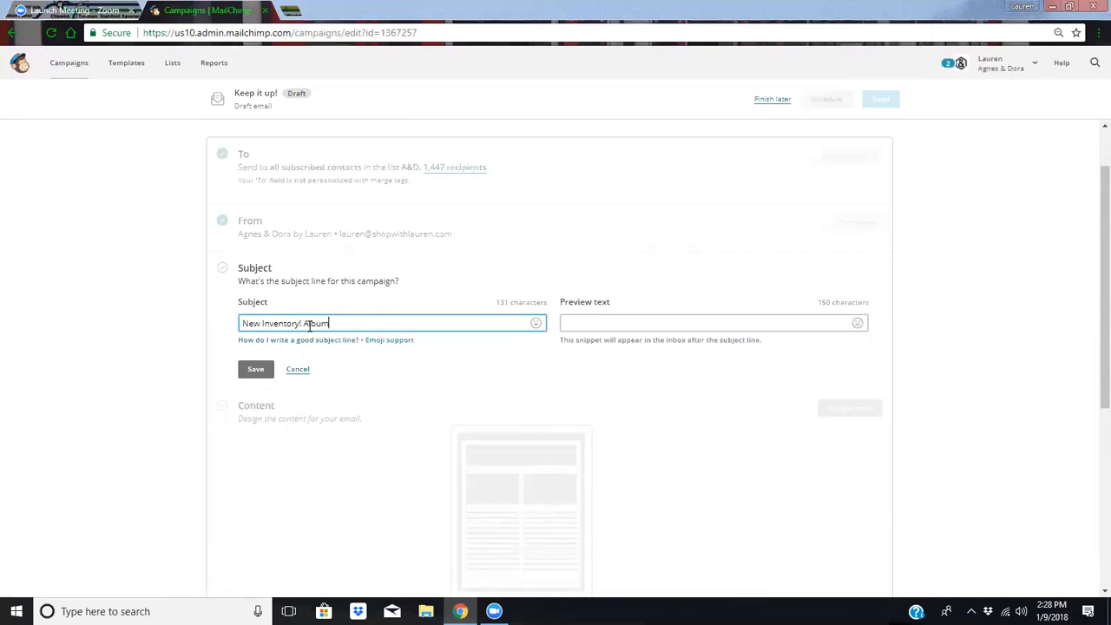
text(Sale)
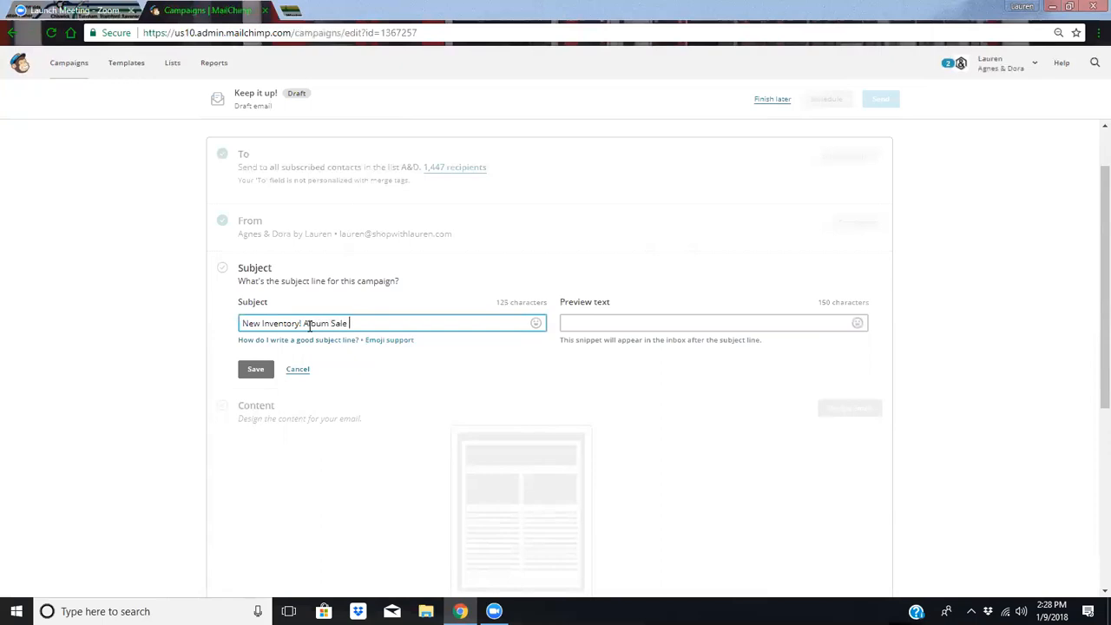
text(Tomorrow)
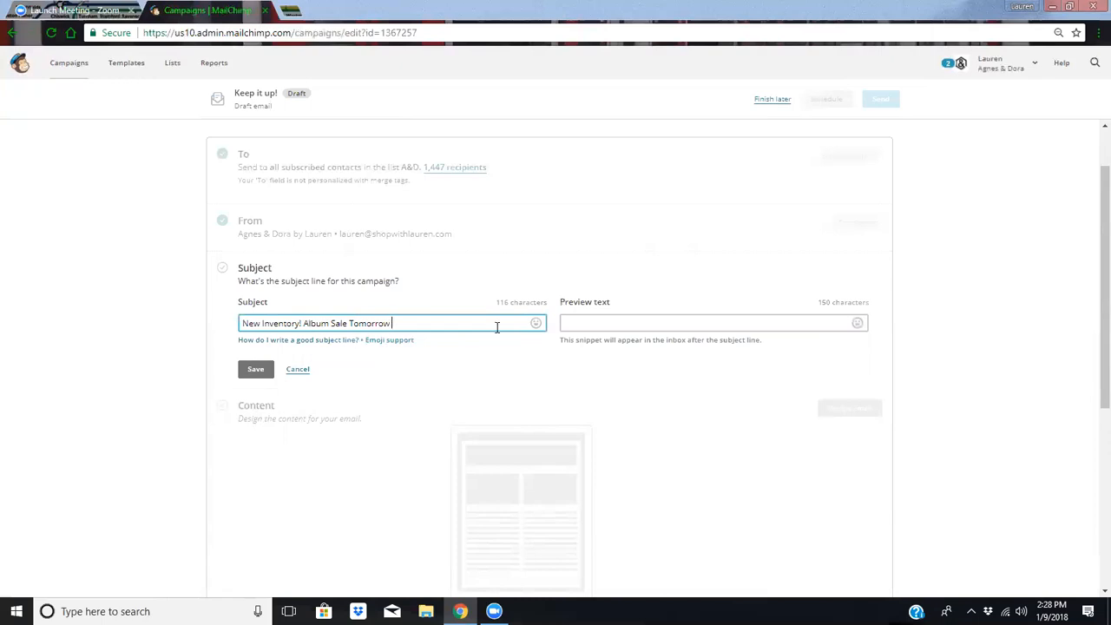
click(535, 323)
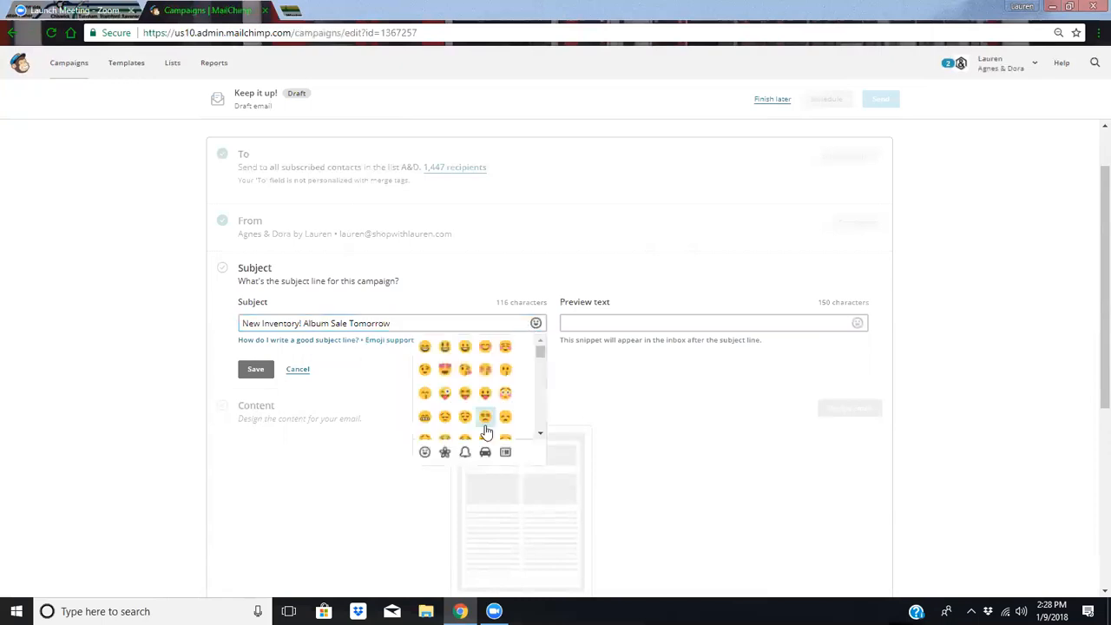
scroll(down, 3)
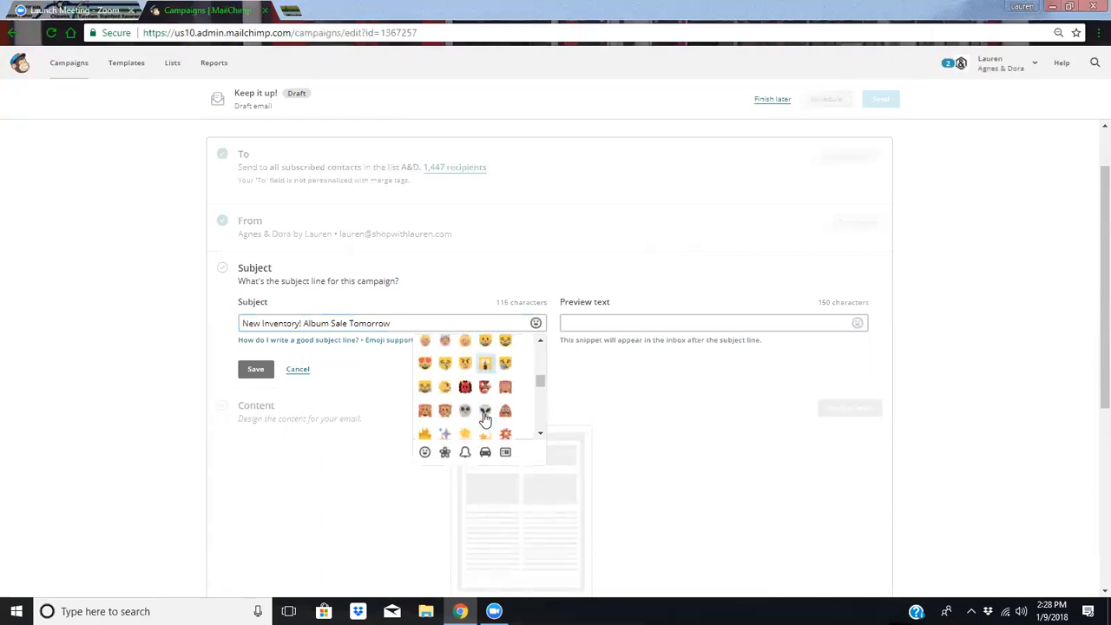
scroll(down, 3)
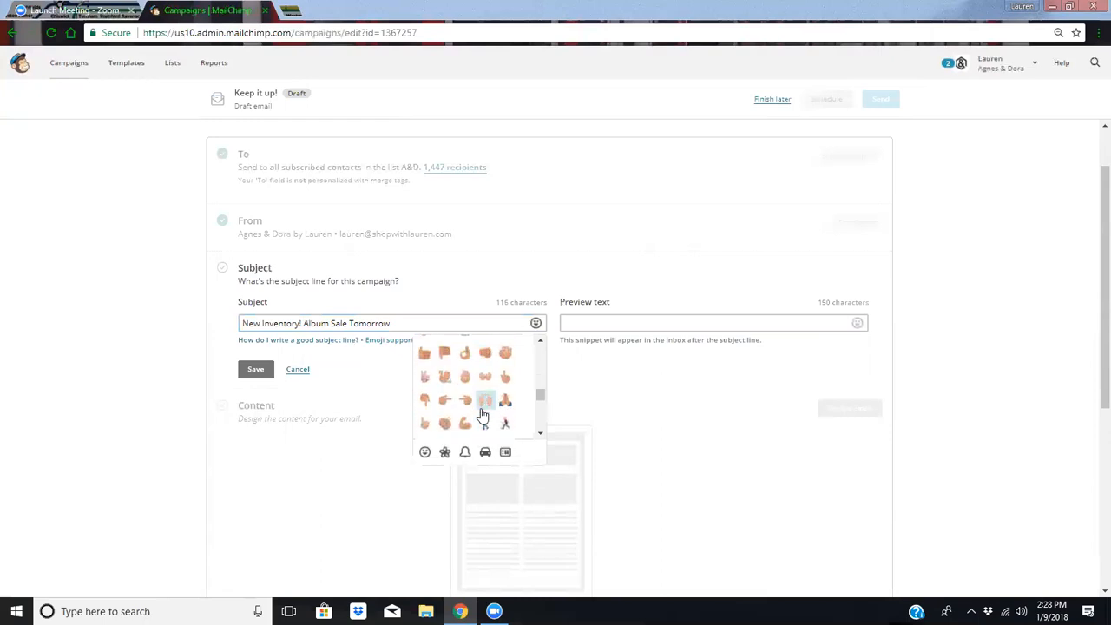
scroll(down, 3)
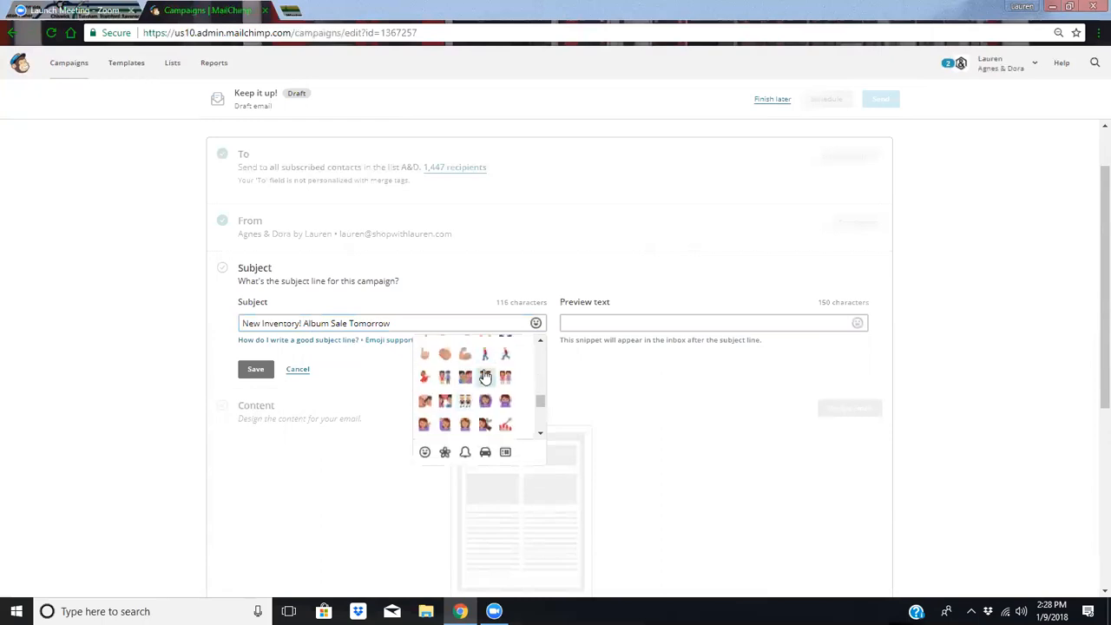
click(484, 375)
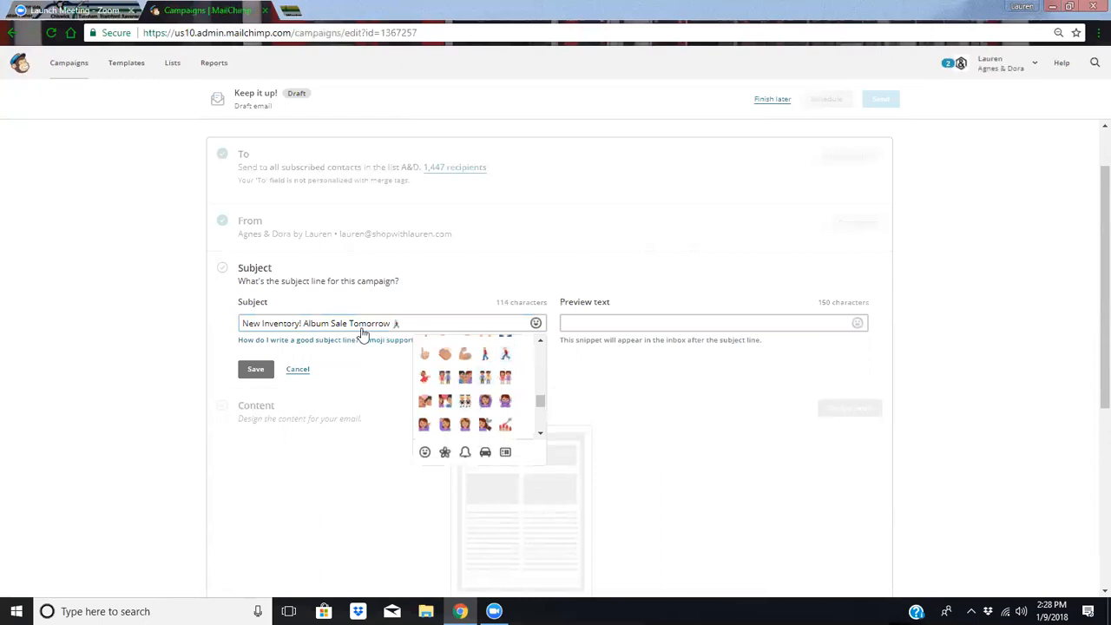
click(534, 323)
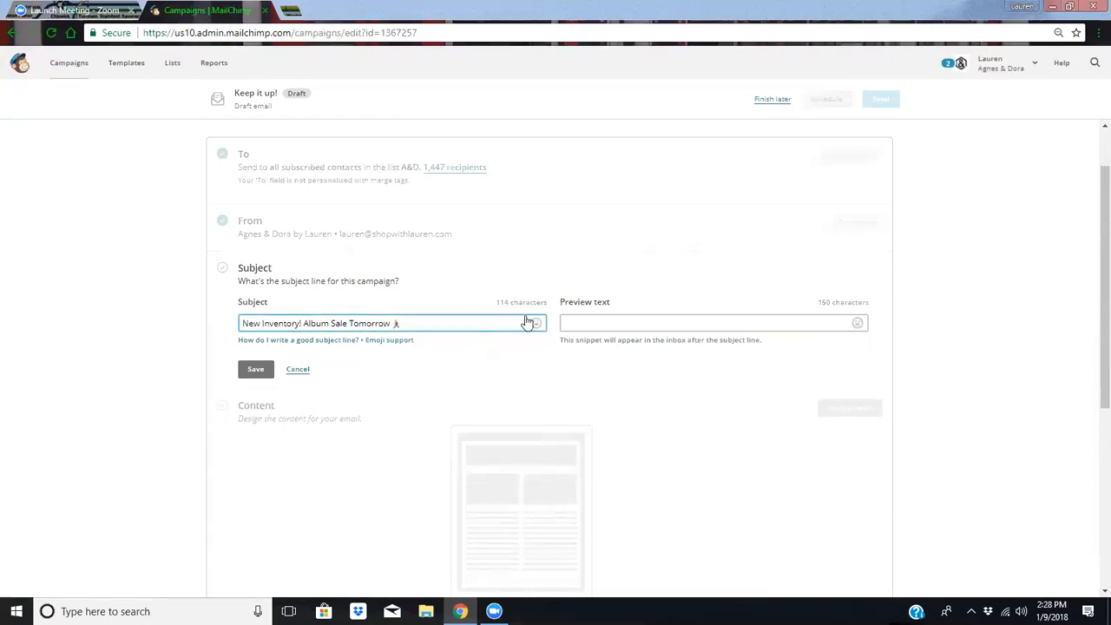
click(535, 323)
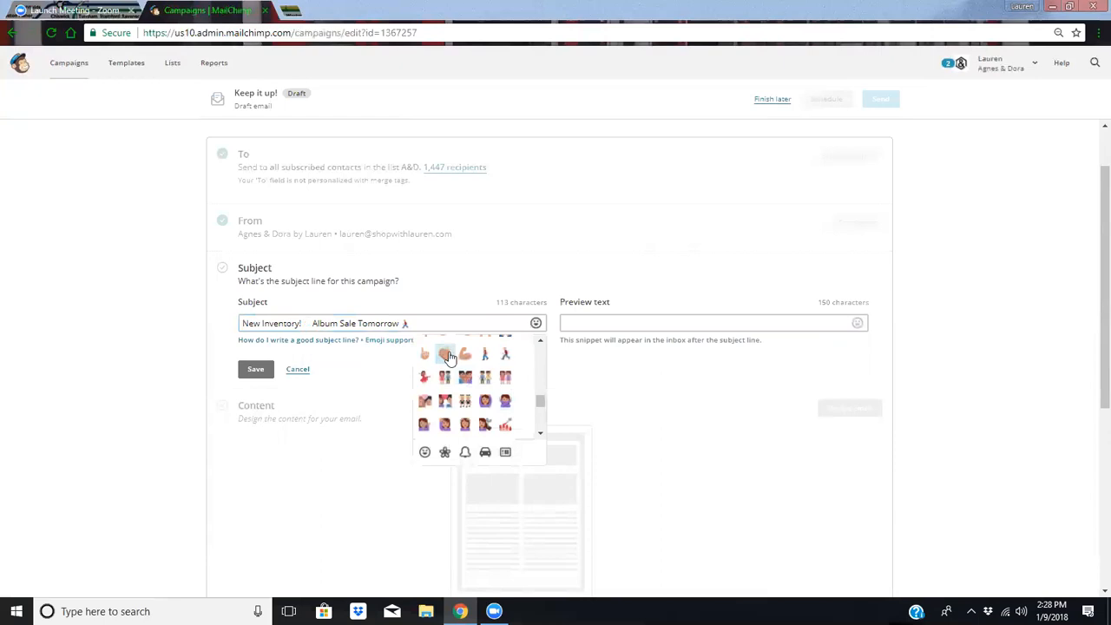
click(445, 355)
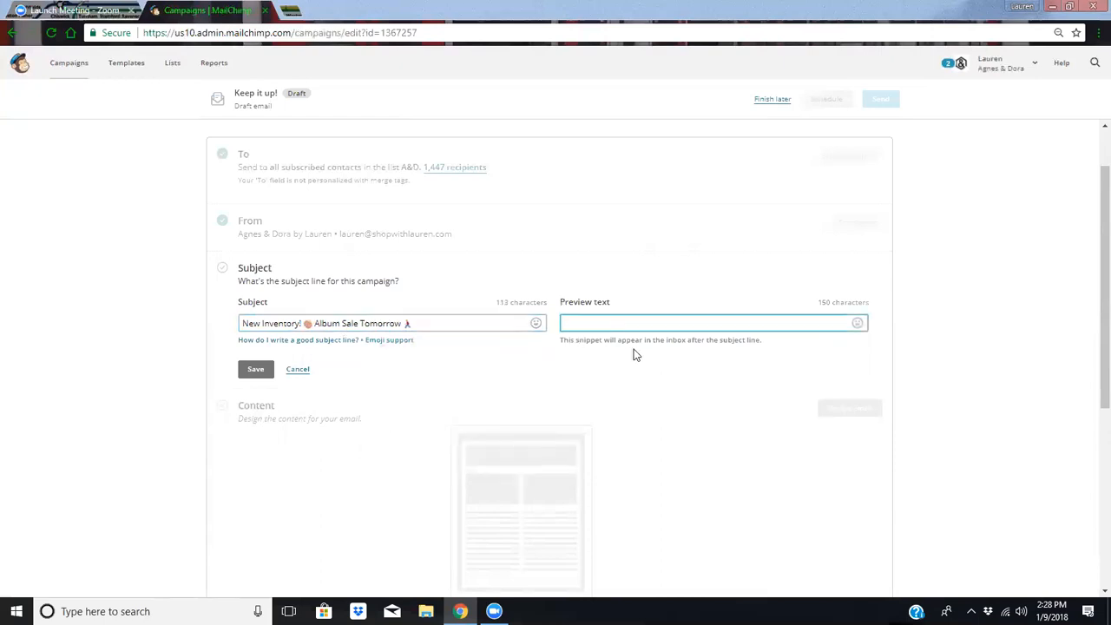
Step: Add preview text 'Don't miss the newest inventory…' and save the subject section
text(D)
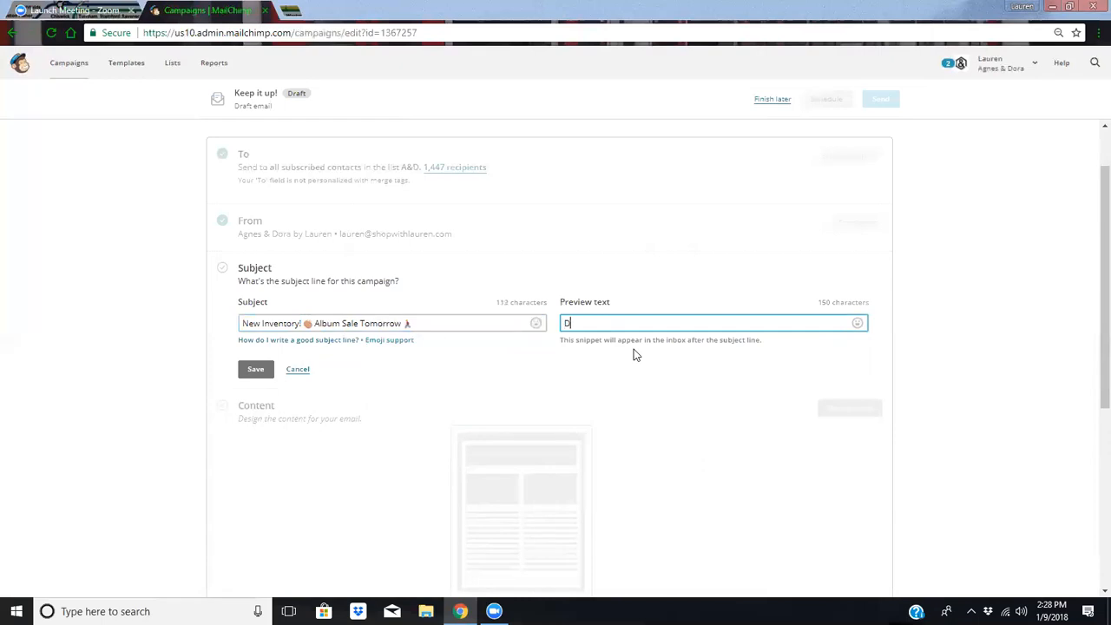
text(on't miss the newest inventory.....)
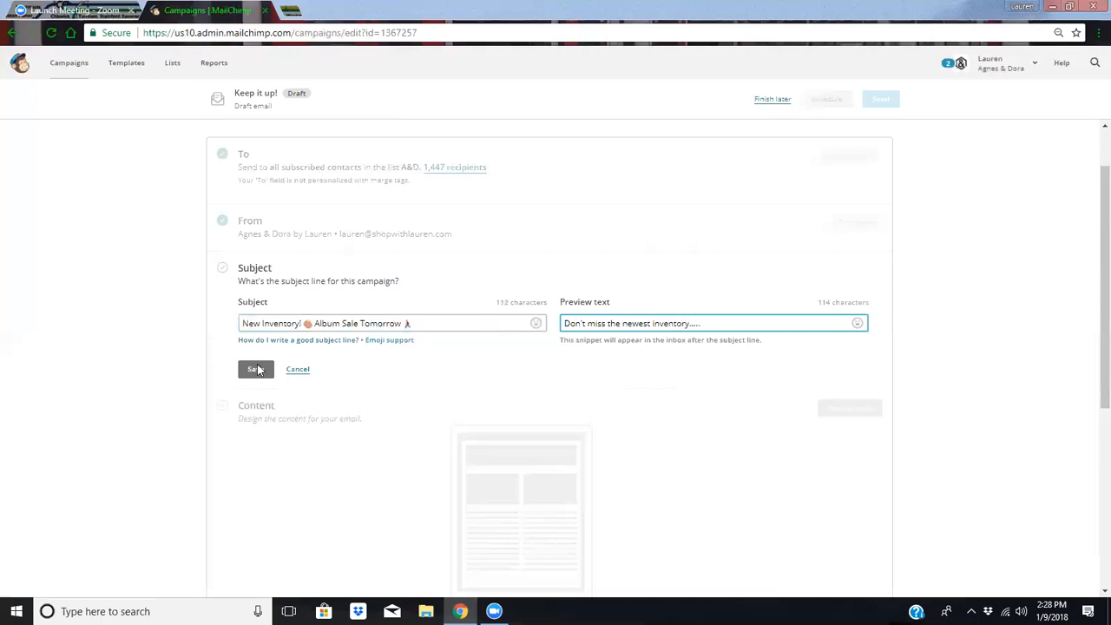
click(254, 368)
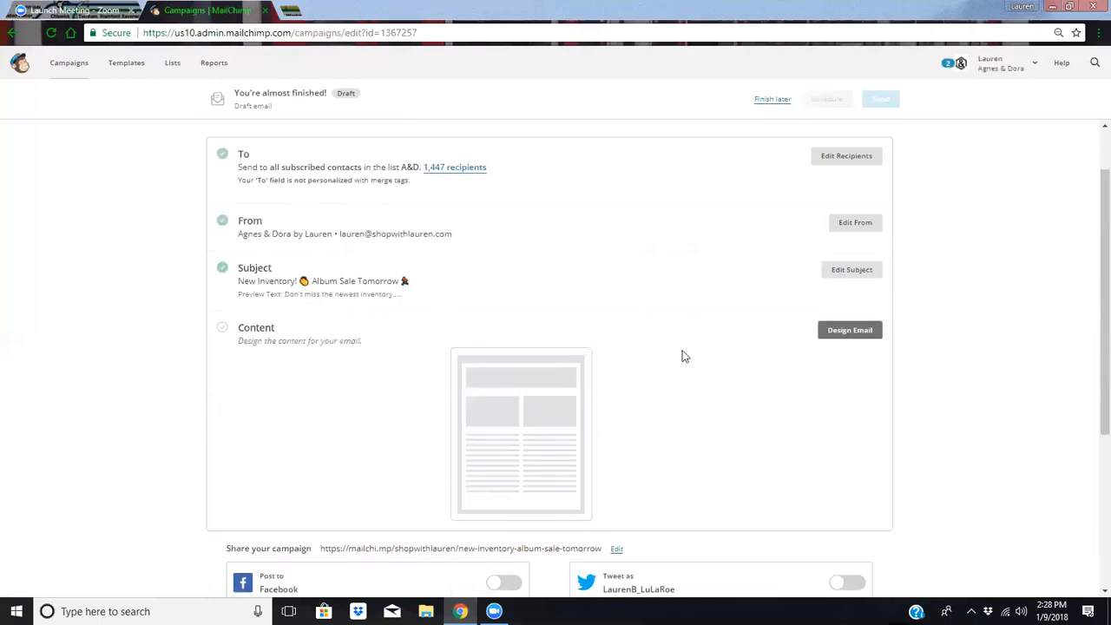
Step: Start designing the email and browse the template gallery for the Sell Products layout
click(849, 330)
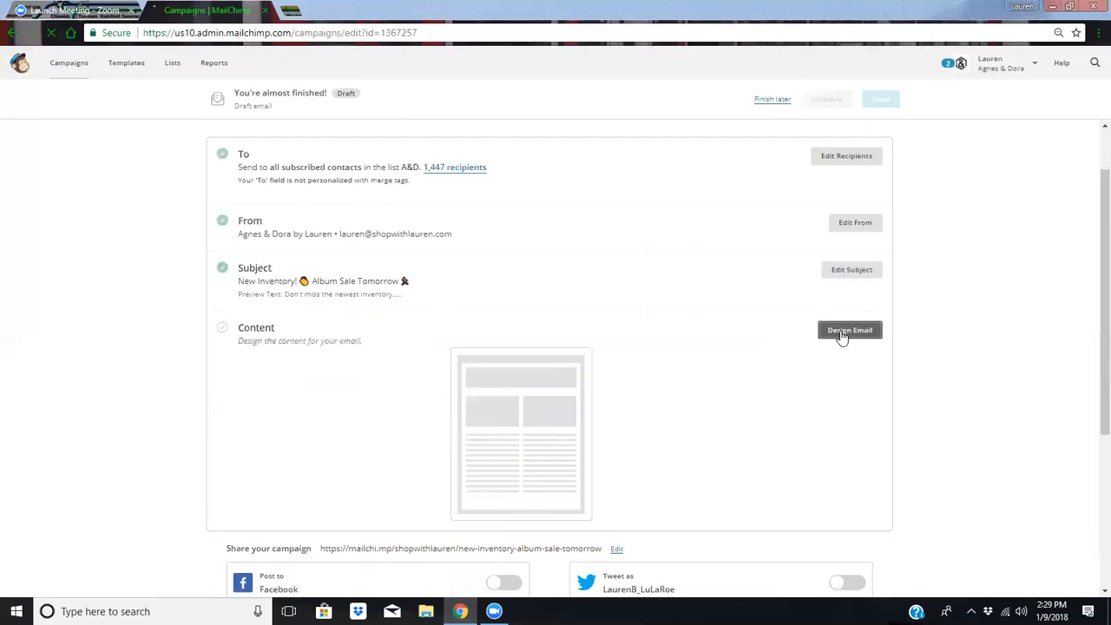
click(849, 330)
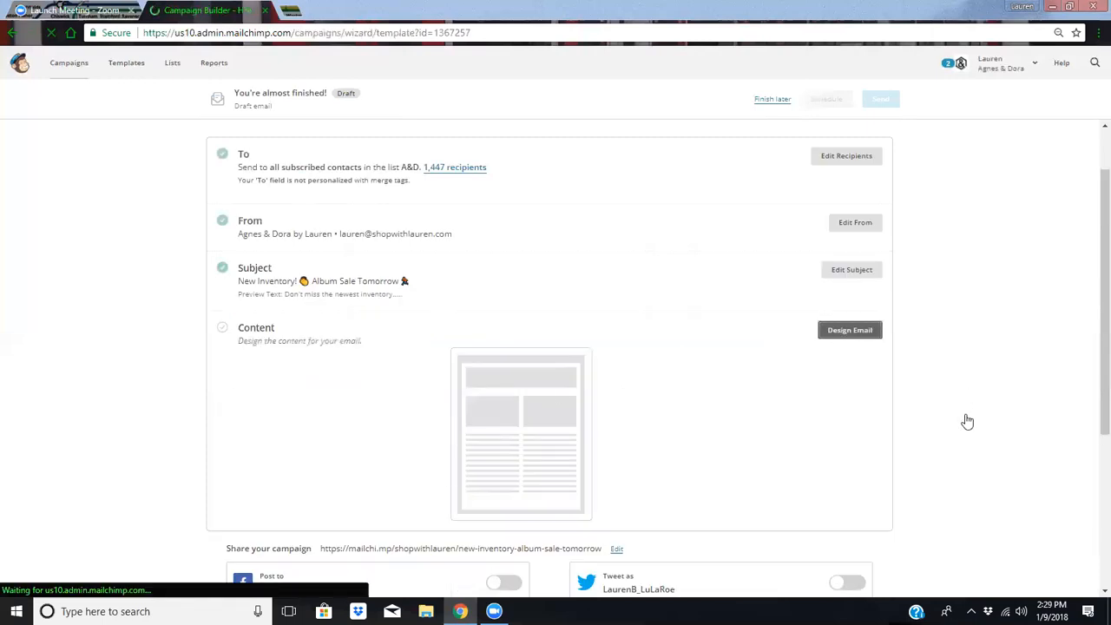
click(849, 330)
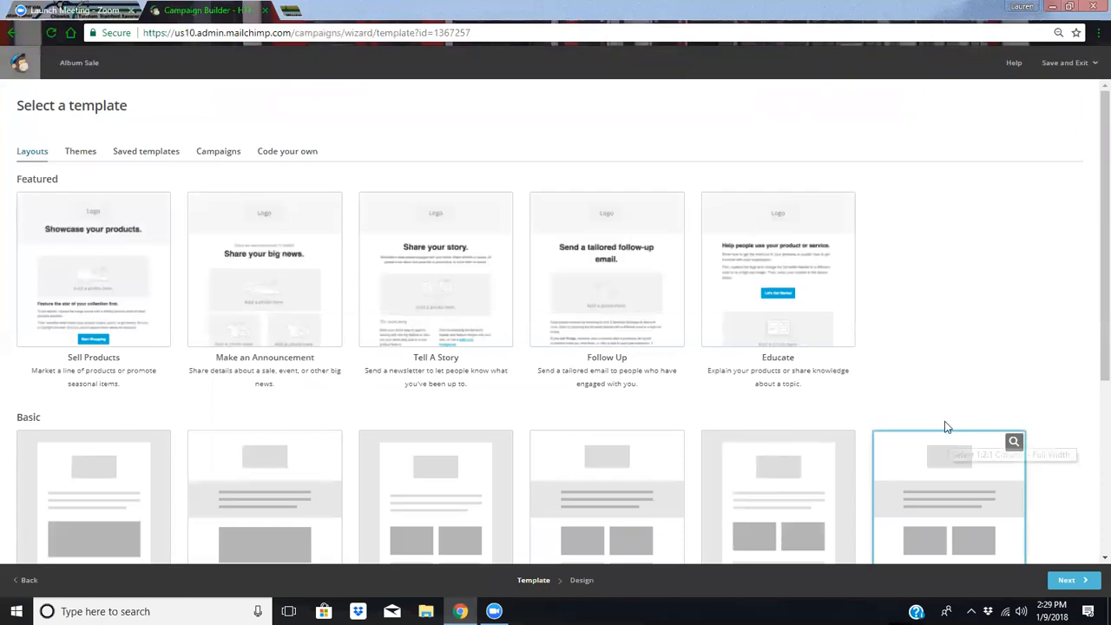
scroll(down, 3)
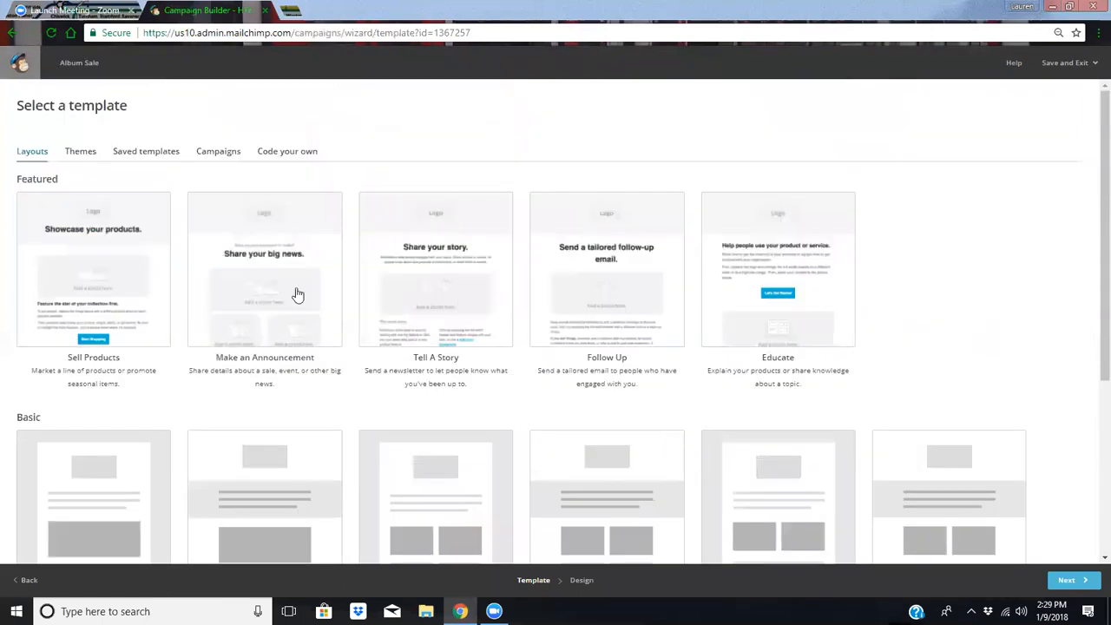
mouse_move(445, 427)
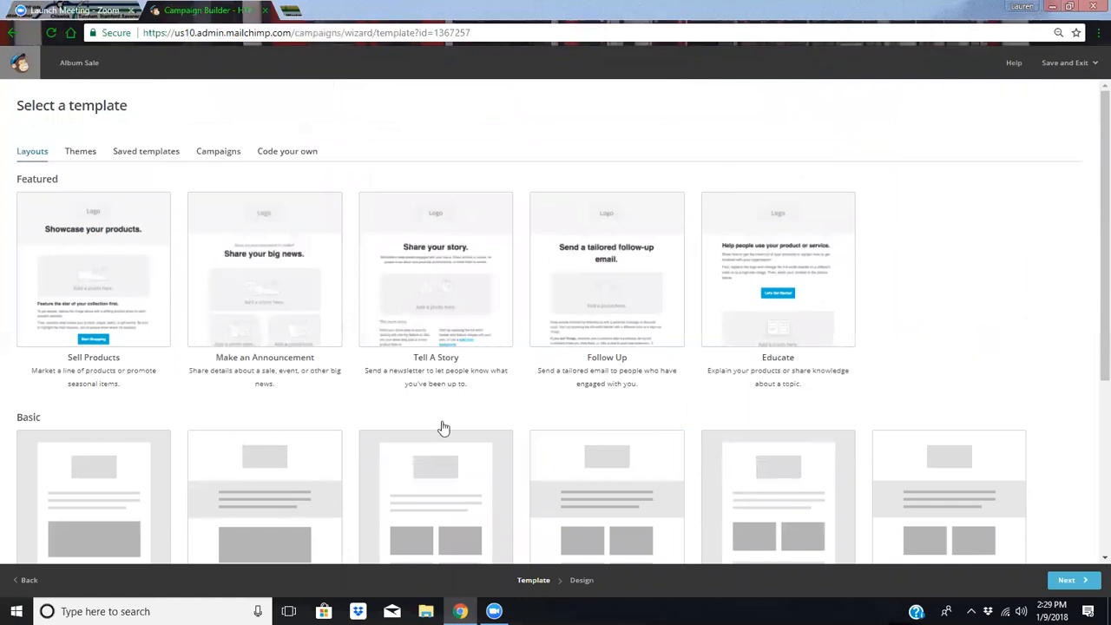
mouse_move(135, 306)
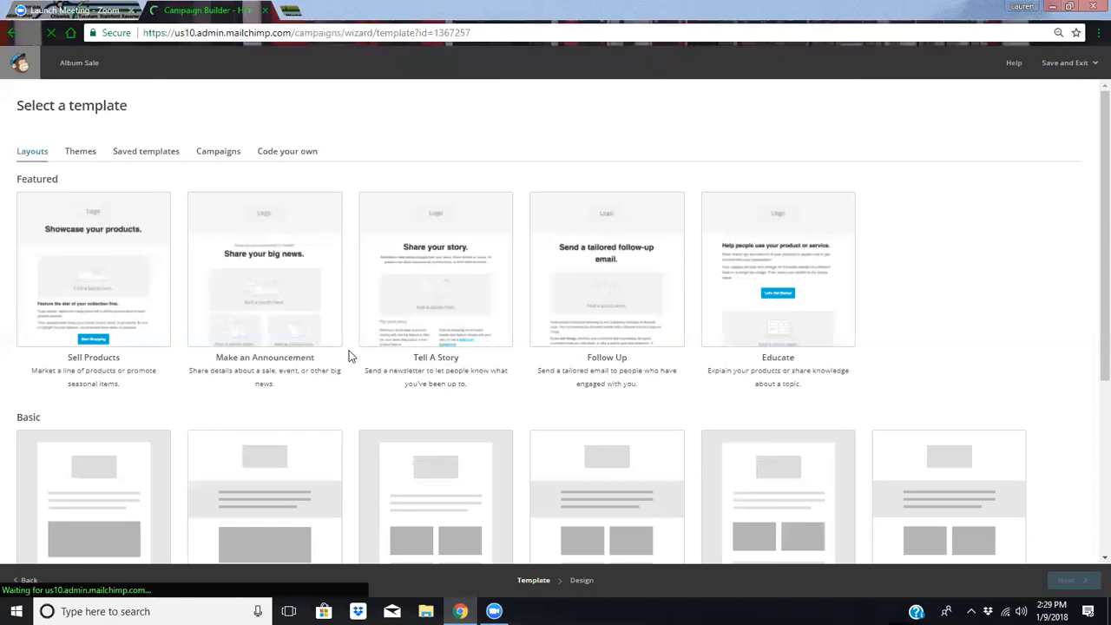
mouse_move(556, 333)
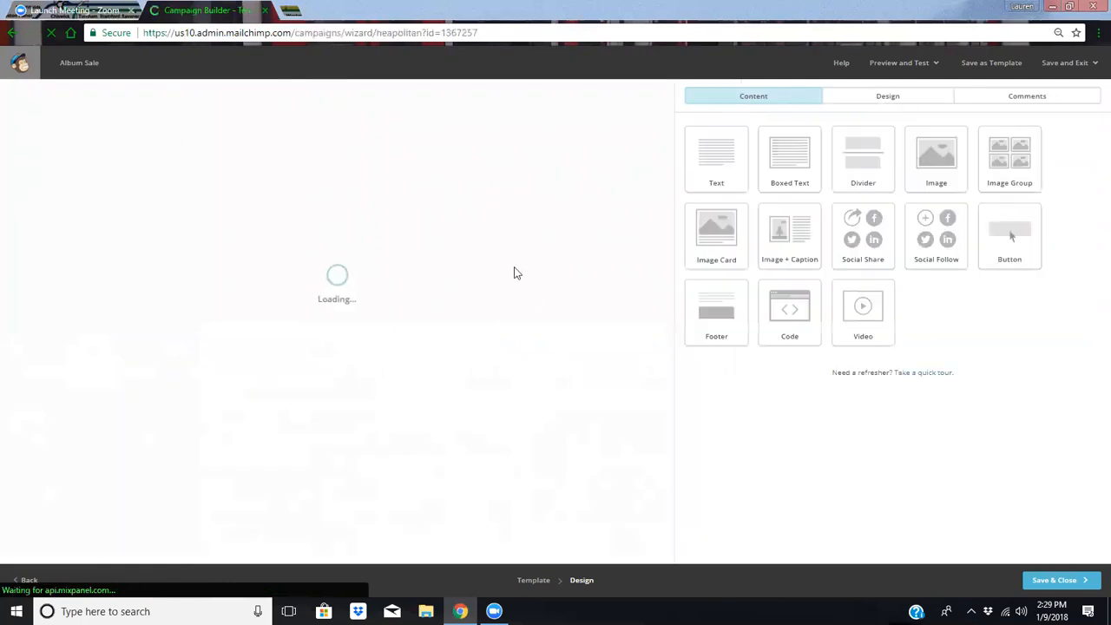
mouse_move(434, 262)
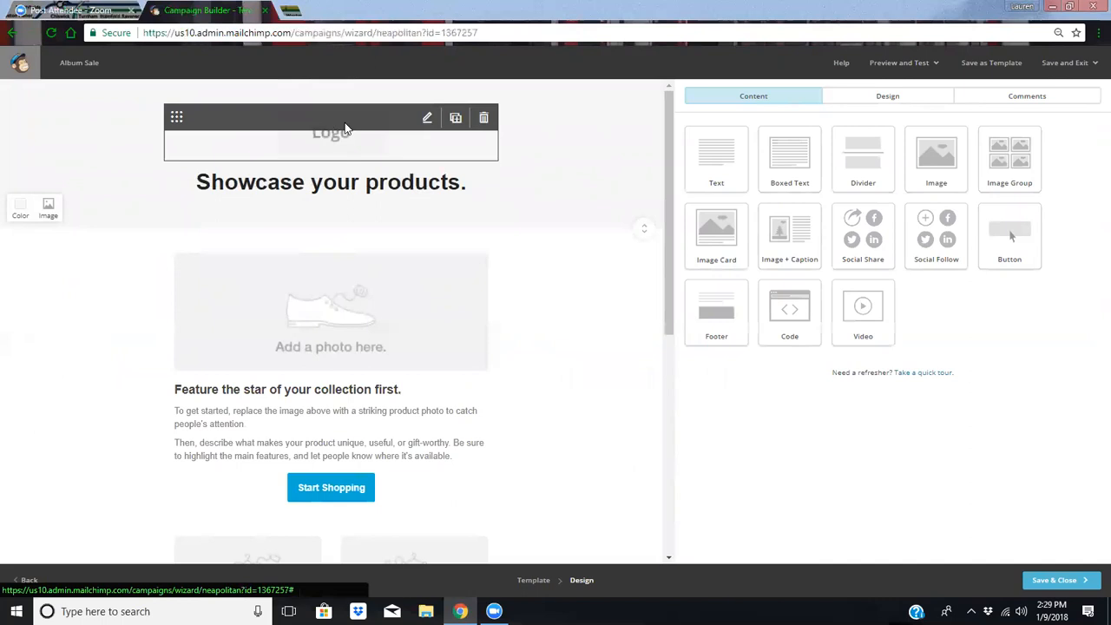
mouse_move(483, 118)
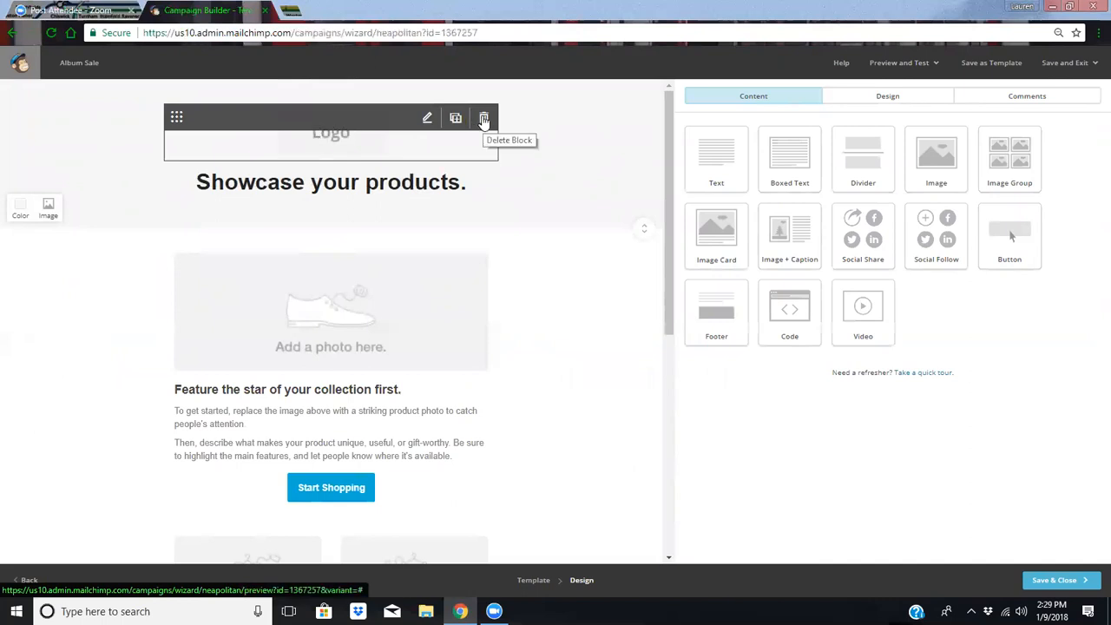
Step: Delete the logo block from the top of the Sell Products design
click(483, 118)
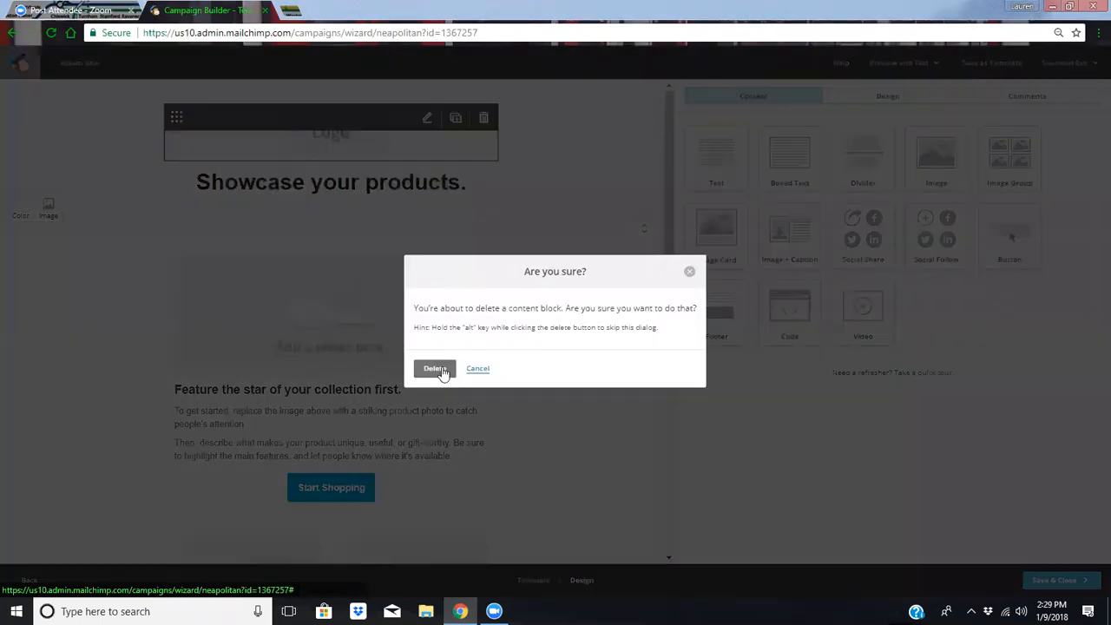
click(478, 368)
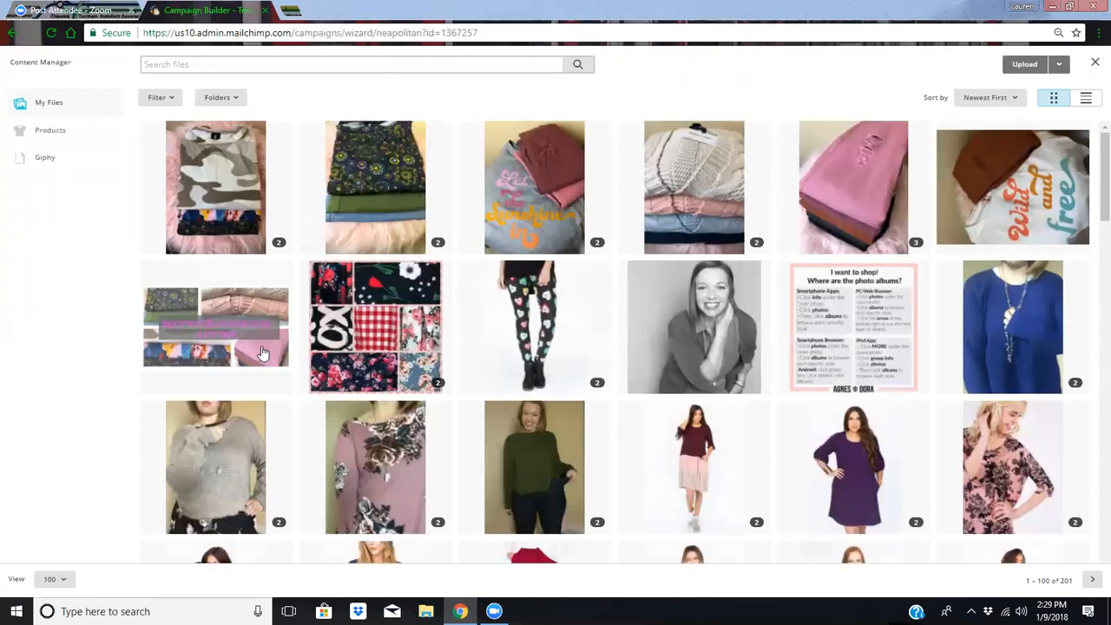
Step: Select the folded leggings collage image in My Files and browse the remaining product photos
click(216, 326)
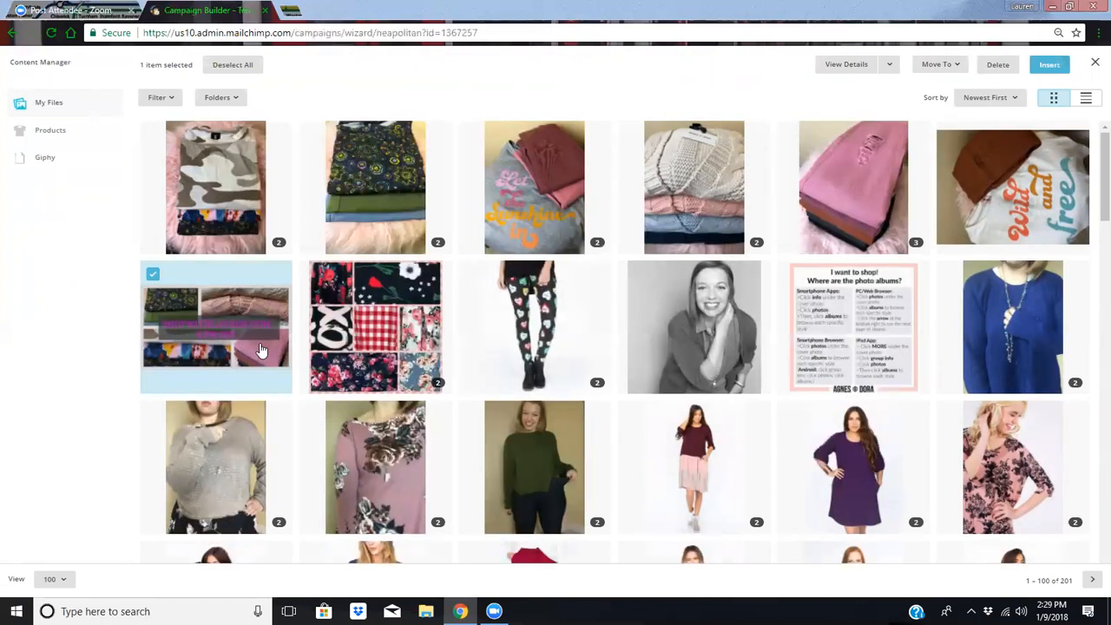
mouse_move(237, 365)
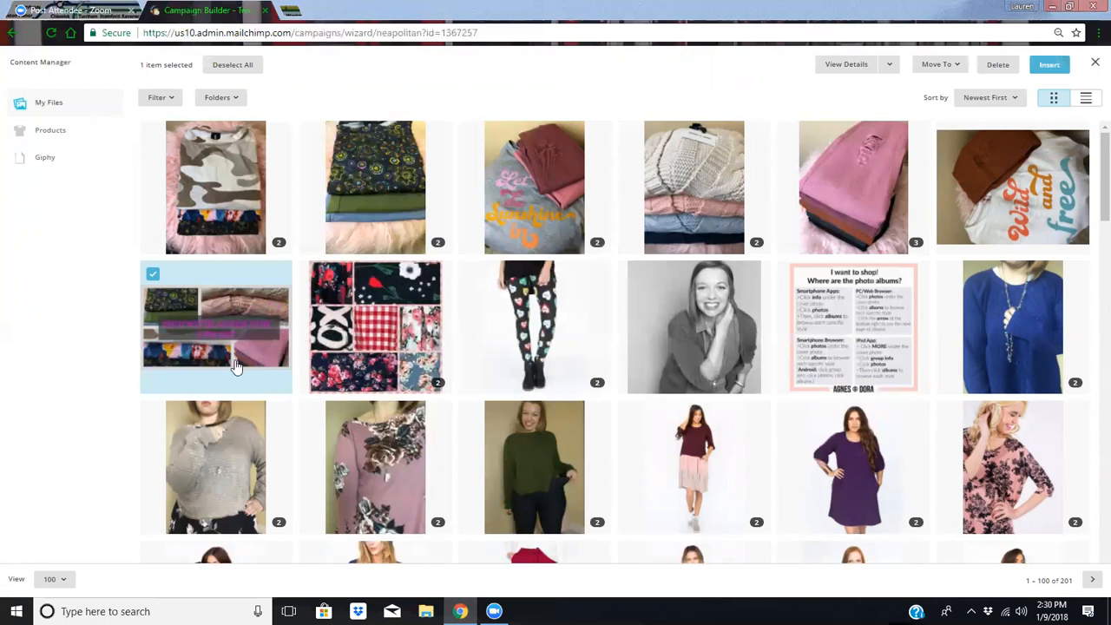
mouse_move(511, 386)
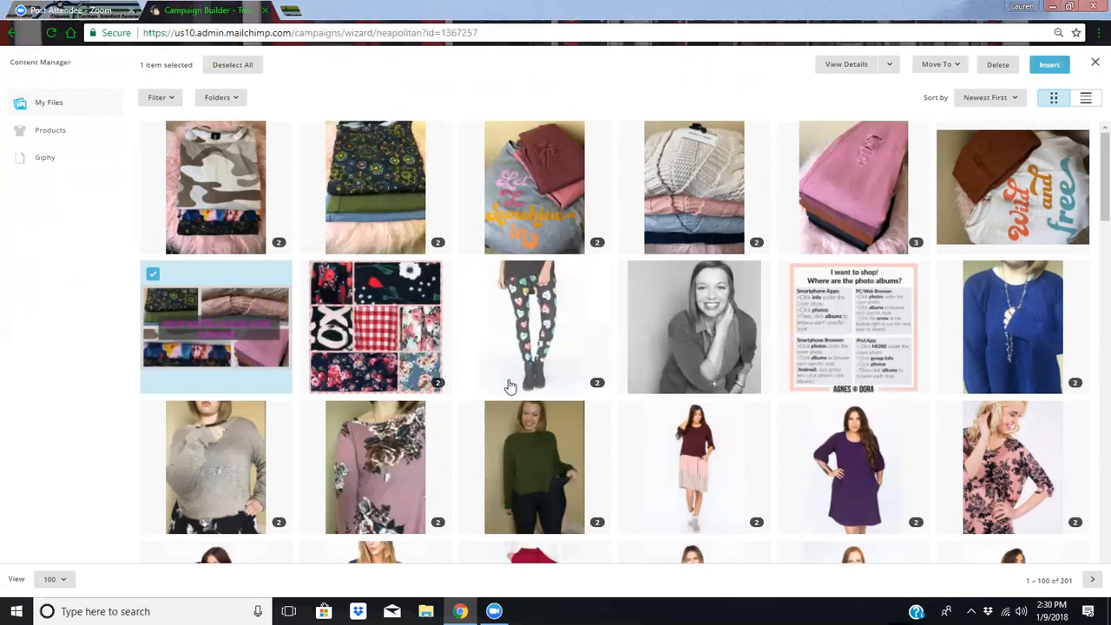
scroll(down, 3)
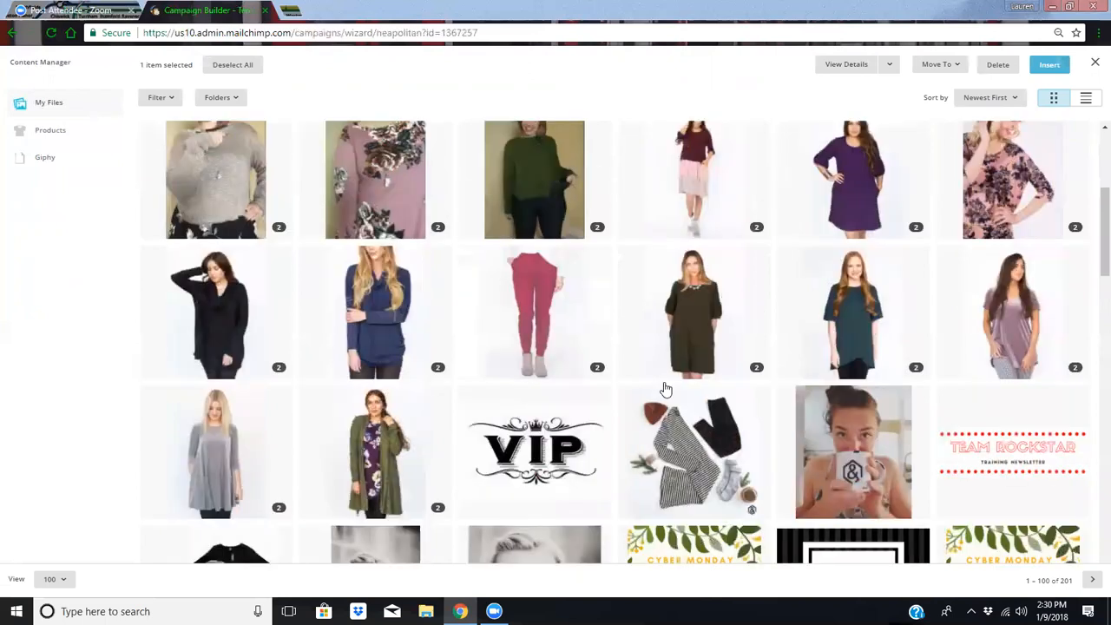
scroll(down, 3)
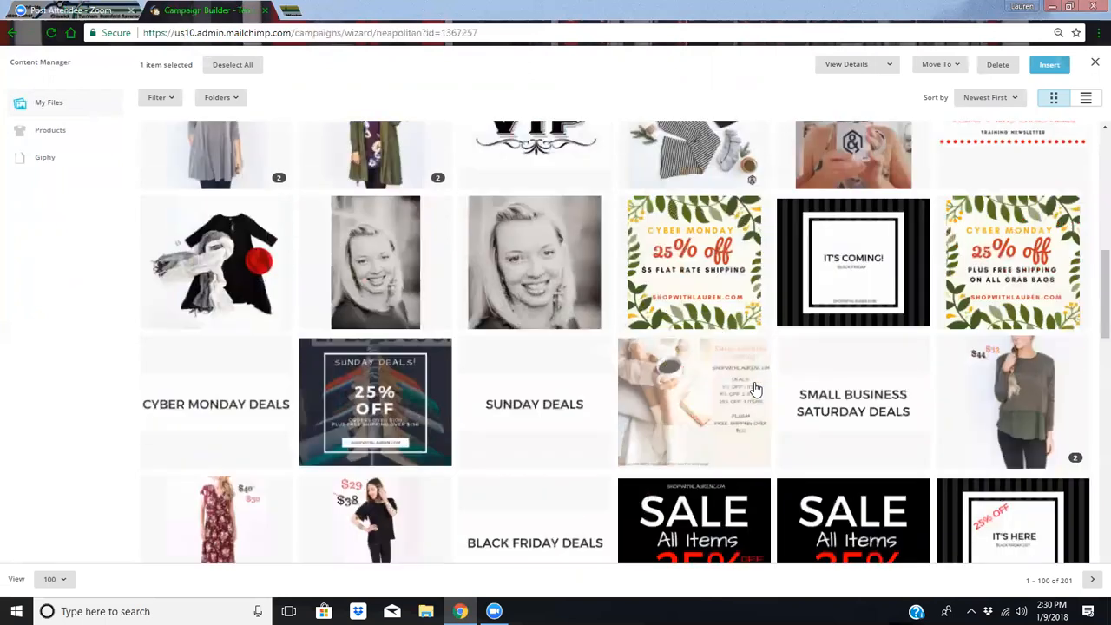
scroll(down, 3)
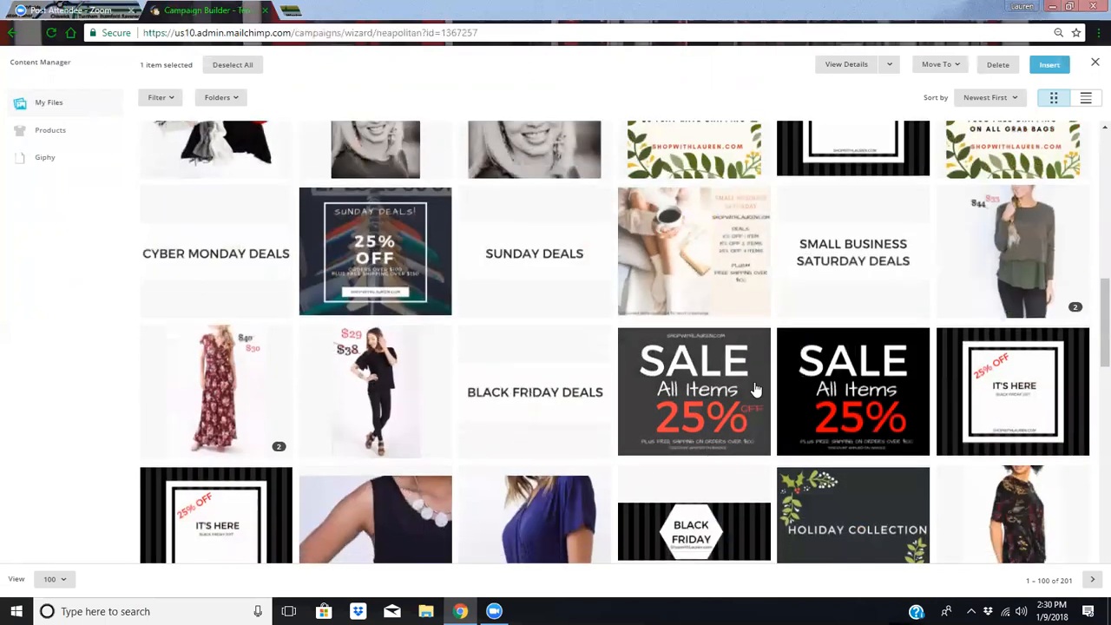
scroll(down, 3)
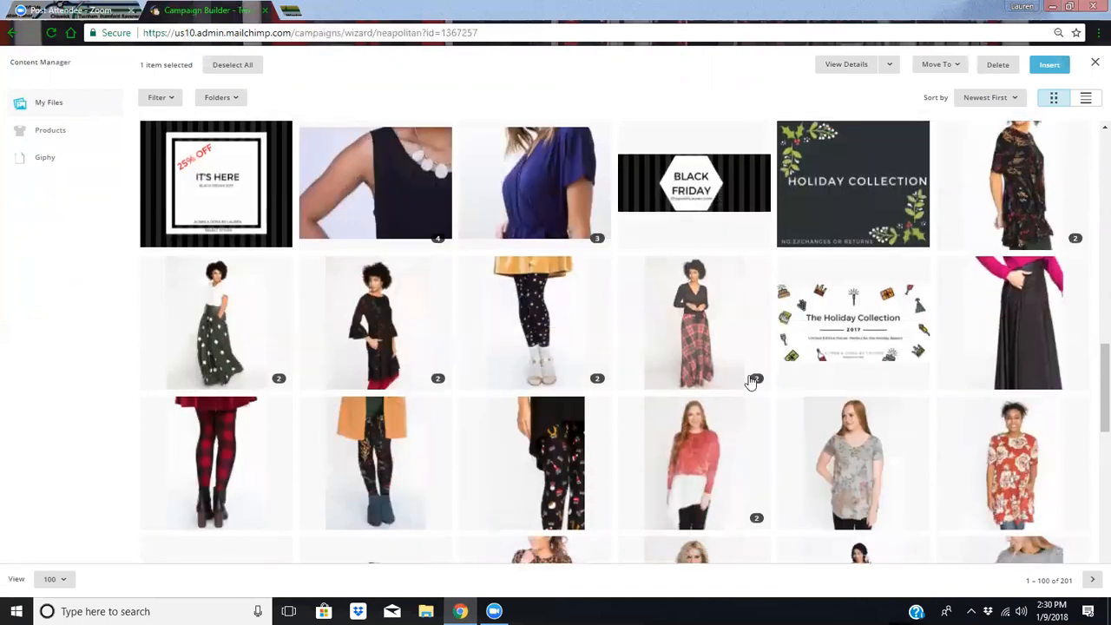
scroll(down, 3)
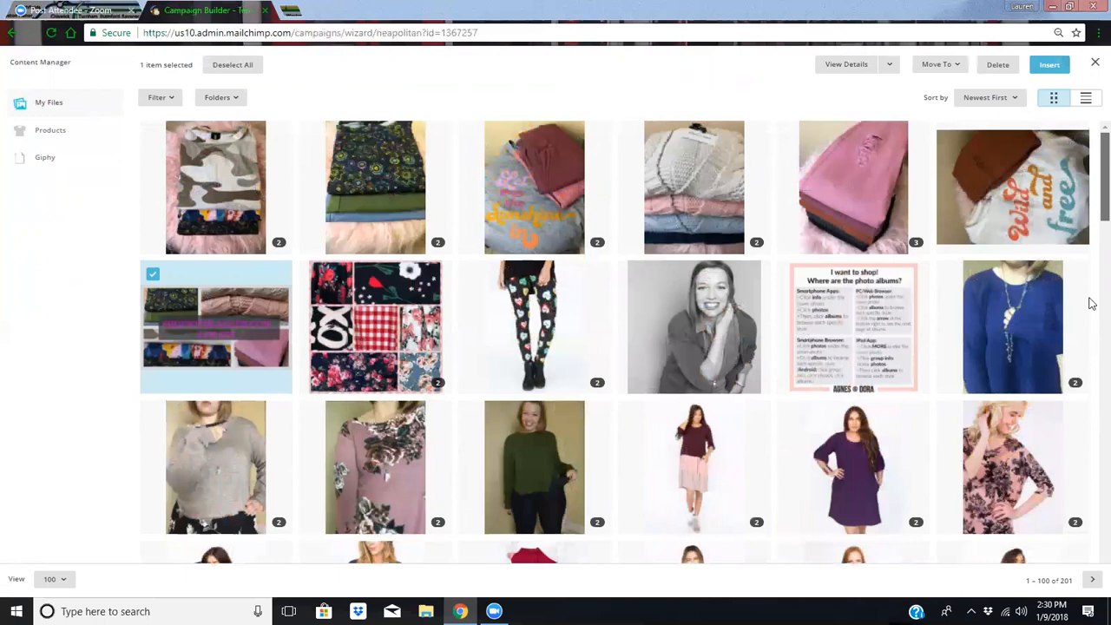
scroll(down, 3)
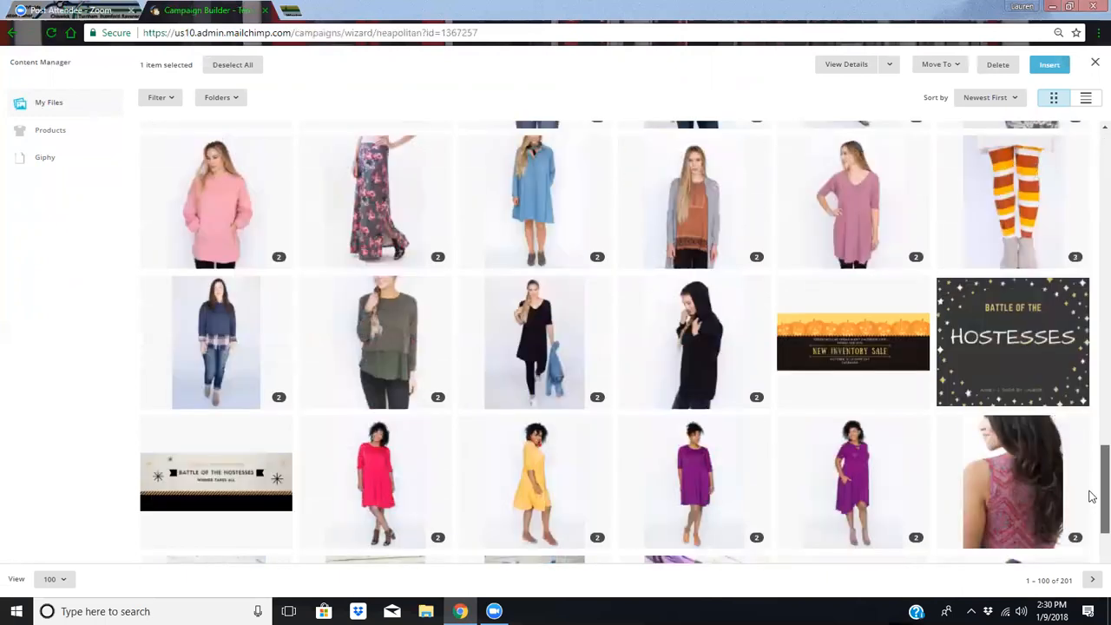
scroll(down, 3)
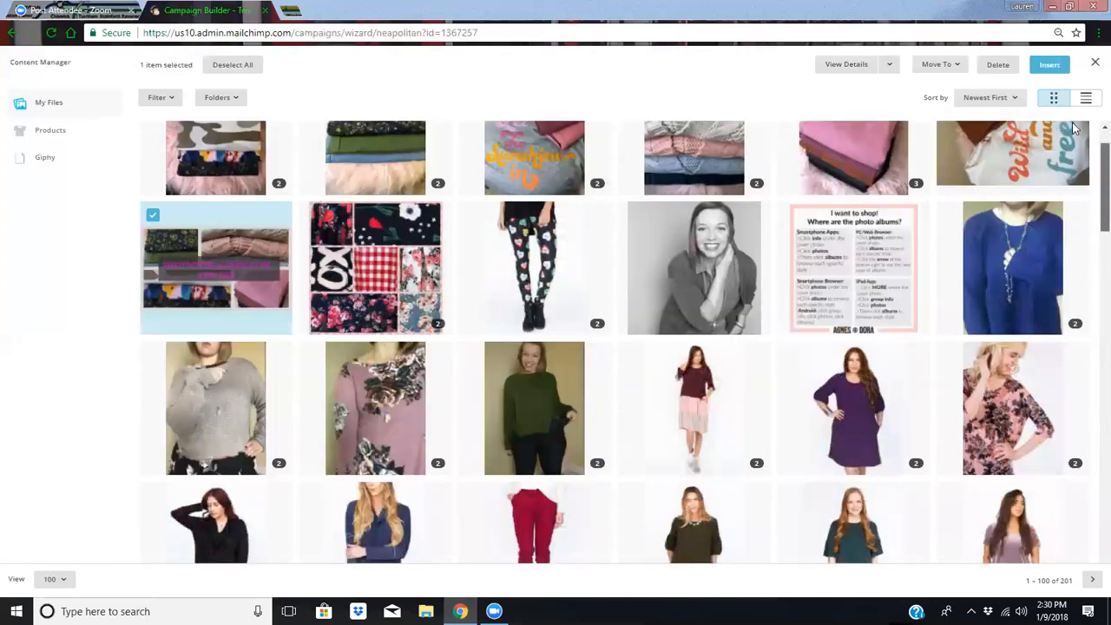
scroll(down, 3)
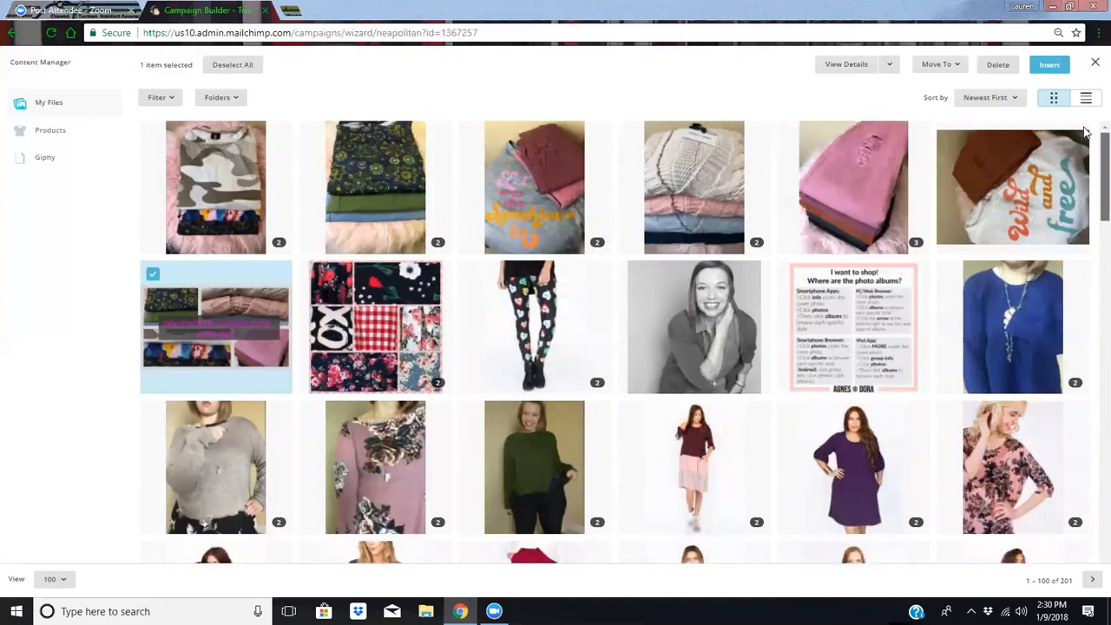
mouse_move(1092, 332)
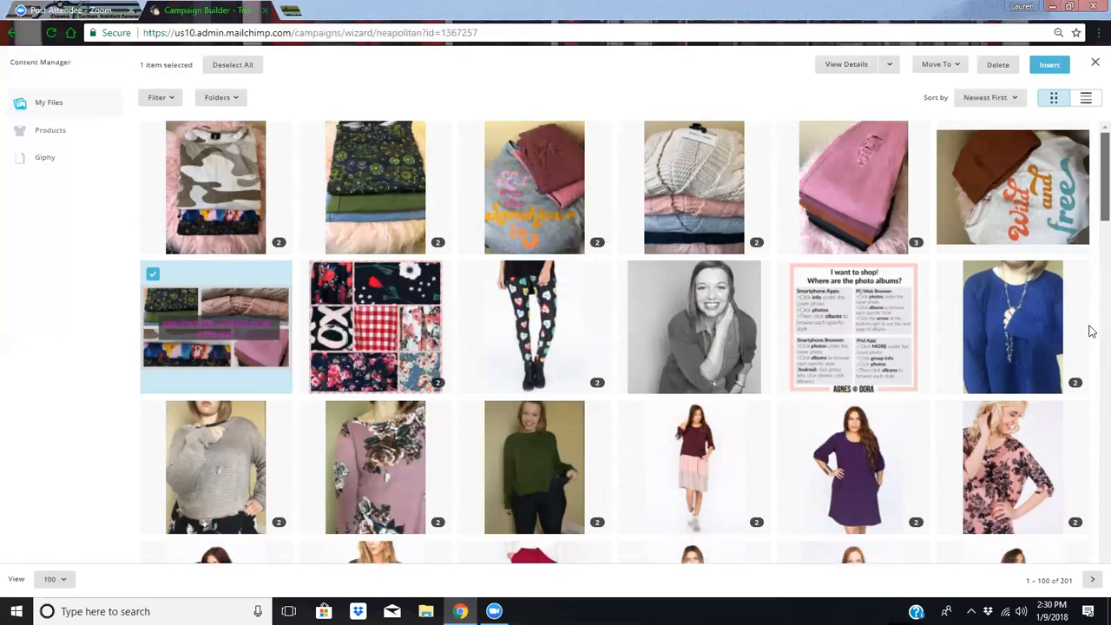
scroll(down, 3)
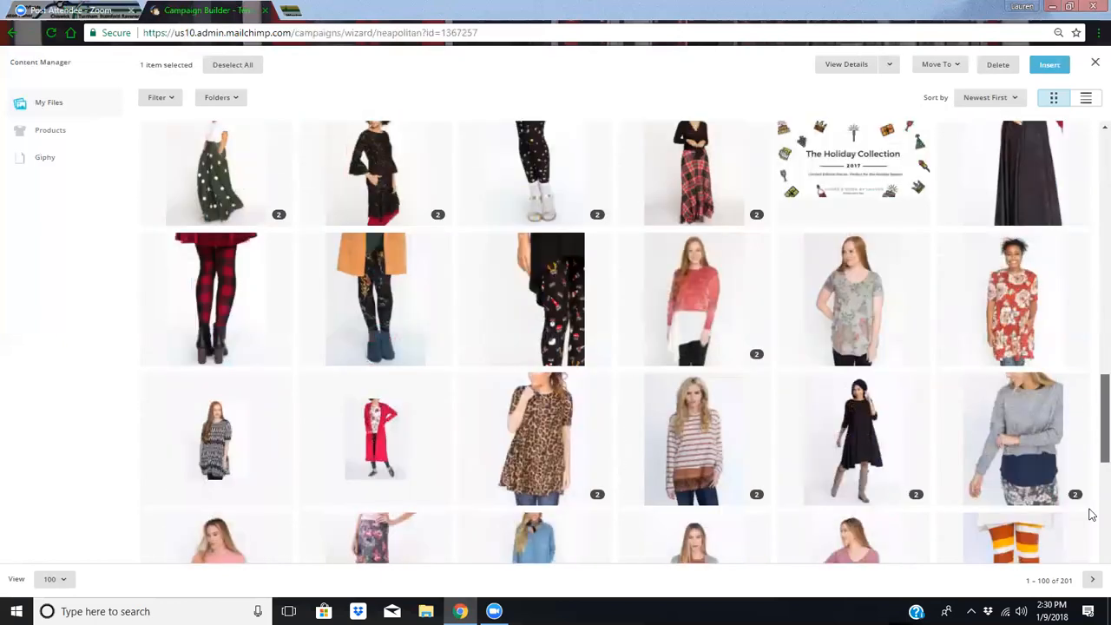
scroll(down, 3)
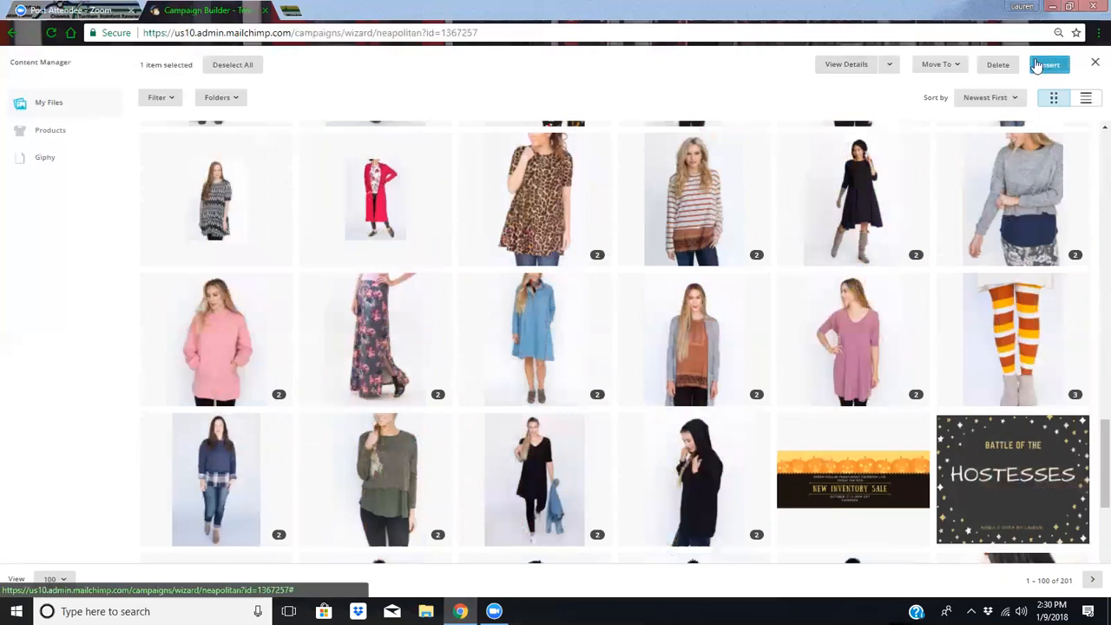
Step: Insert the collage photo and delete the 'Showcase your products' text block
click(1049, 65)
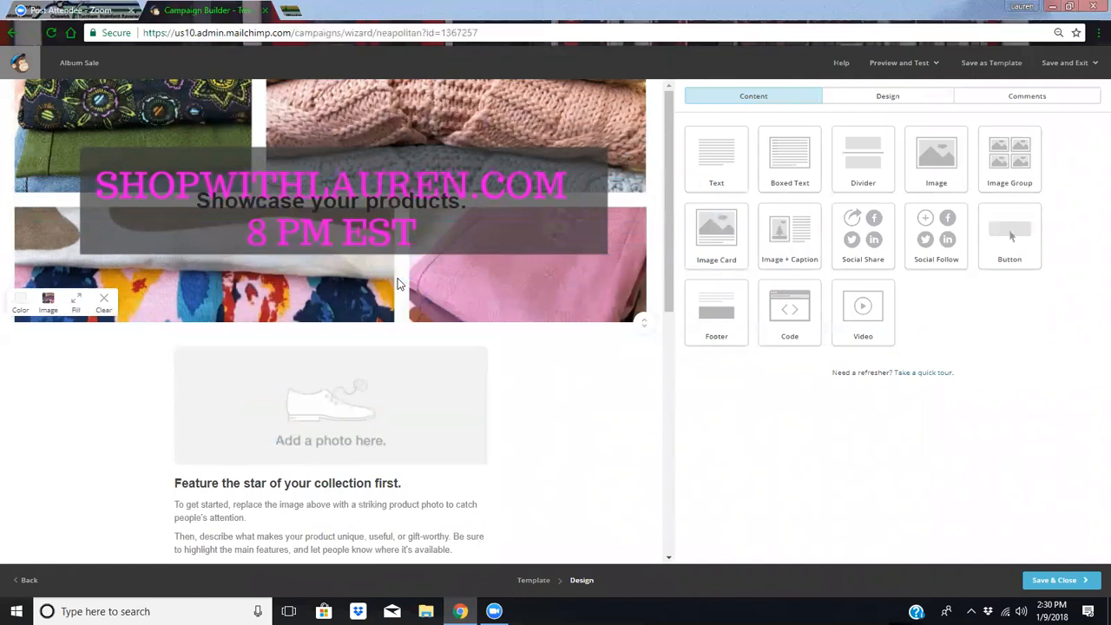
mouse_move(364, 139)
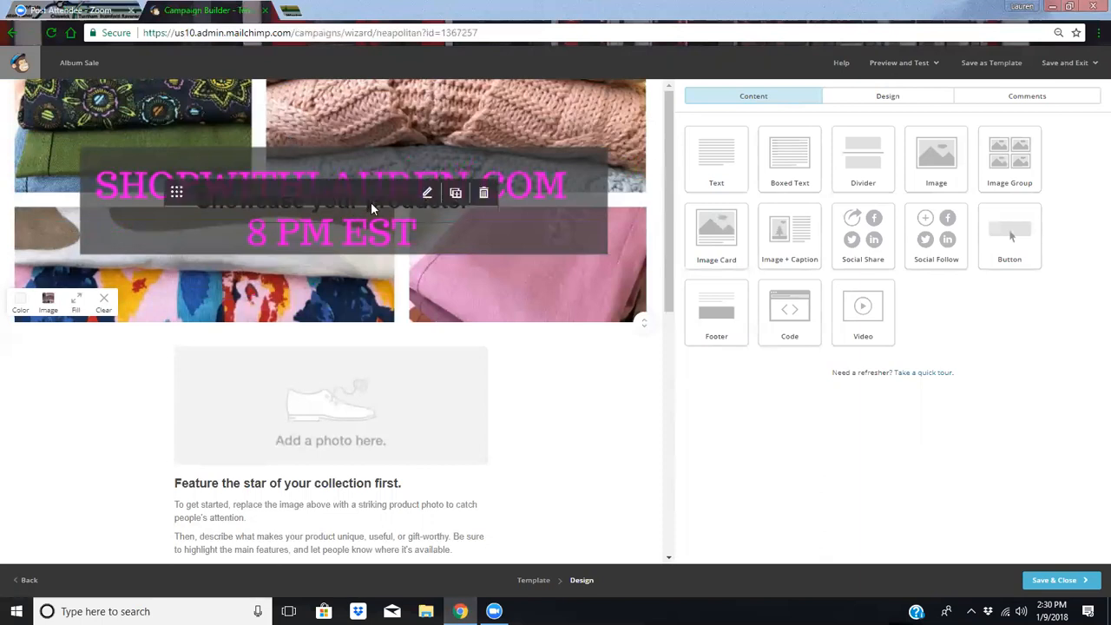
mouse_move(313, 212)
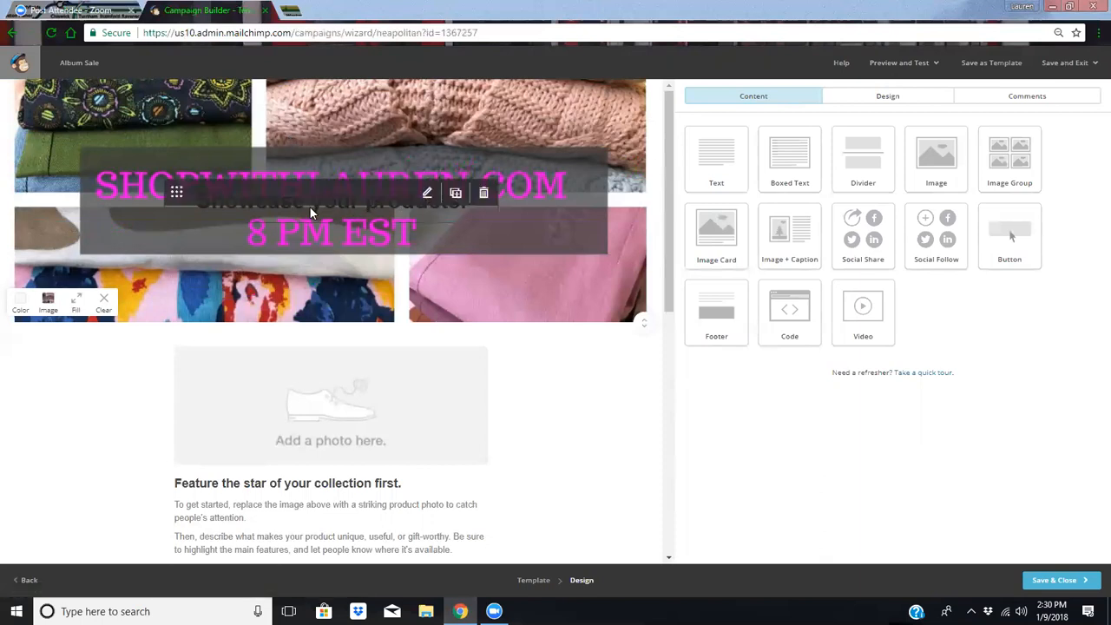
mouse_move(483, 191)
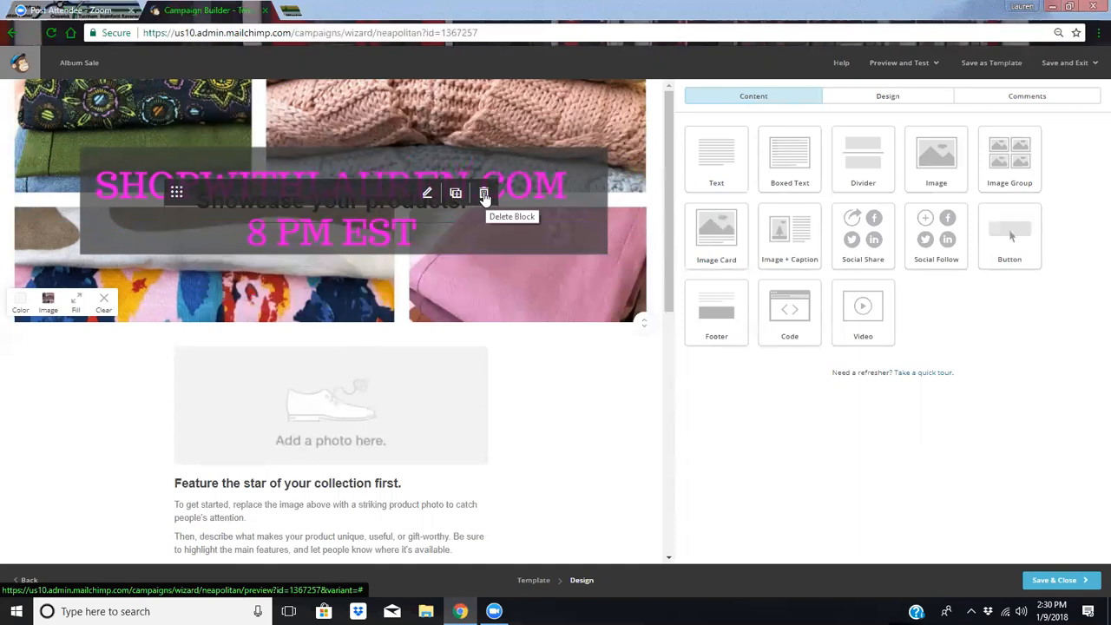
click(483, 191)
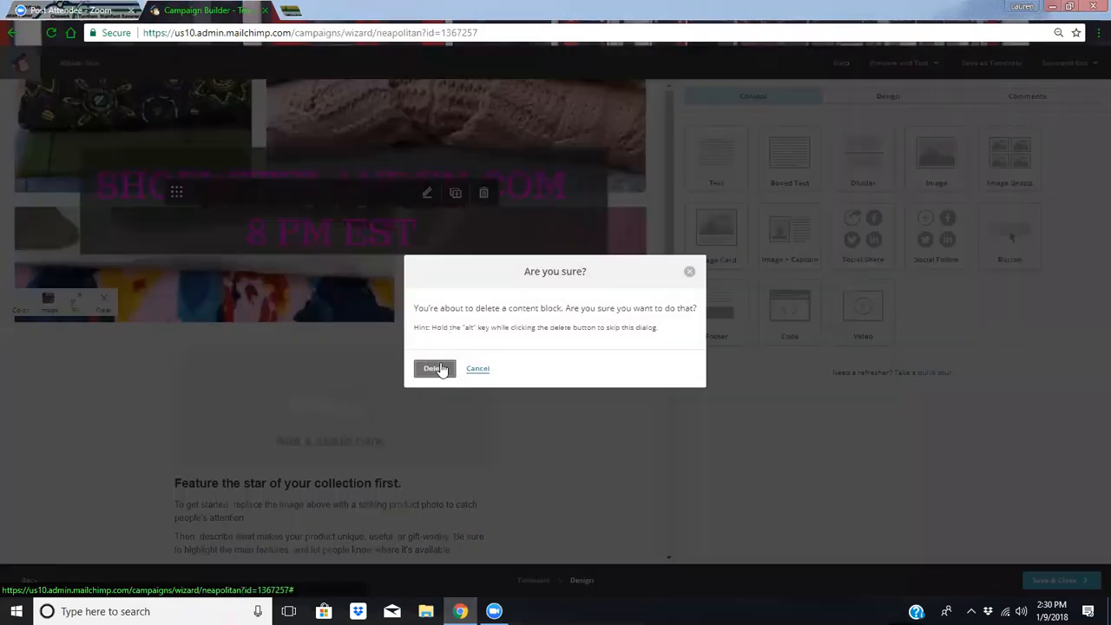
click(434, 368)
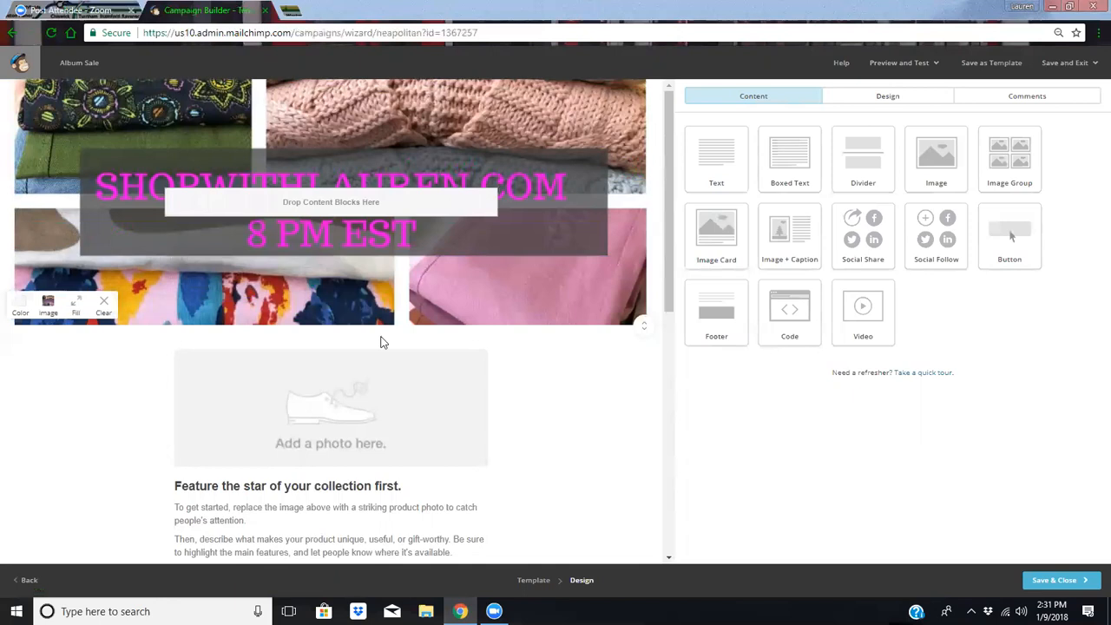
mouse_move(534, 278)
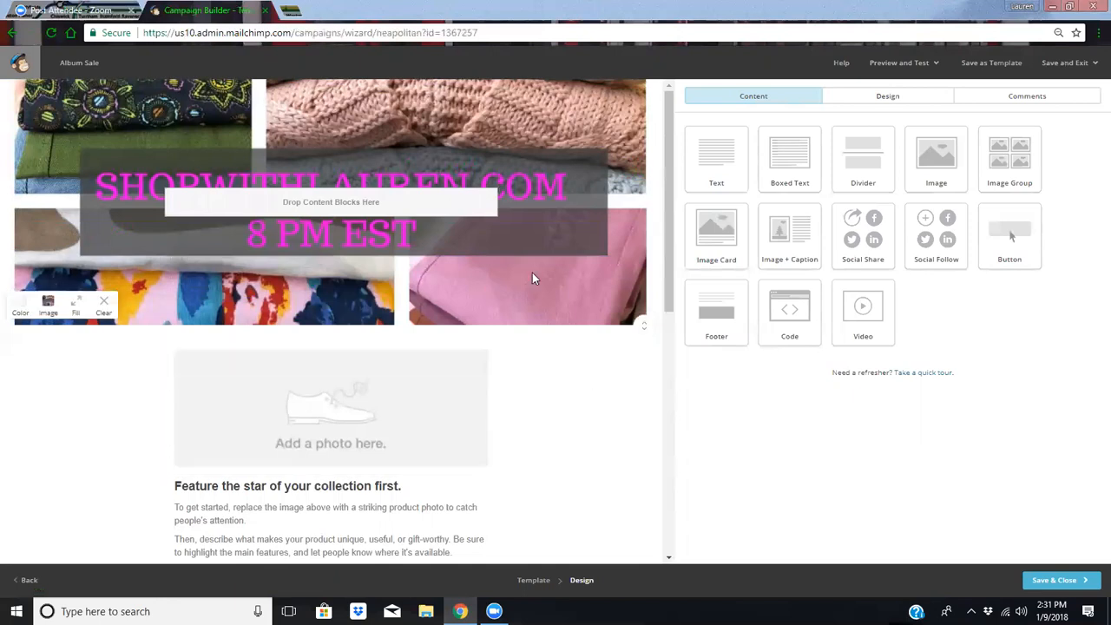
mouse_move(476, 304)
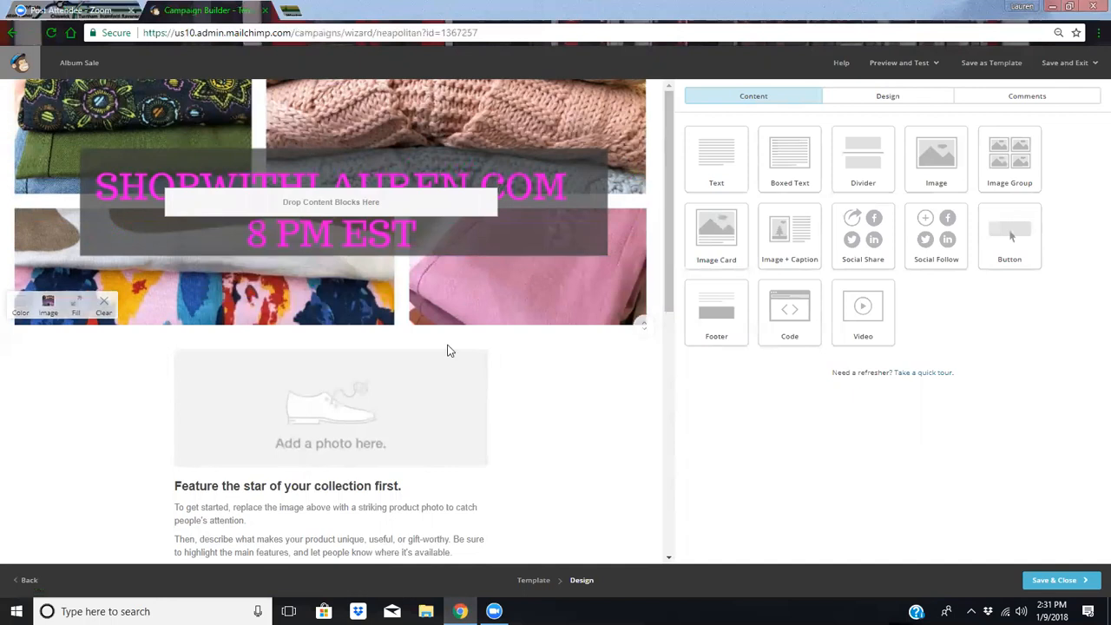
scroll(down, 3)
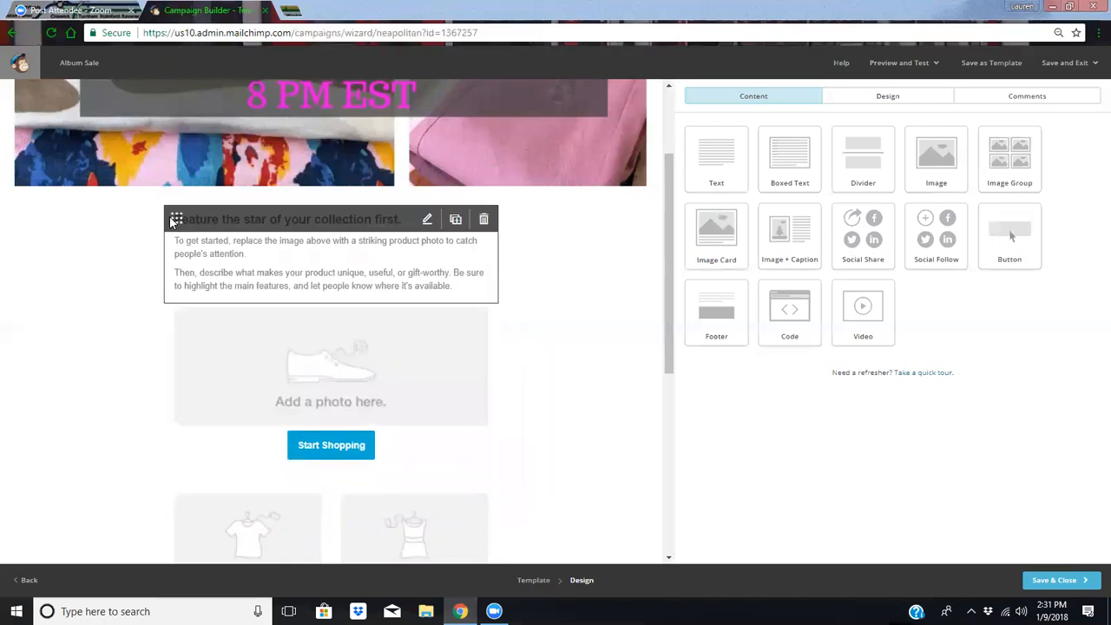
mouse_move(159, 281)
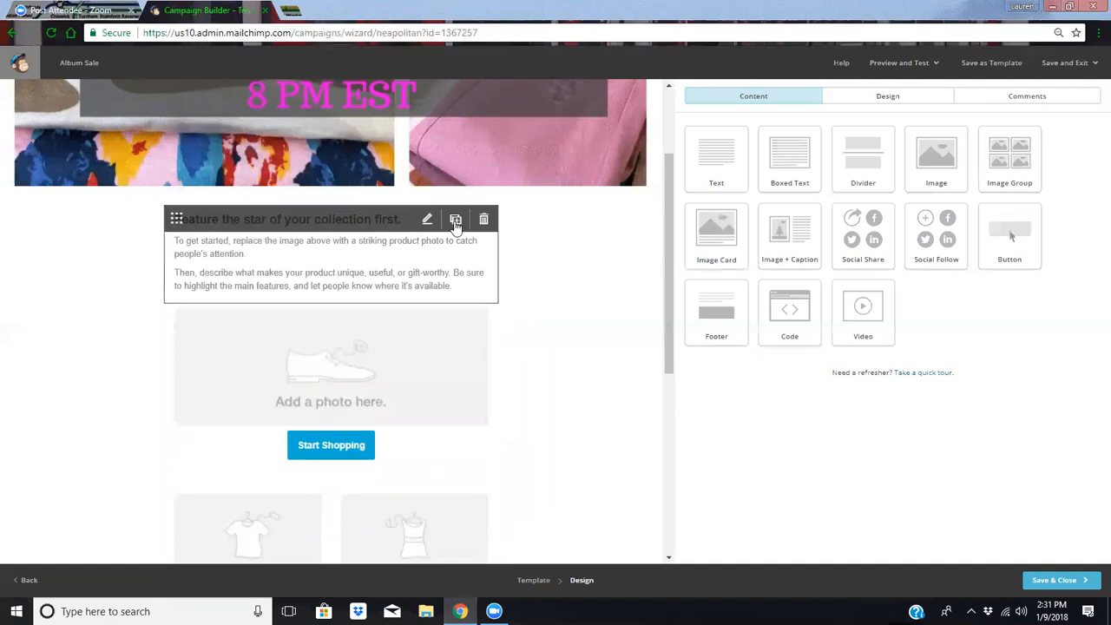
Step: Rewrite the feature heading to read 'ALBUM SALE- WEDNESDAY 6 EST'
click(427, 219)
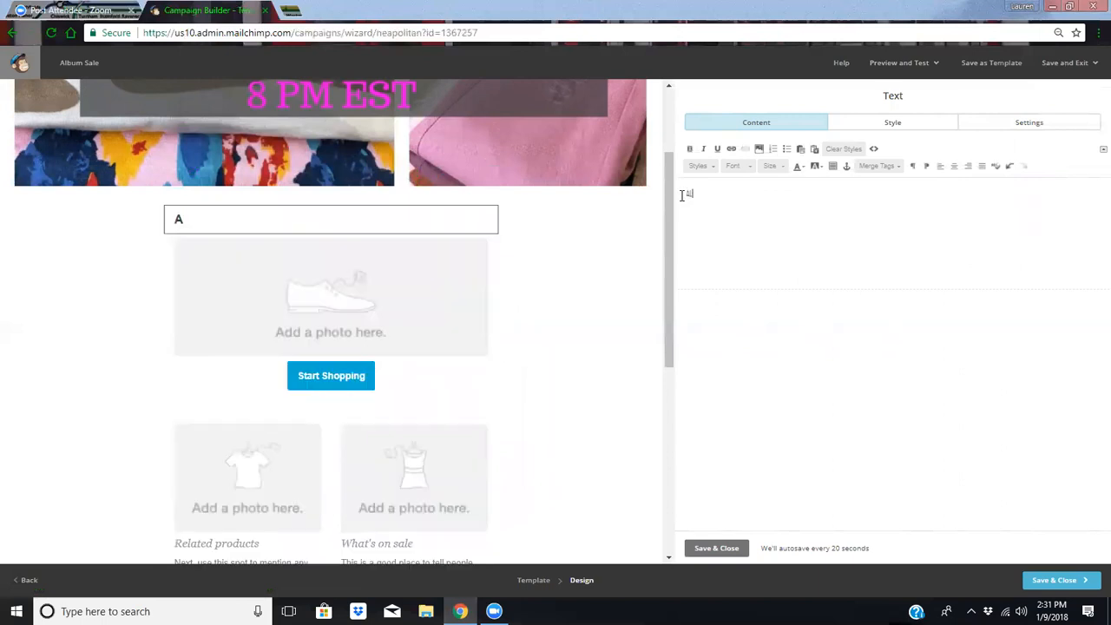
text(LBUM SALE)
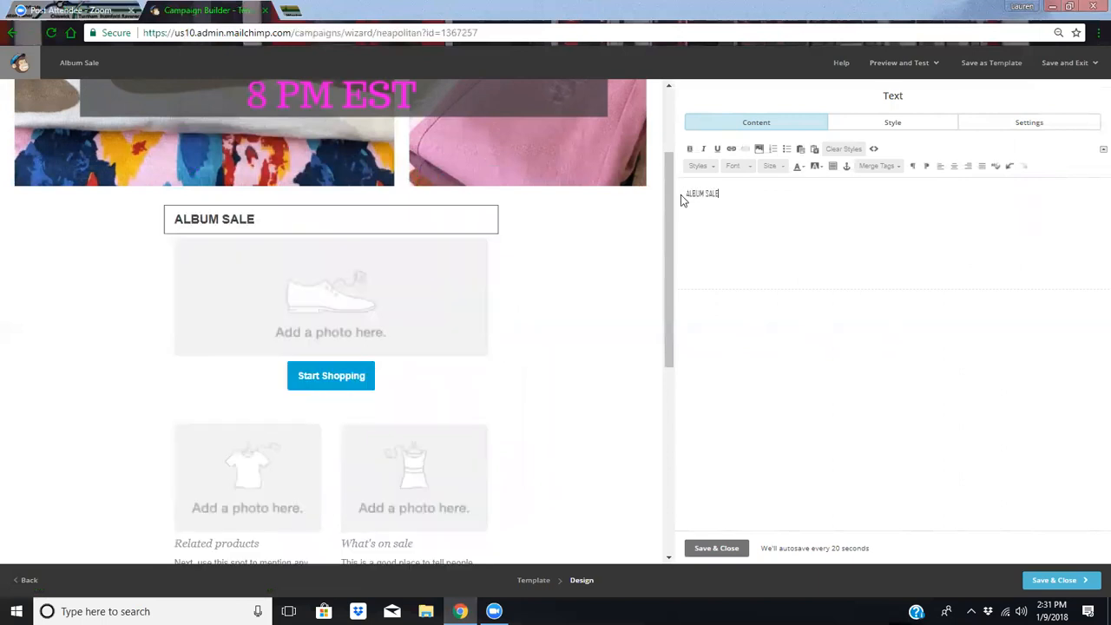
text(- WEDN)
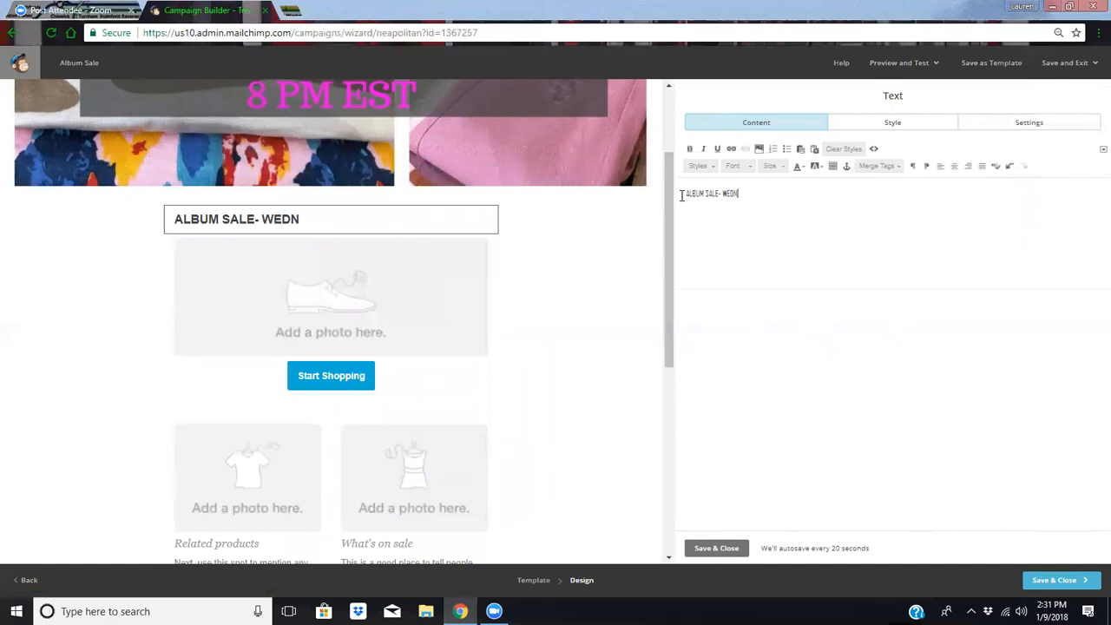
text(ESDAY)
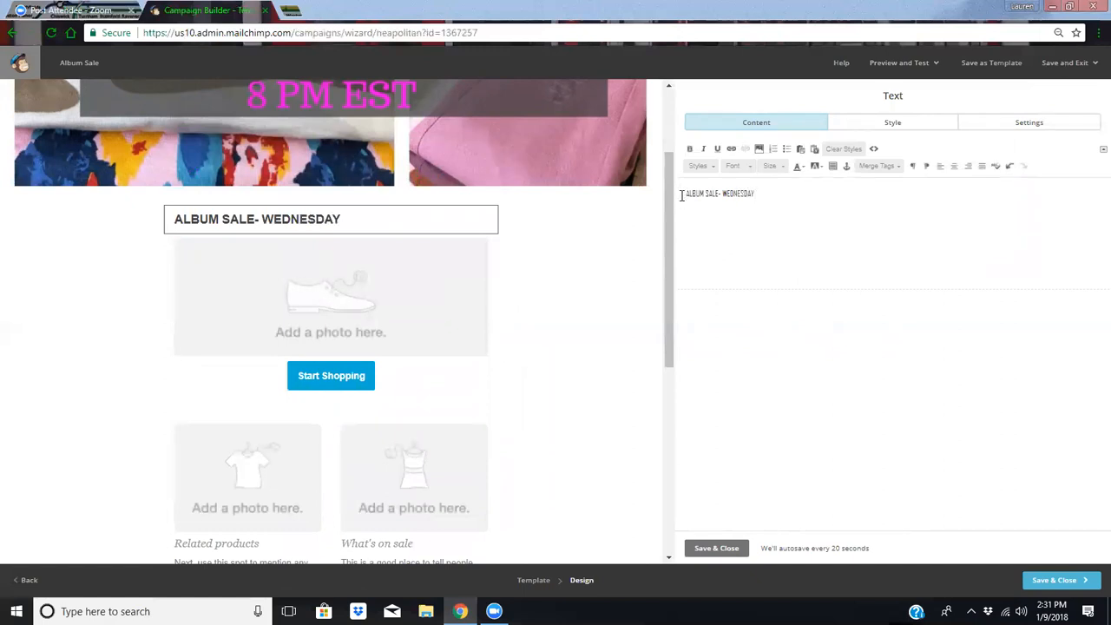
text(6)
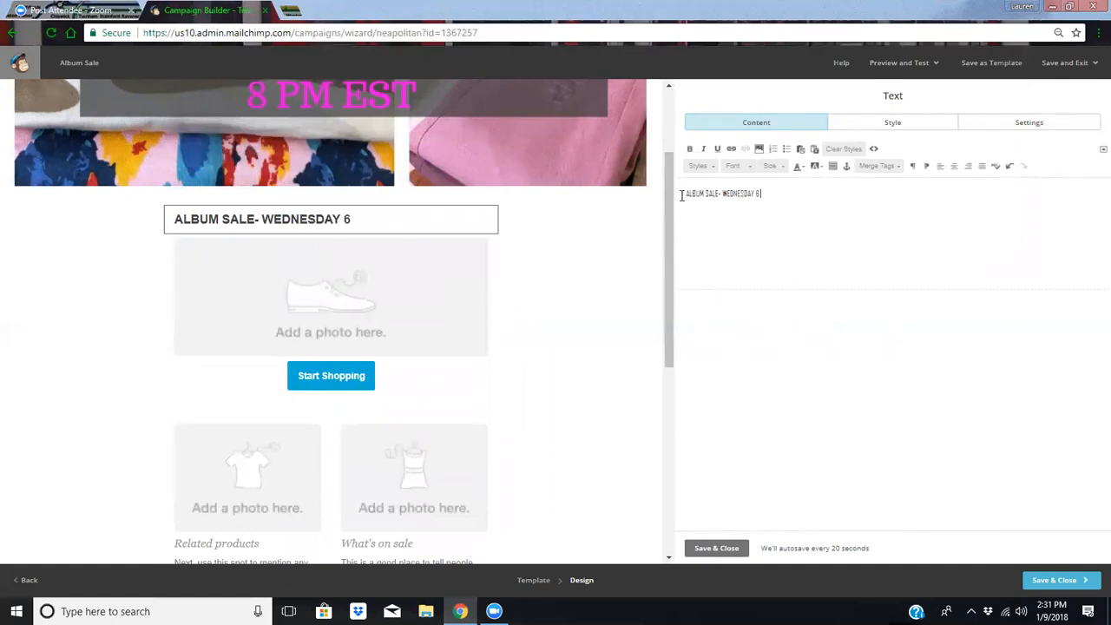
text(EST)
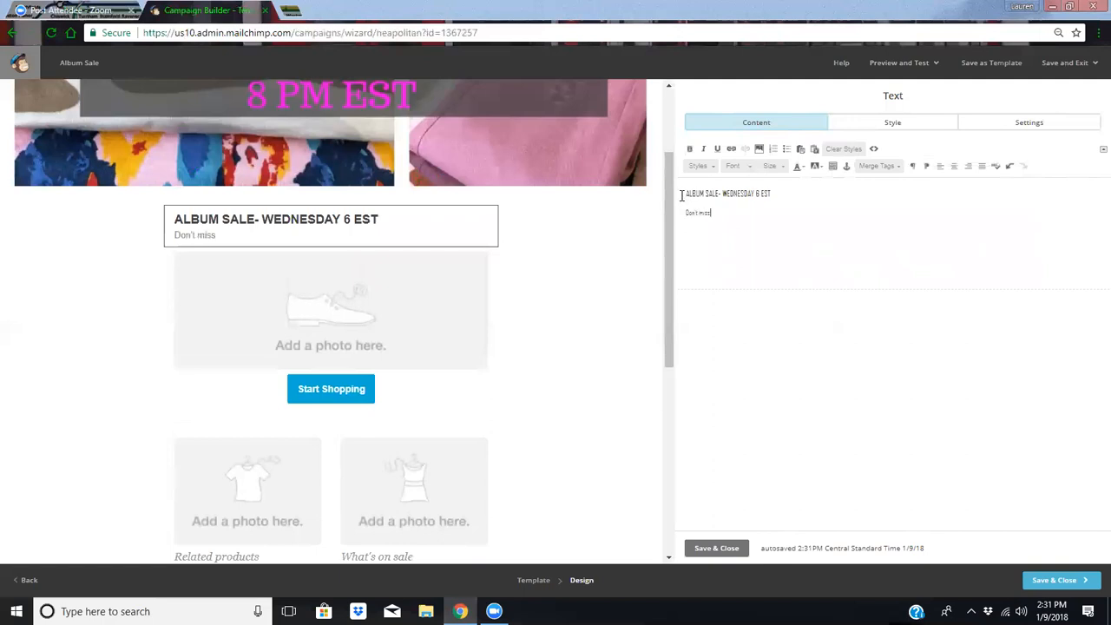
Step: Rewrite the body as an invitation to shop the newest arrivals tomorrow at 6 est
text(the newest inventory a)
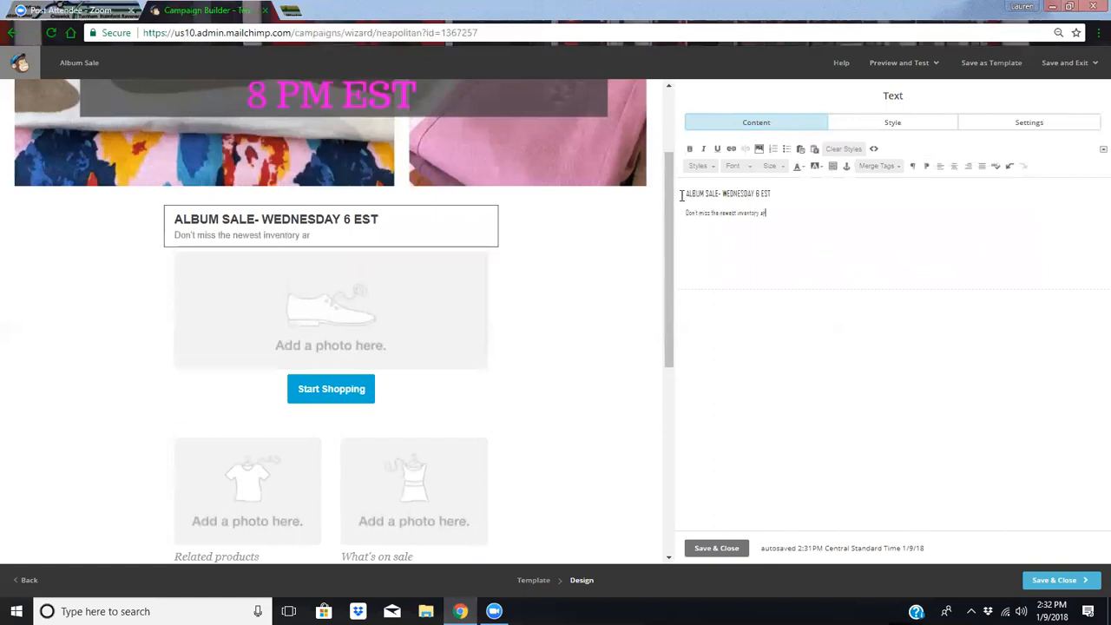
text(rivals)
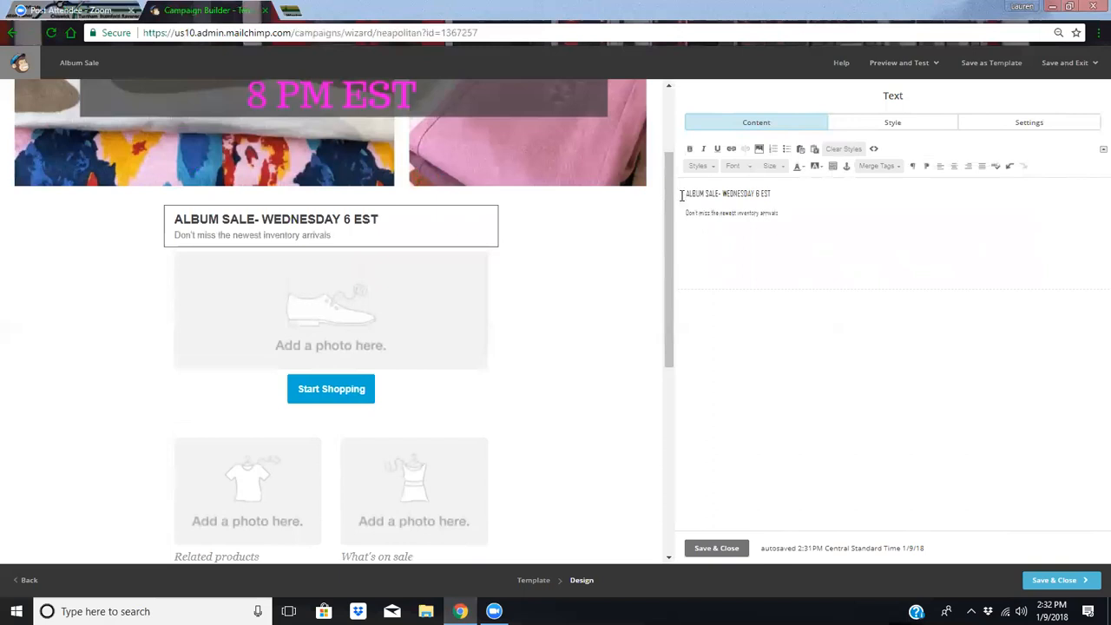
text(! Come shop Albums with me)
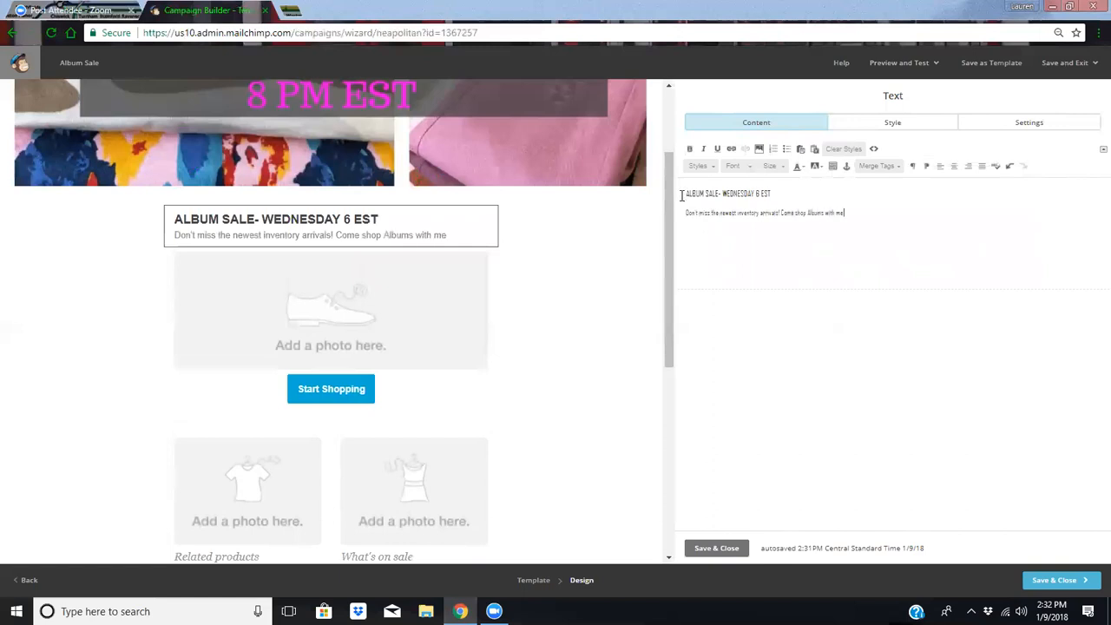
text(tomorrow at 6 pm)
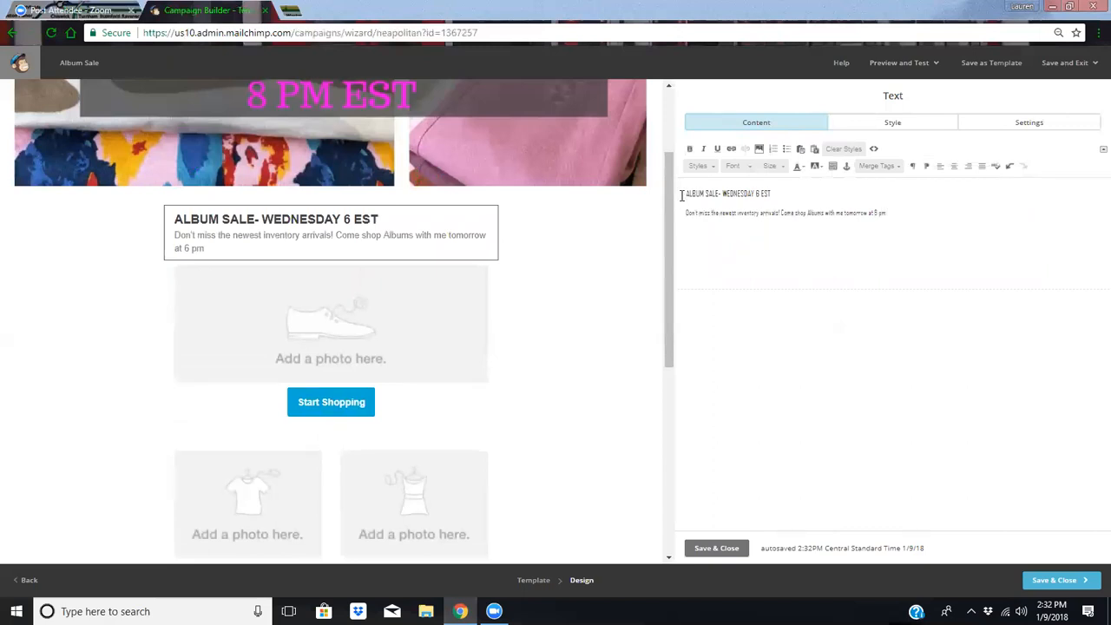
text(est)
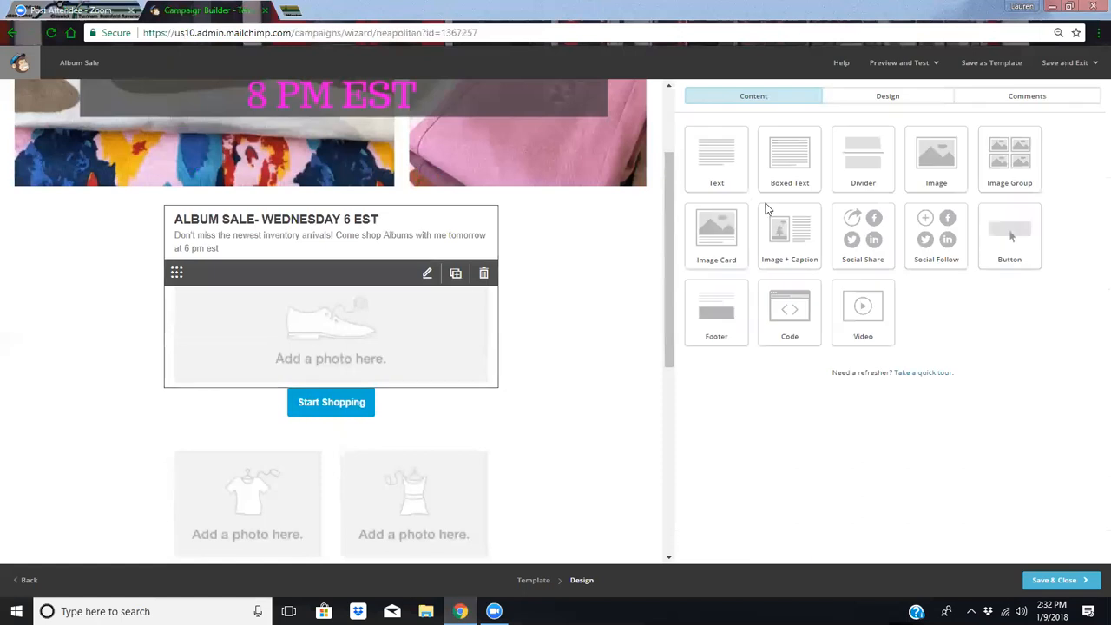
Step: Replace the photo placeholder under the sale text with the pink floral top from the library
click(330, 333)
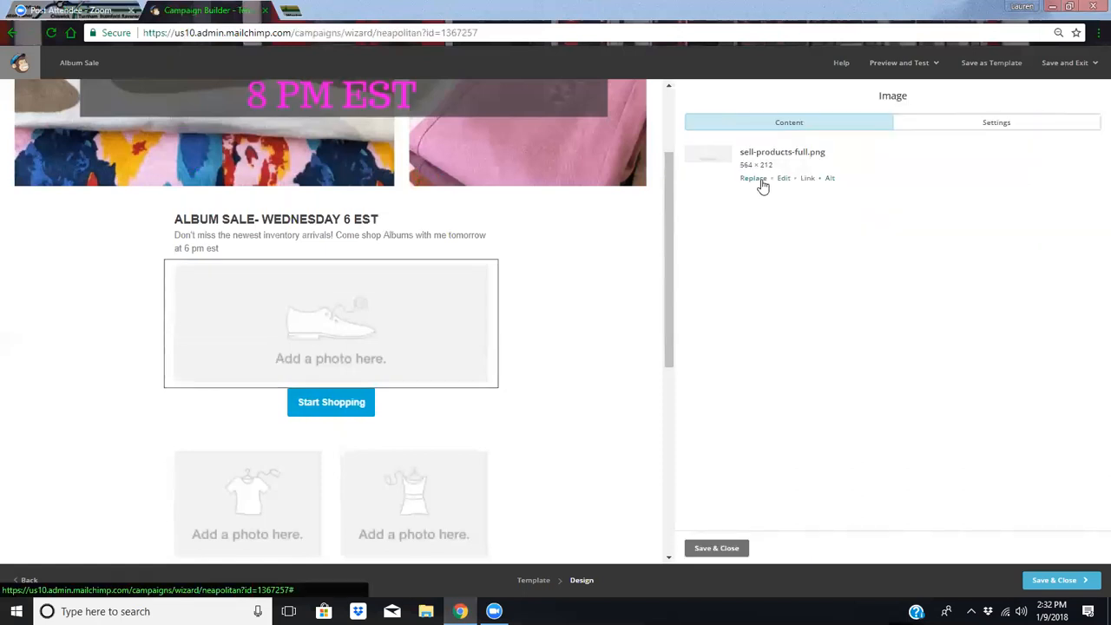
click(753, 177)
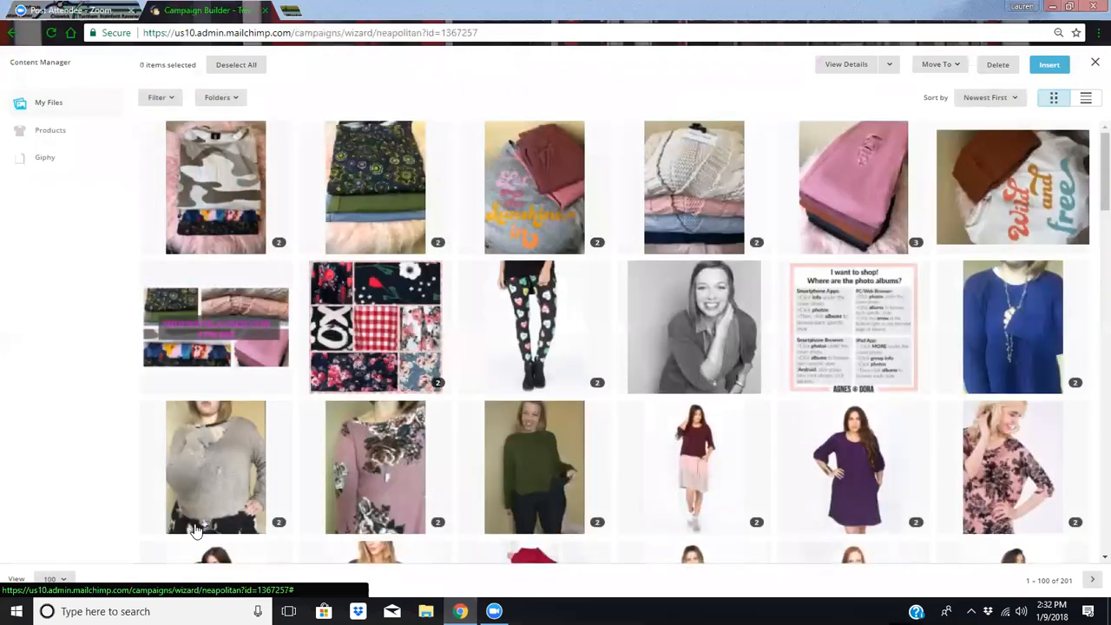
click(237, 64)
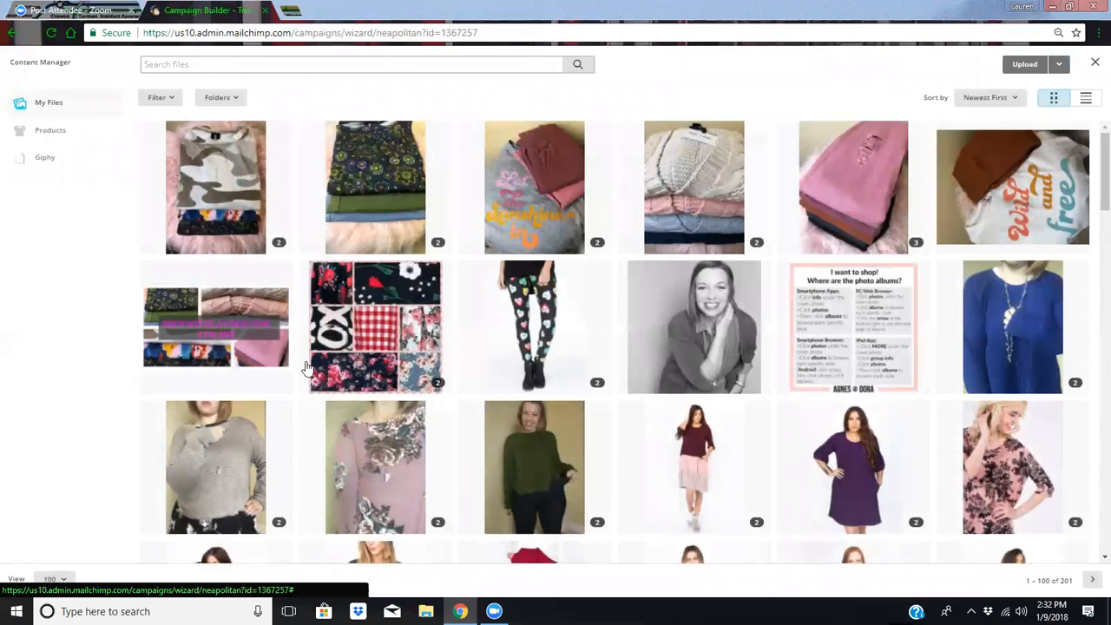
mouse_move(693, 205)
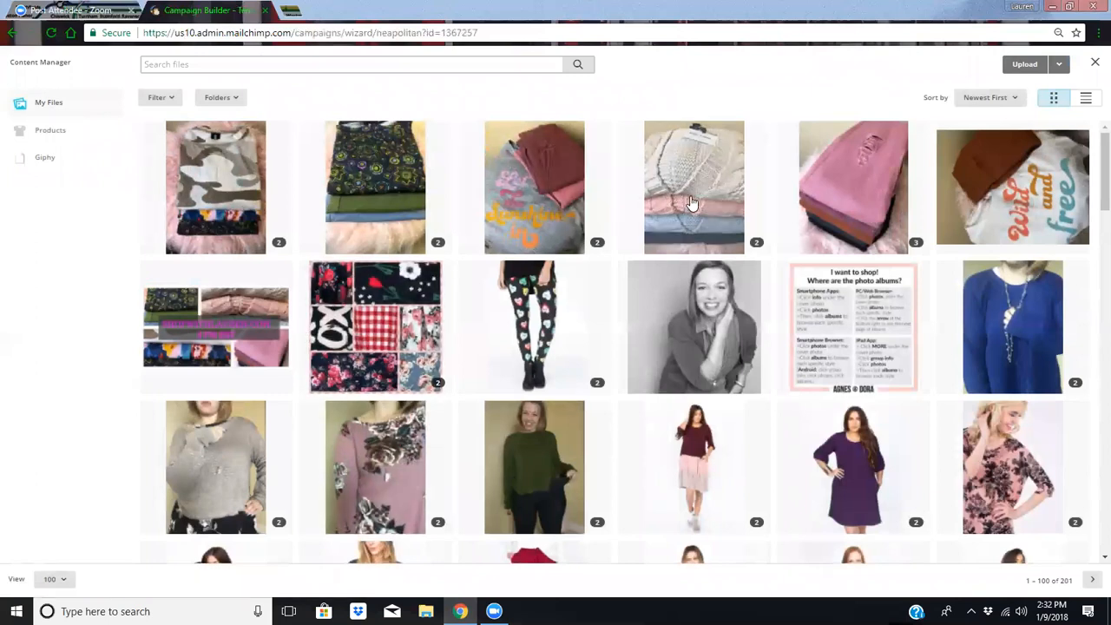
mouse_move(693, 205)
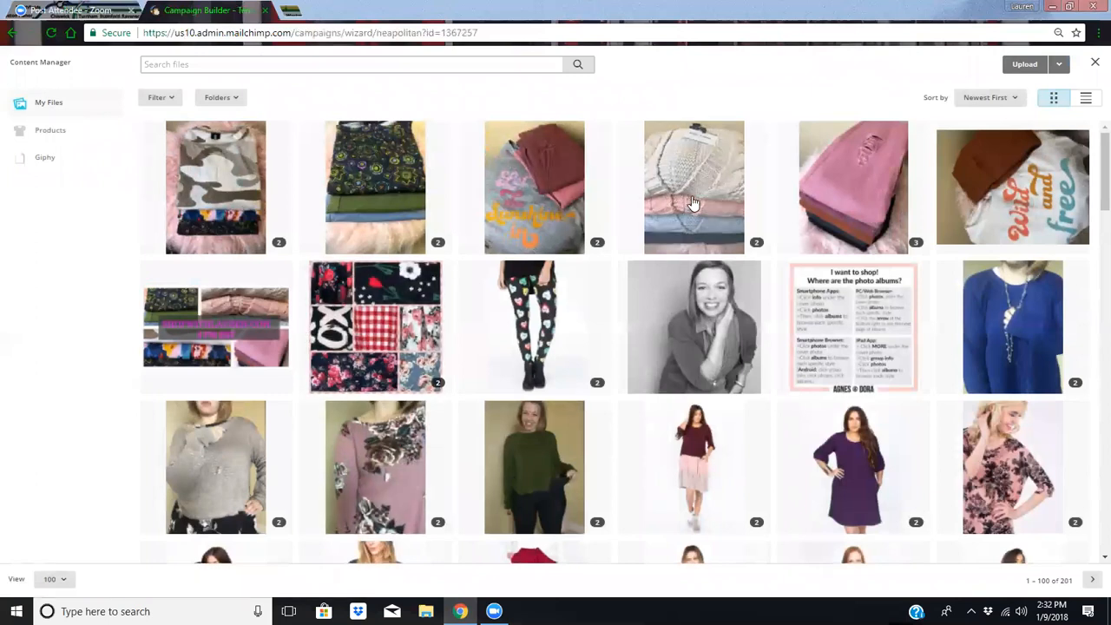
mouse_move(378, 477)
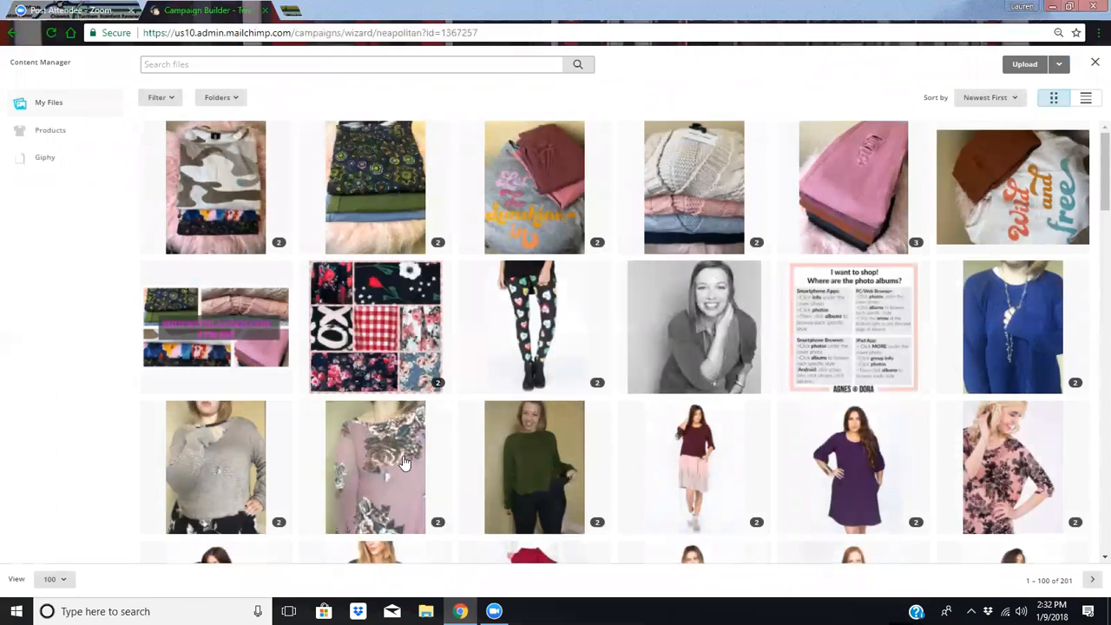
click(375, 465)
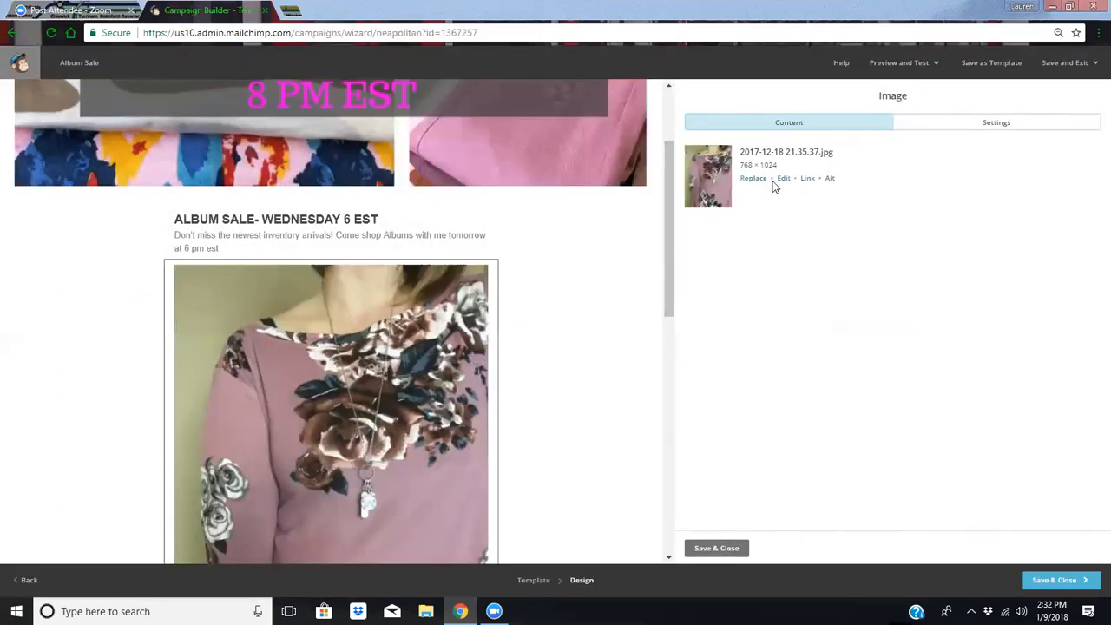
mouse_move(808, 177)
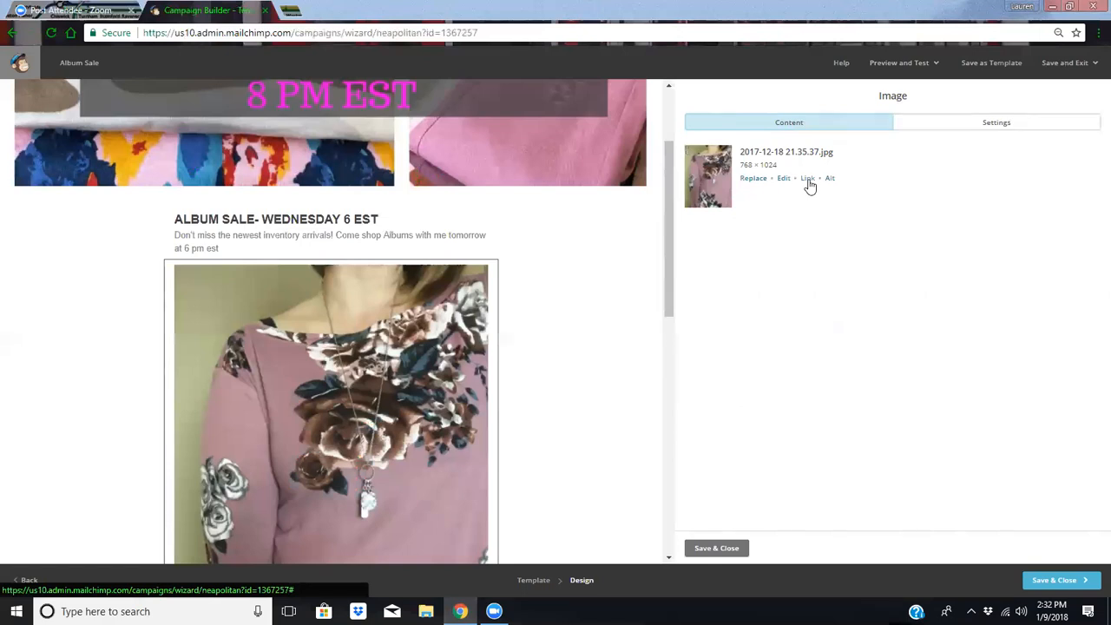
click(807, 178)
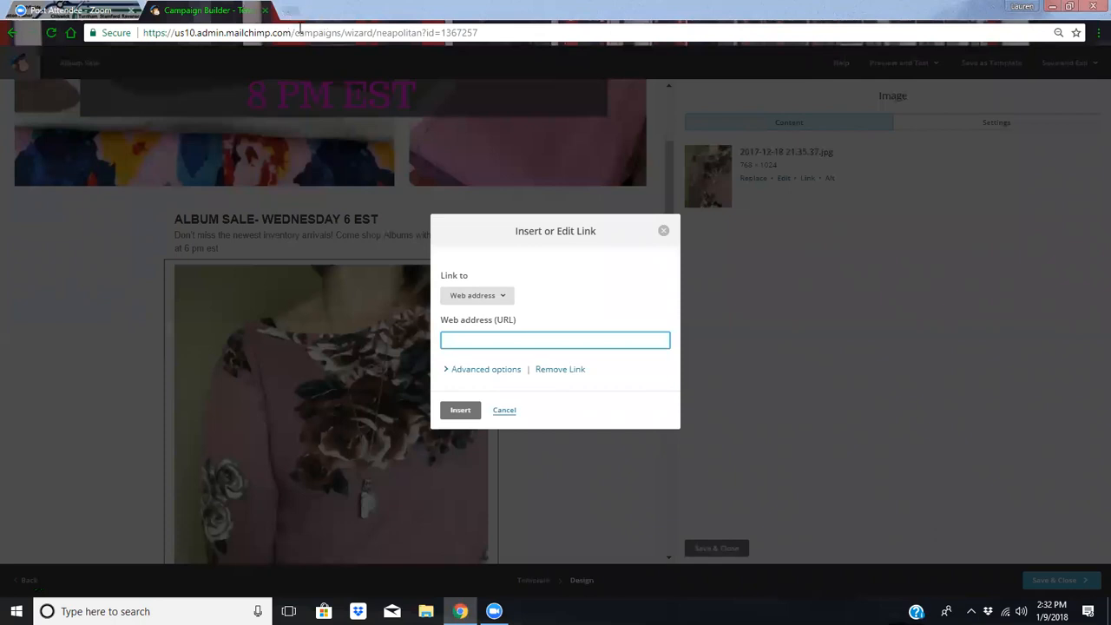
click(299, 11)
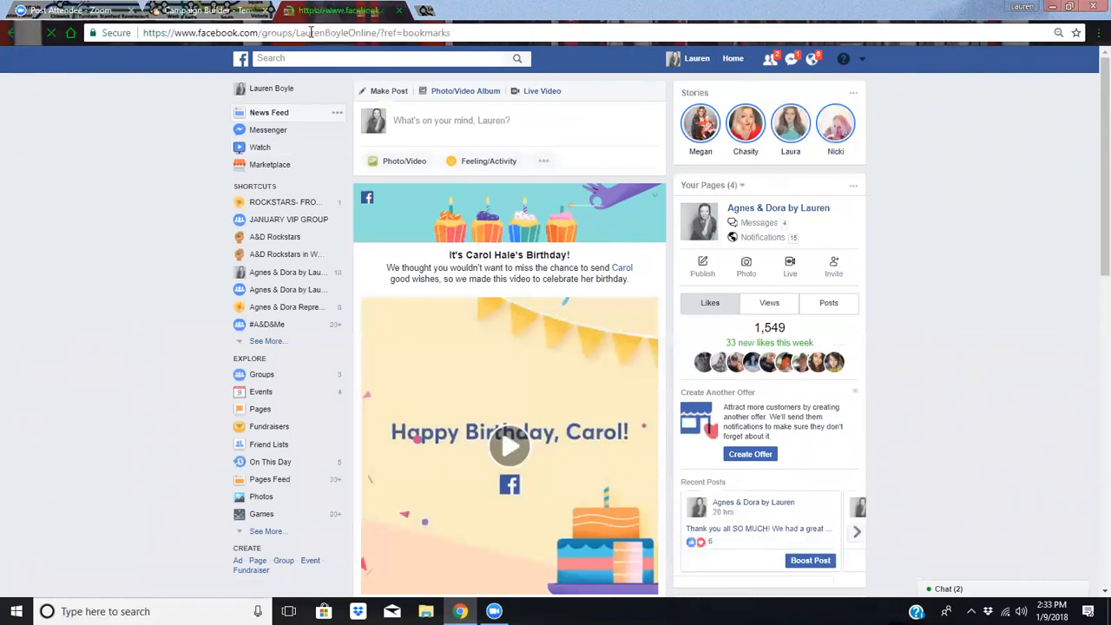
click(299, 33)
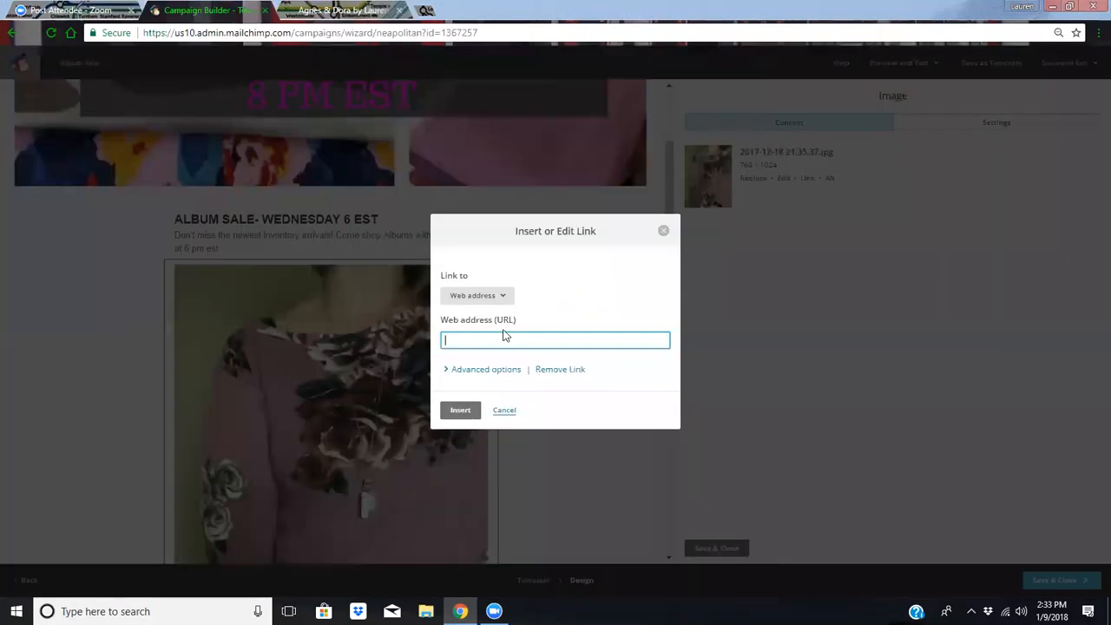
text(https://www.facebook.com/groups/LaurenBoyleOnline)
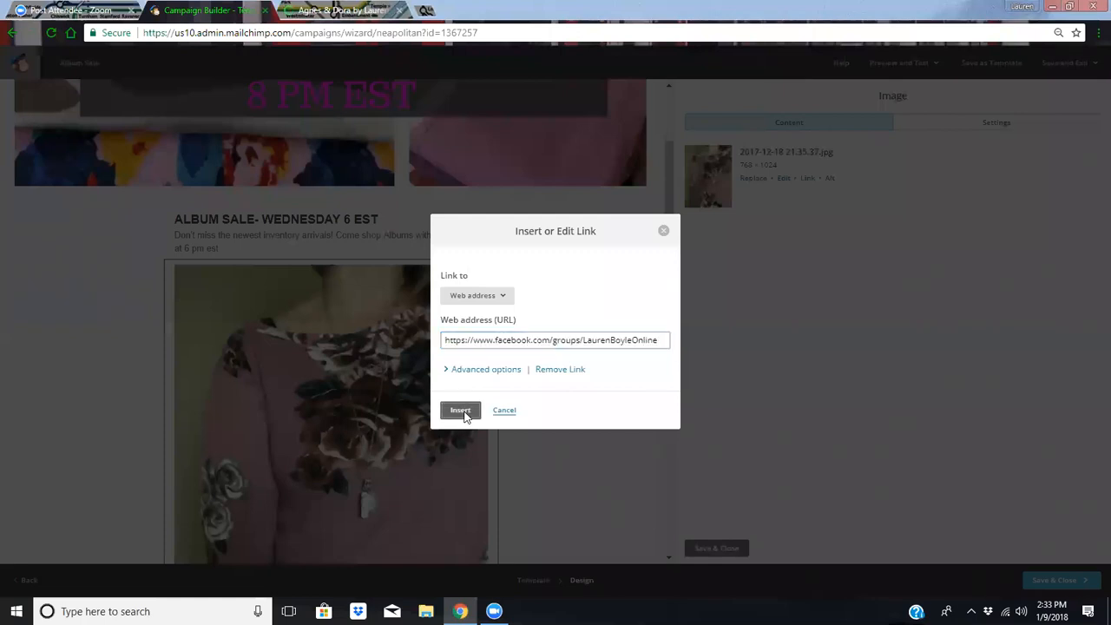
click(461, 410)
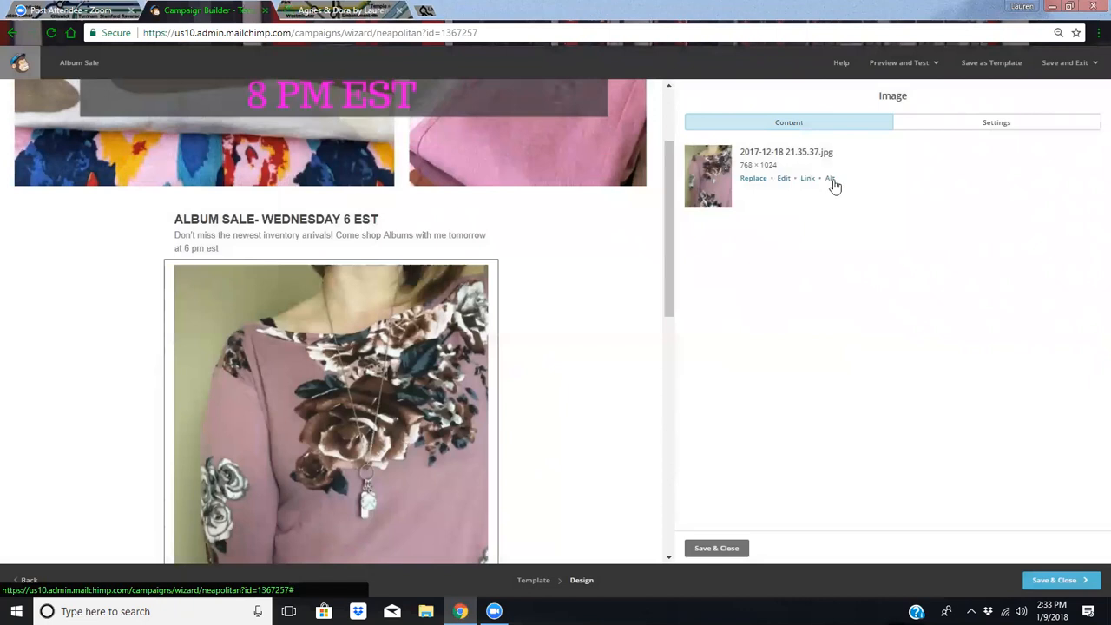
Step: Give the tunic photo the alt text 'Asymmetrical Tunic $48' and update it
click(830, 177)
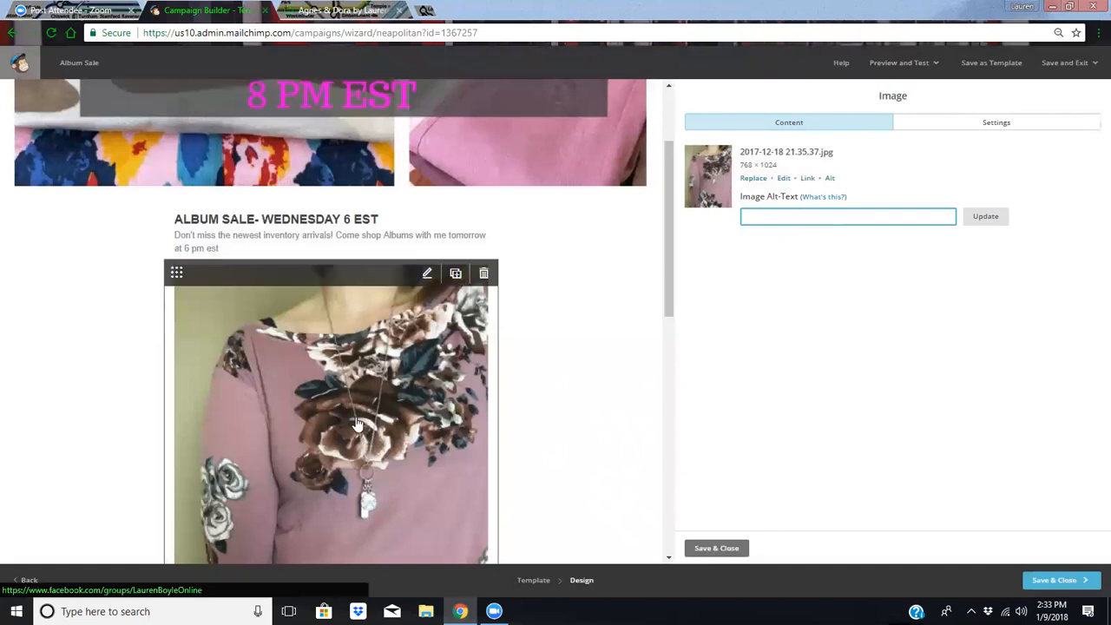
mouse_move(347, 426)
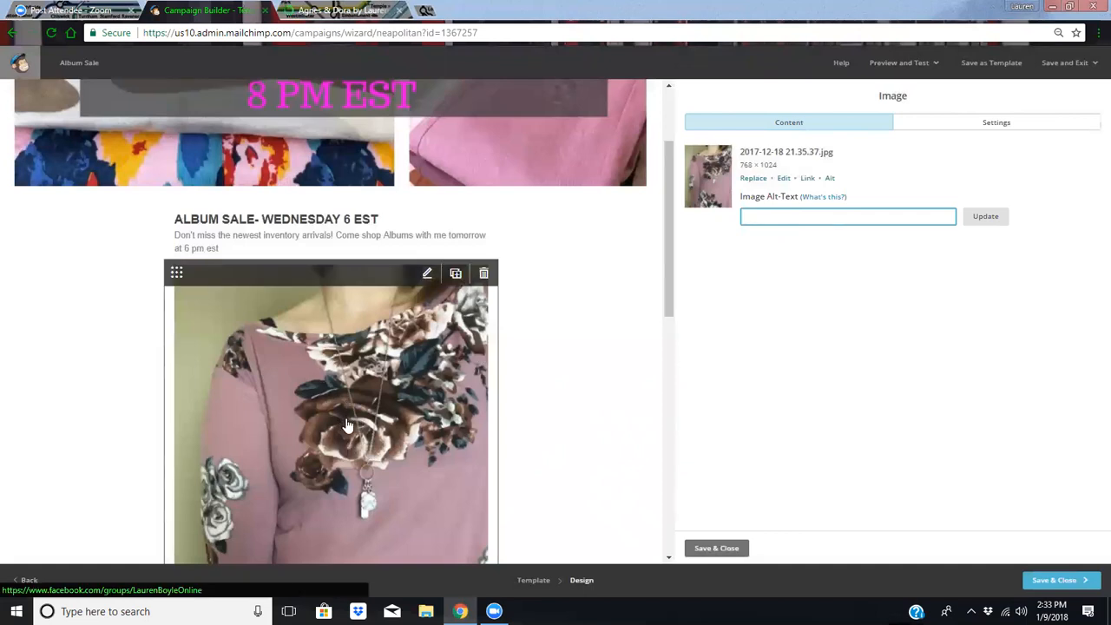
text(A)
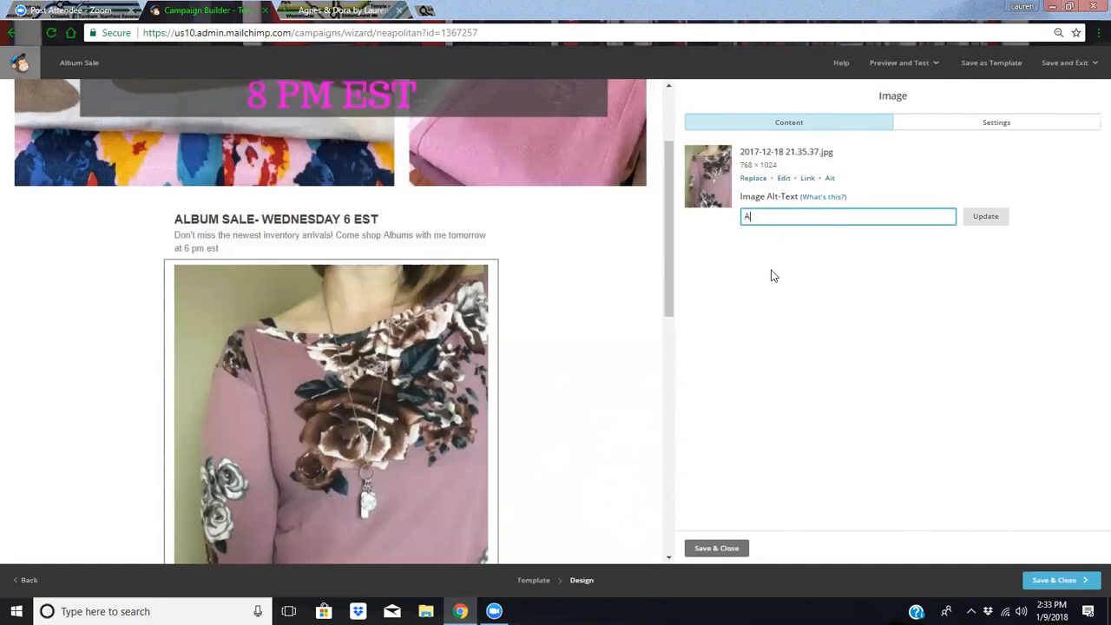
text(symmetrical)
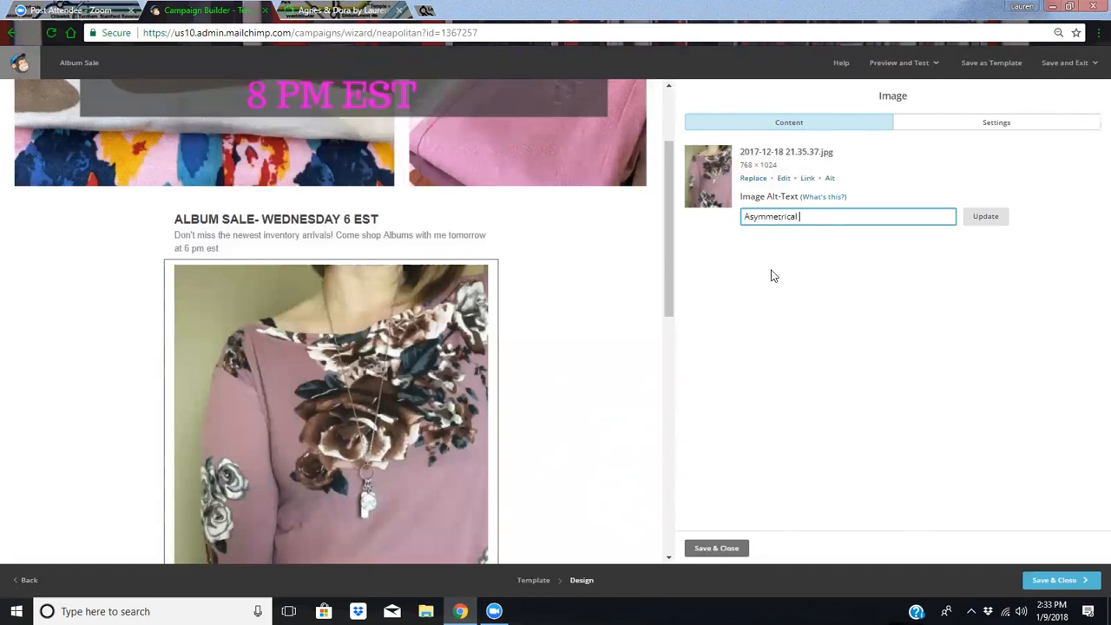
text(Tunic $)
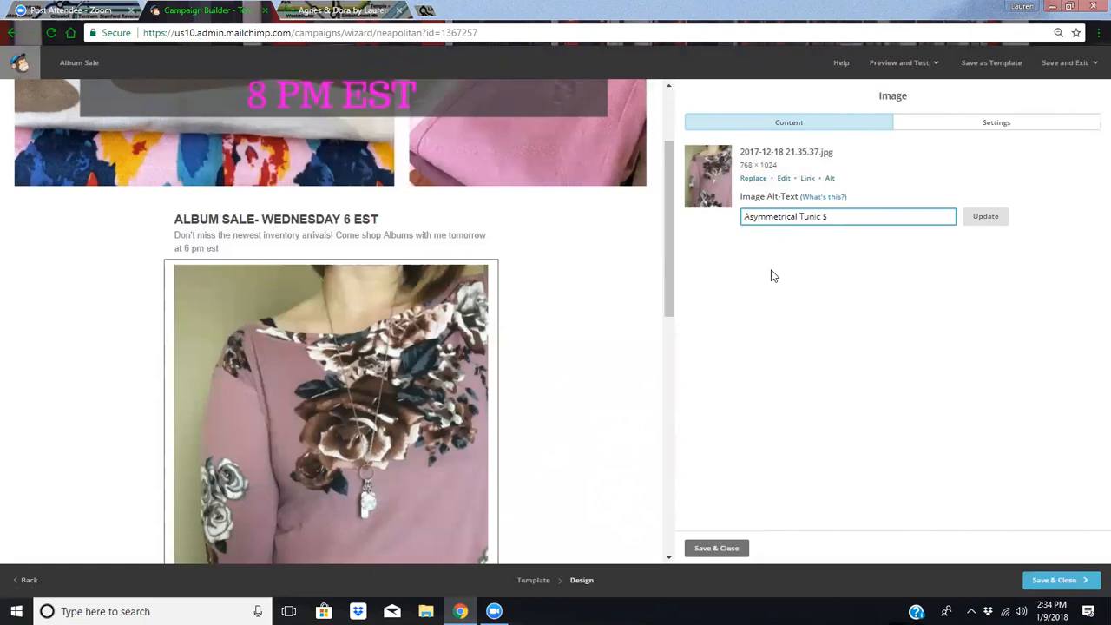
text(44)
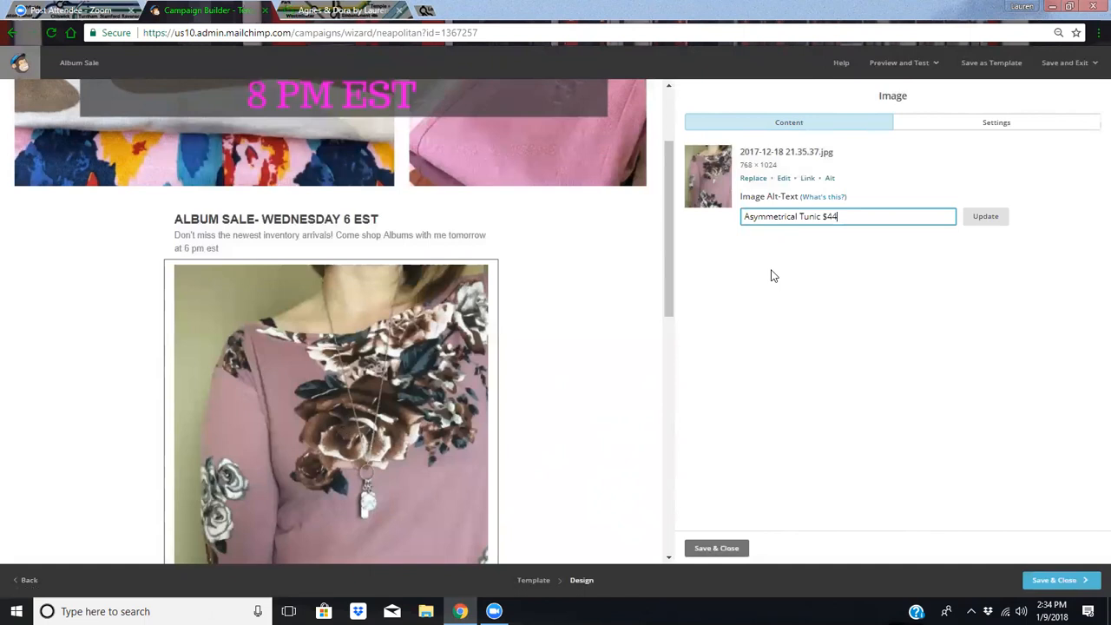
mouse_move(859, 238)
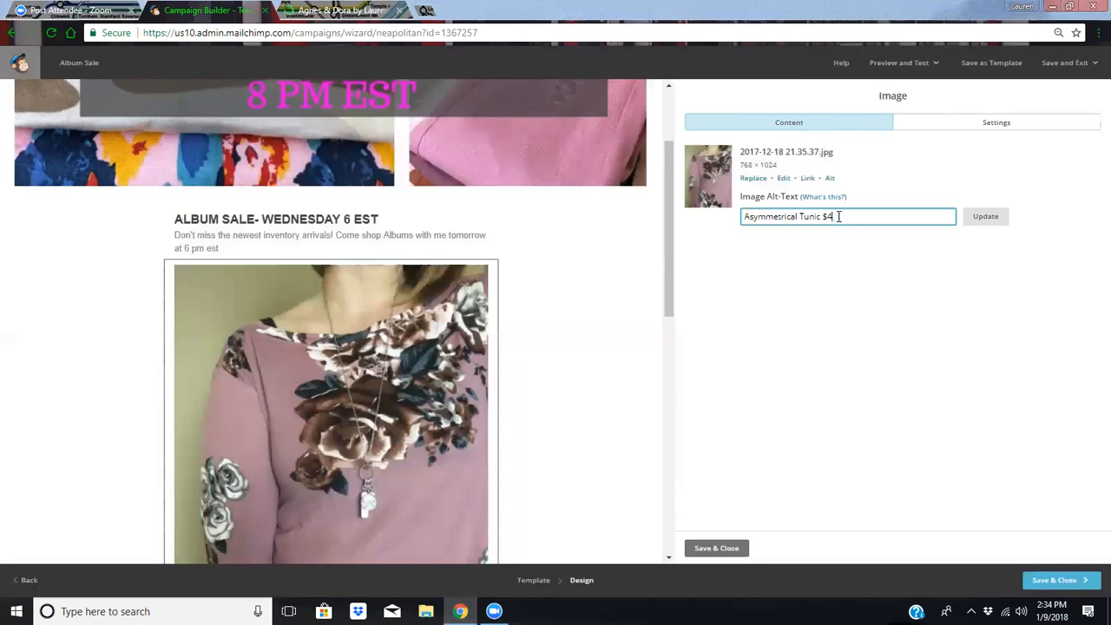
click(986, 215)
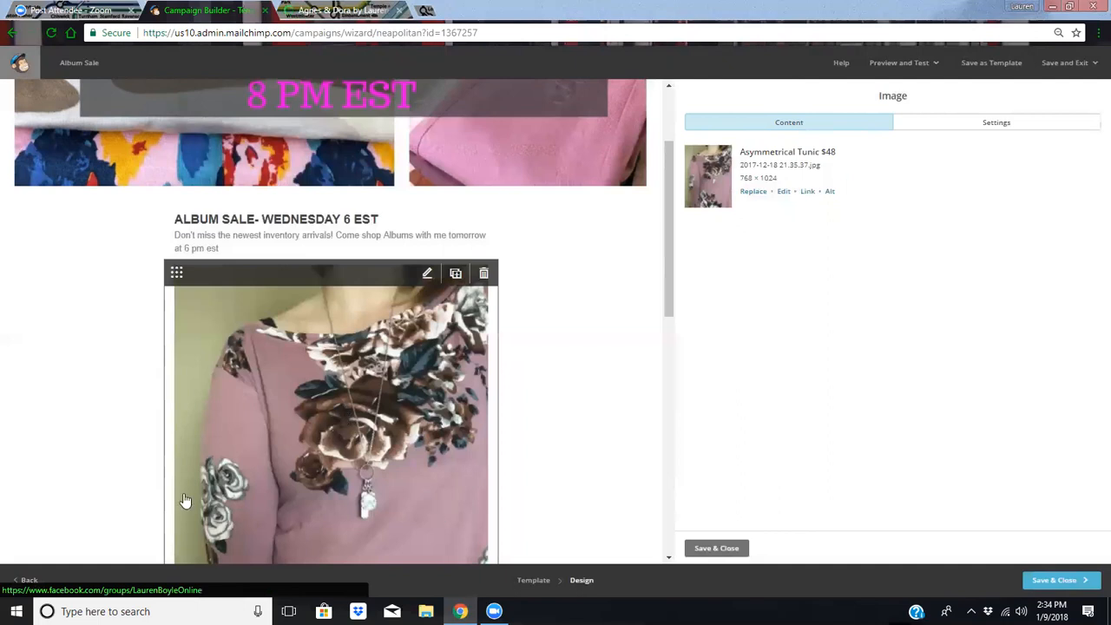
mouse_move(313, 448)
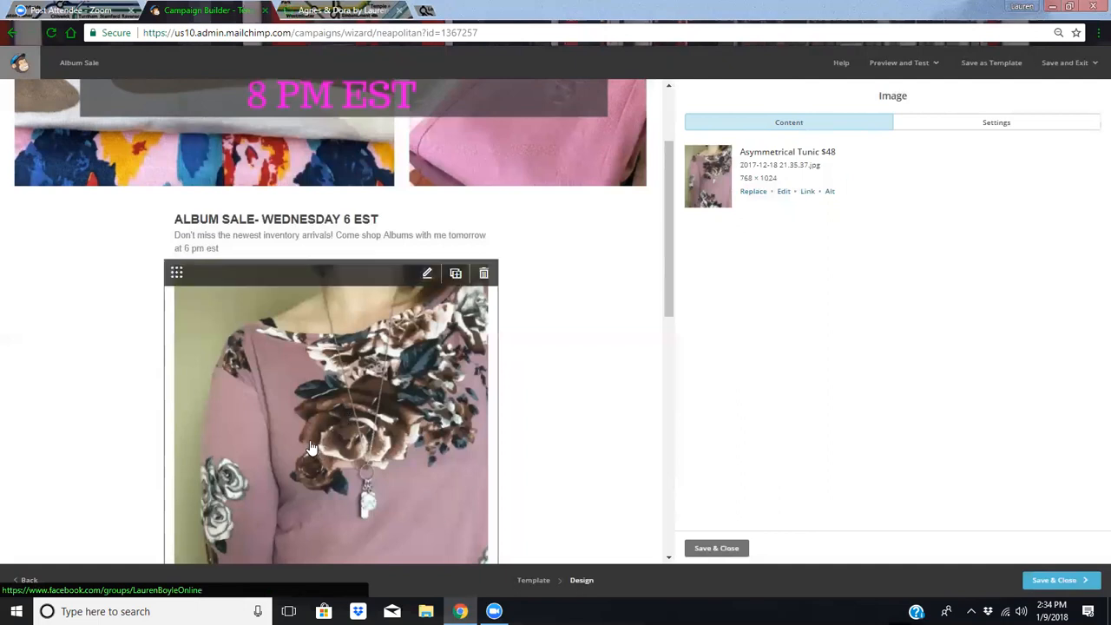
mouse_move(326, 406)
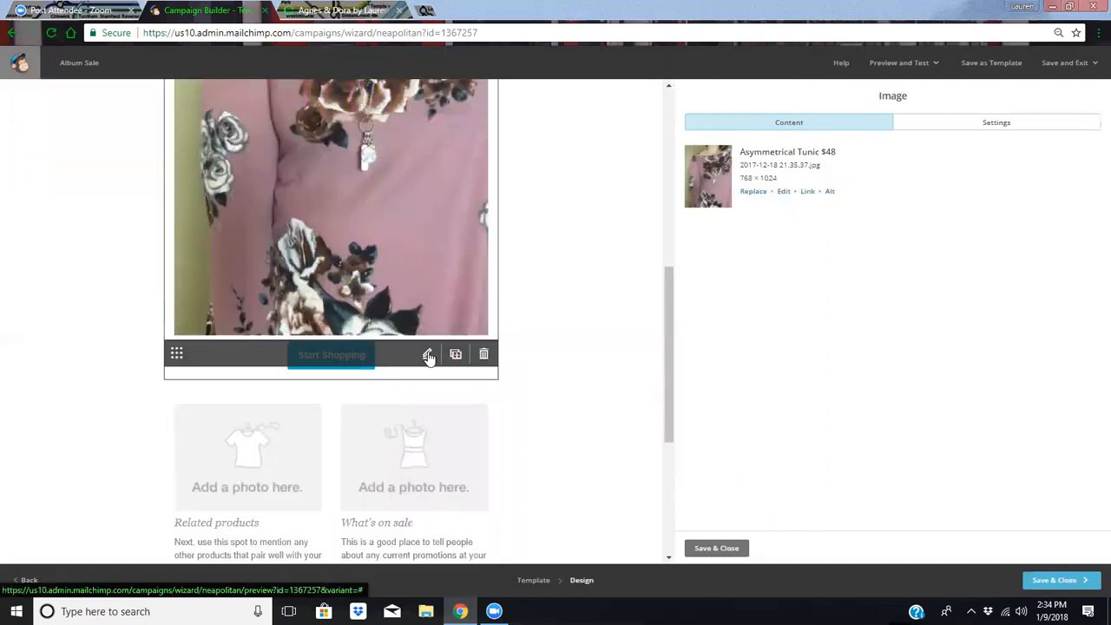
click(427, 354)
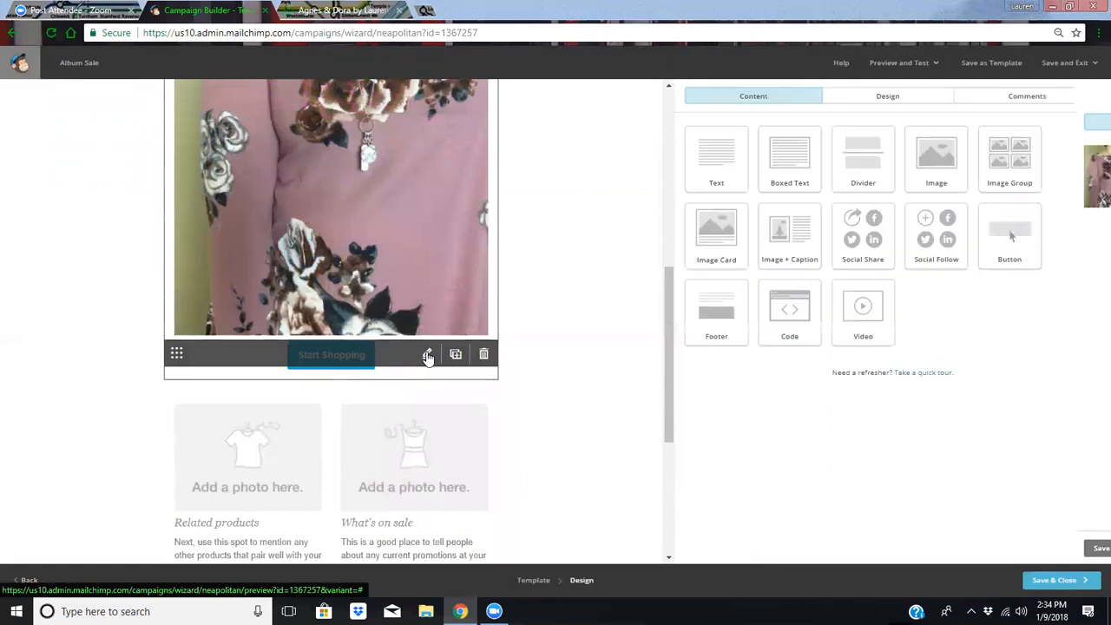
click(427, 355)
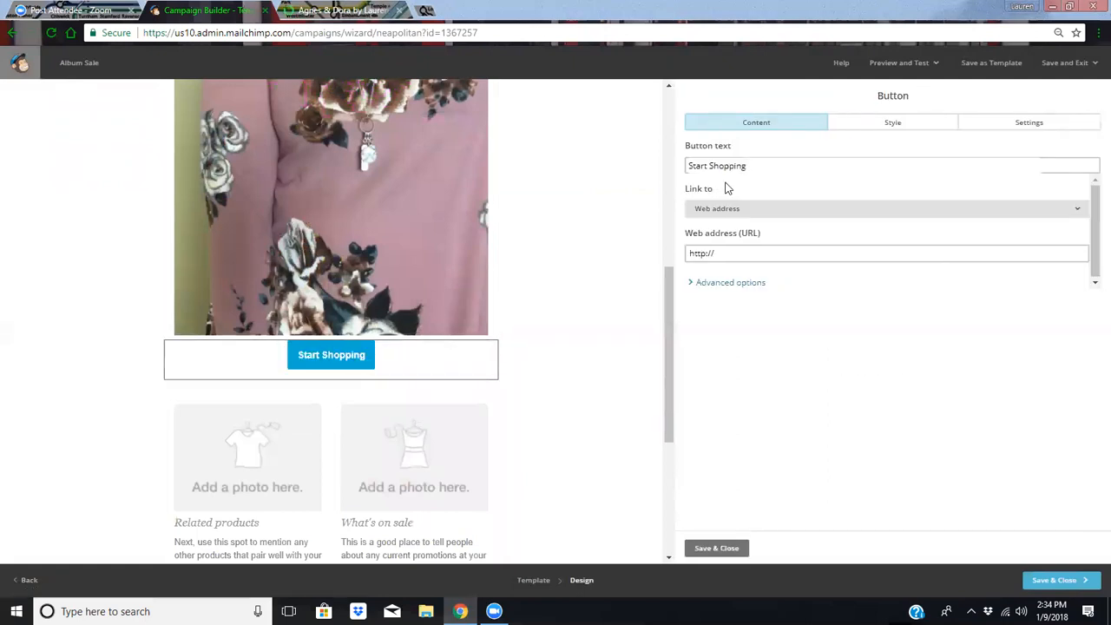
click(757, 167)
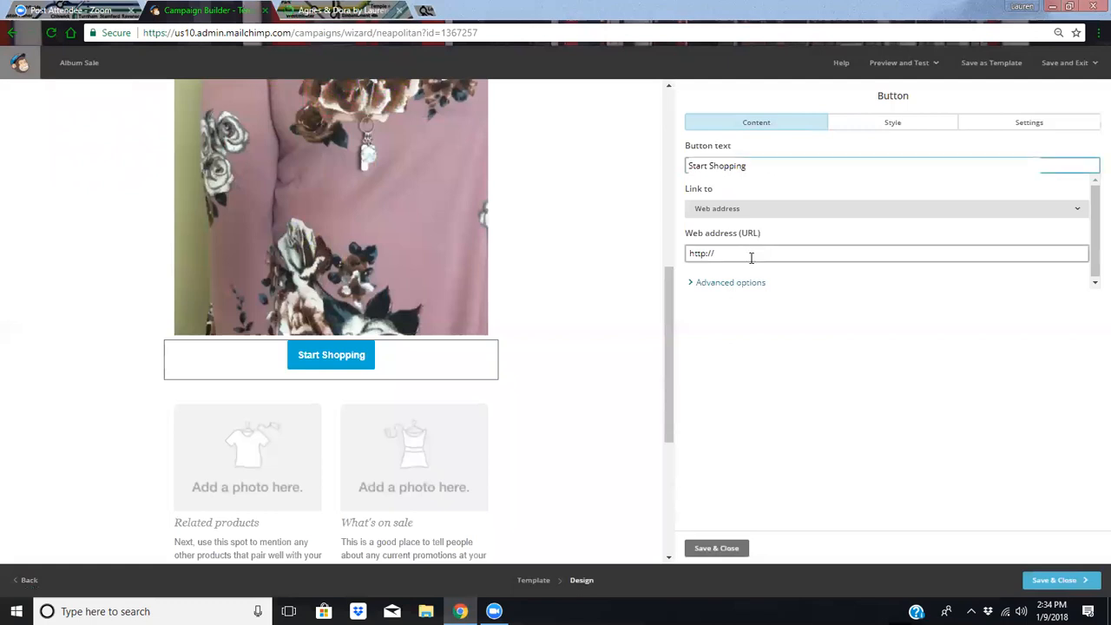
text(https://www.facebook.com/groups/LaurenBoyleOnline)
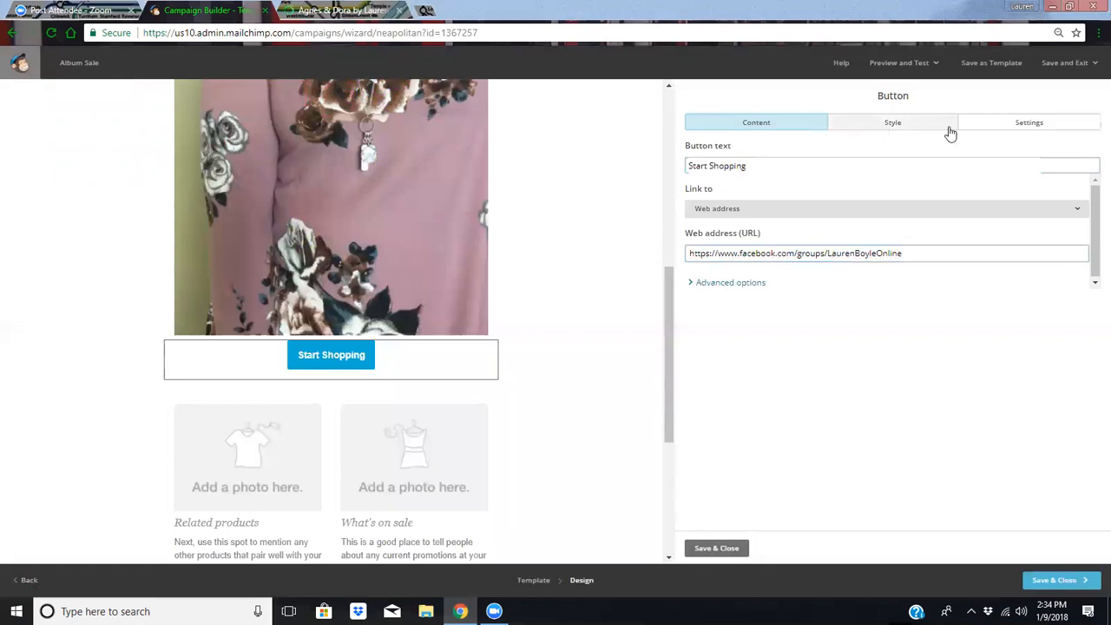
click(893, 122)
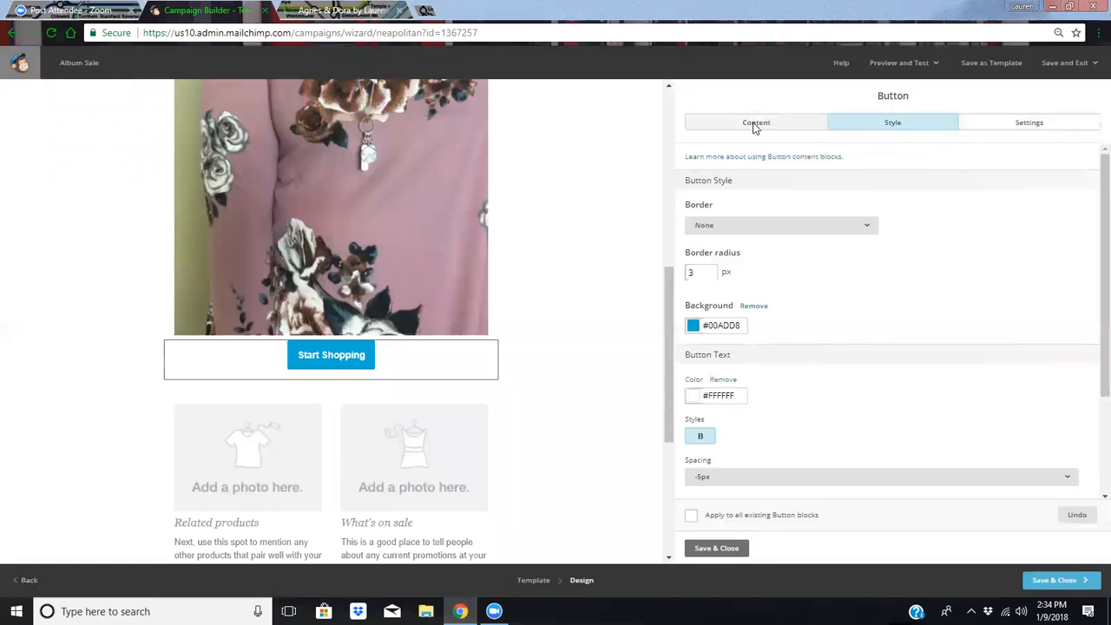
click(757, 122)
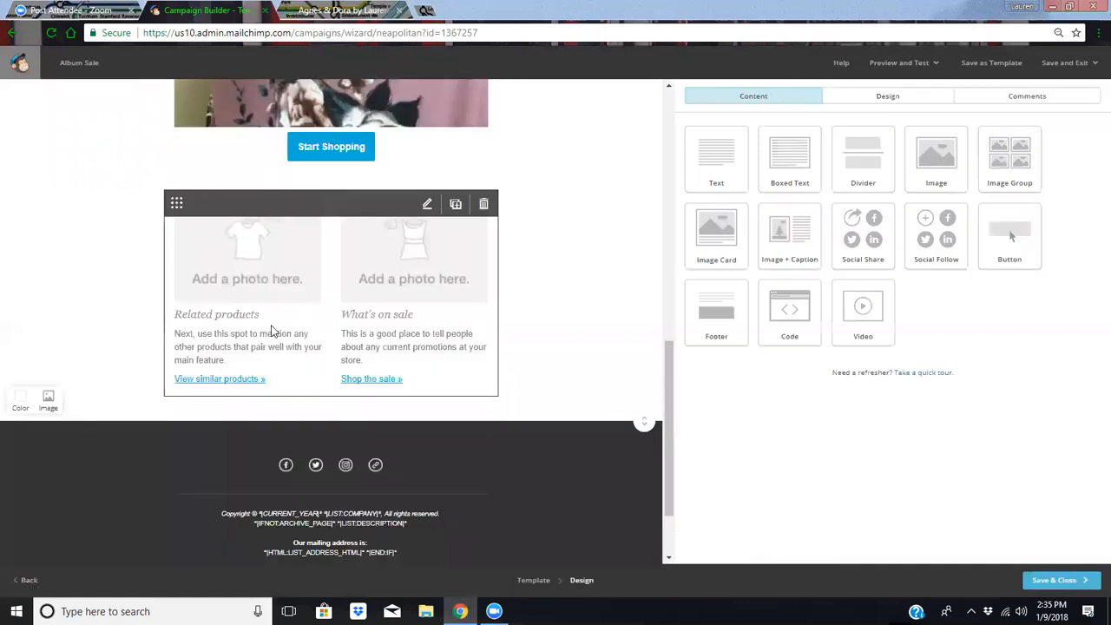
mouse_move(259, 271)
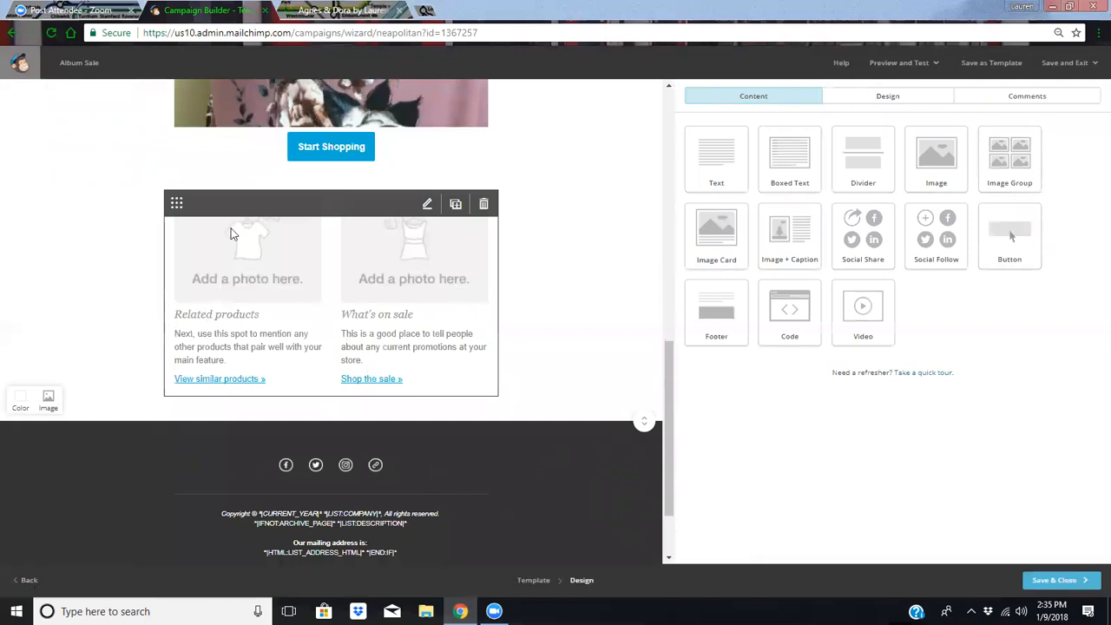
mouse_move(167, 243)
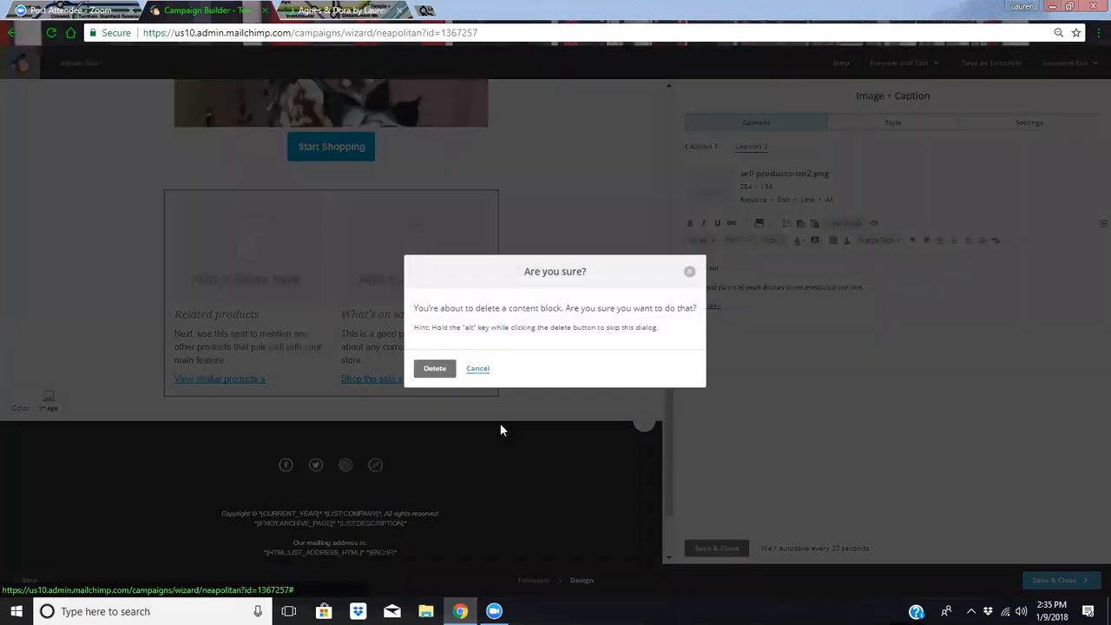
Step: Confirm deleting the Related products section below the Start Shopping button
click(434, 369)
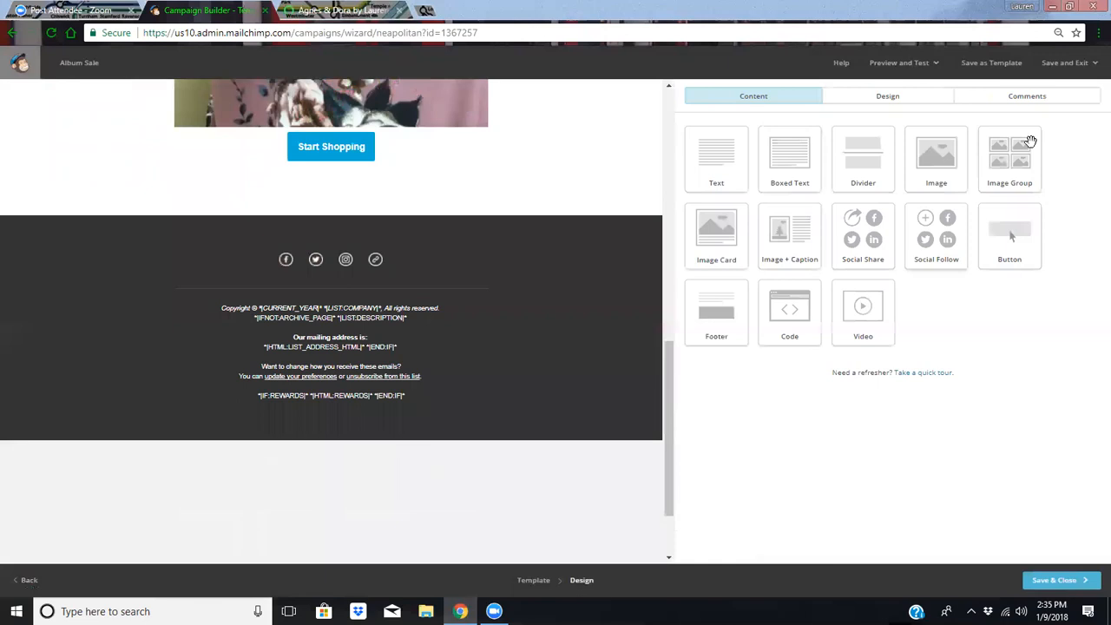
mouse_move(571, 325)
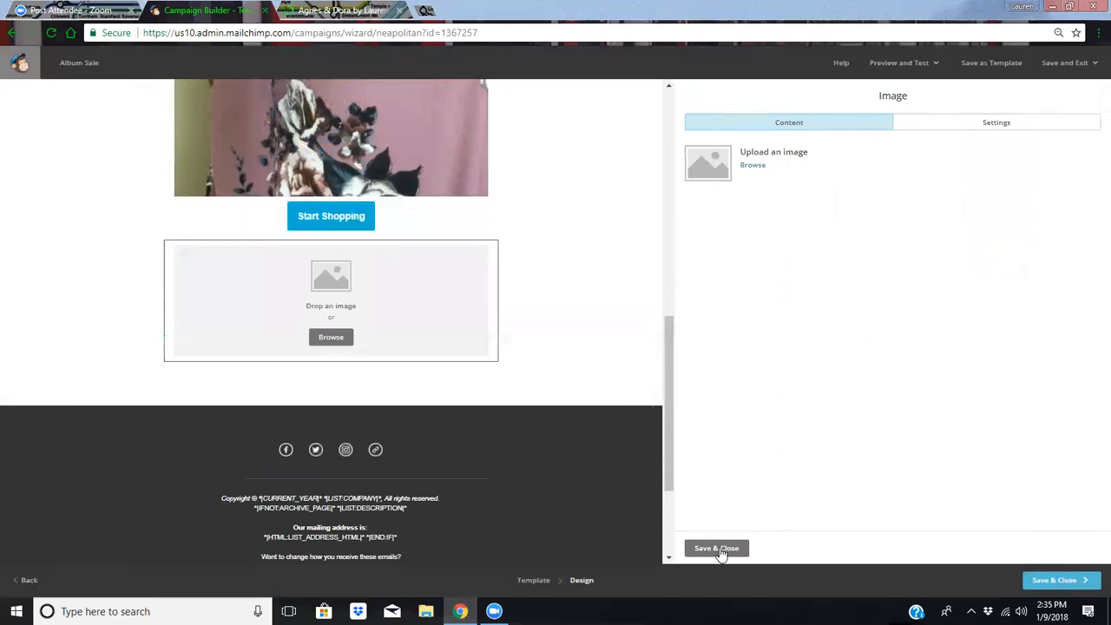
mouse_move(764, 185)
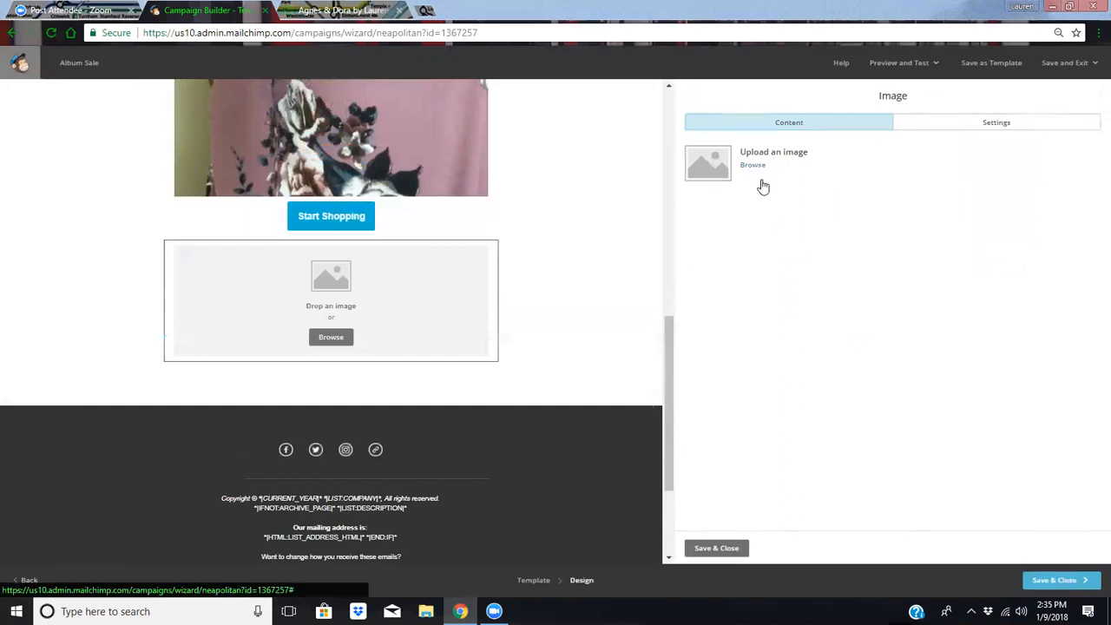
Step: Upload the HURRY THERE'S A SALE picture from the computer into the empty image block
click(753, 164)
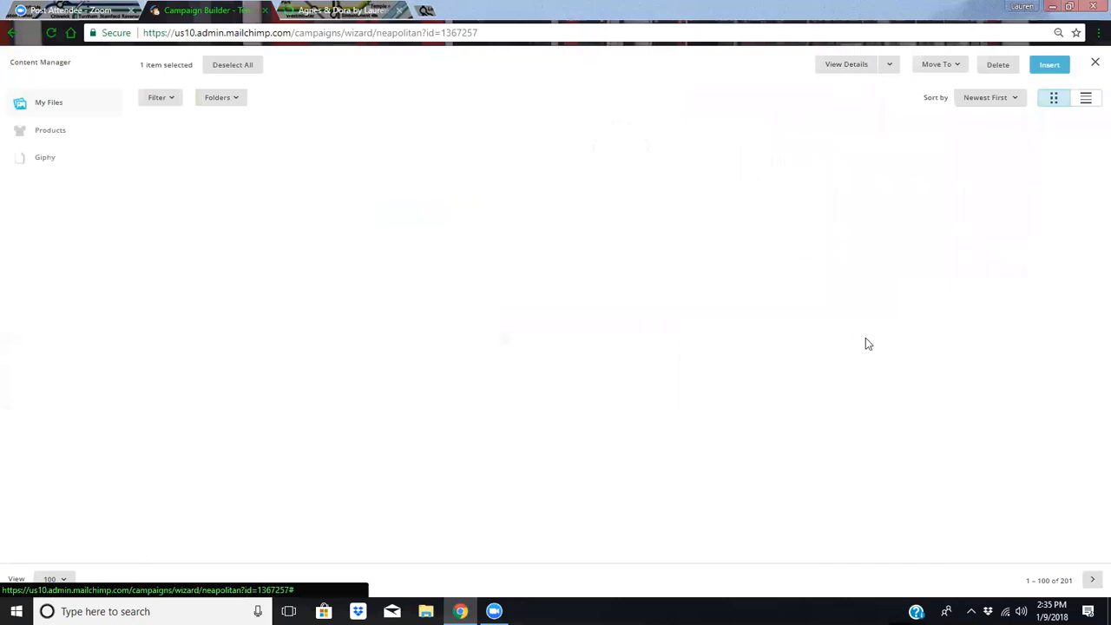
mouse_move(863, 344)
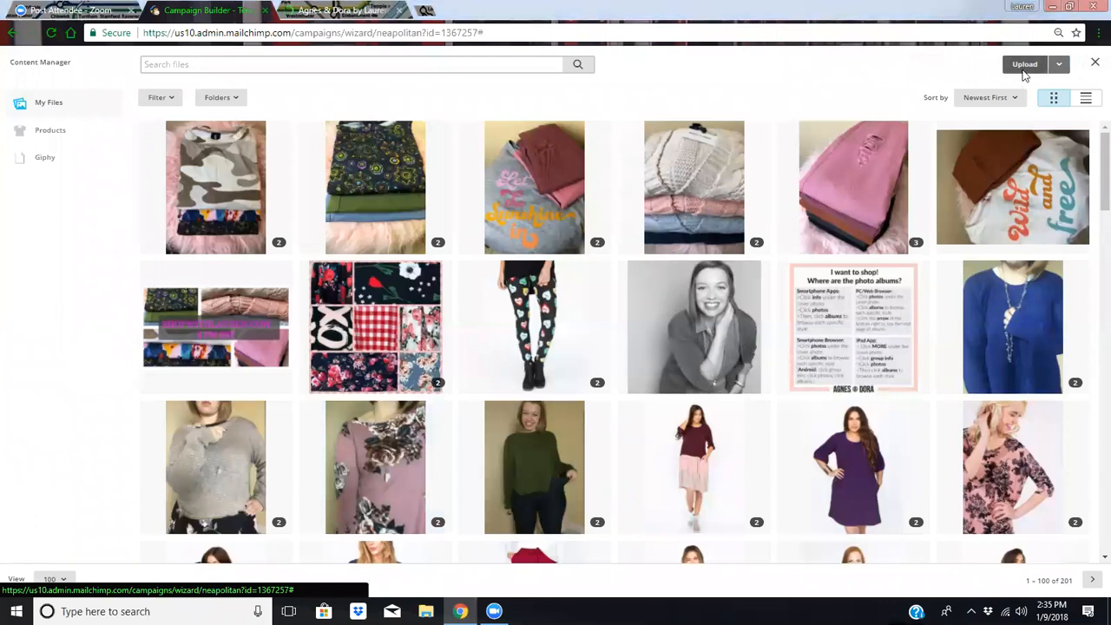
click(1024, 62)
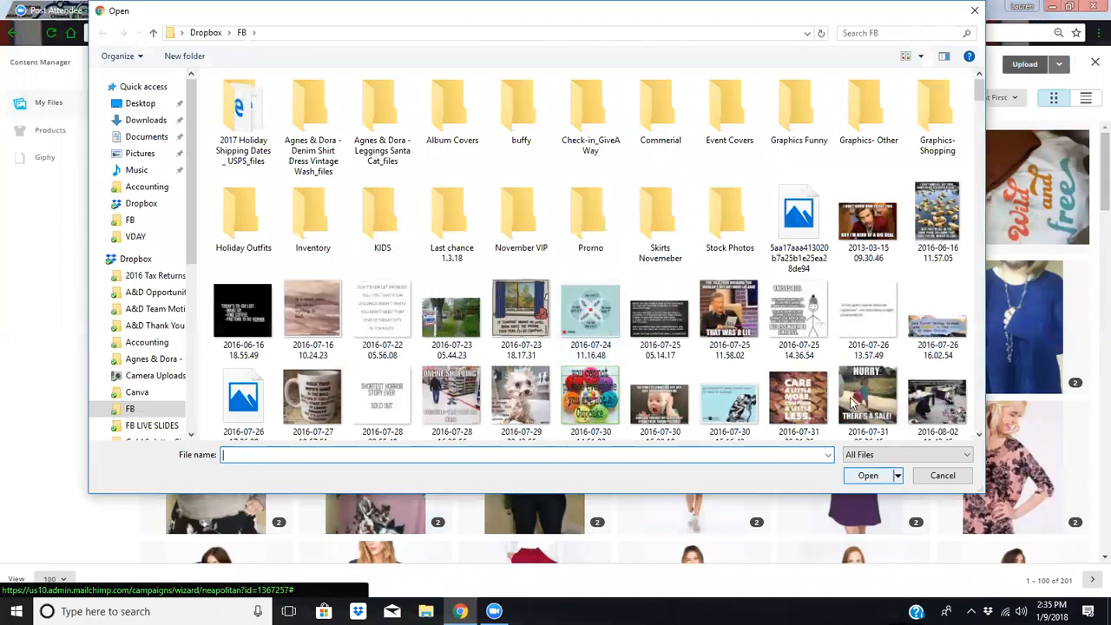
click(868, 396)
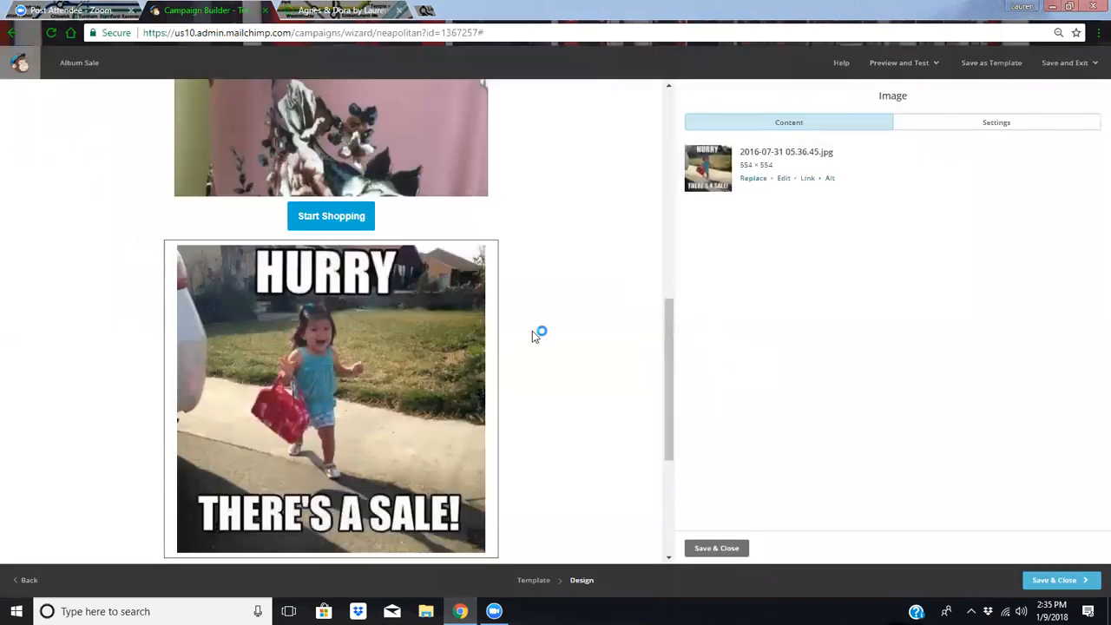
mouse_move(755, 184)
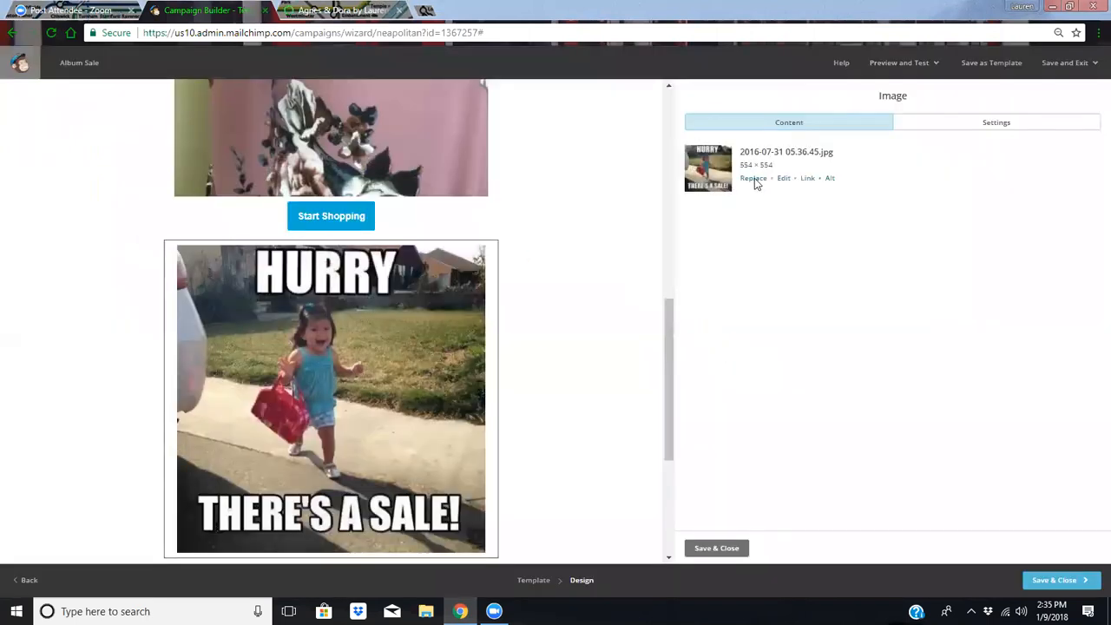
Step: Swap the sale picture for the stacked knit cardigans photo from the image library
click(752, 177)
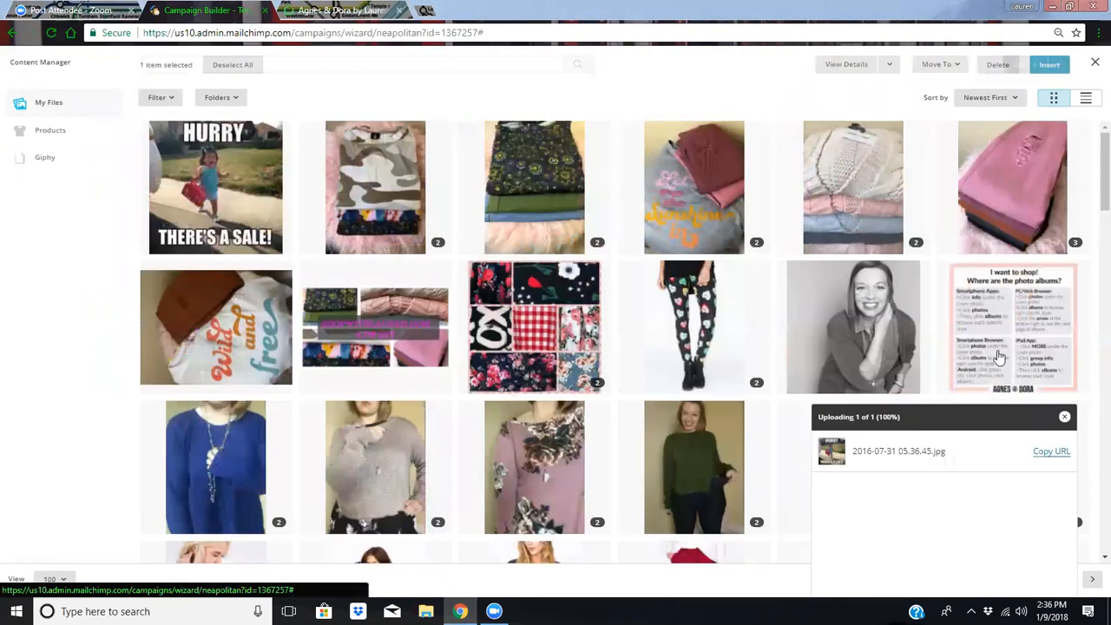
click(852, 187)
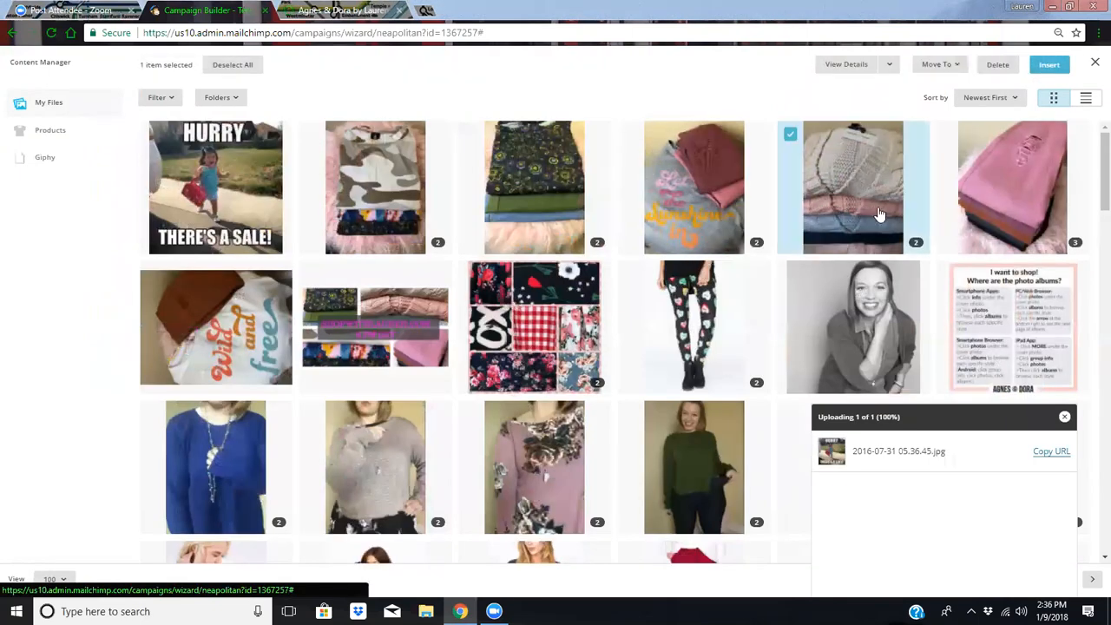
click(1049, 64)
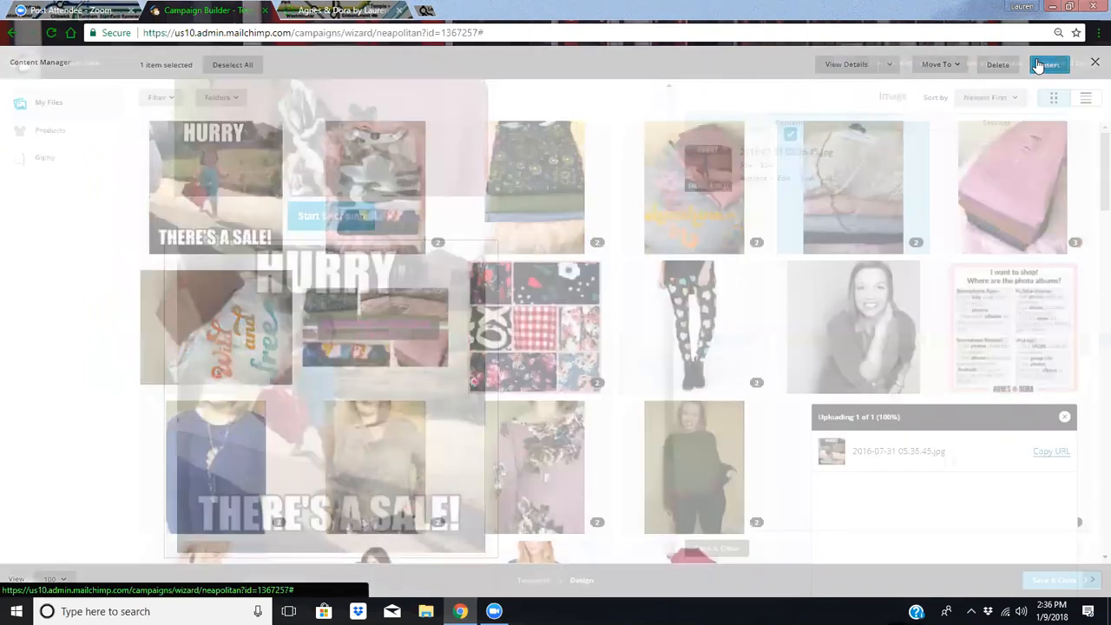
click(1047, 64)
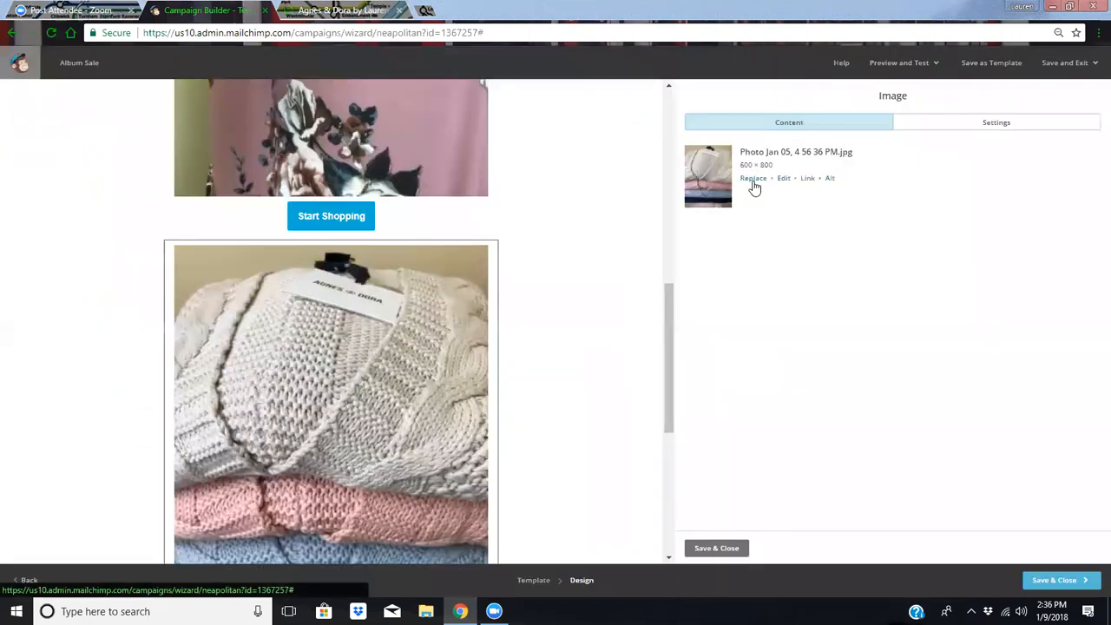
click(807, 177)
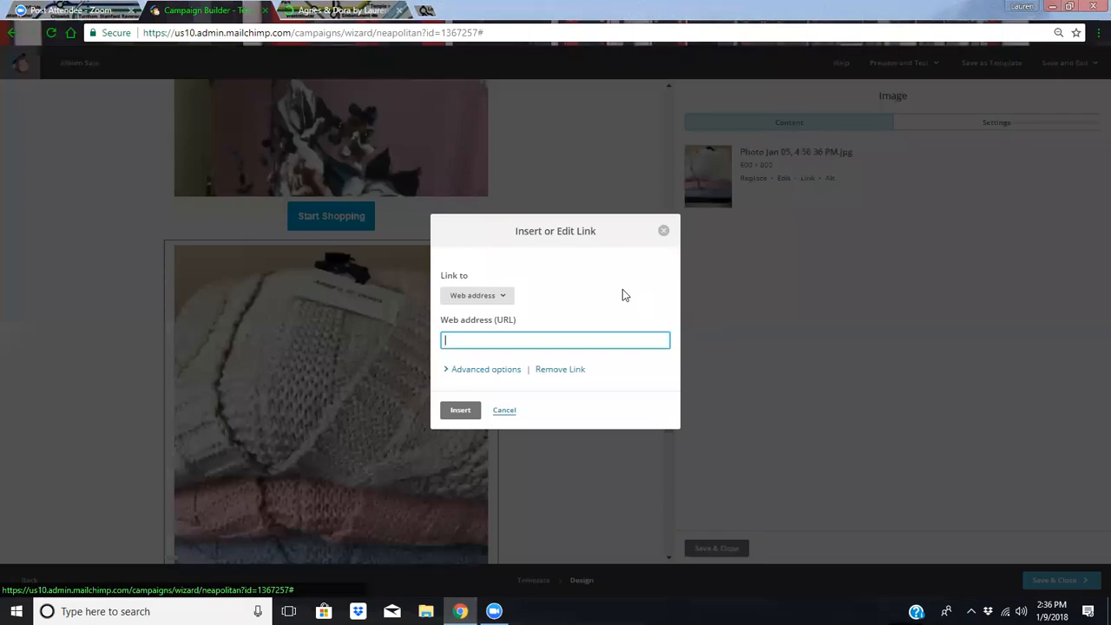
text(https://www.facebook.com/groups/LaurenBoyleOnline)
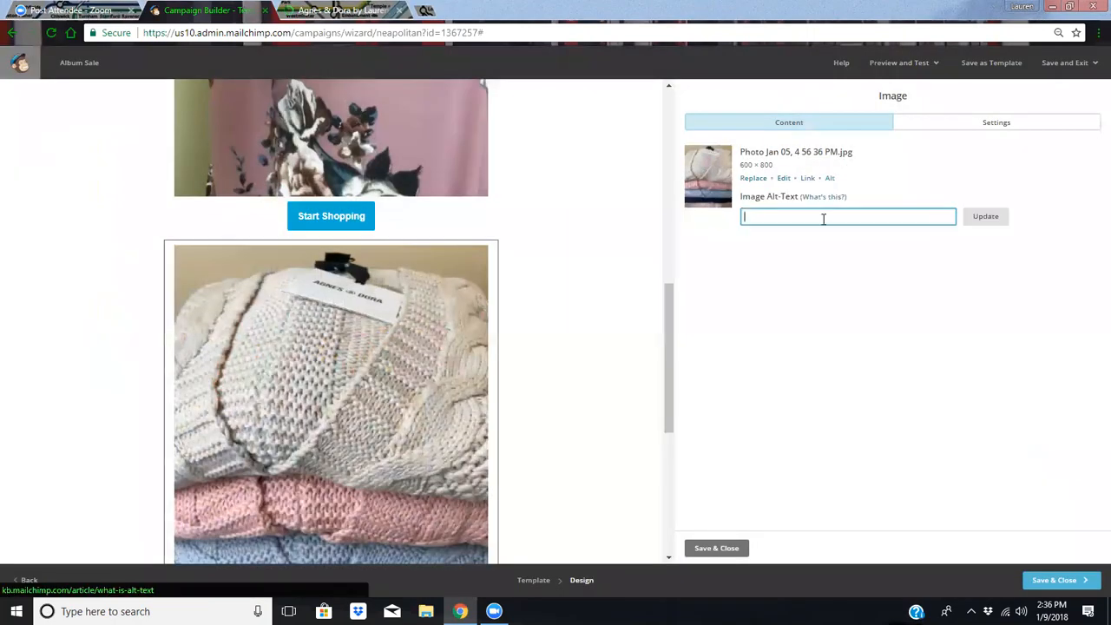
Step: Give the cardigan image the alt text 'Boyfriend Cardigan' and update it
text(Boy)
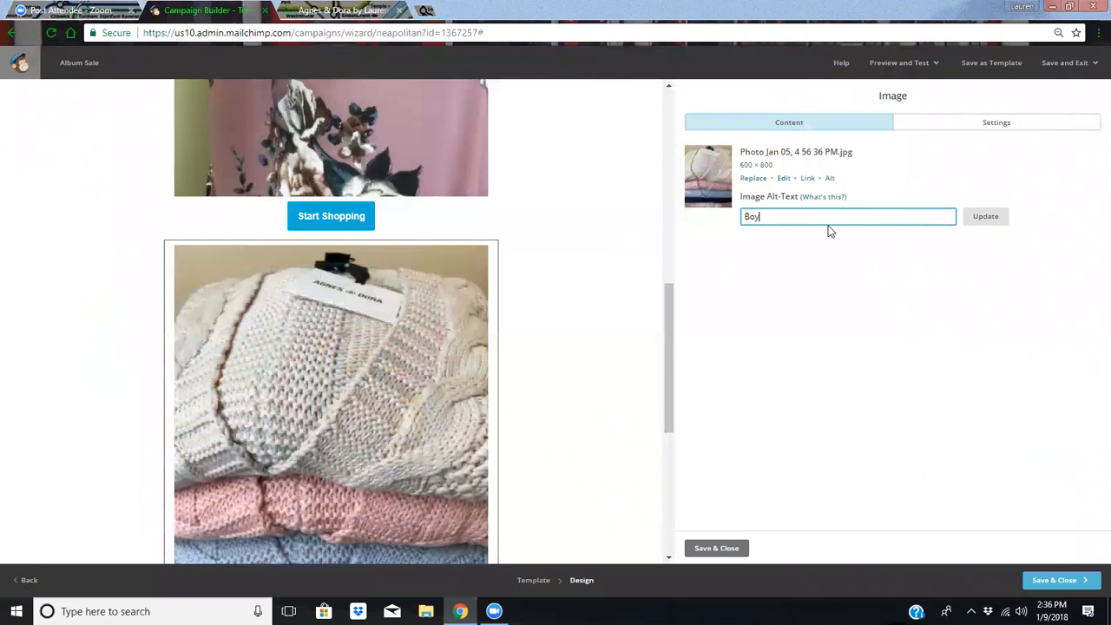
text(friend Cradi)
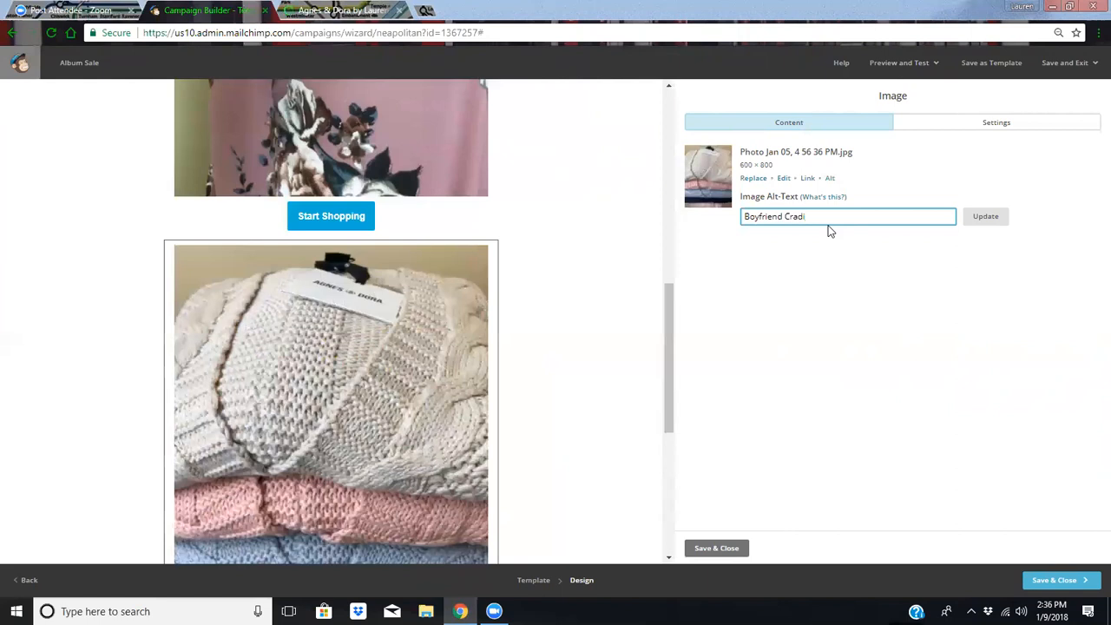
key(BackSpace)
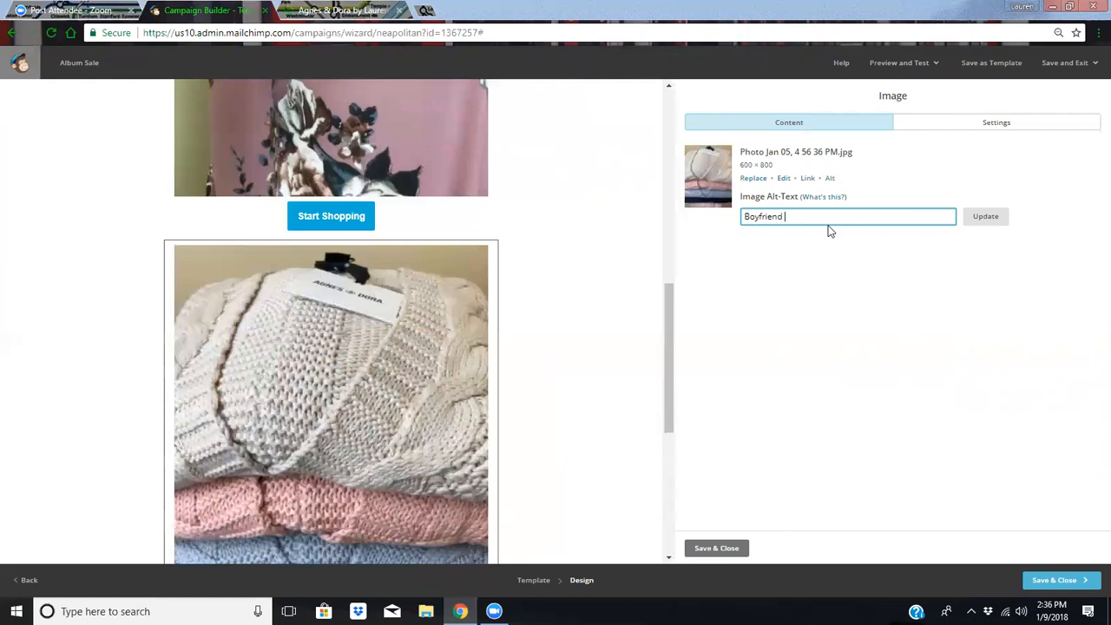
text(Cardigan)
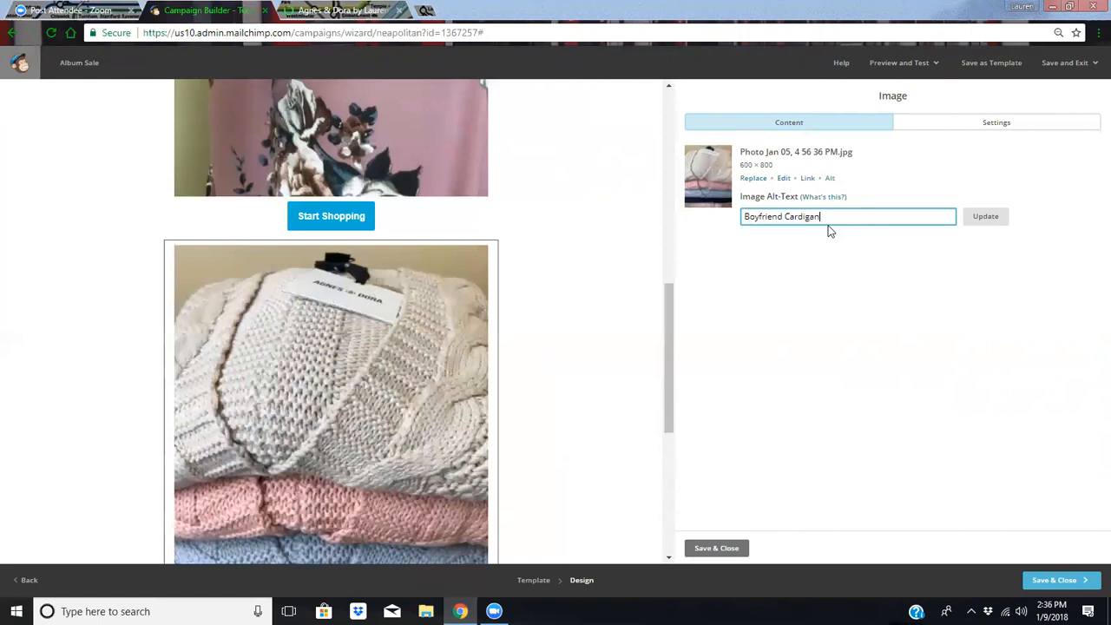
text(" ")
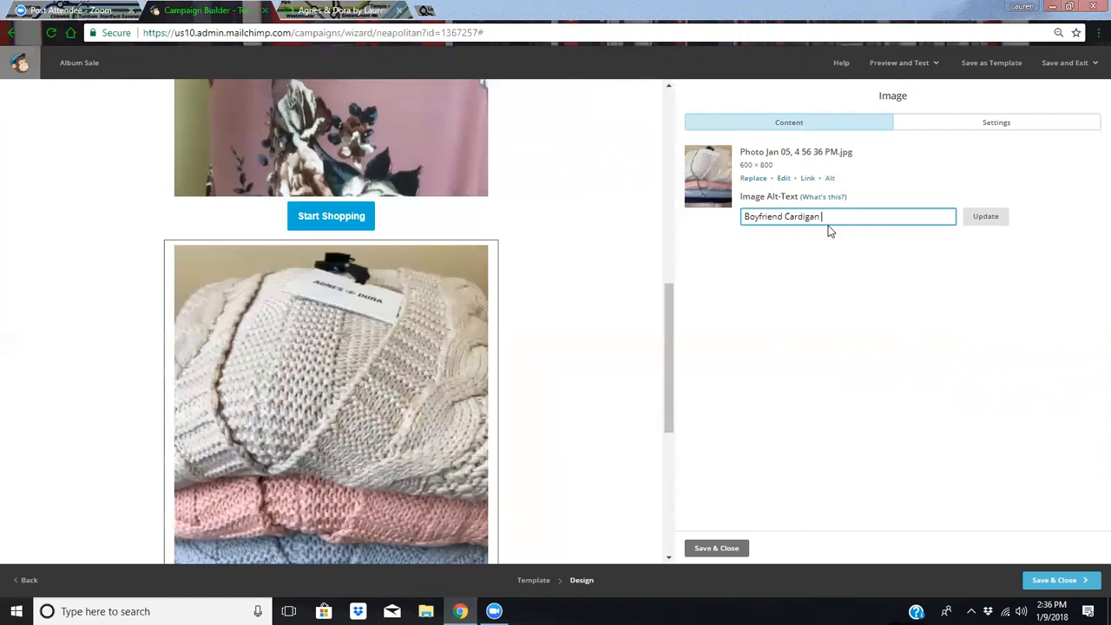
click(986, 215)
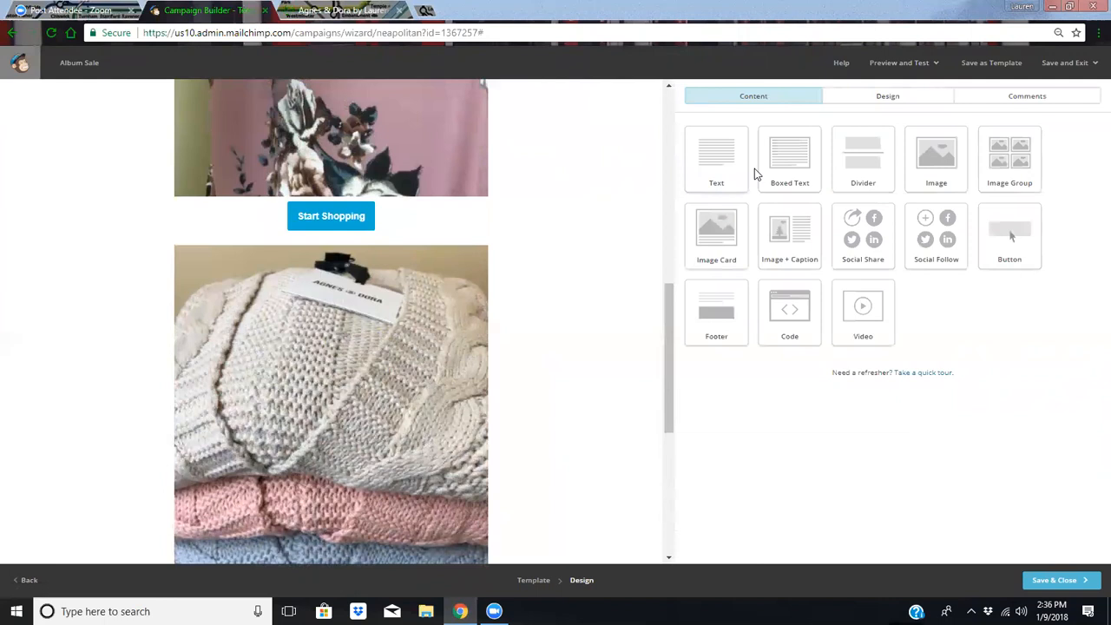
Step: Add a text block above the cardigan photo reading 'Come grab your Favorite Boyfriend or all the Boyfriends! LOL'
drag(716, 156, 329, 295)
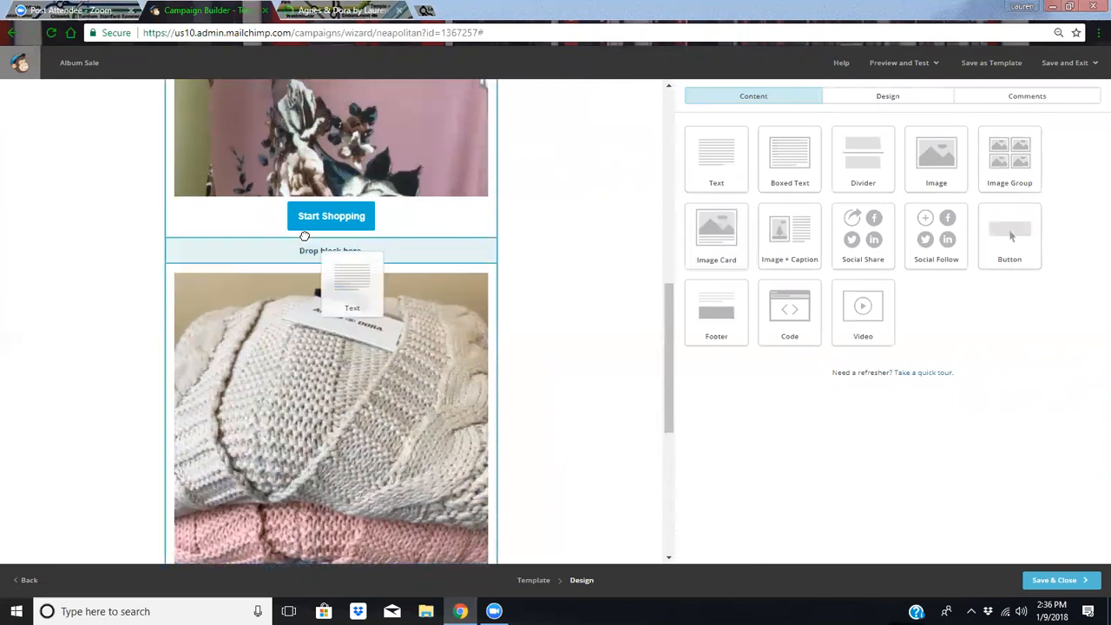
click(351, 292)
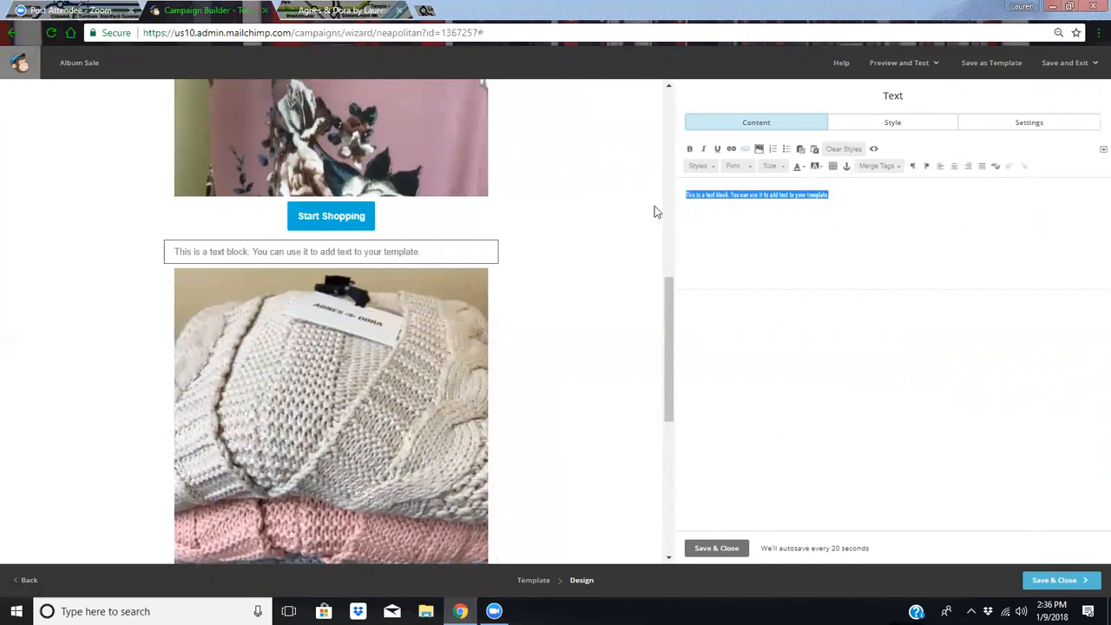
text(Come grab your F)
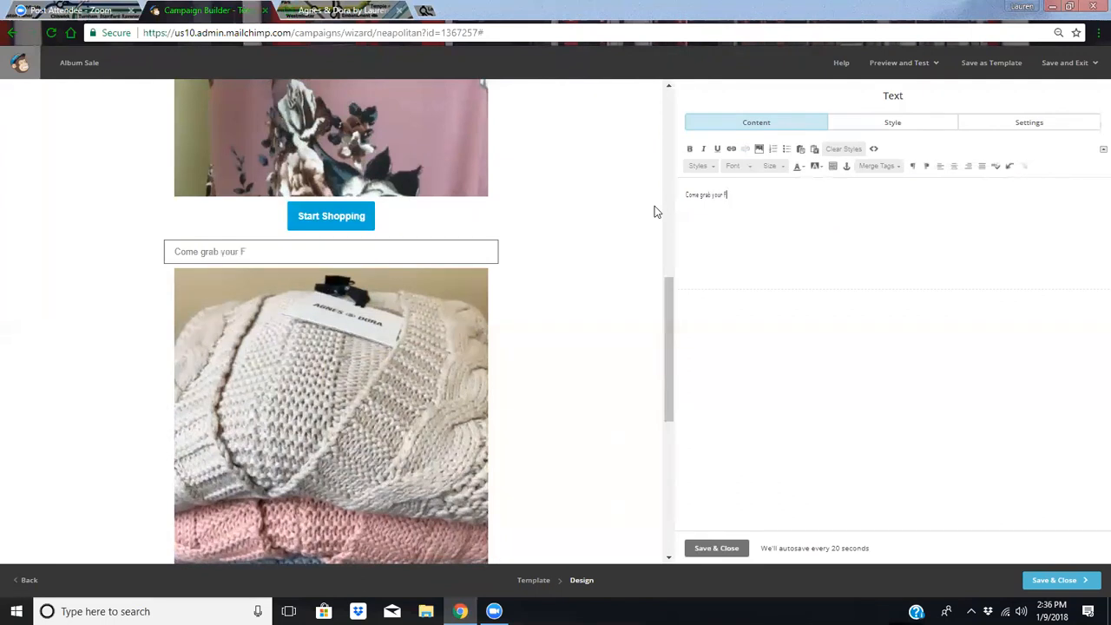
text(avorite)
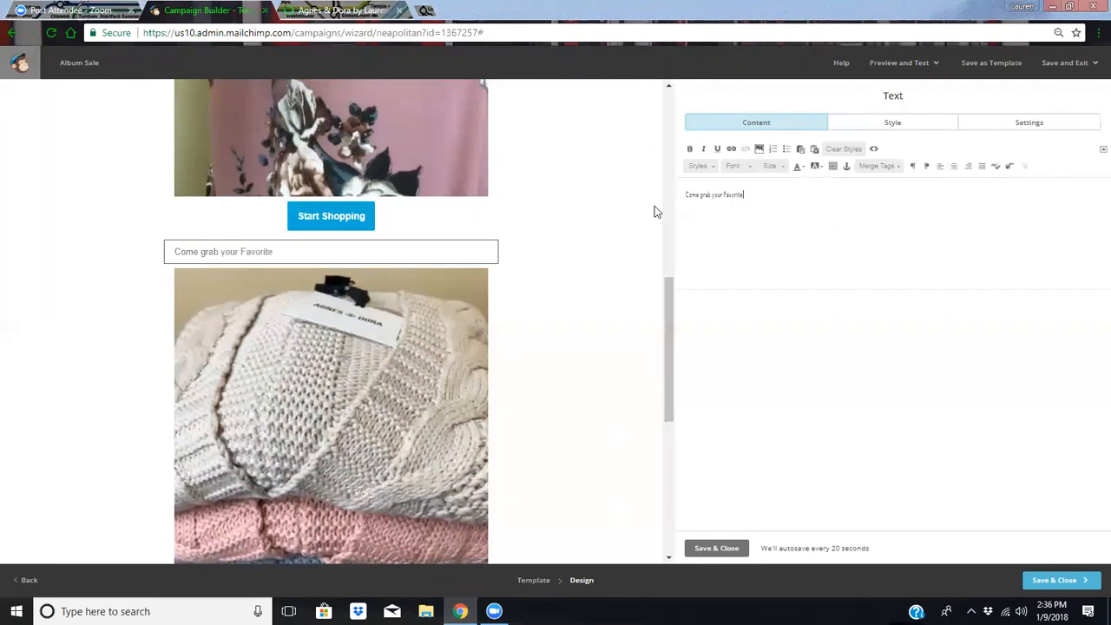
text(Boyfriend or all the Boyfriends!)
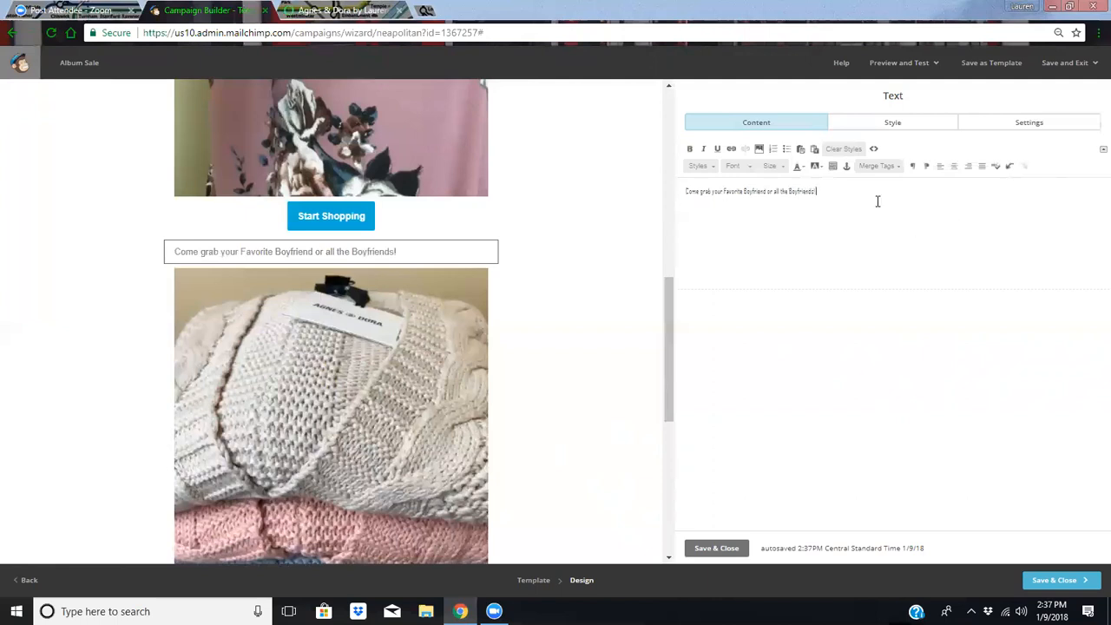
text(LOL)
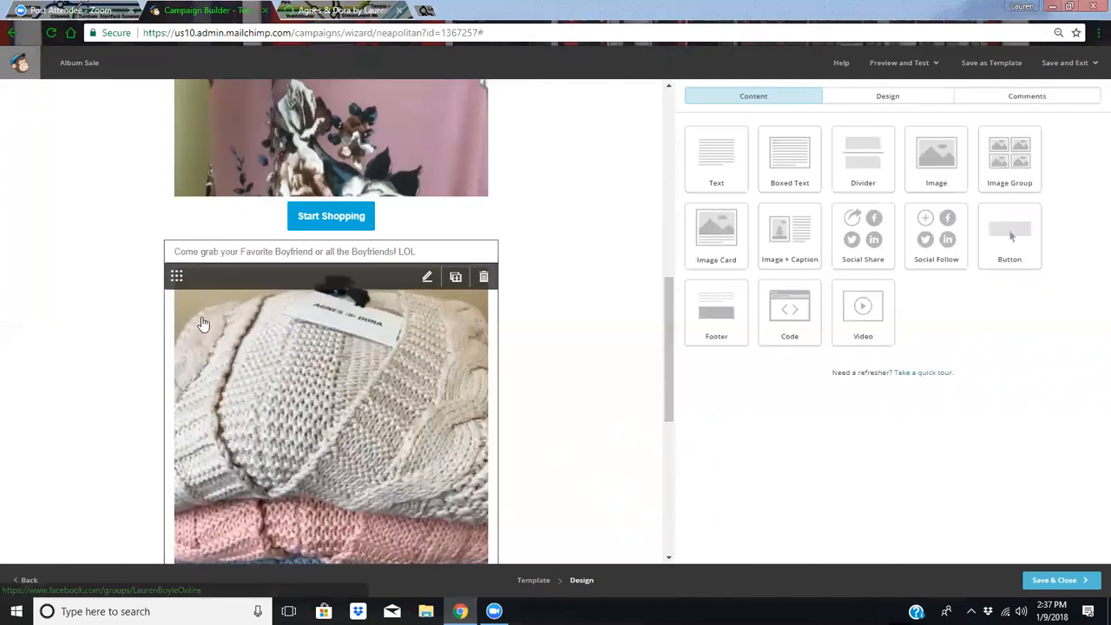
Step: Point the footer Facebook link to the Lauren Boyle Online group with link text 'FB S… Community'
scroll(down, 3)
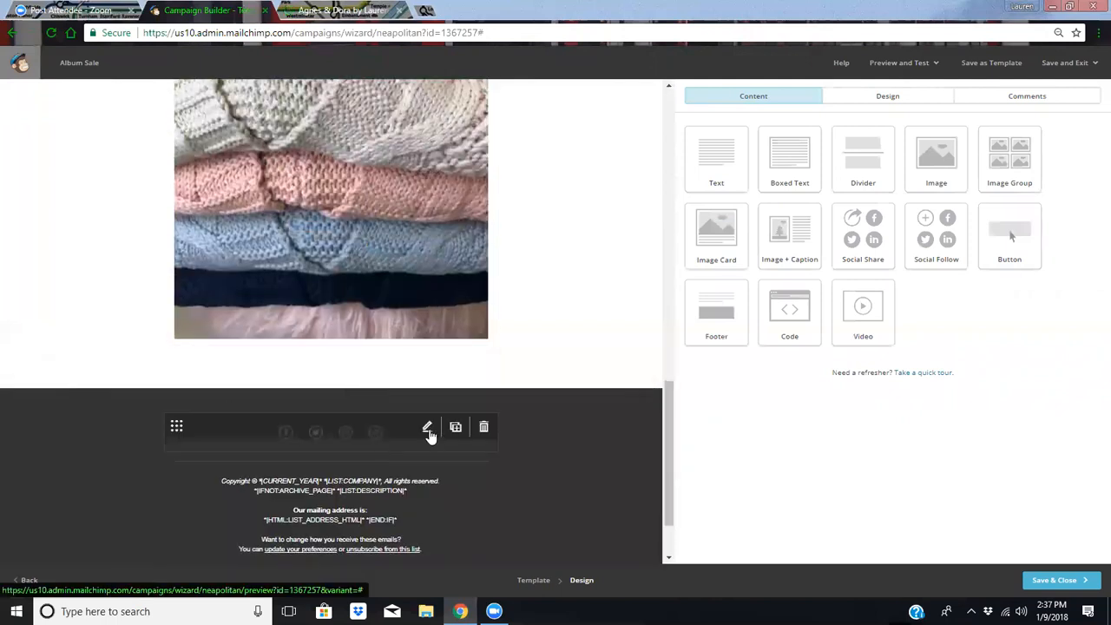
mouse_move(438, 437)
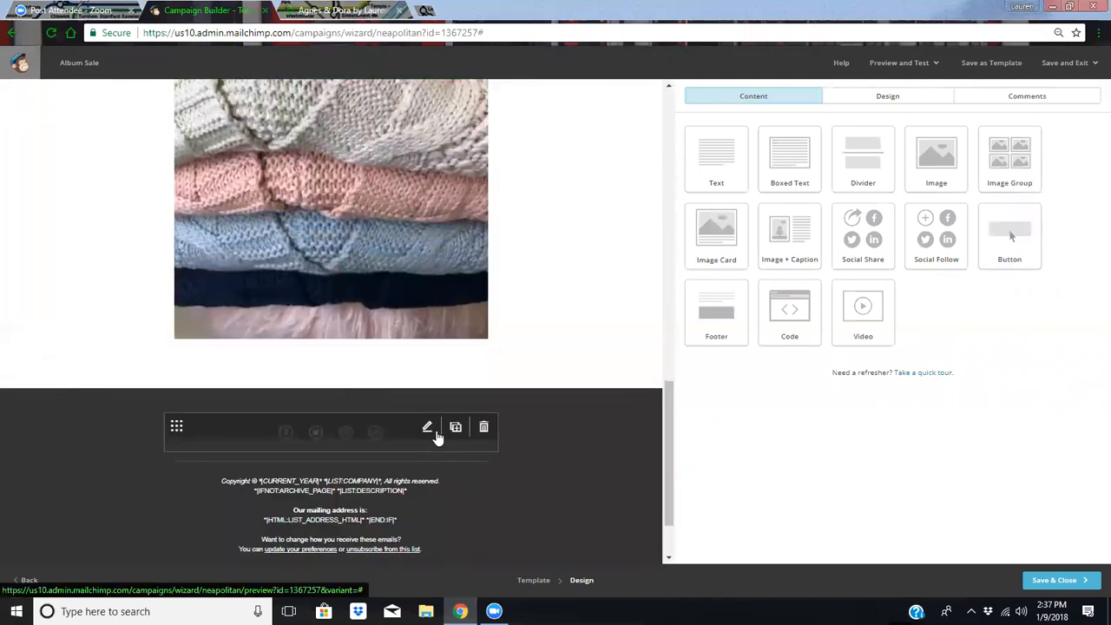
click(427, 427)
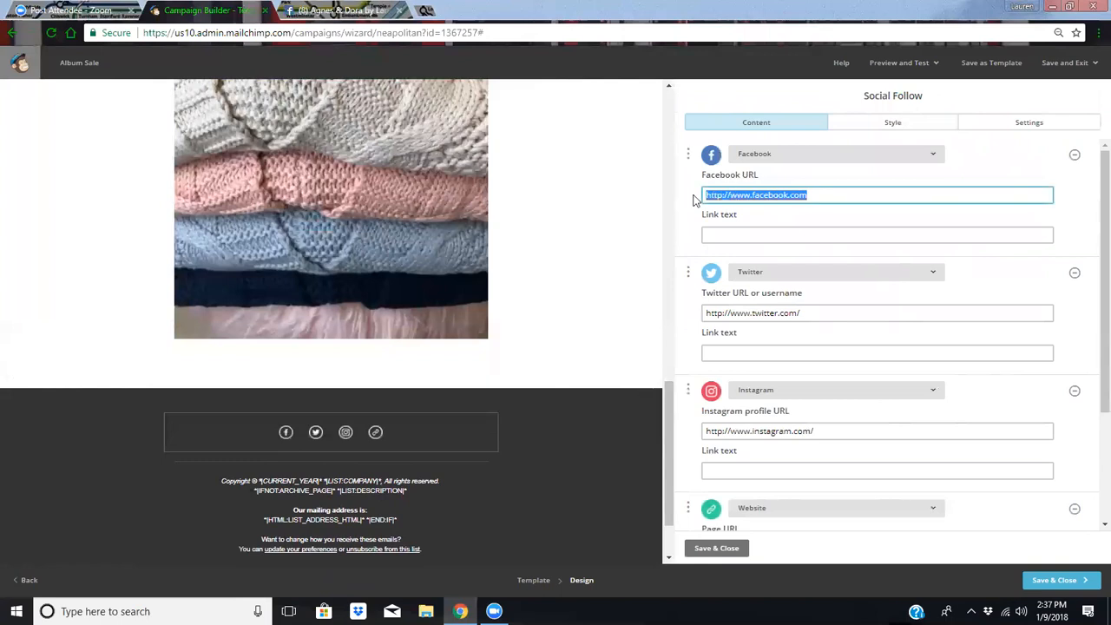
mouse_move(840, 215)
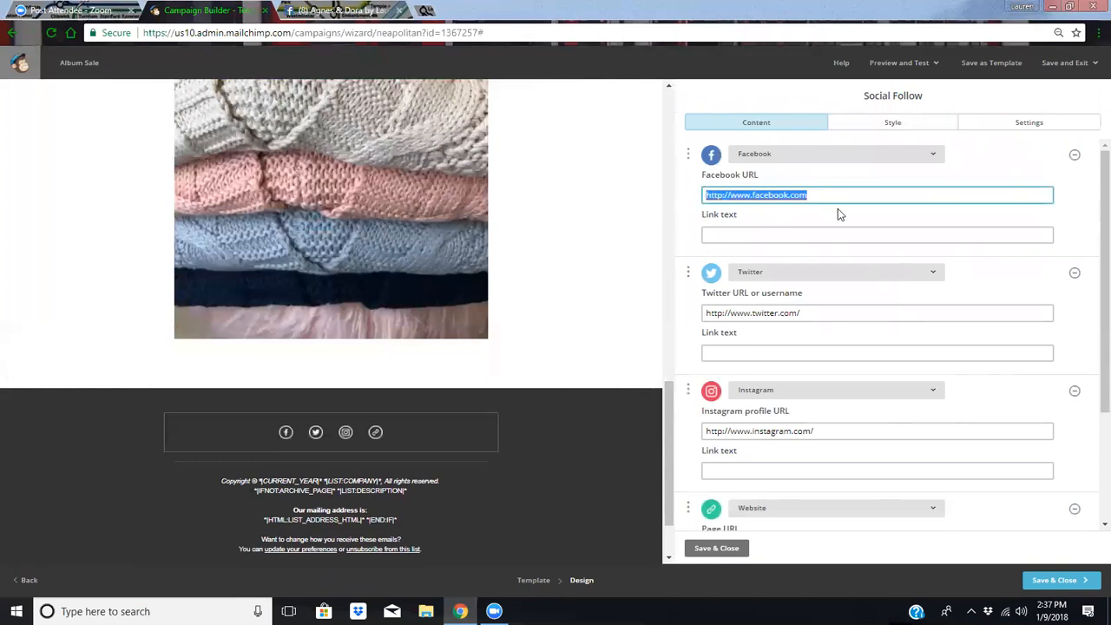
text(https://www.facebook.com/groups/LaurenBoyleOnline)
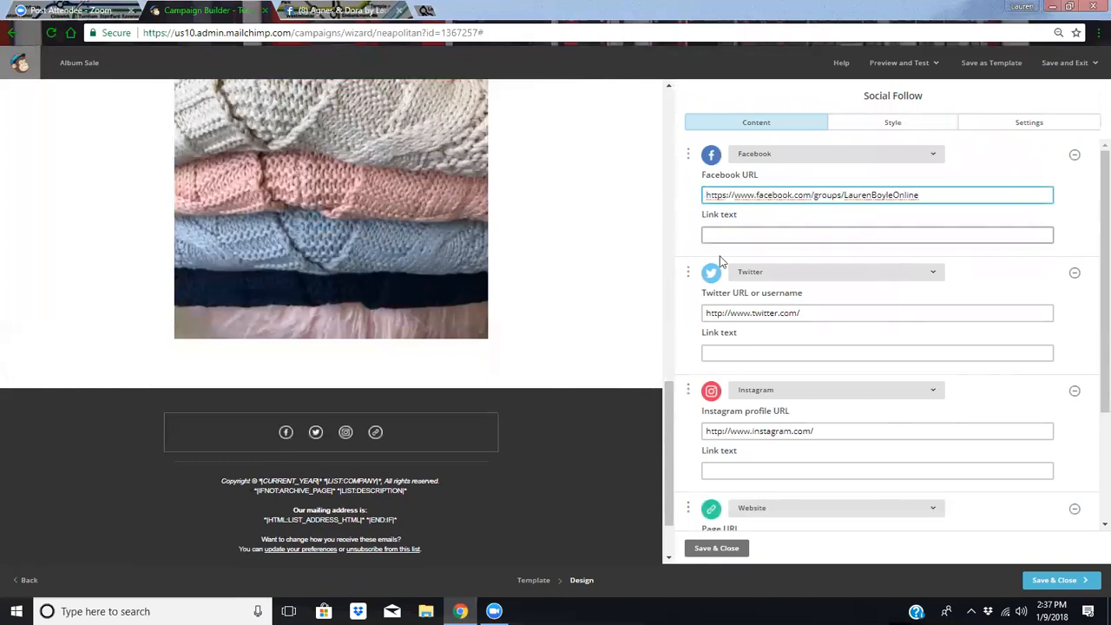
click(877, 235)
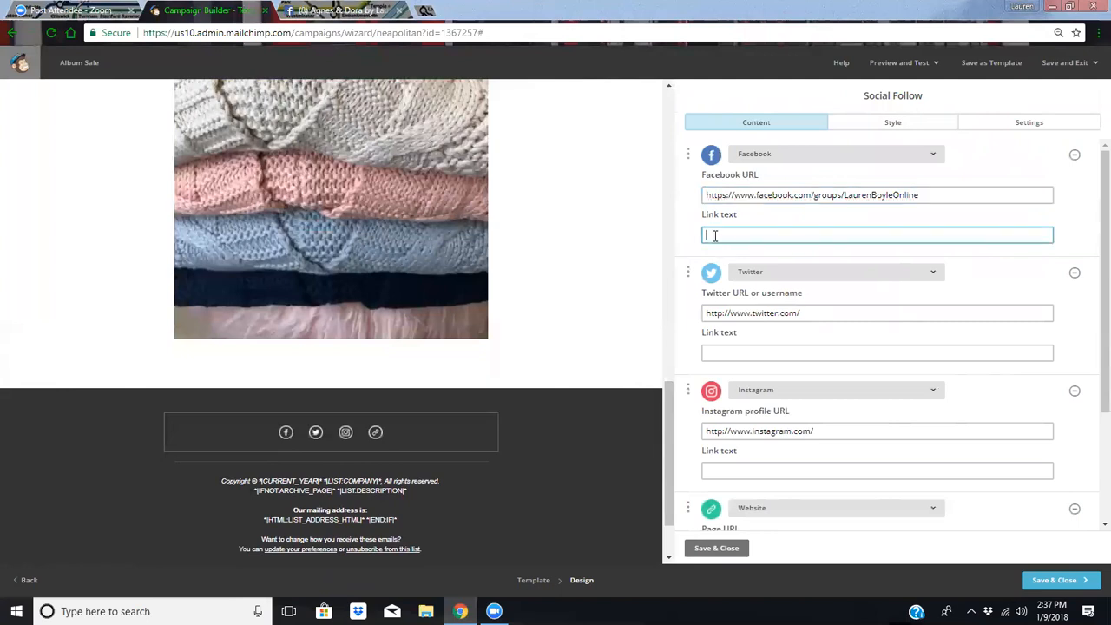
text(FB Shopping)
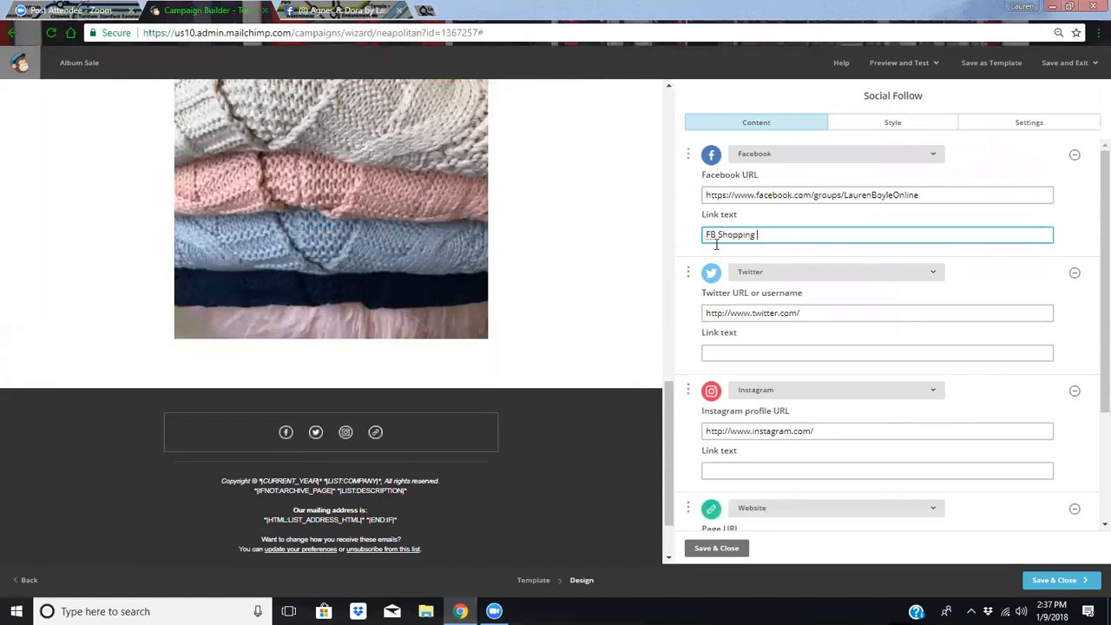
text(Community)
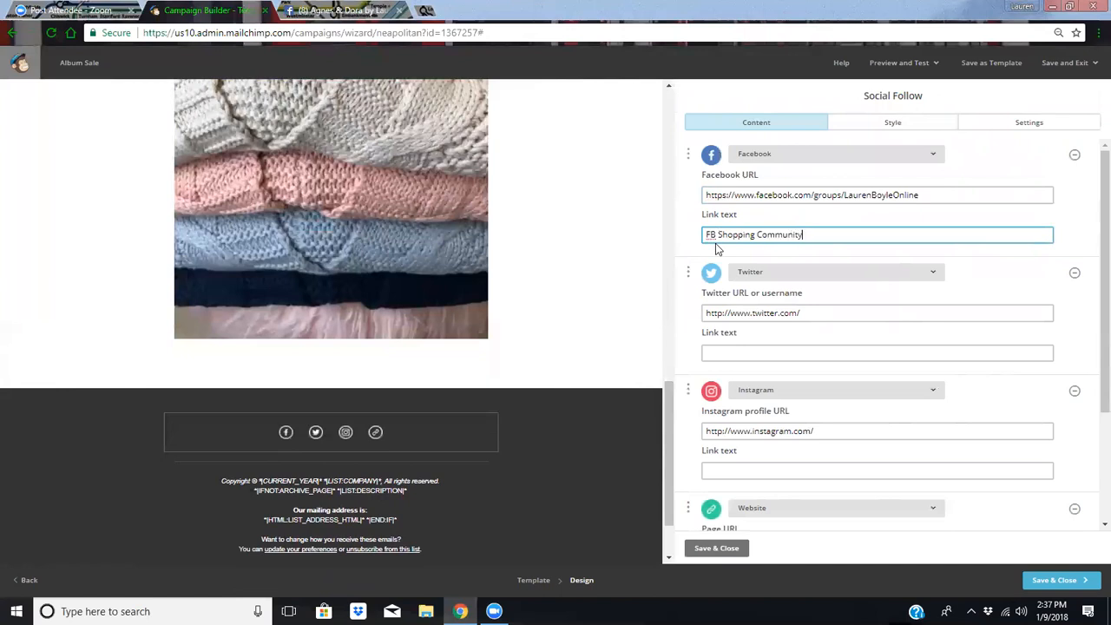
Step: Switch the Twitter entry to YouTube with a youtube.com address
click(932, 271)
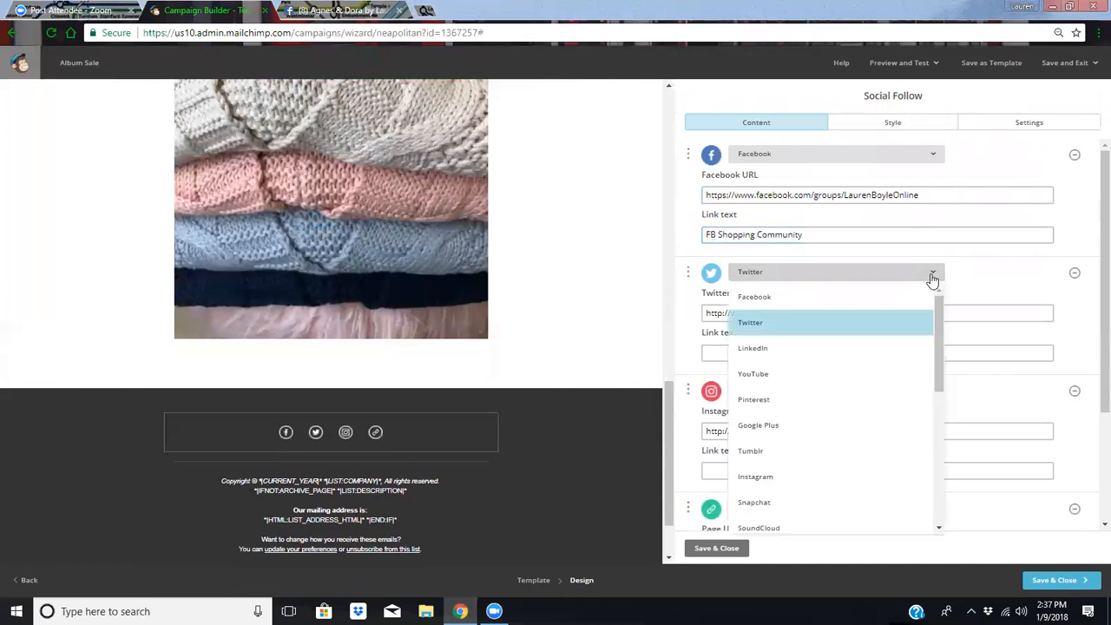
click(753, 374)
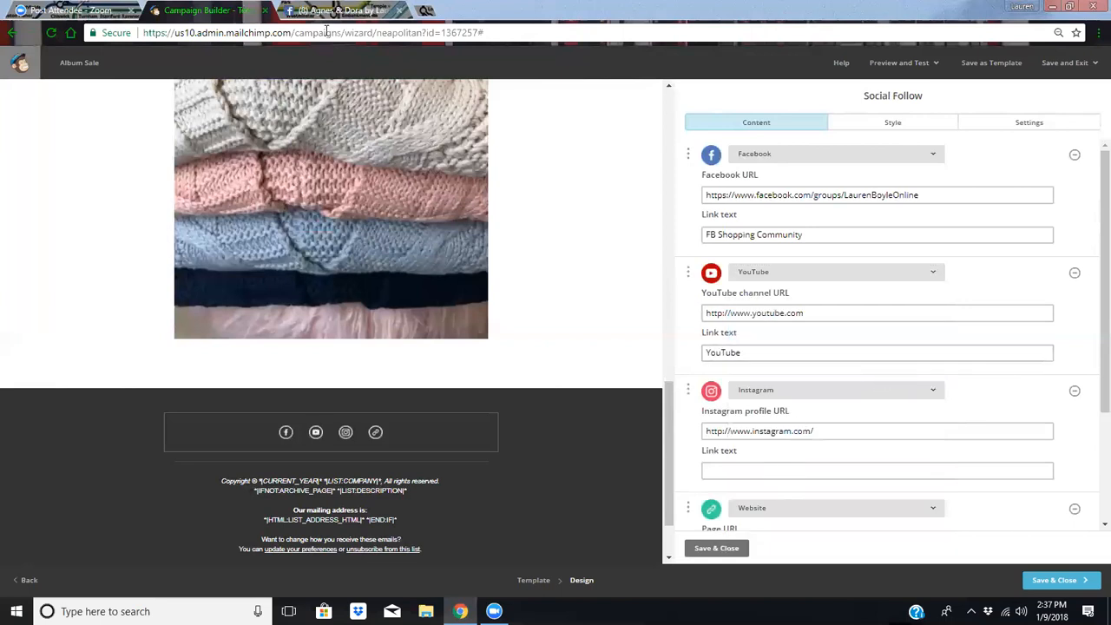
click(339, 11)
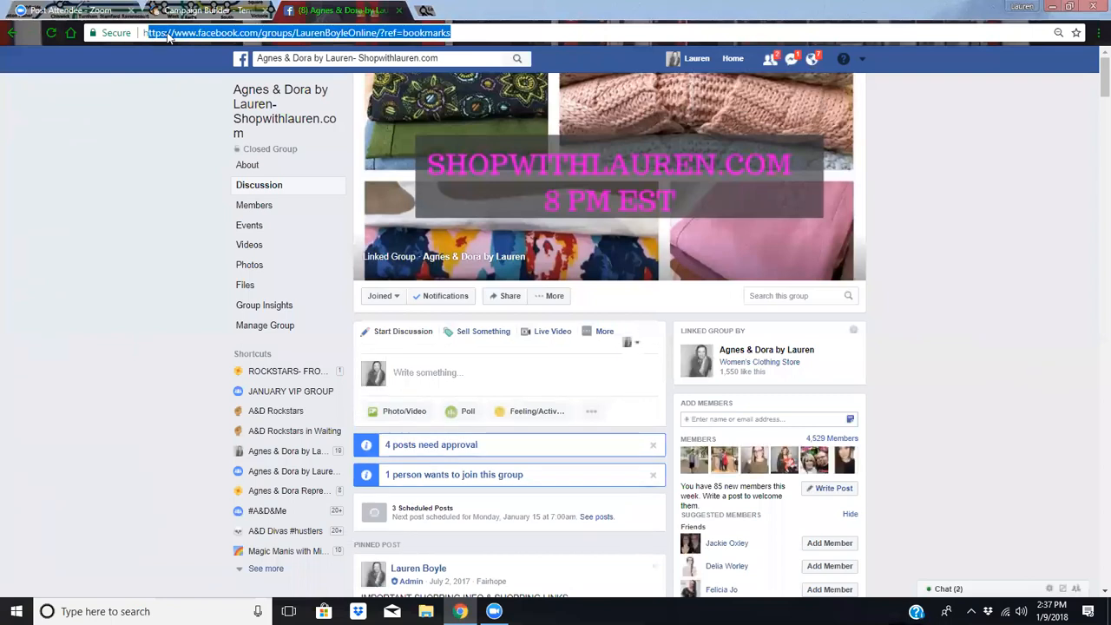
text(youtube.com)
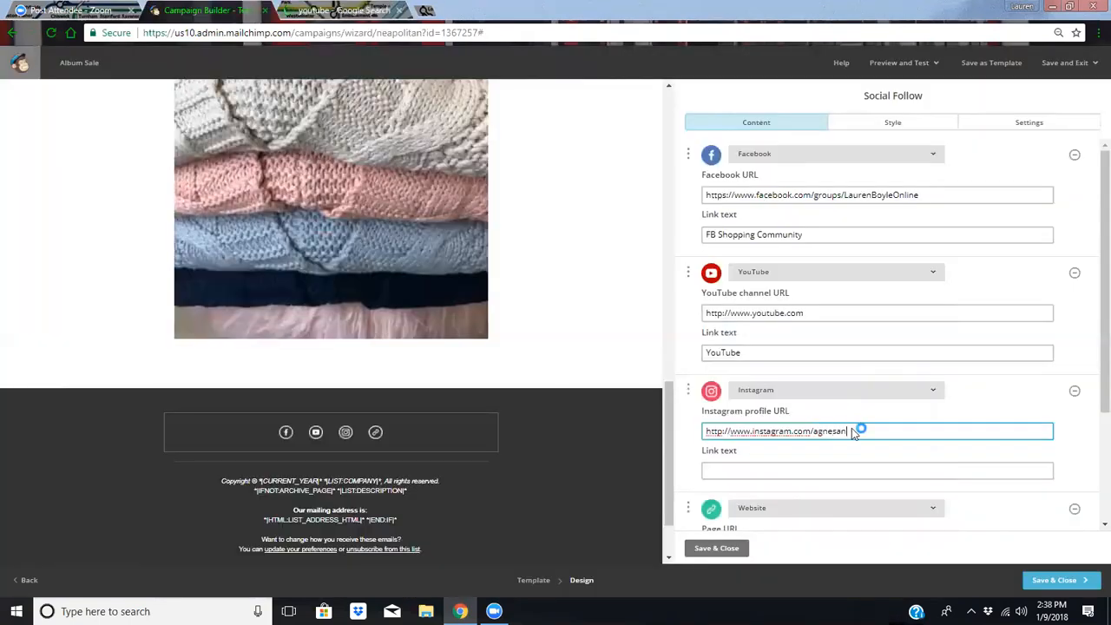
text(dnor)
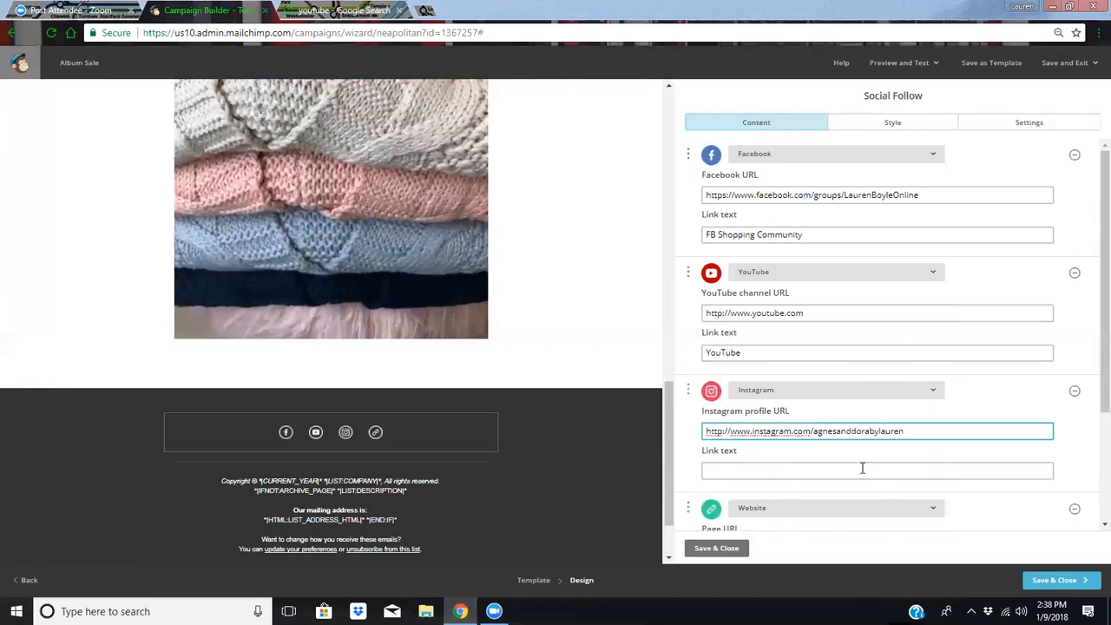
Step: Label the Instagram link 'IG' and point the Website link to shopwithlauren.com
click(877, 469)
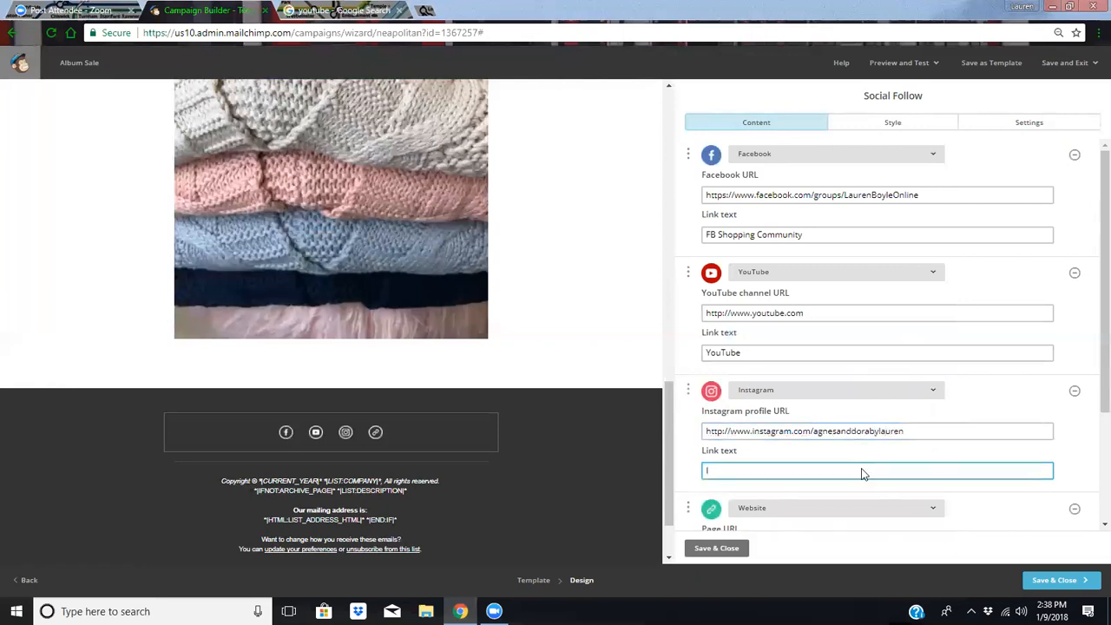
text(IG)
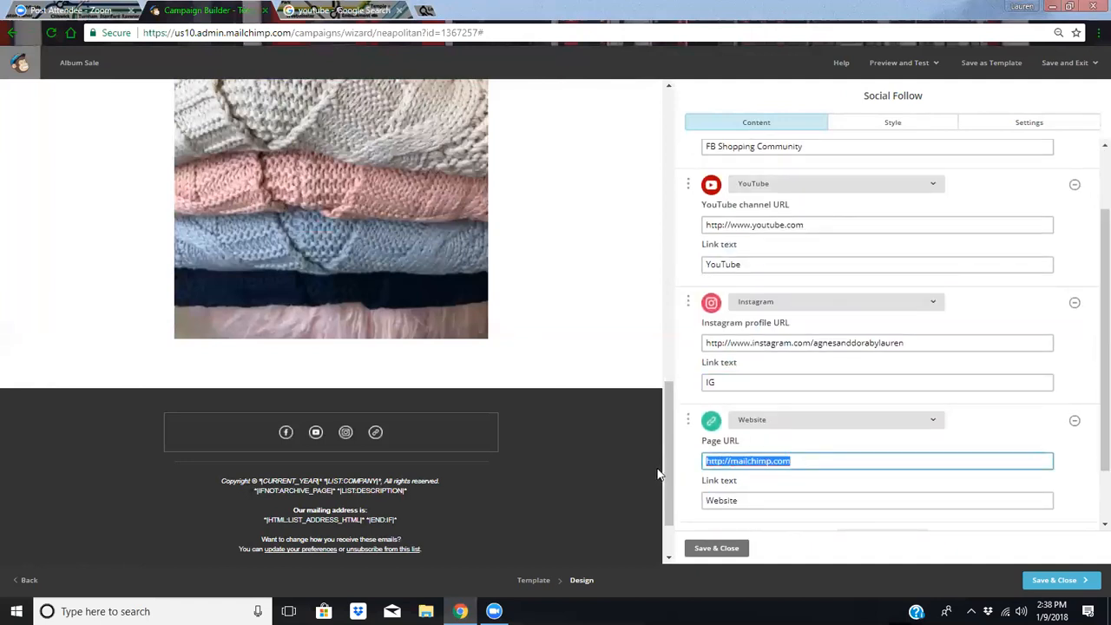
text(shopwithlauren.com)
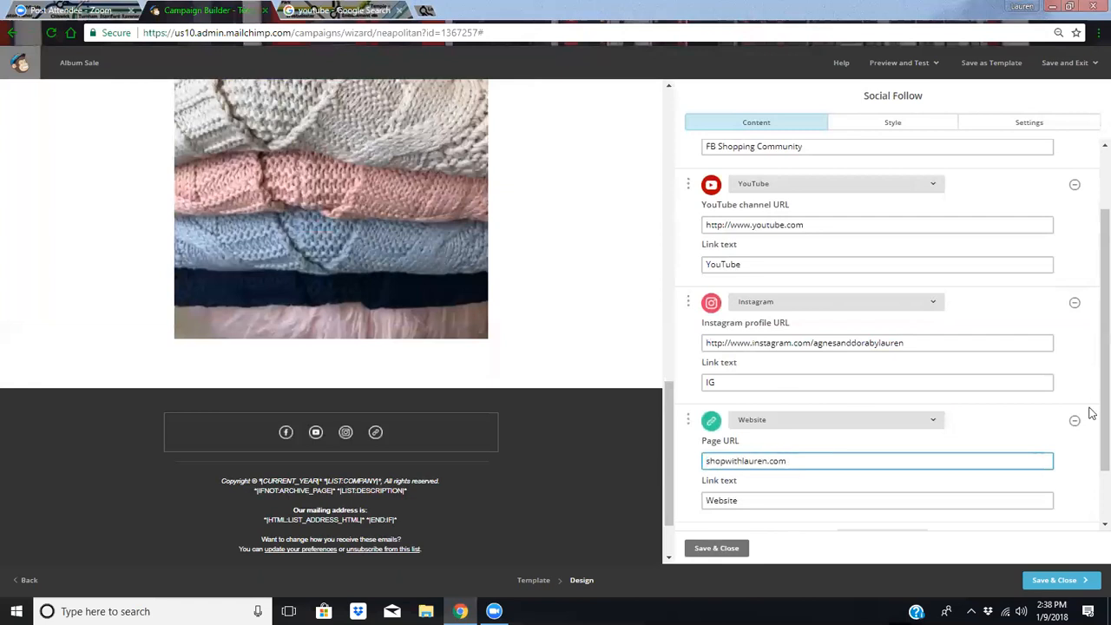
scroll(down, 3)
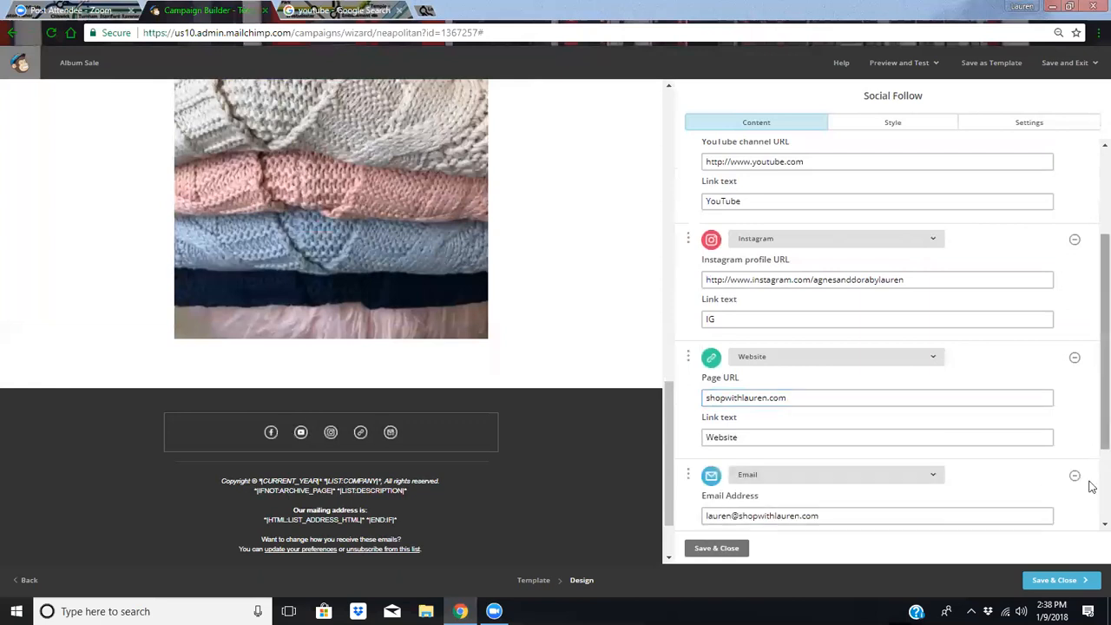
scroll(down, 3)
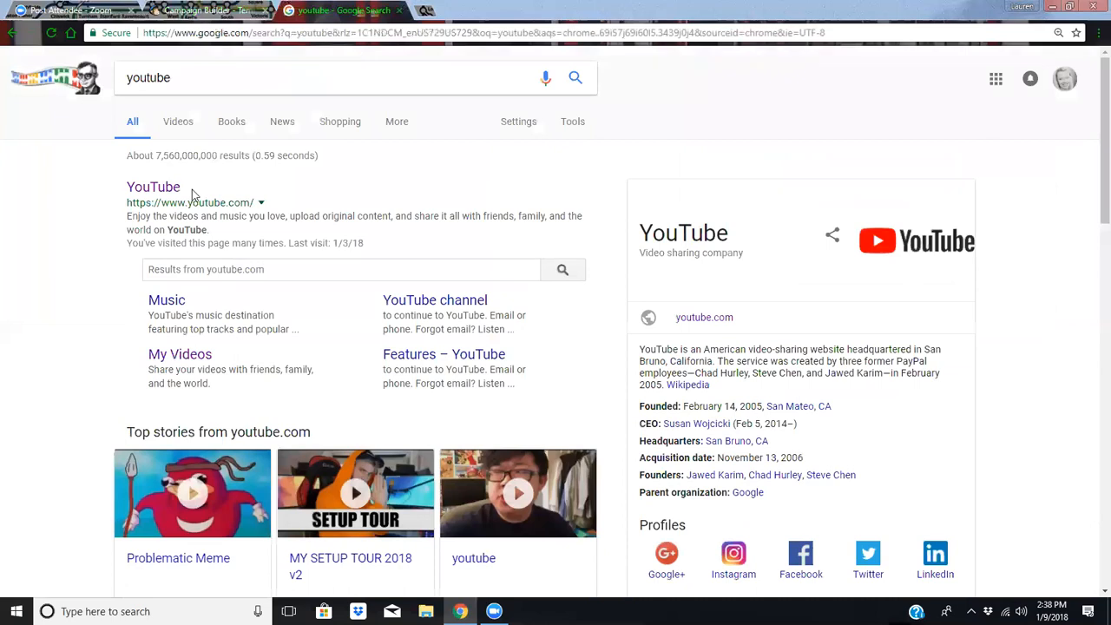
Step: Go to youtube.com from the results and sign out of the YouTube account
click(152, 188)
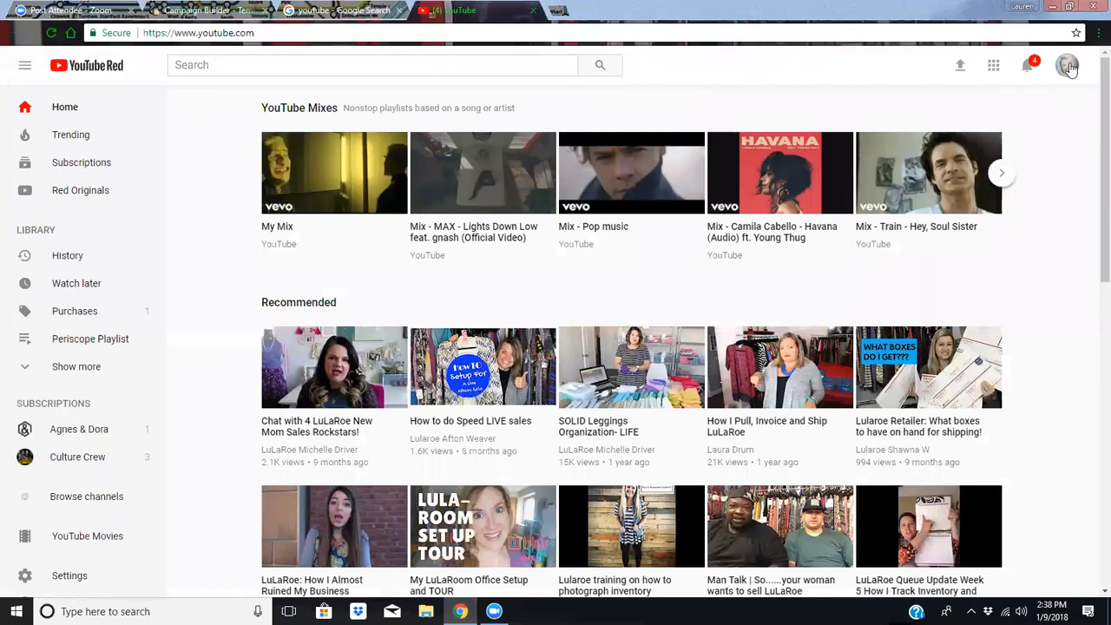
click(1068, 66)
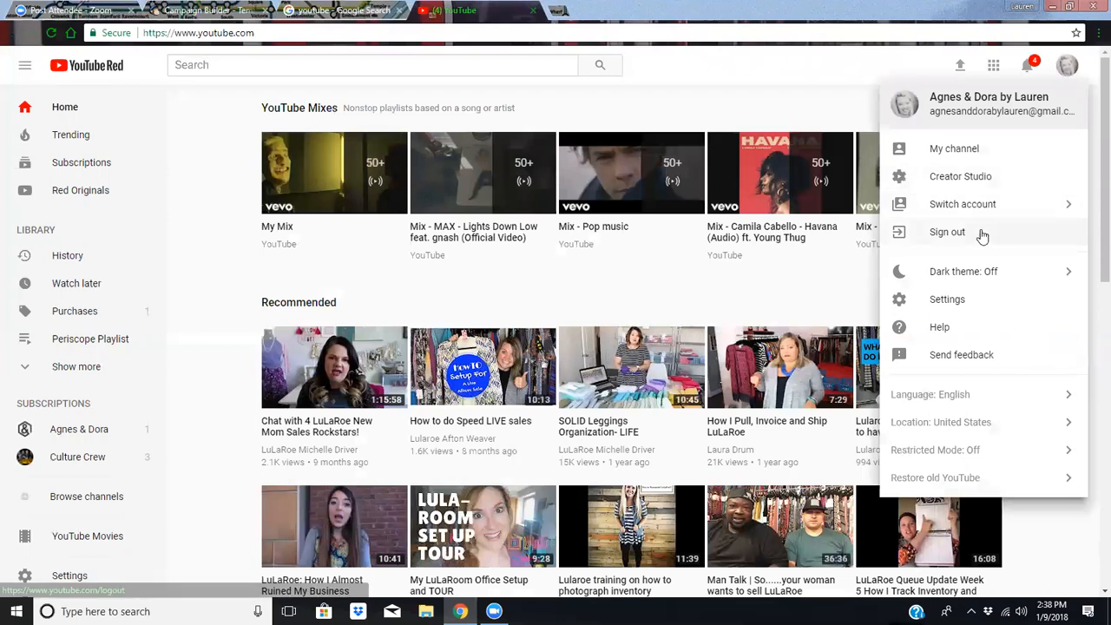
click(948, 232)
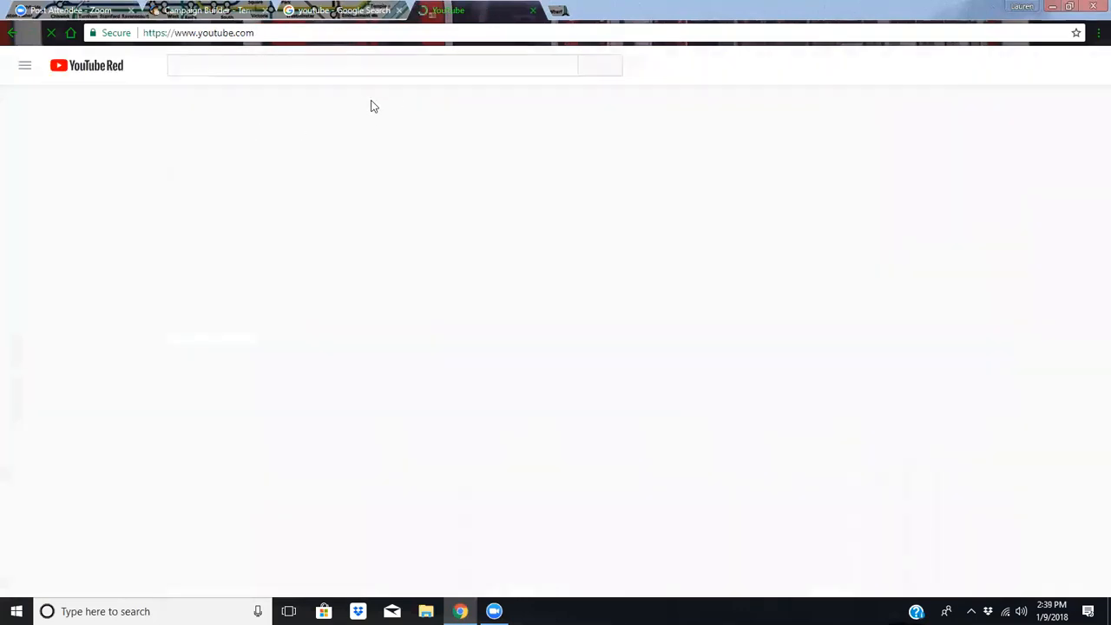
Step: Search 'agnes lauren', bring up the Agnes & Dora by Lauren channel and select its URL
click(372, 66)
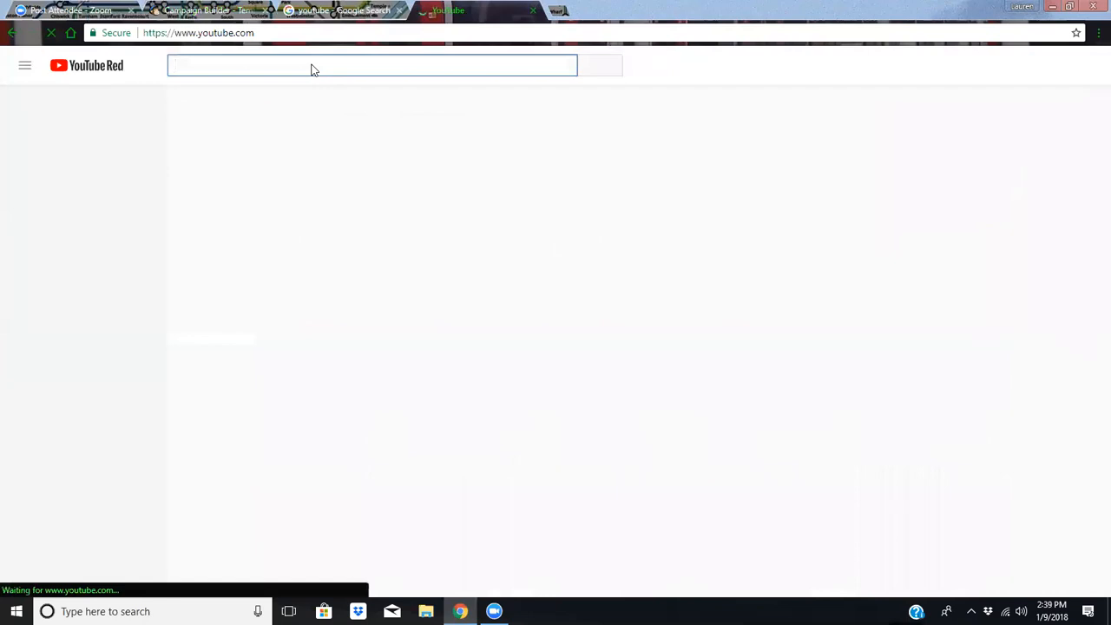
text(agnes and dora)
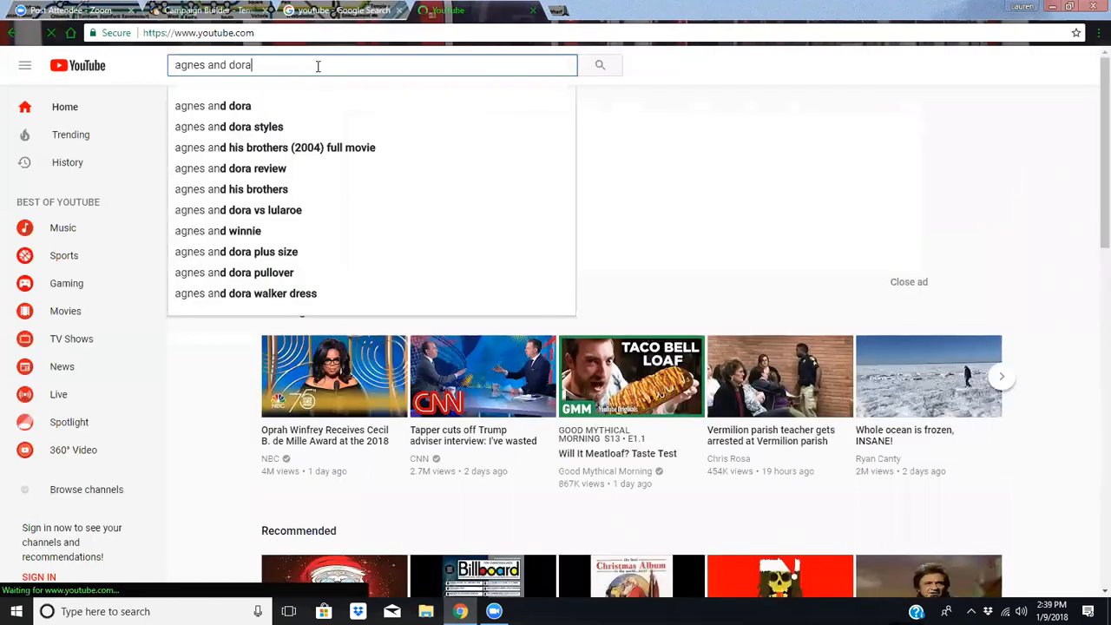
text(lauren)
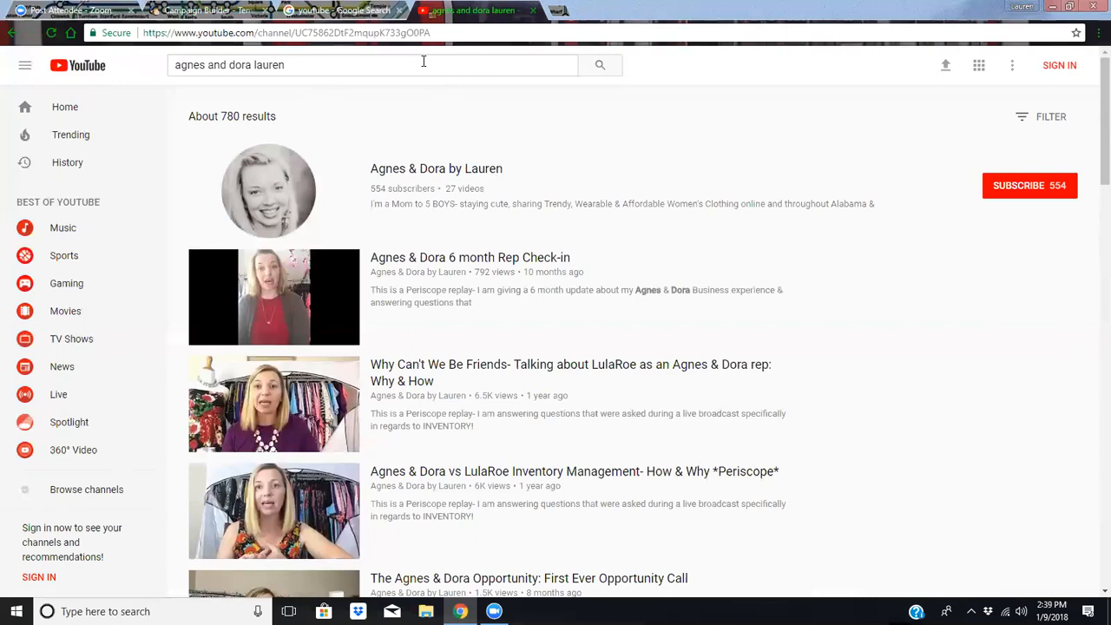
click(437, 169)
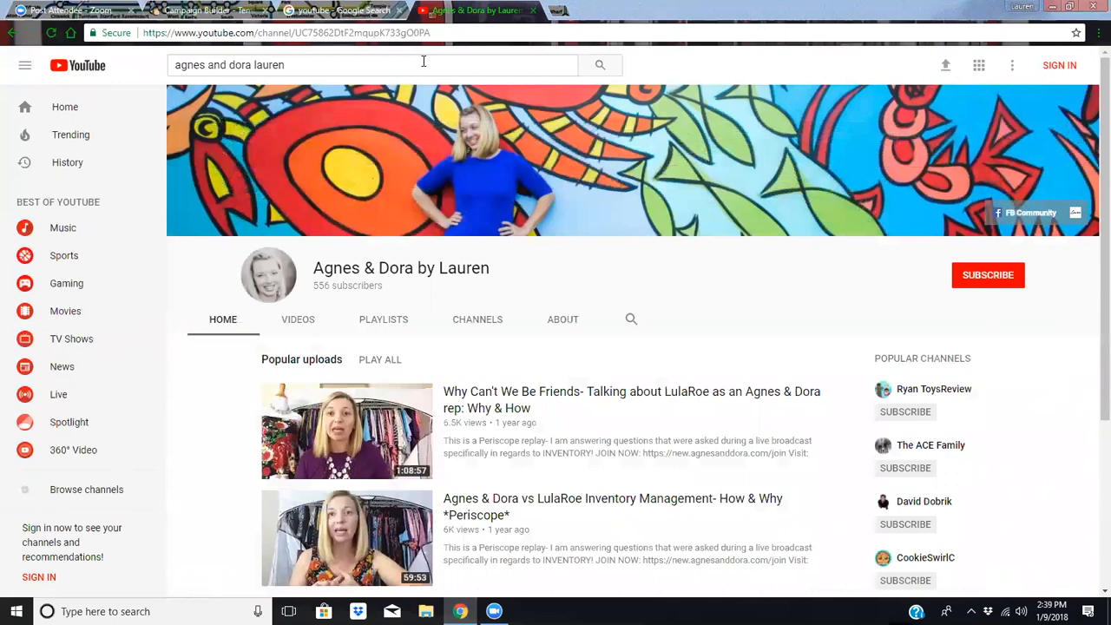
click(286, 33)
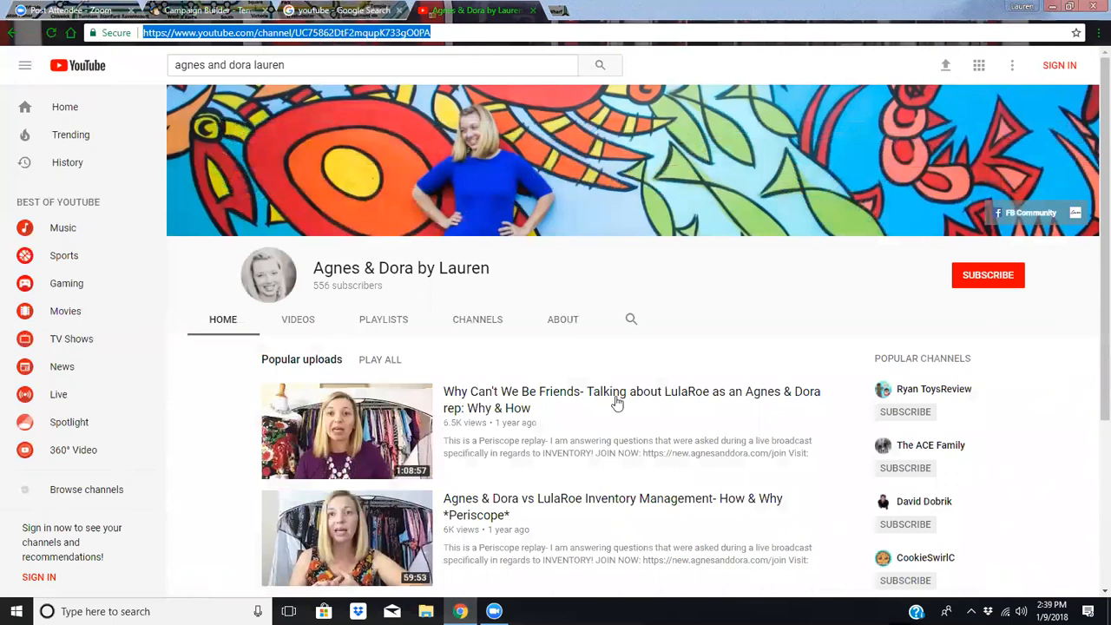
click(209, 10)
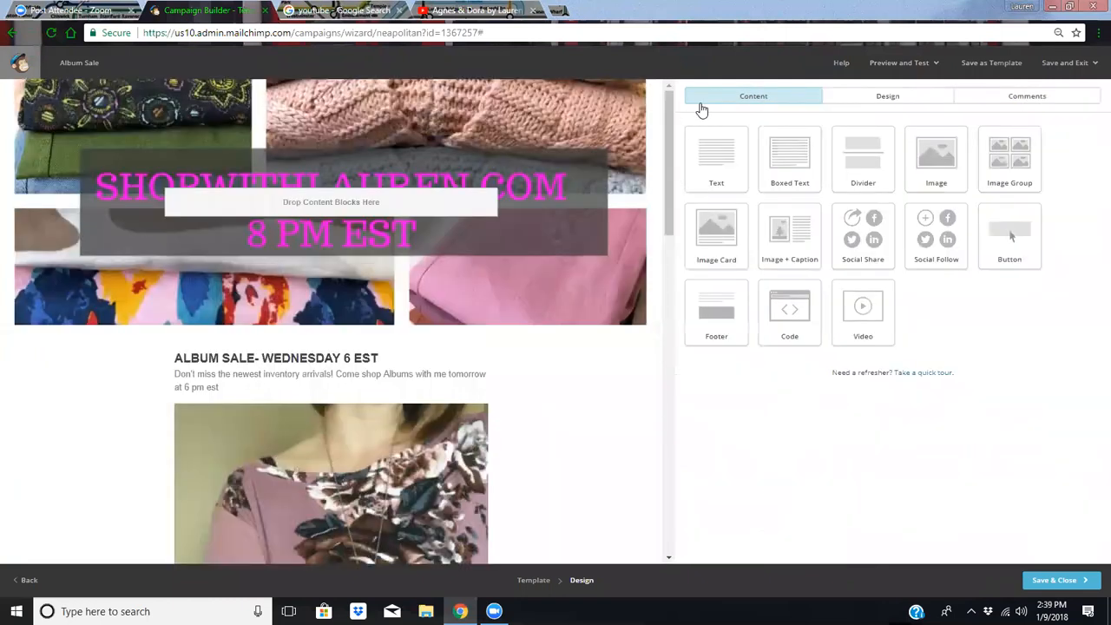
mouse_move(916, 68)
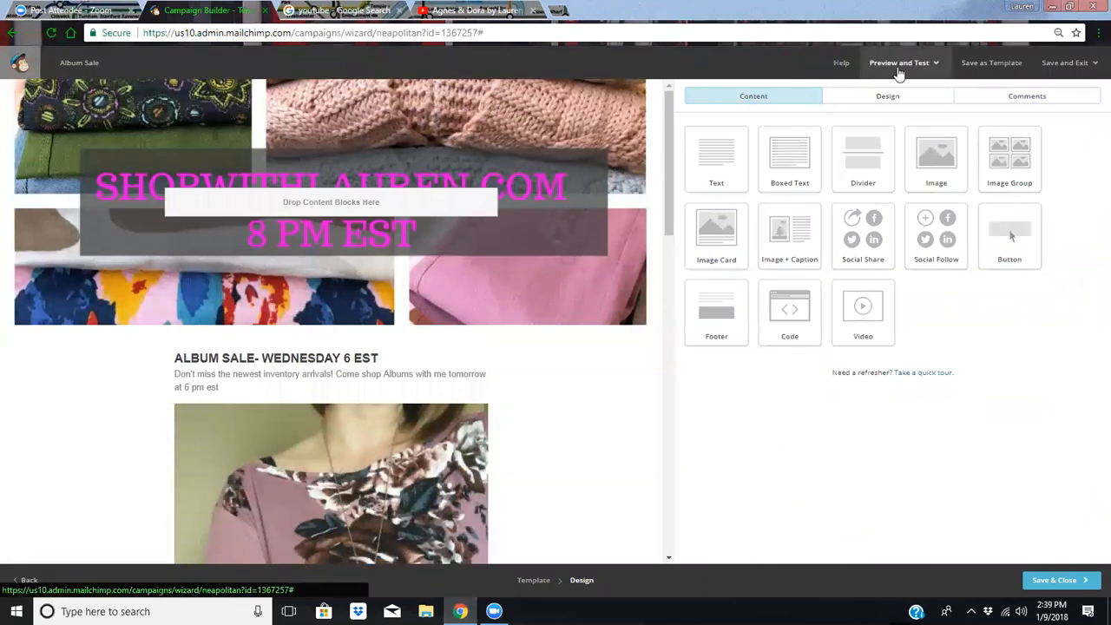
Step: Enter preview mode and scroll through the Desktop preview of the Album Sale email
click(899, 63)
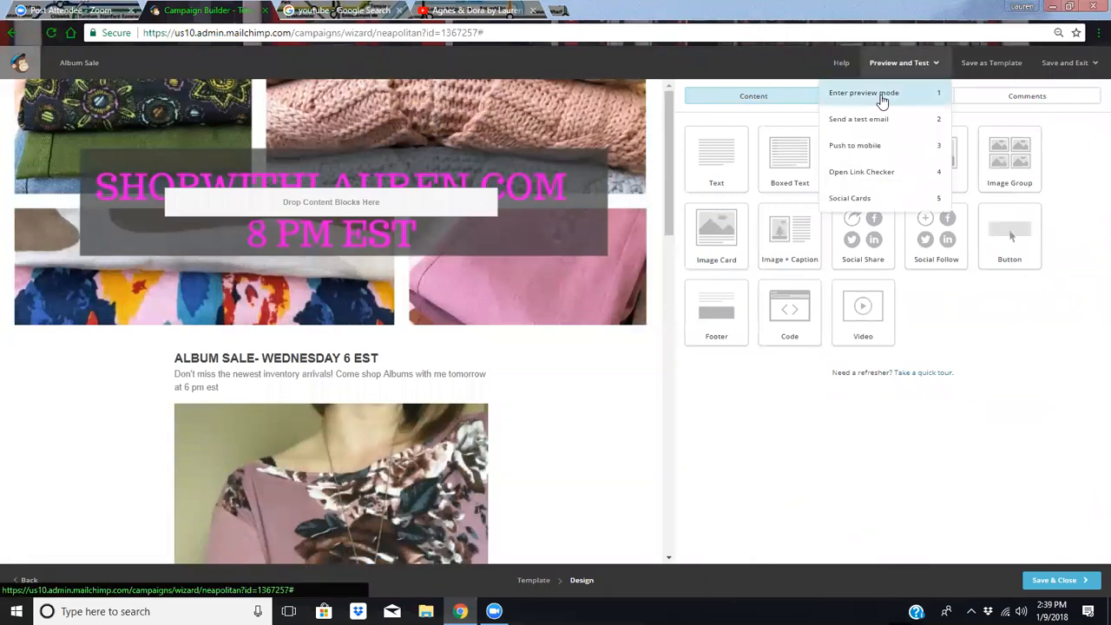
click(865, 94)
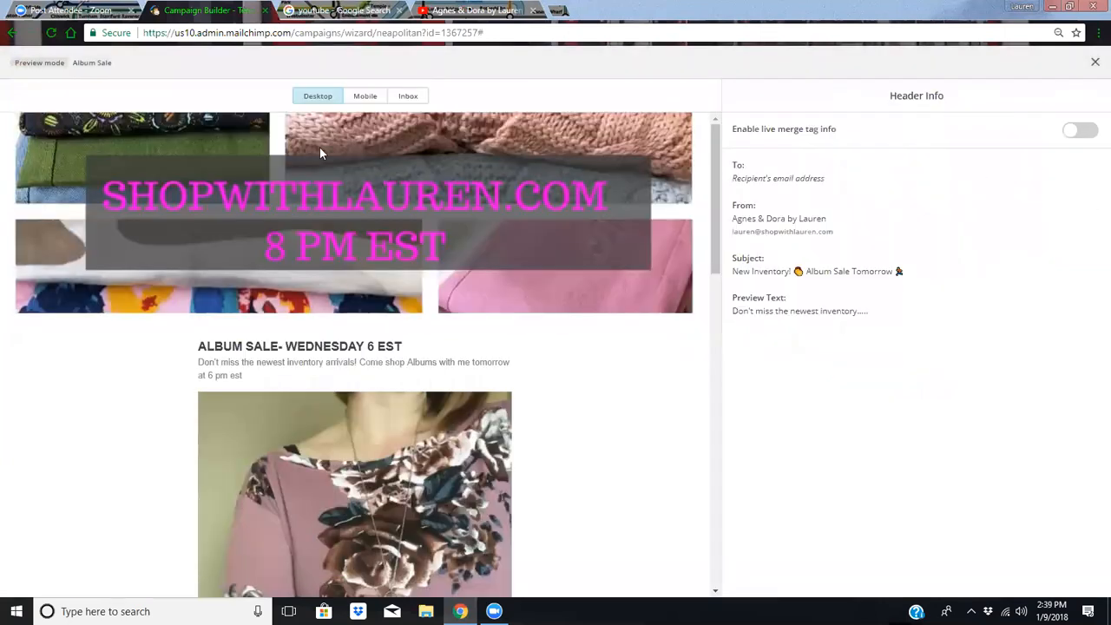
mouse_move(278, 239)
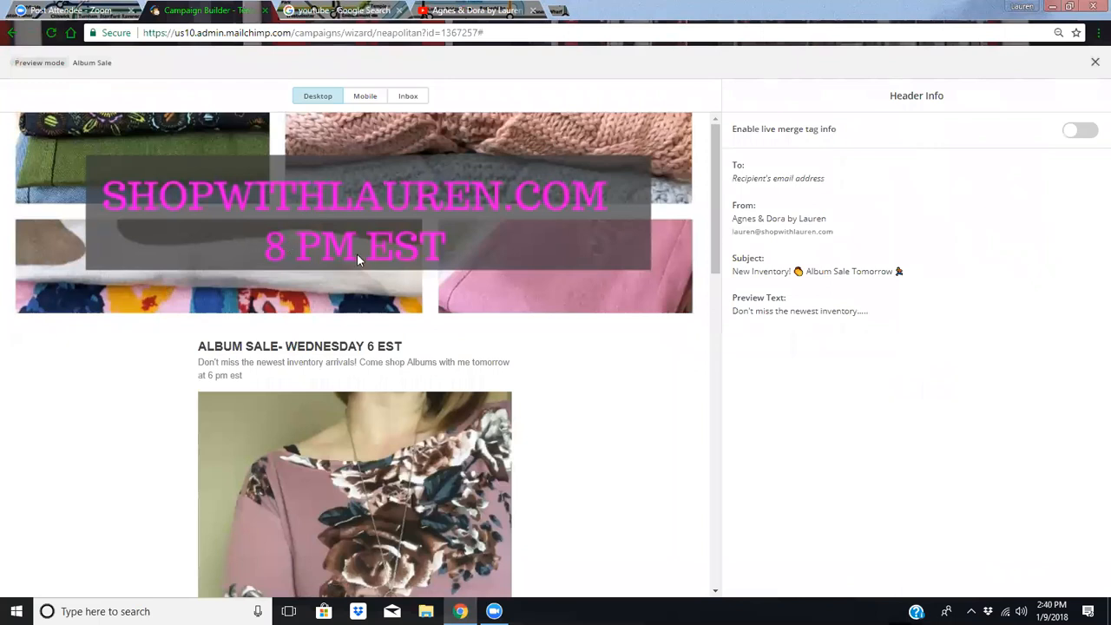
mouse_move(250, 246)
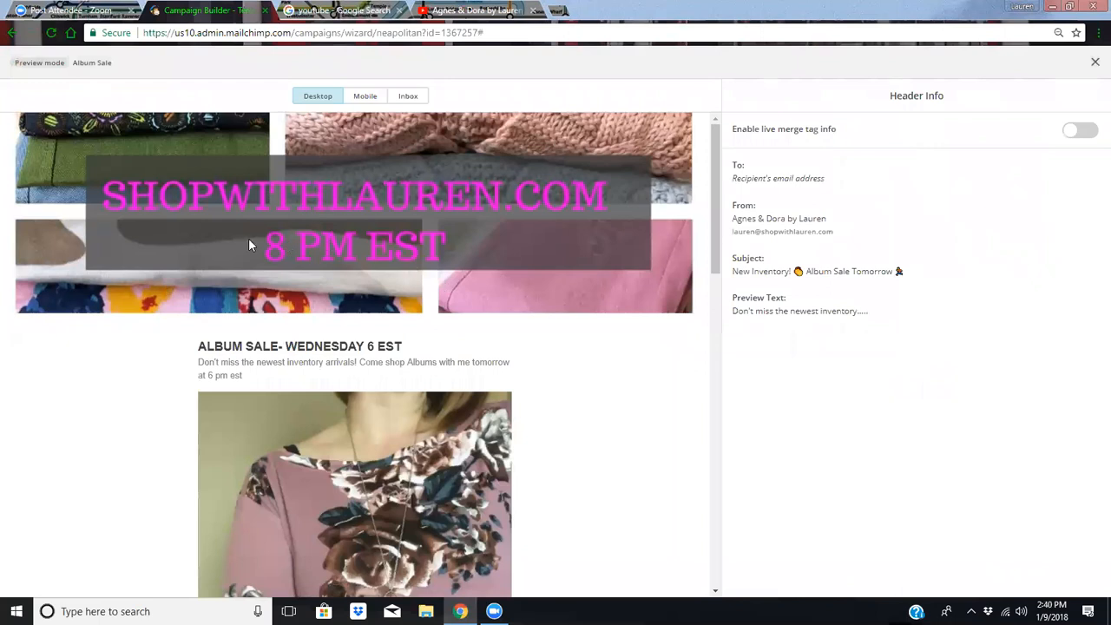
mouse_move(90, 188)
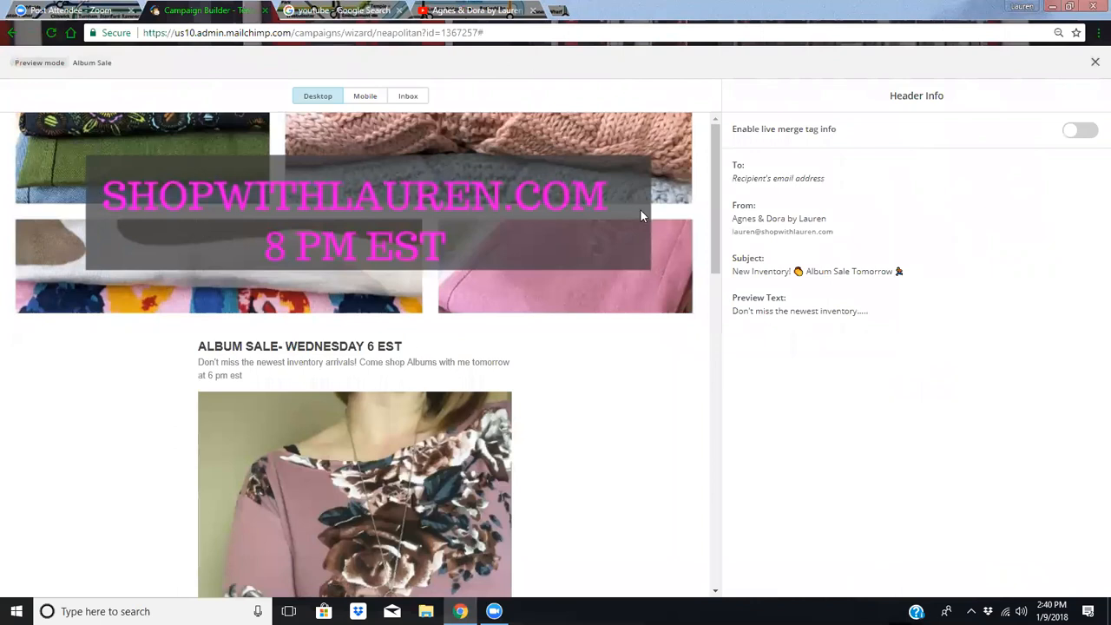
mouse_move(601, 201)
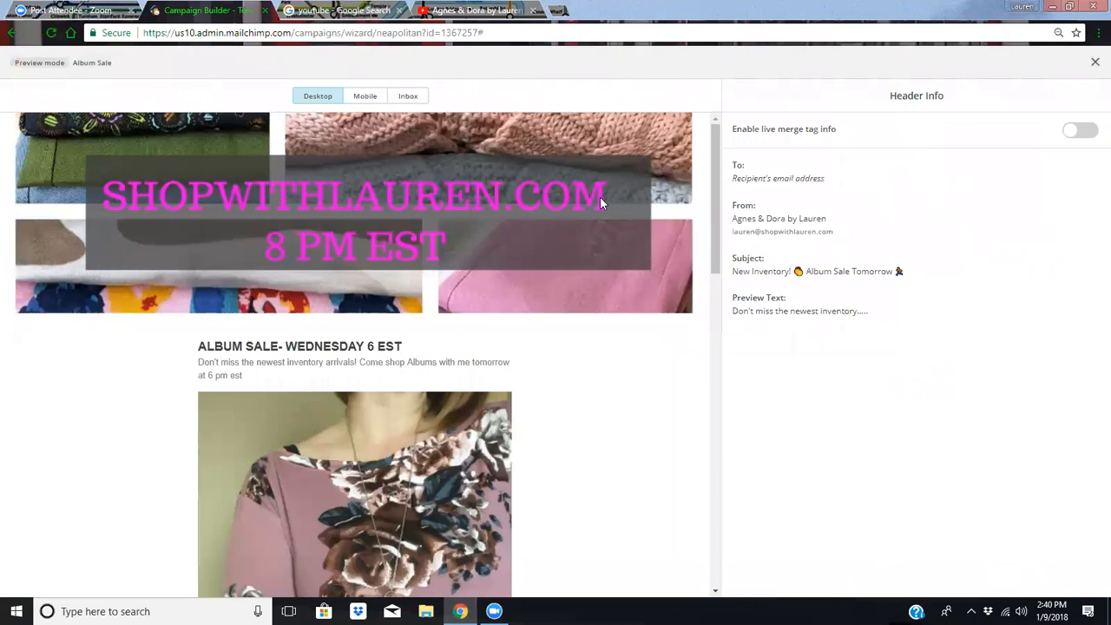
mouse_move(292, 240)
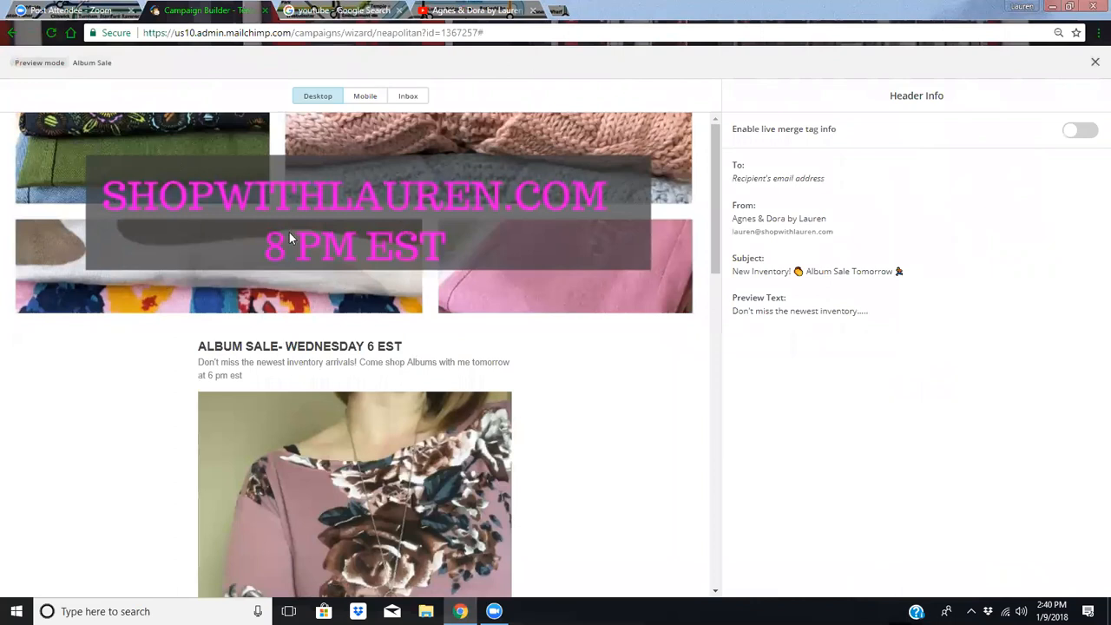
mouse_move(362, 241)
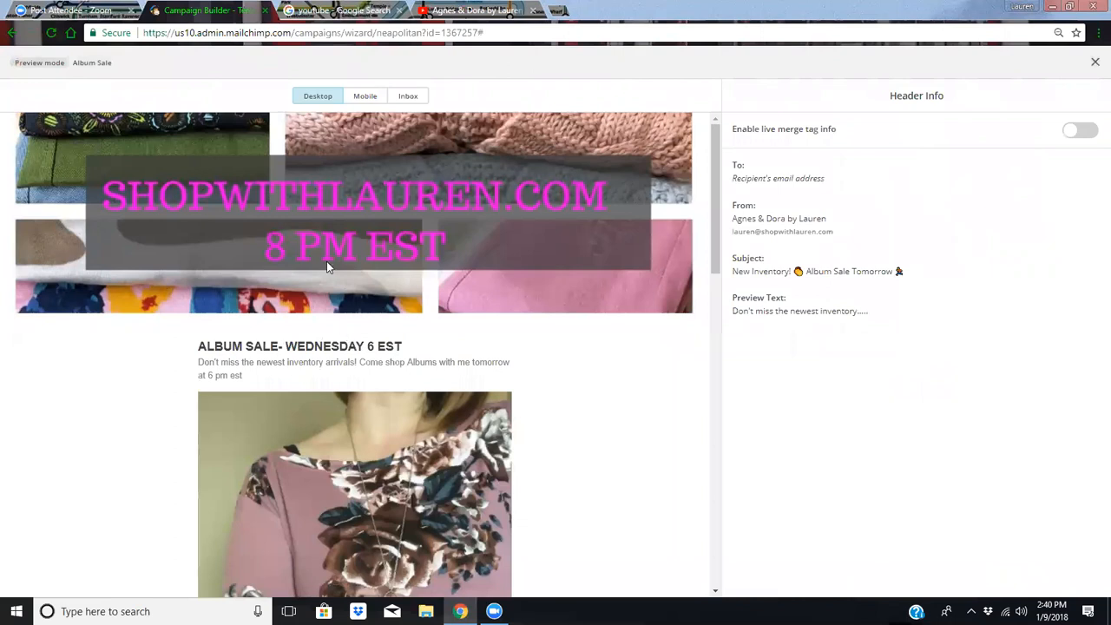
mouse_move(597, 338)
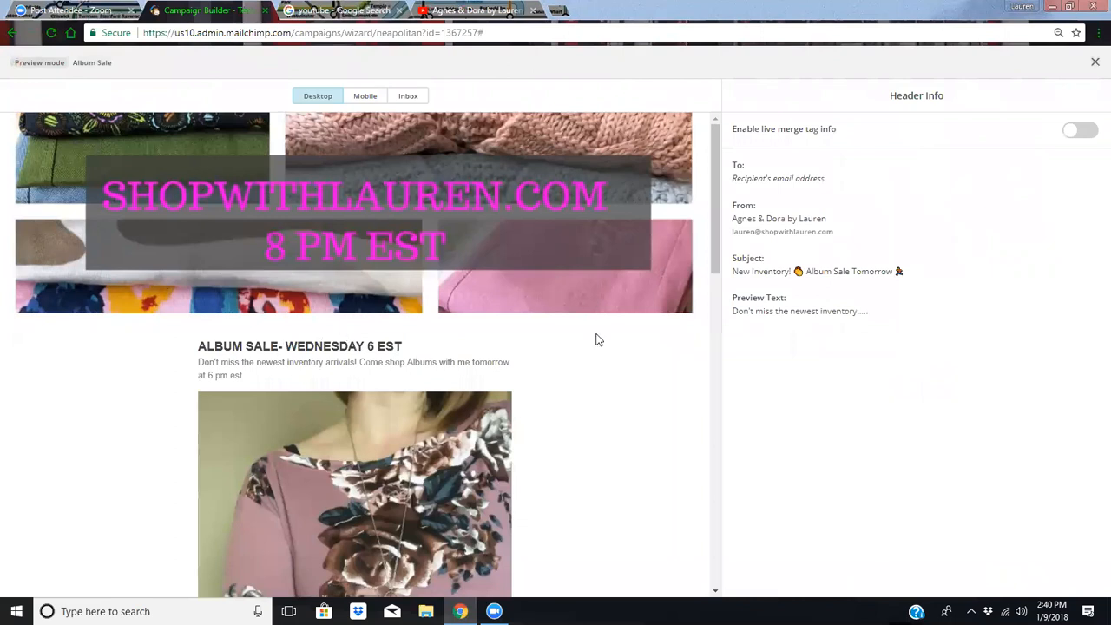
mouse_move(250, 364)
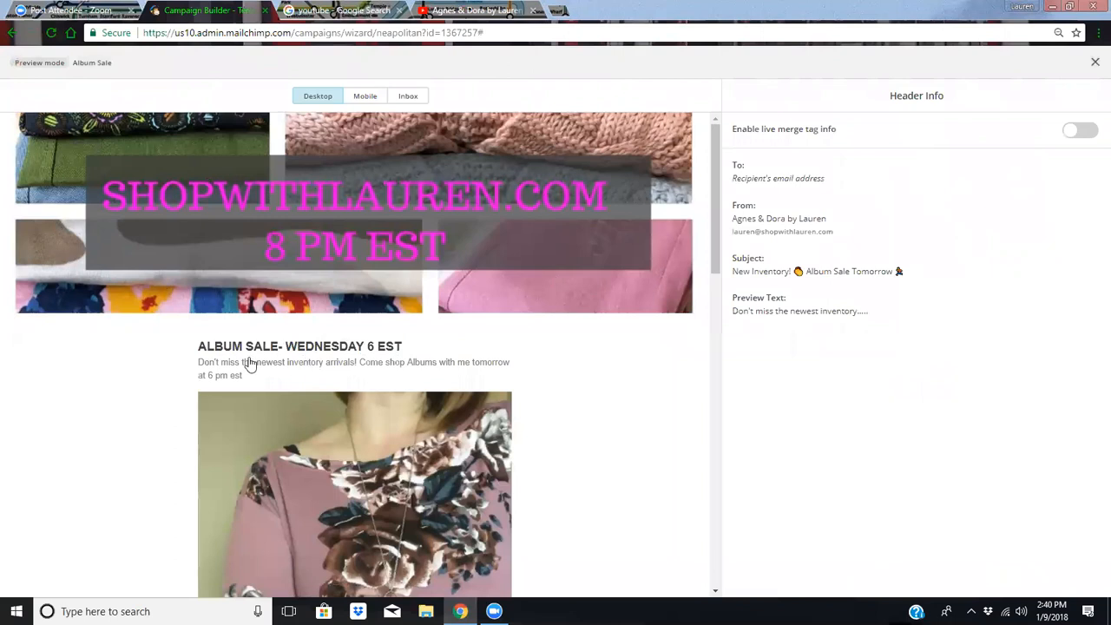
scroll(down, 3)
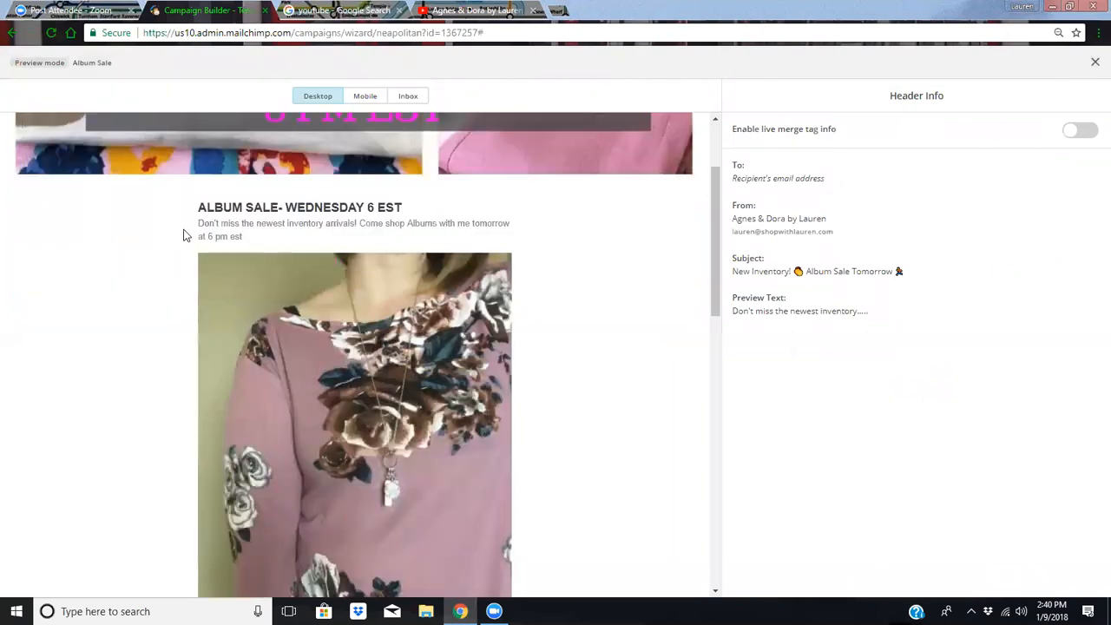
mouse_move(577, 363)
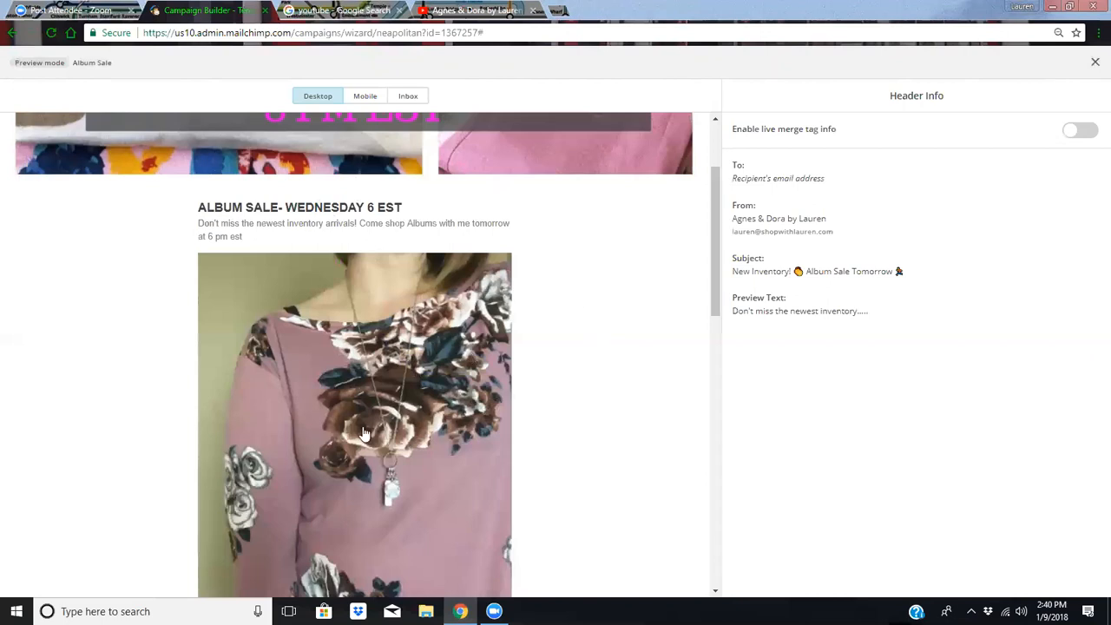
scroll(down, 3)
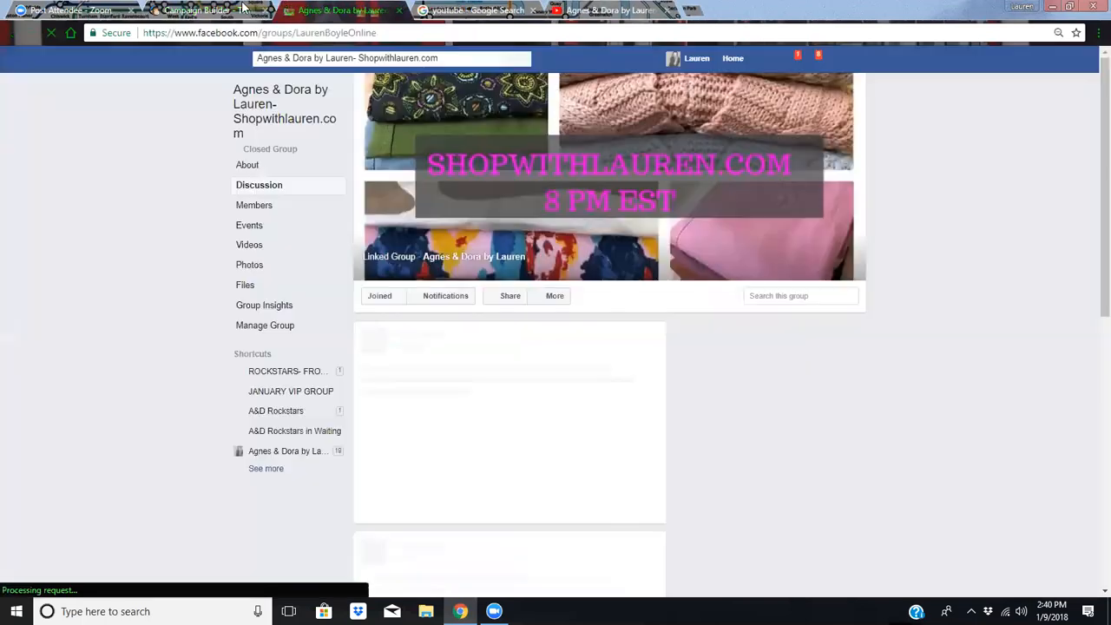
Step: Return to the campaign builder tab and exit the preview back to the editor
click(198, 10)
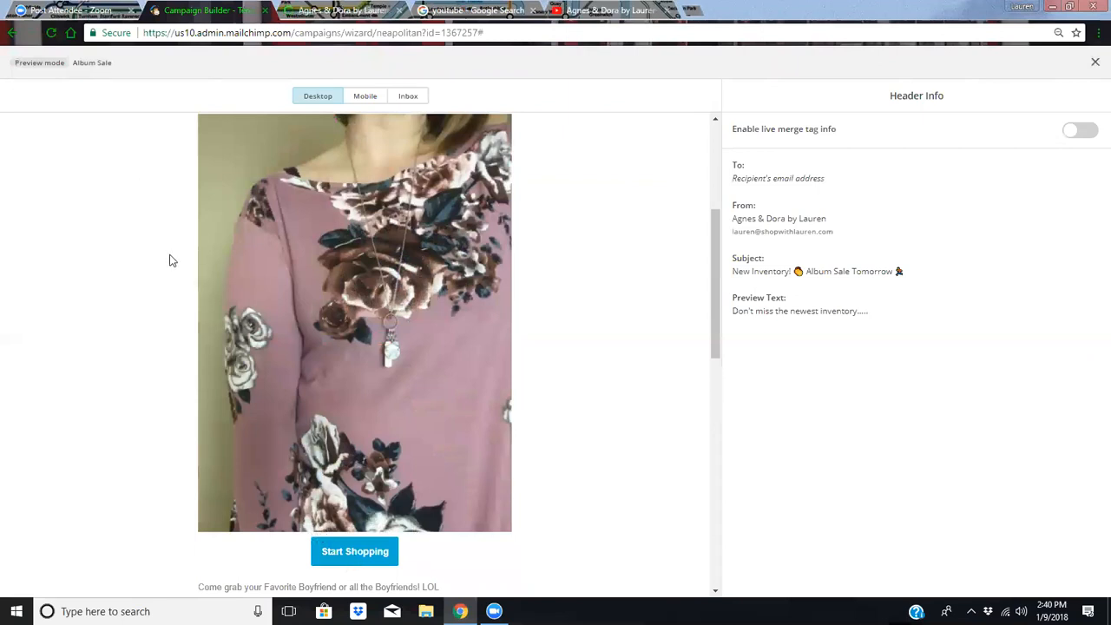
mouse_move(726, 201)
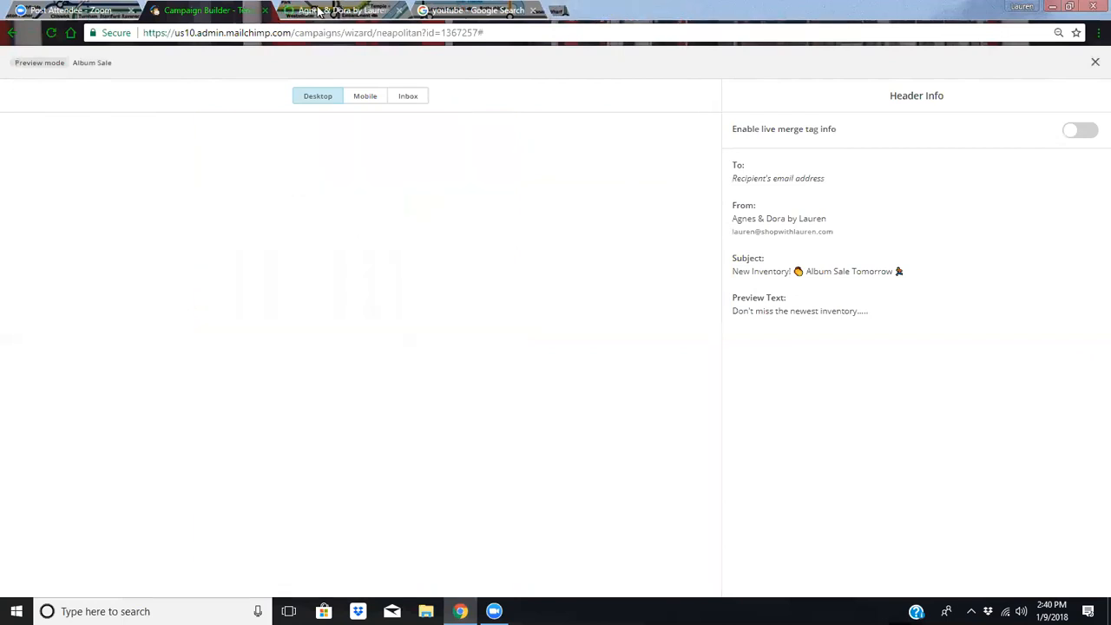
click(333, 10)
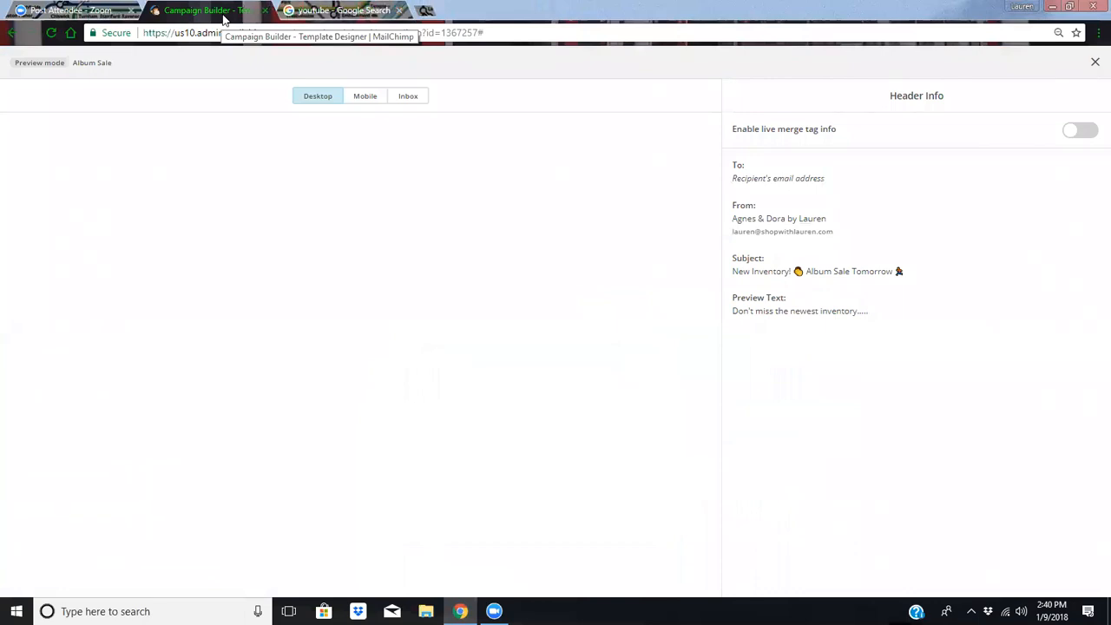
click(398, 10)
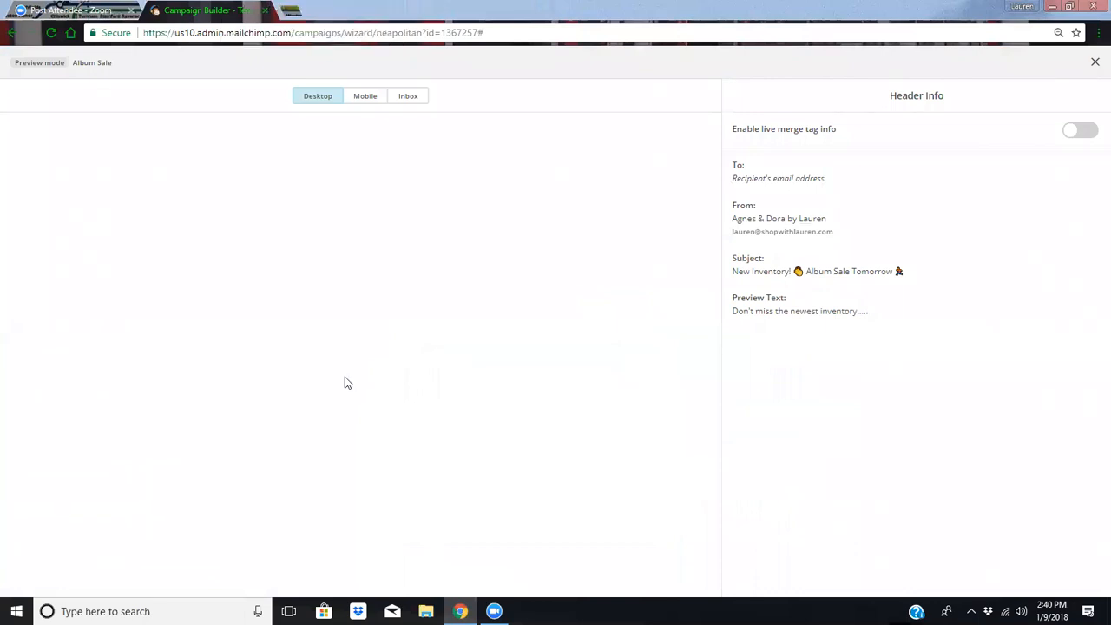
mouse_move(278, 341)
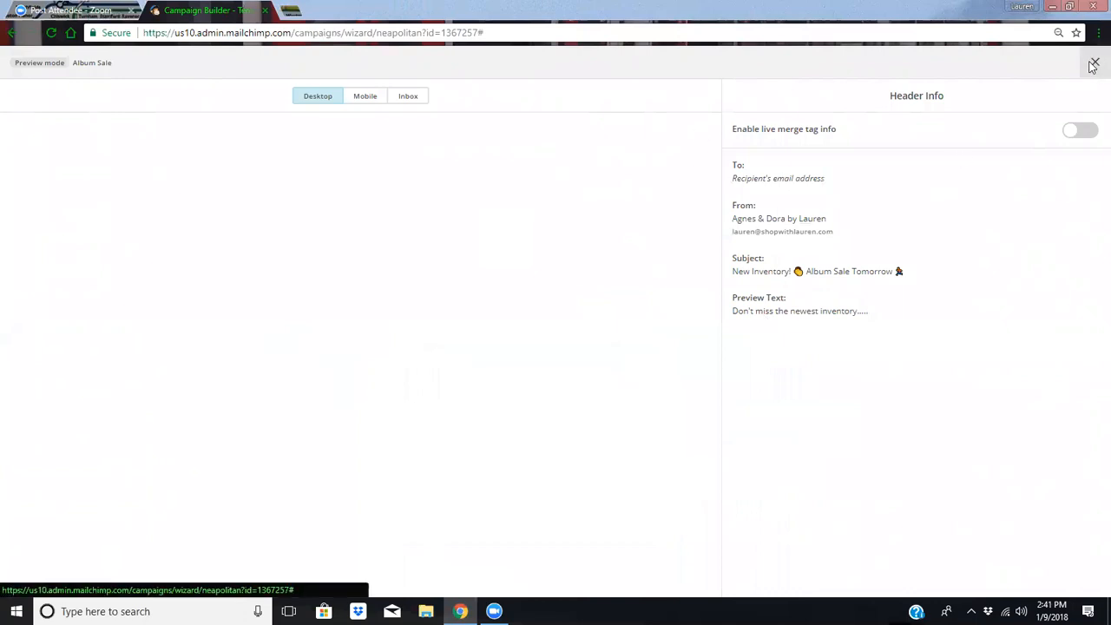
click(1094, 62)
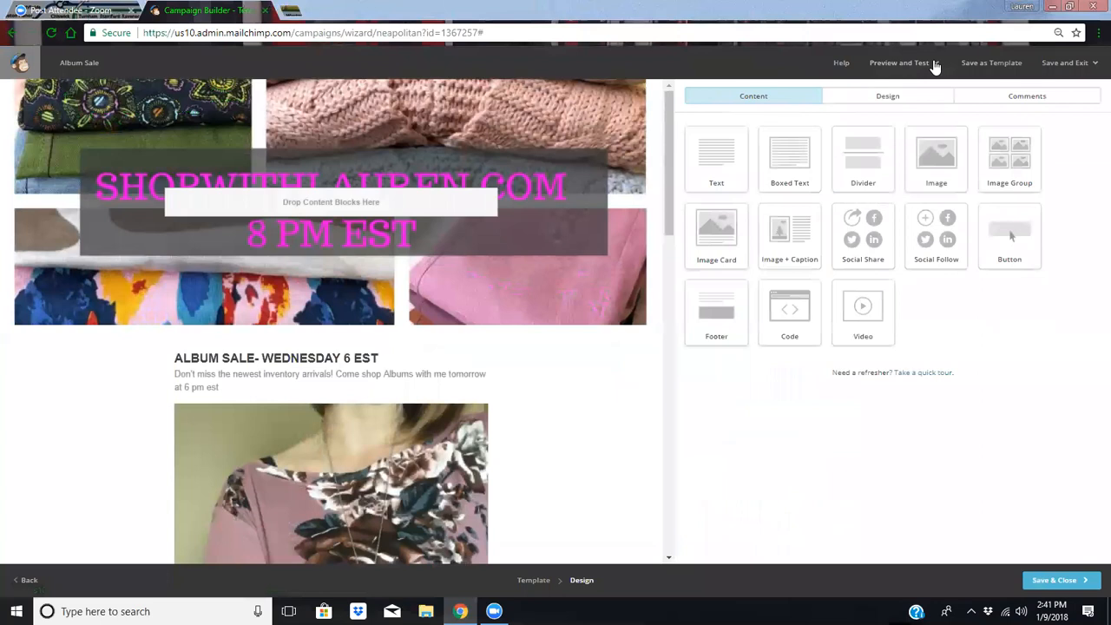
Step: Preview the email again, test its Start Shopping link, then leave the preview
click(899, 62)
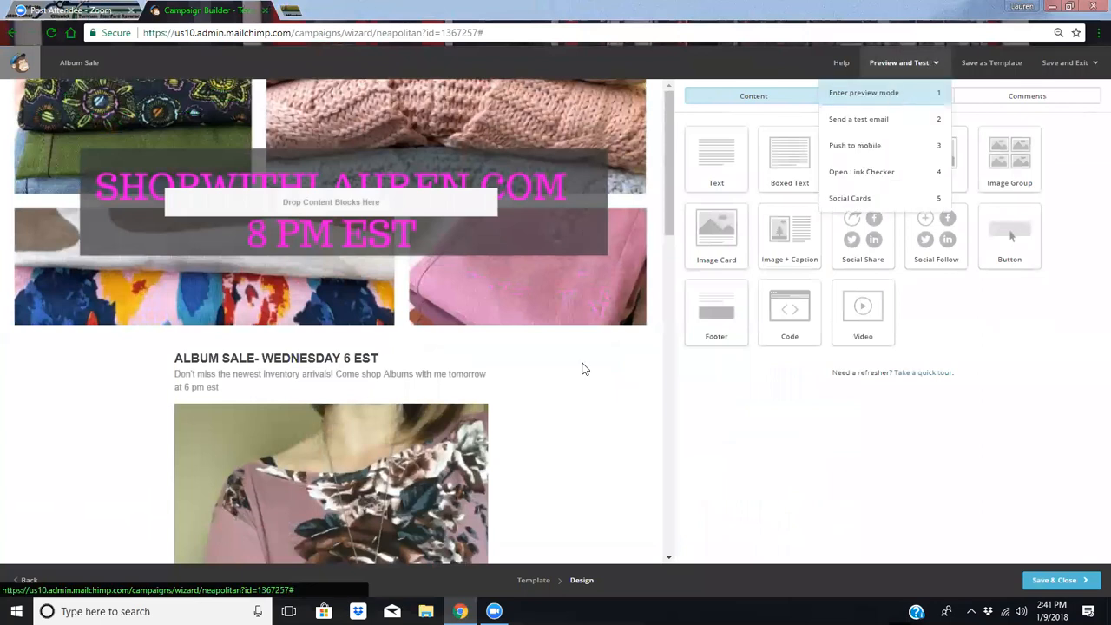
click(865, 92)
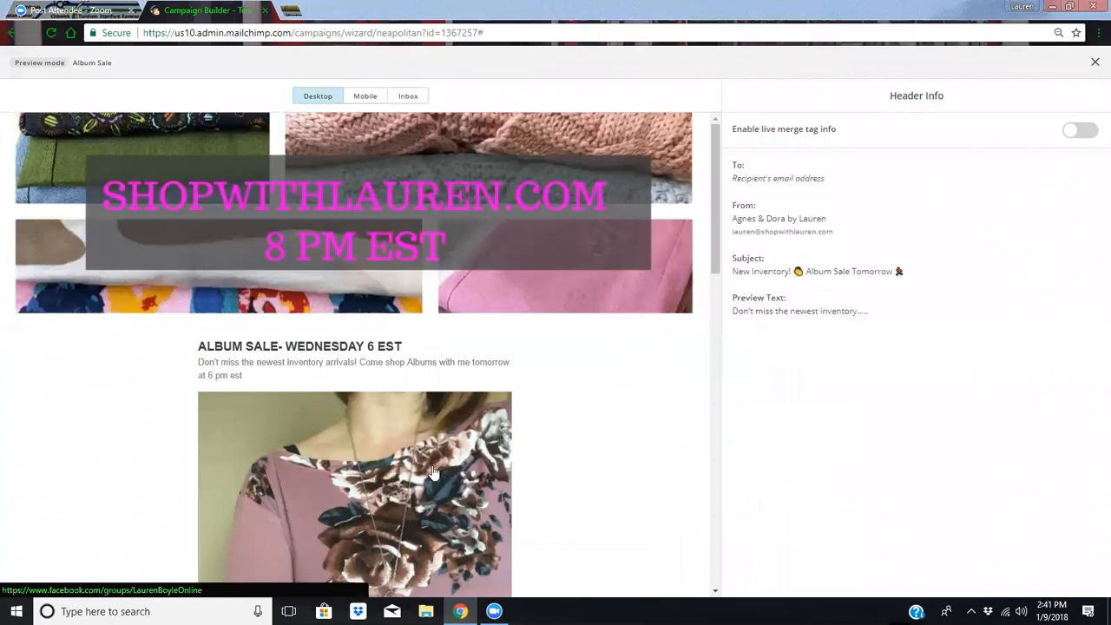
scroll(down, 3)
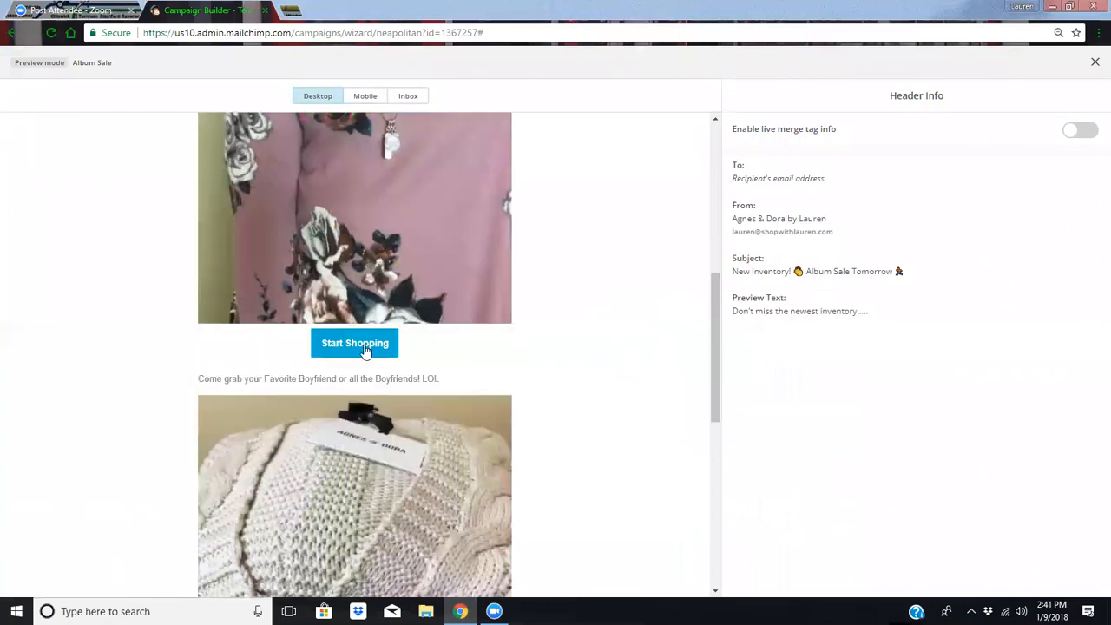
click(354, 344)
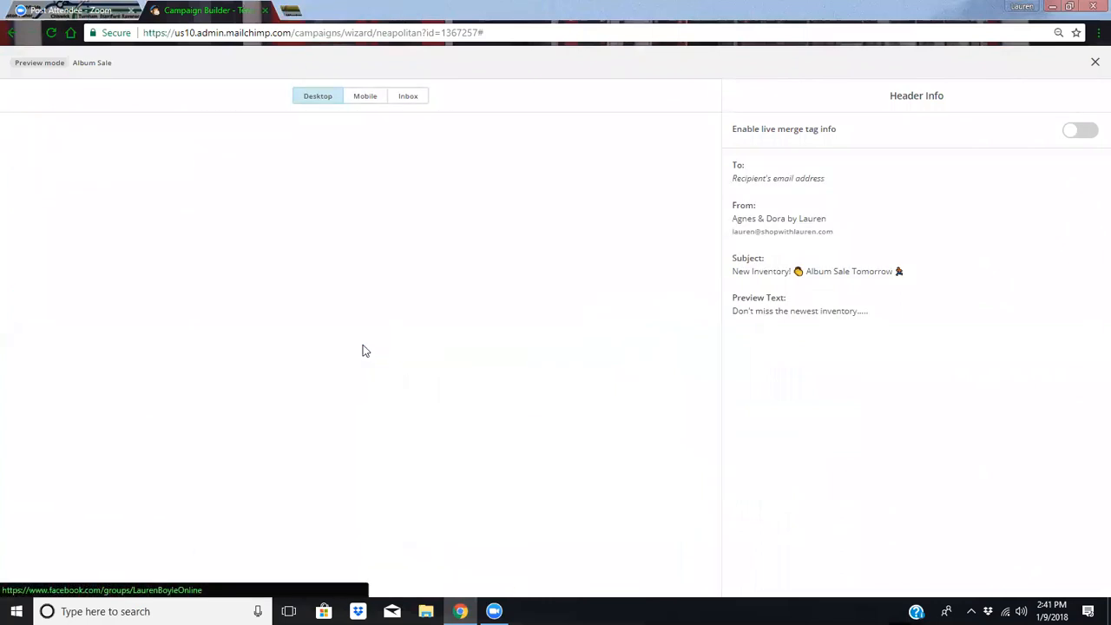
mouse_move(556, 455)
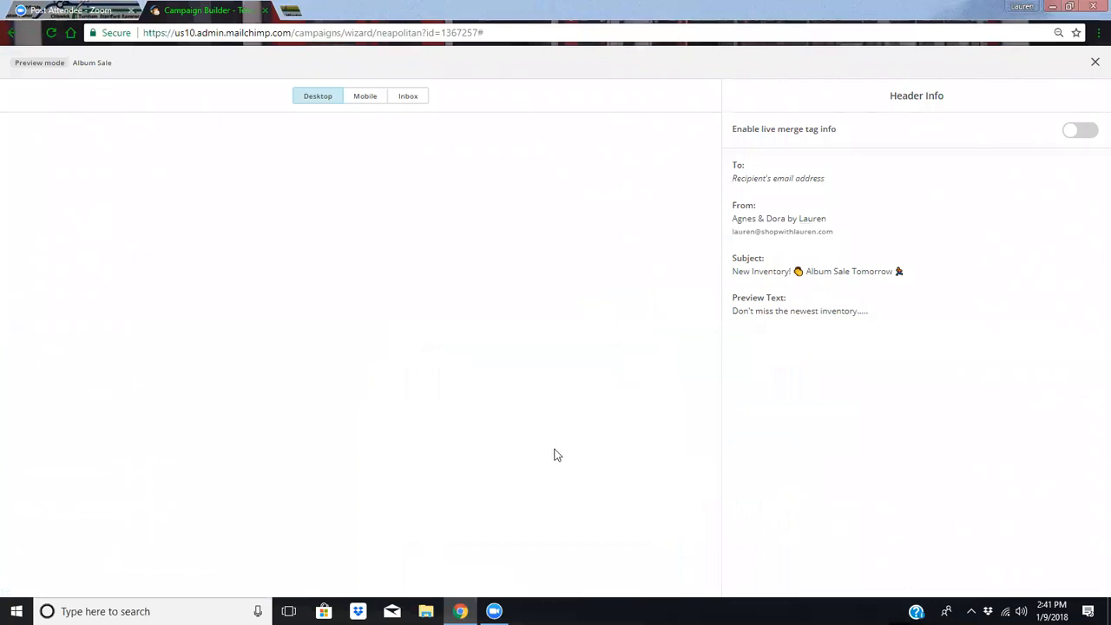
mouse_move(909, 136)
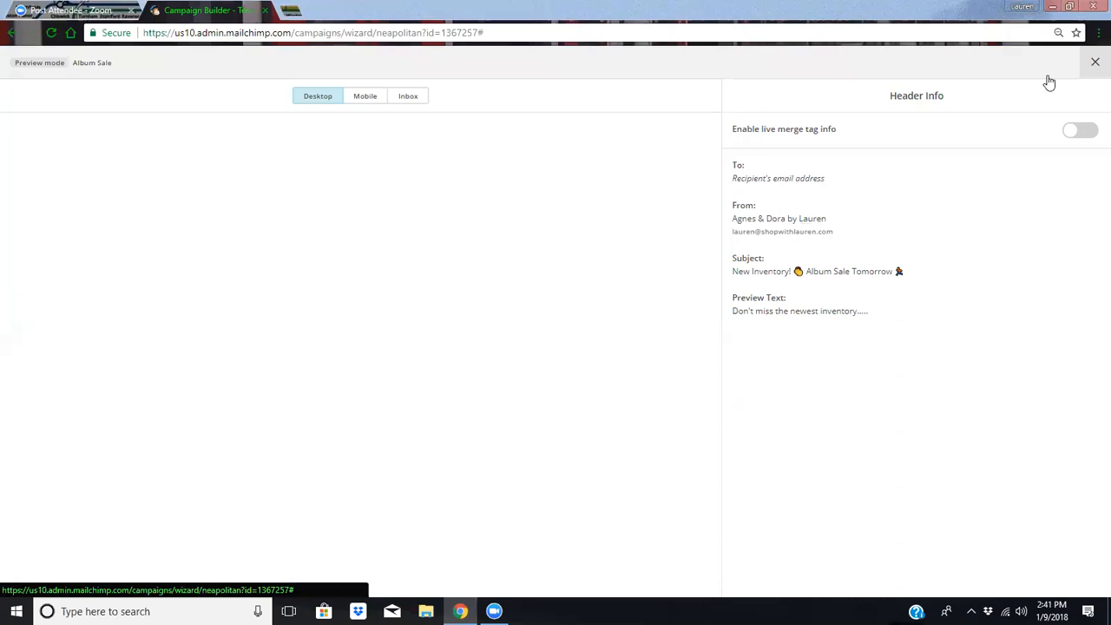
click(1094, 63)
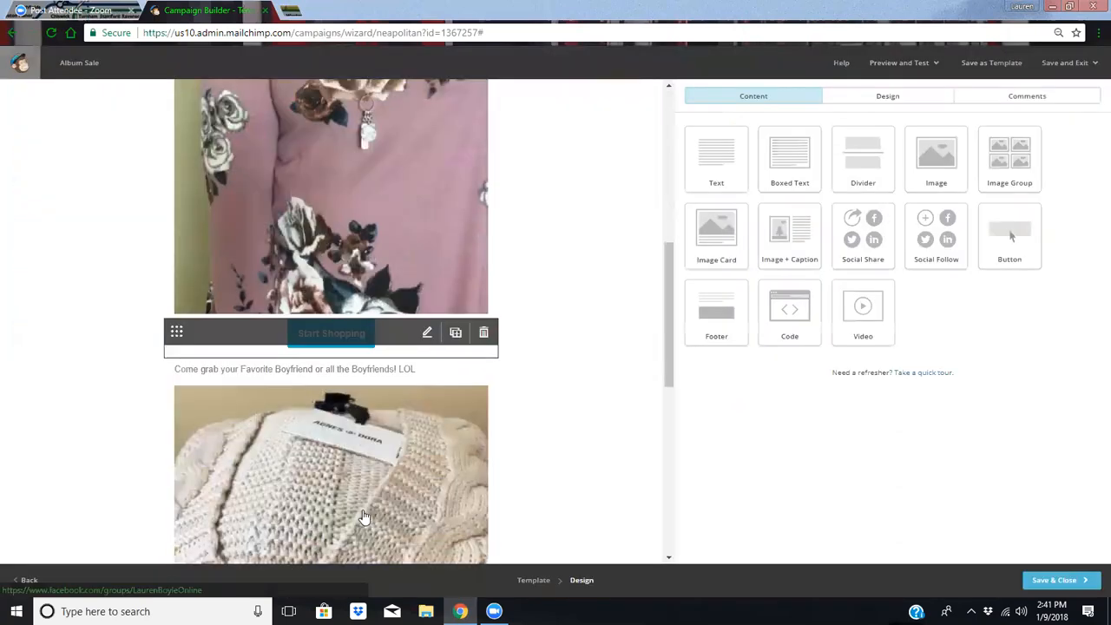
scroll(down, 3)
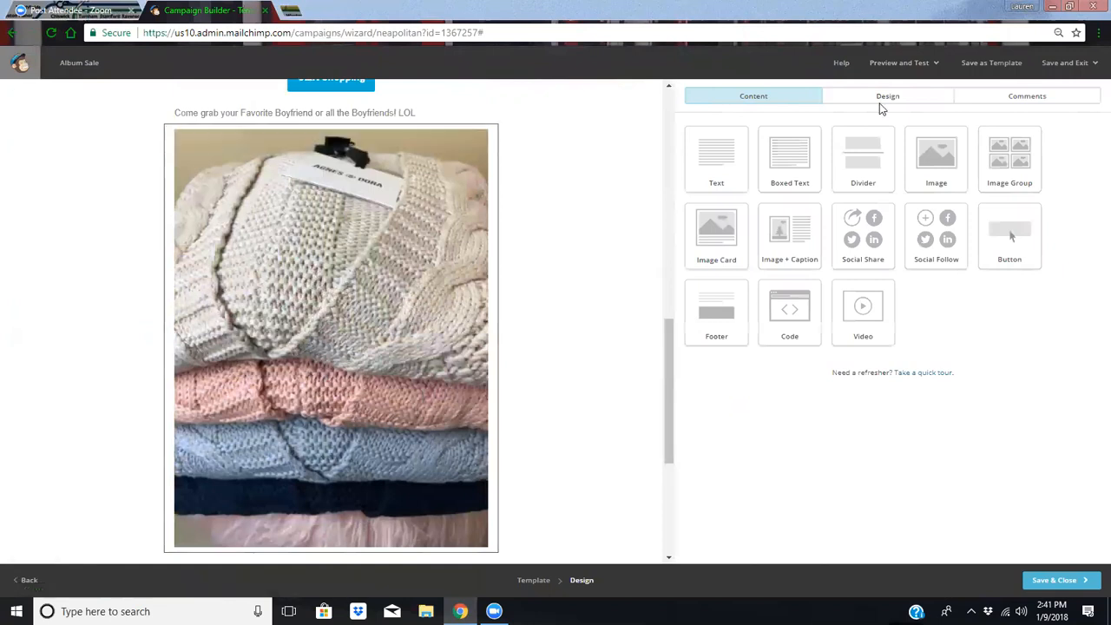
Step: Reopen the preview, scroll to the email footer, and return to the email designer
click(900, 63)
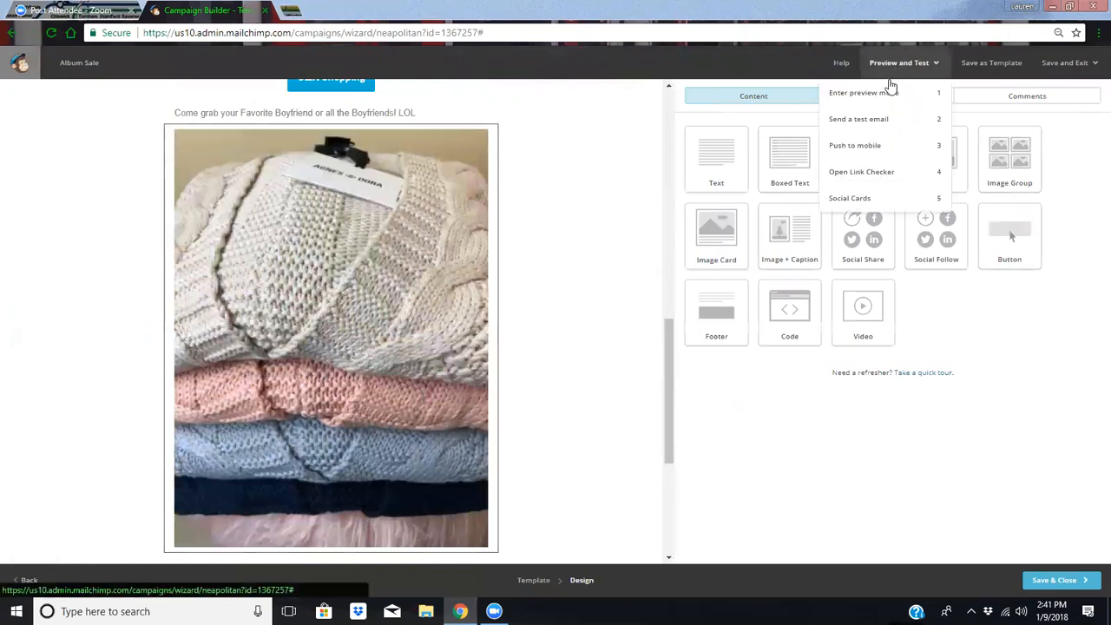
click(860, 92)
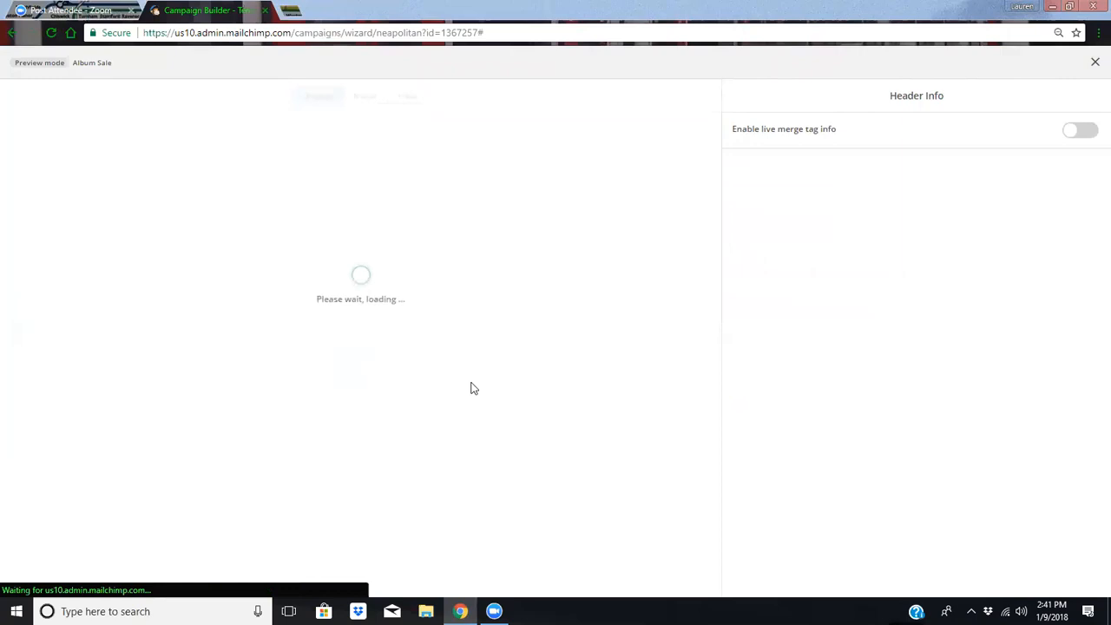
mouse_move(531, 452)
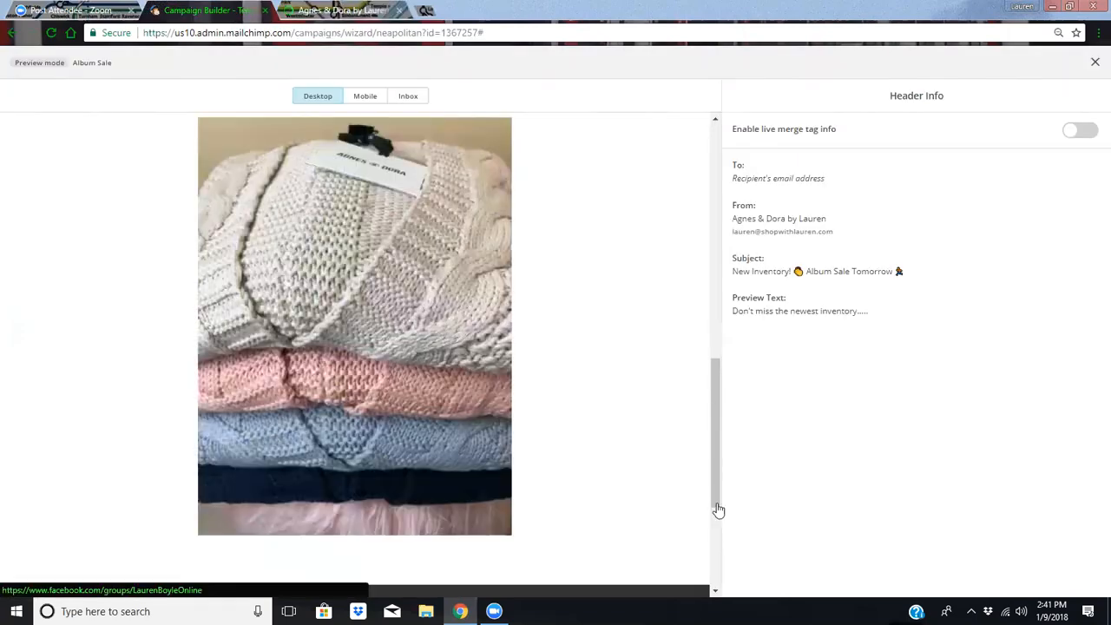
mouse_move(1084, 83)
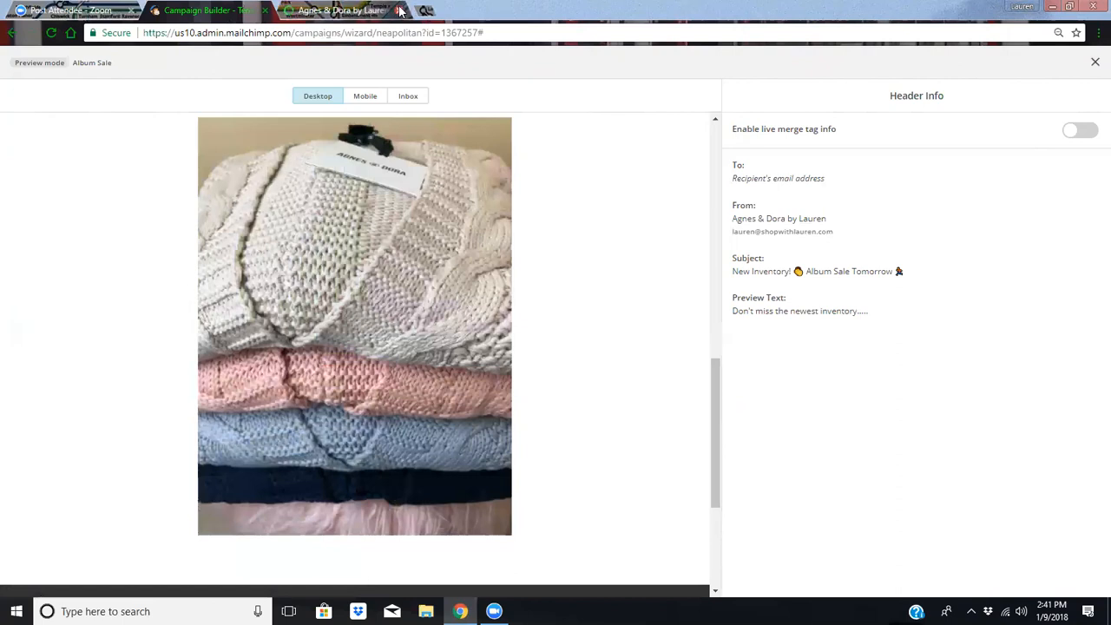
mouse_move(705, 226)
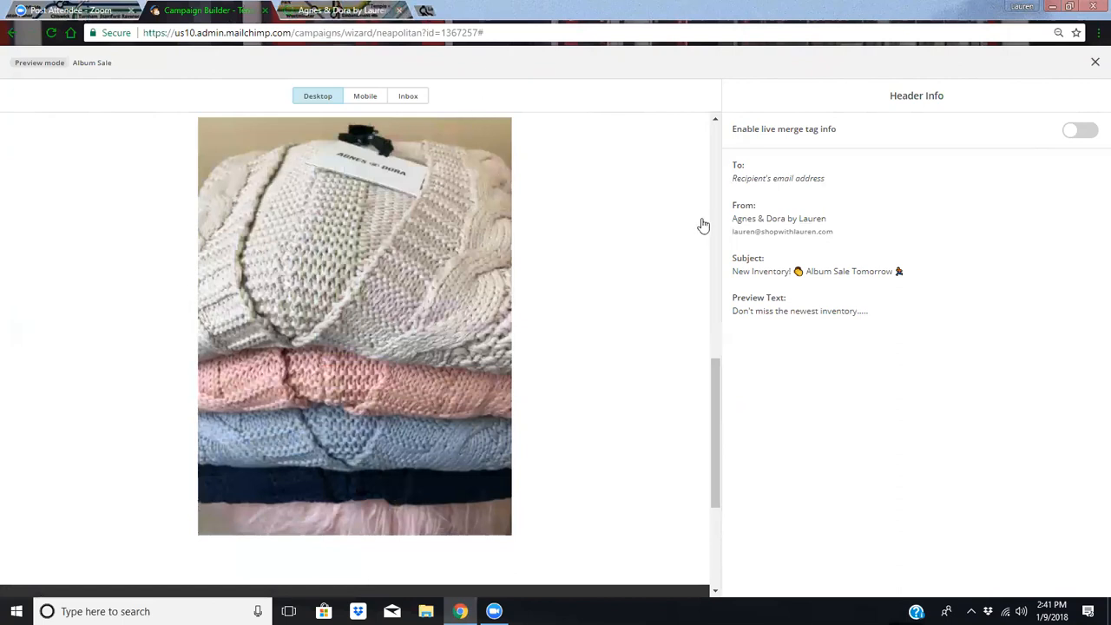
scroll(down, 3)
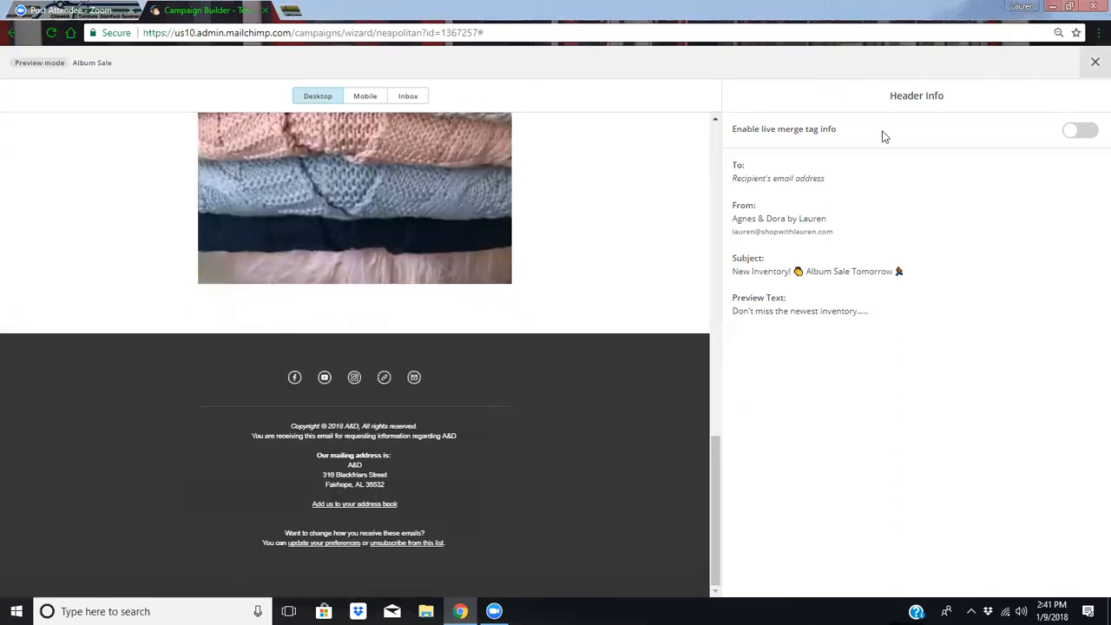
click(1096, 63)
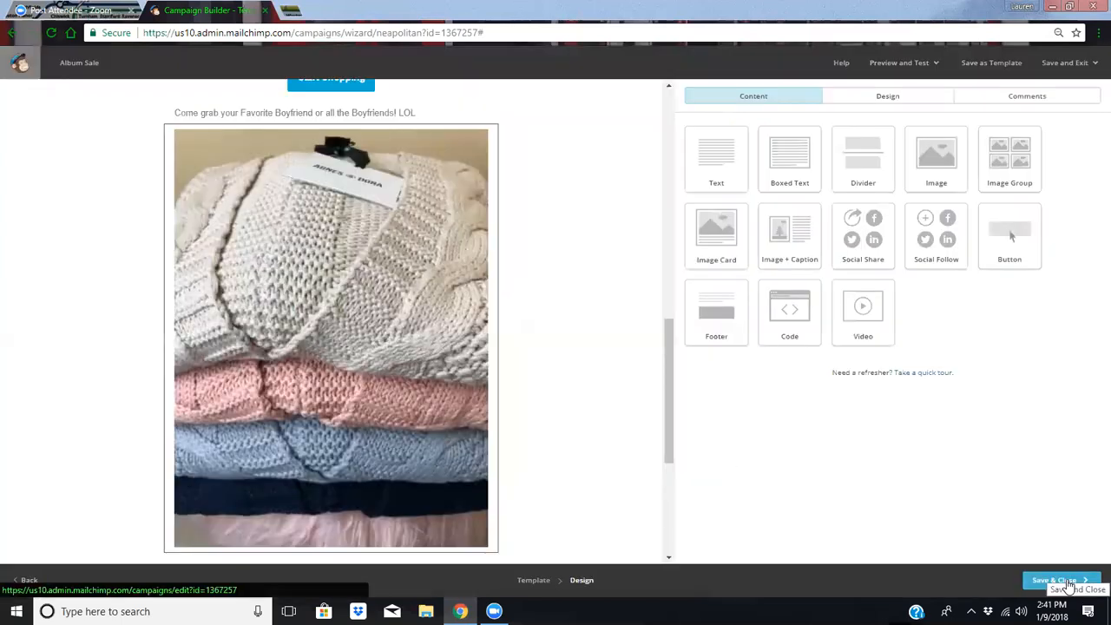
Step: Save & Close the email design and switch on Post to Facebook under Share your campaign
click(1055, 580)
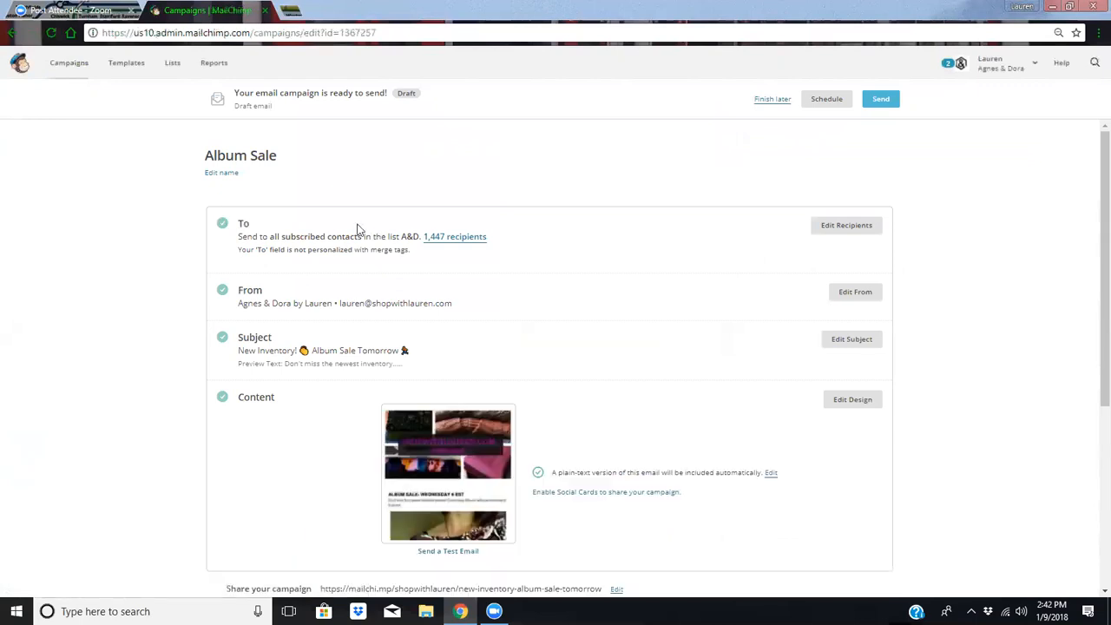
mouse_move(264, 438)
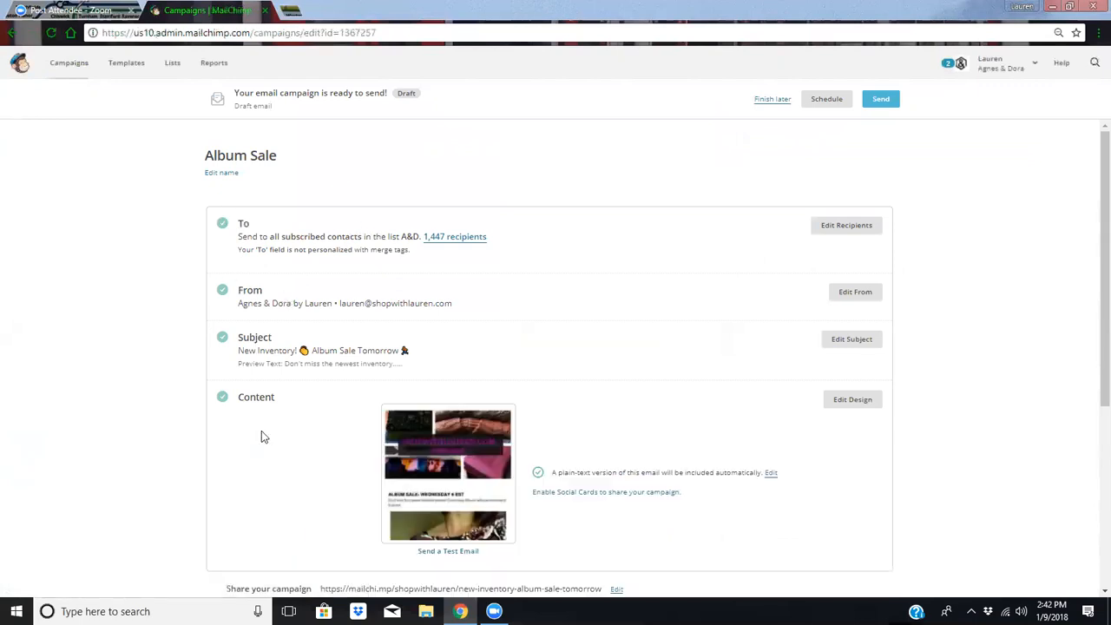
scroll(down, 3)
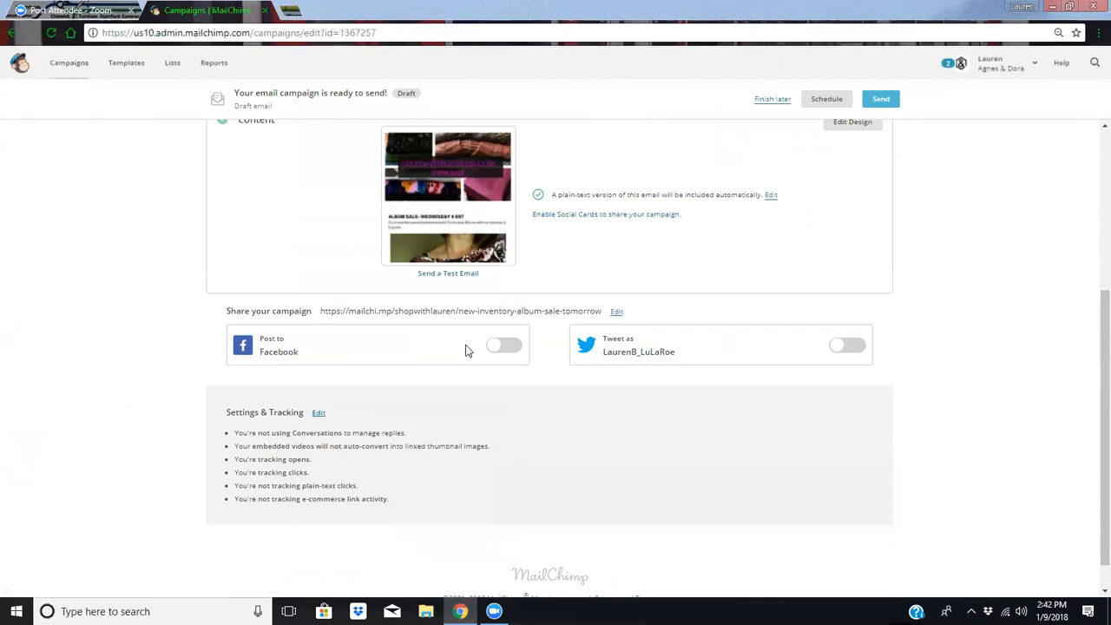
click(503, 344)
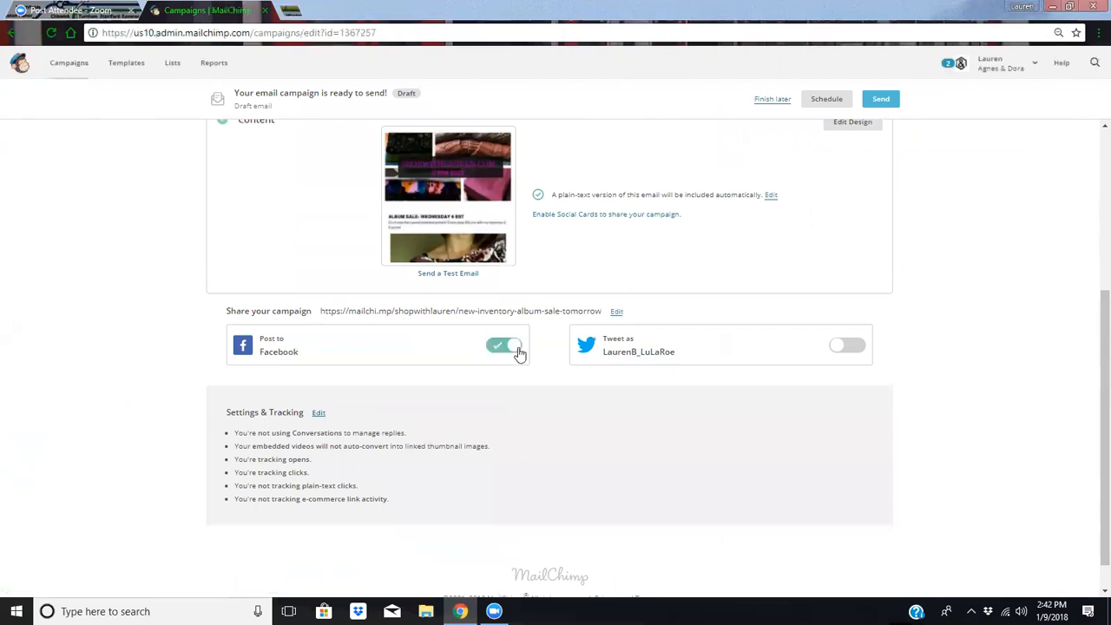
Step: Choose the Agnes & Dora by Lauren Facebook Page for the post and save the message
click(503, 344)
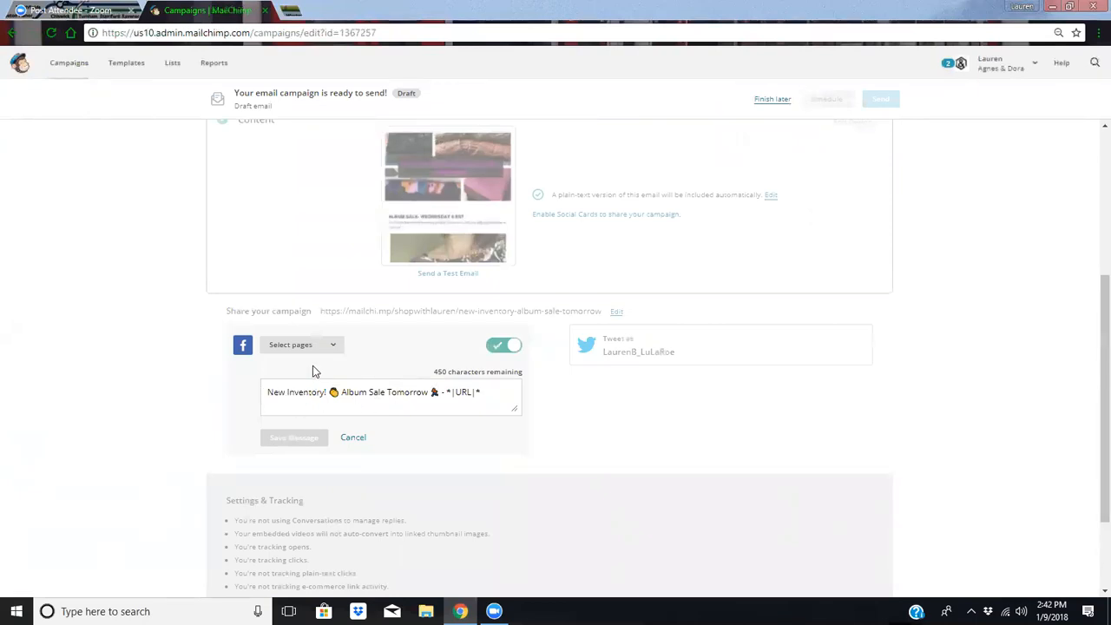
click(302, 344)
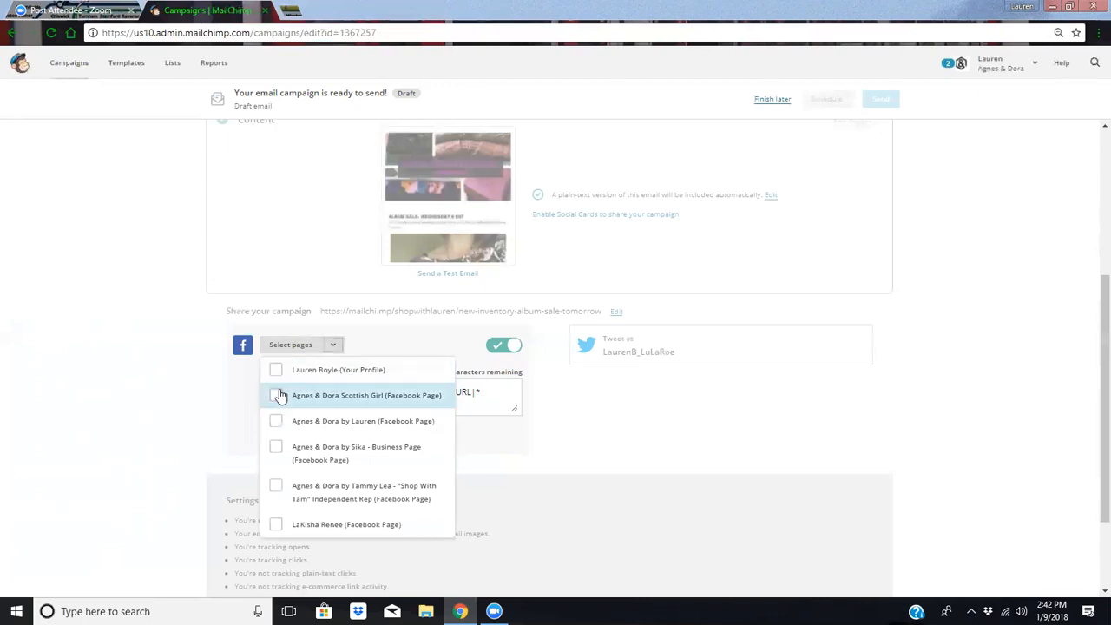
mouse_move(278, 427)
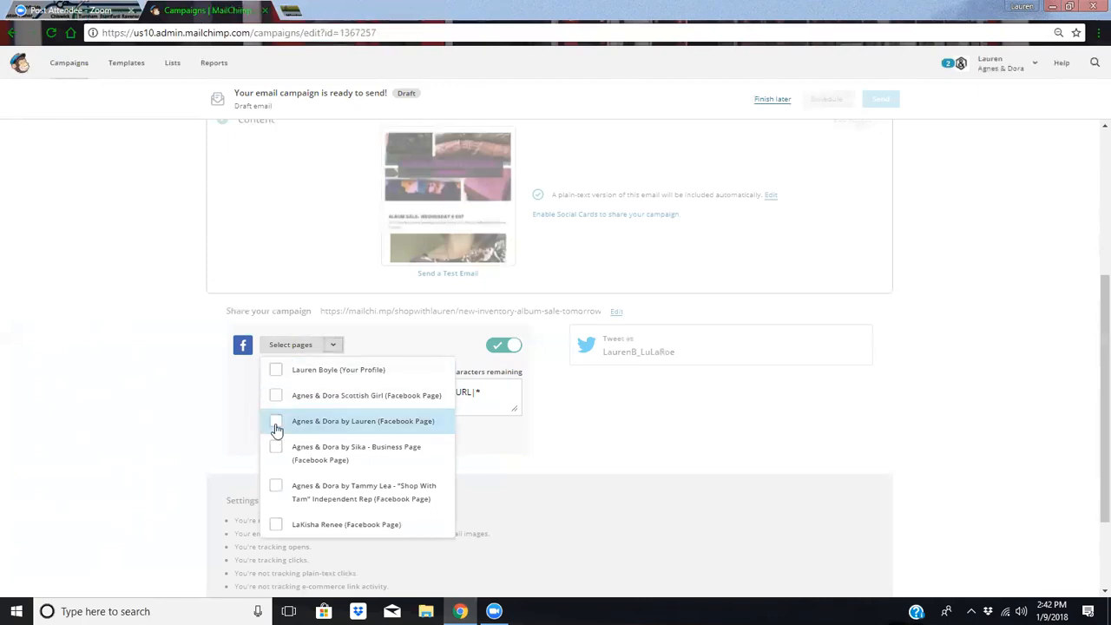
click(276, 422)
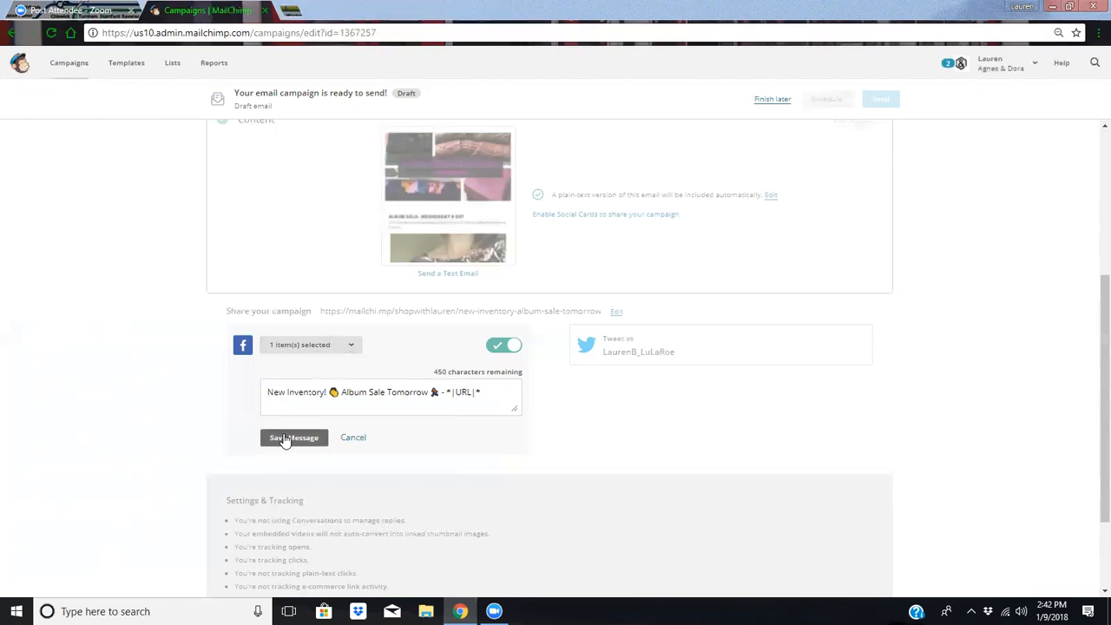
click(294, 438)
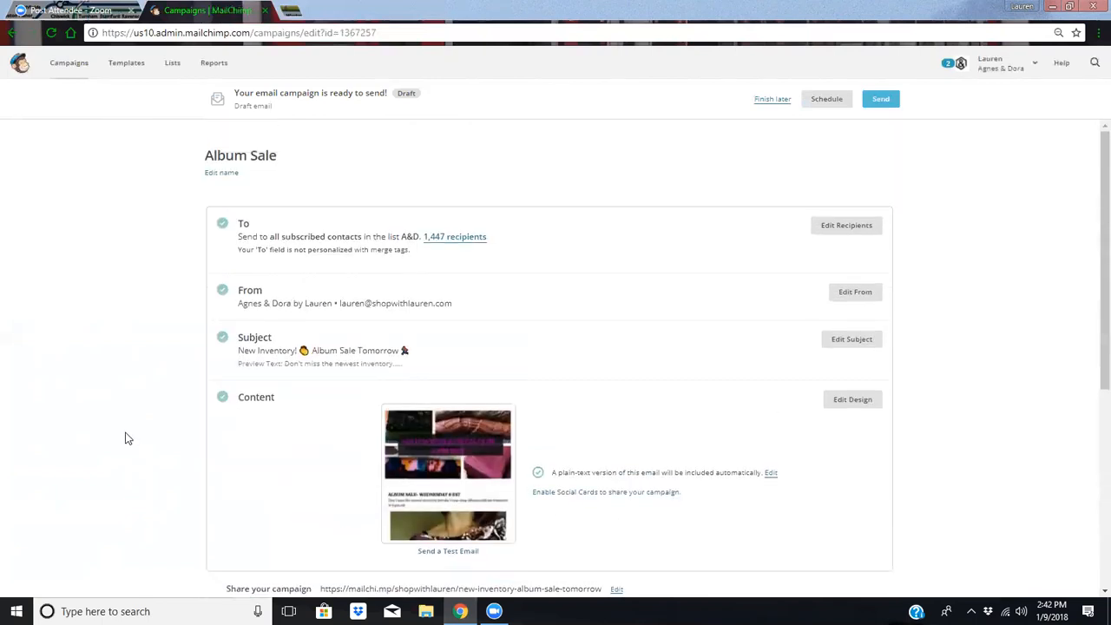
mouse_move(643, 167)
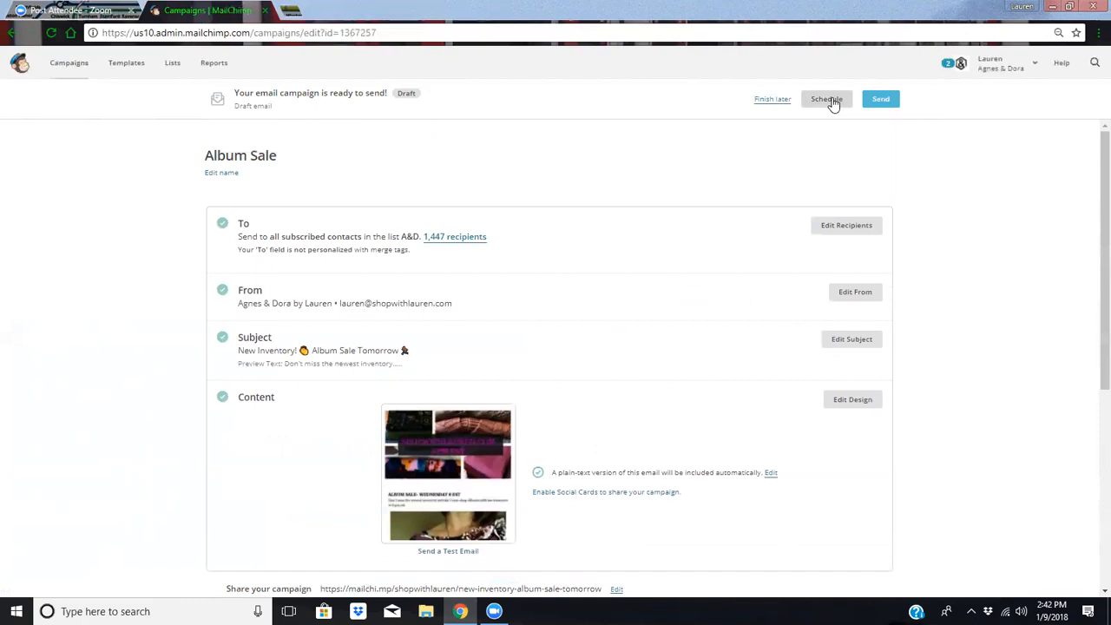
mouse_move(832, 106)
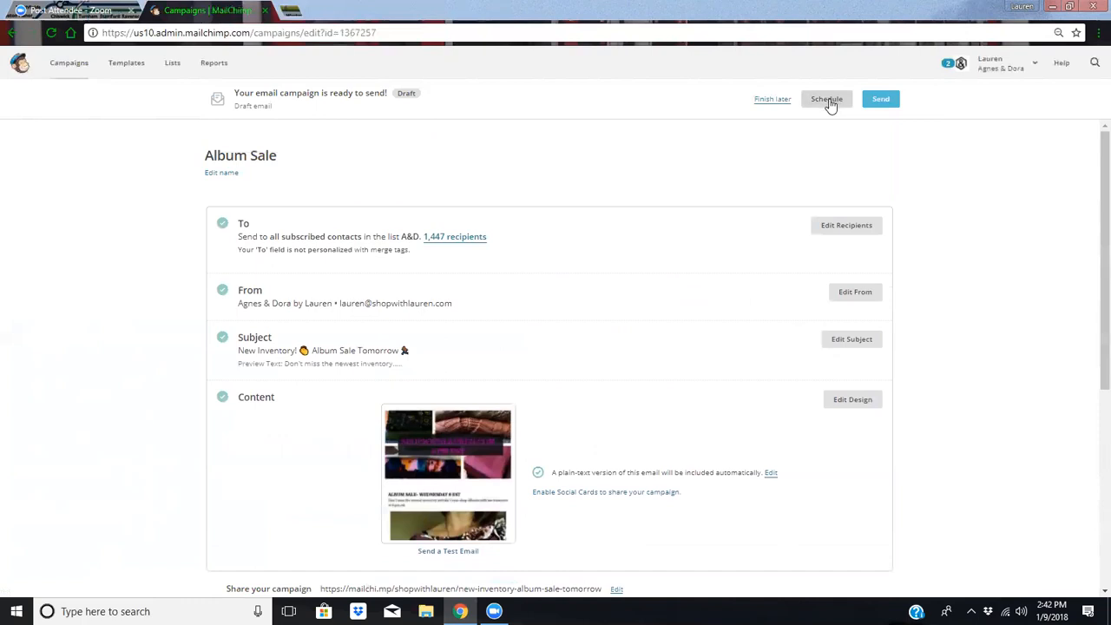
mouse_move(831, 105)
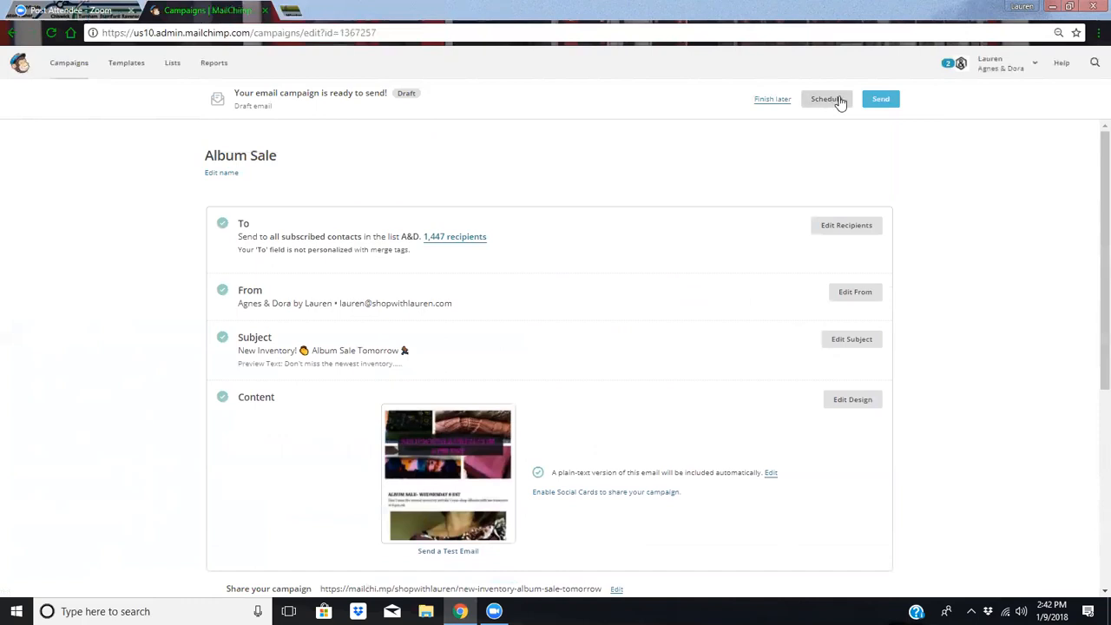
mouse_move(832, 100)
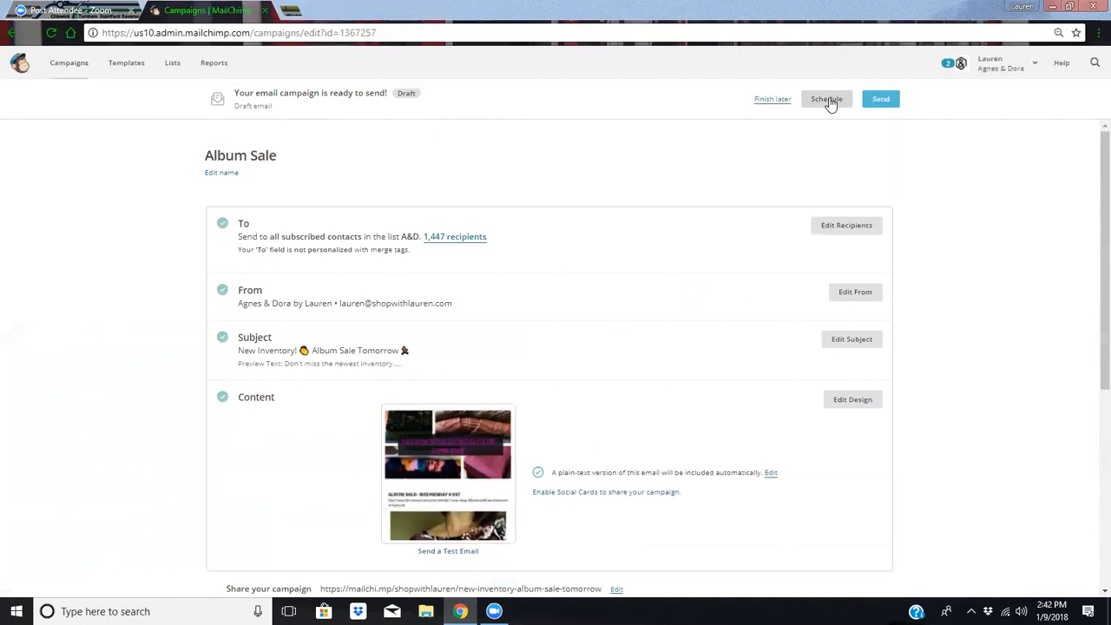
mouse_move(812, 113)
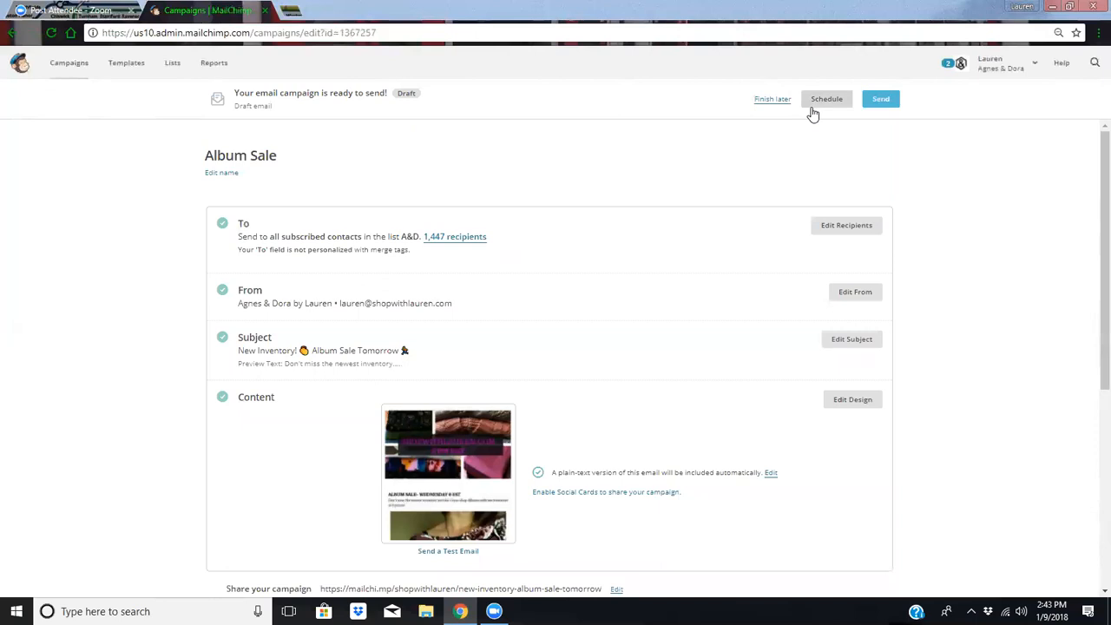
mouse_move(952, 38)
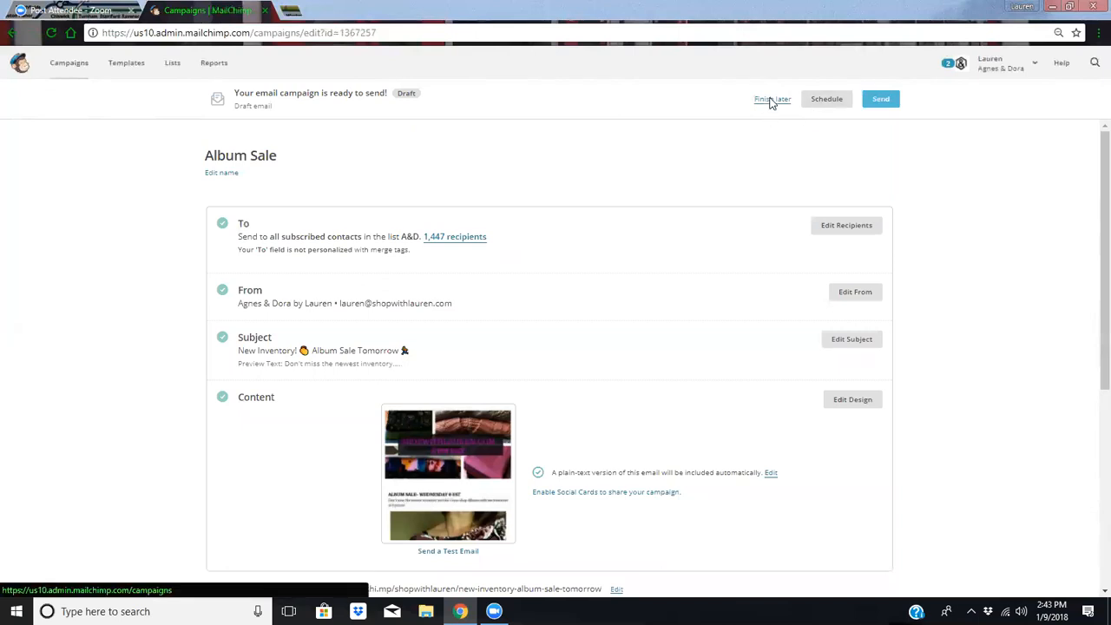
Step: Choose Finish later to keep Album Sale as a draft and return to Campaigns
click(771, 97)
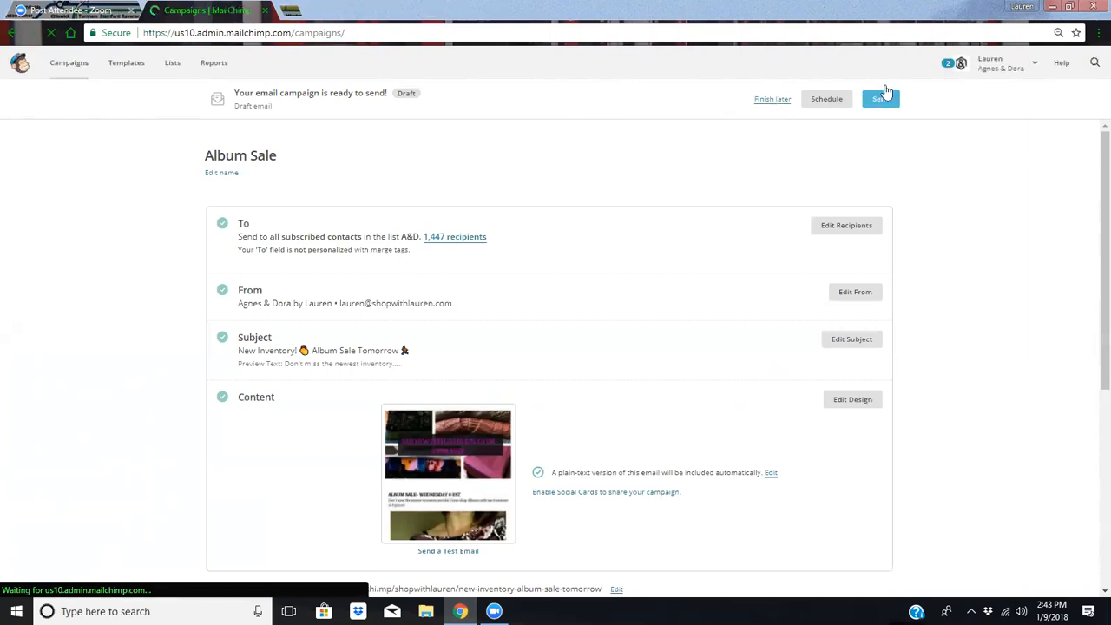
click(880, 97)
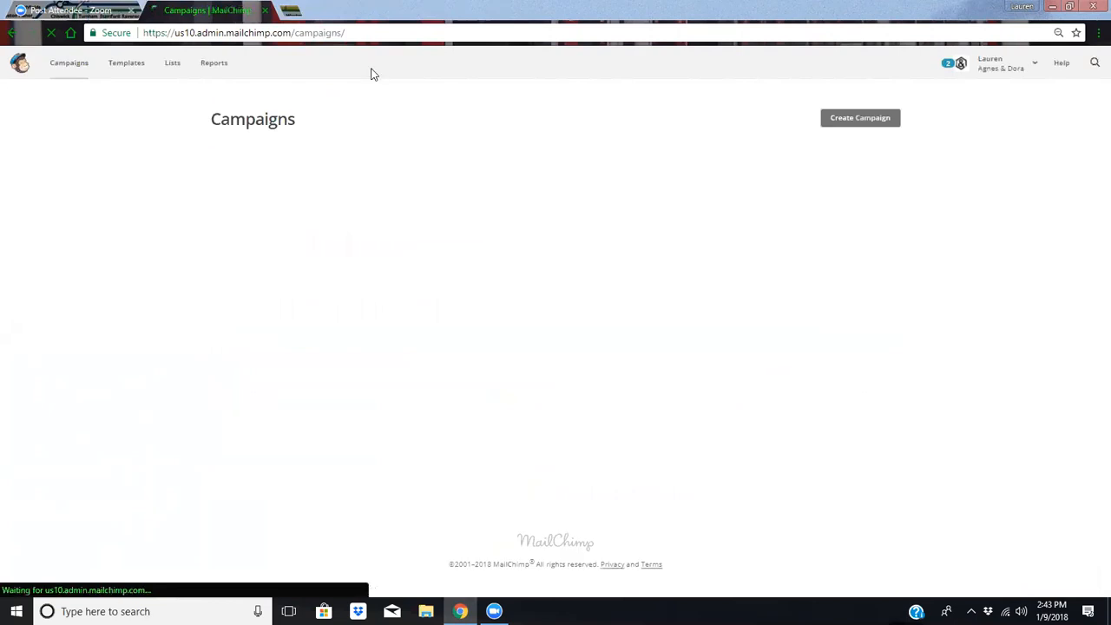
mouse_move(77, 139)
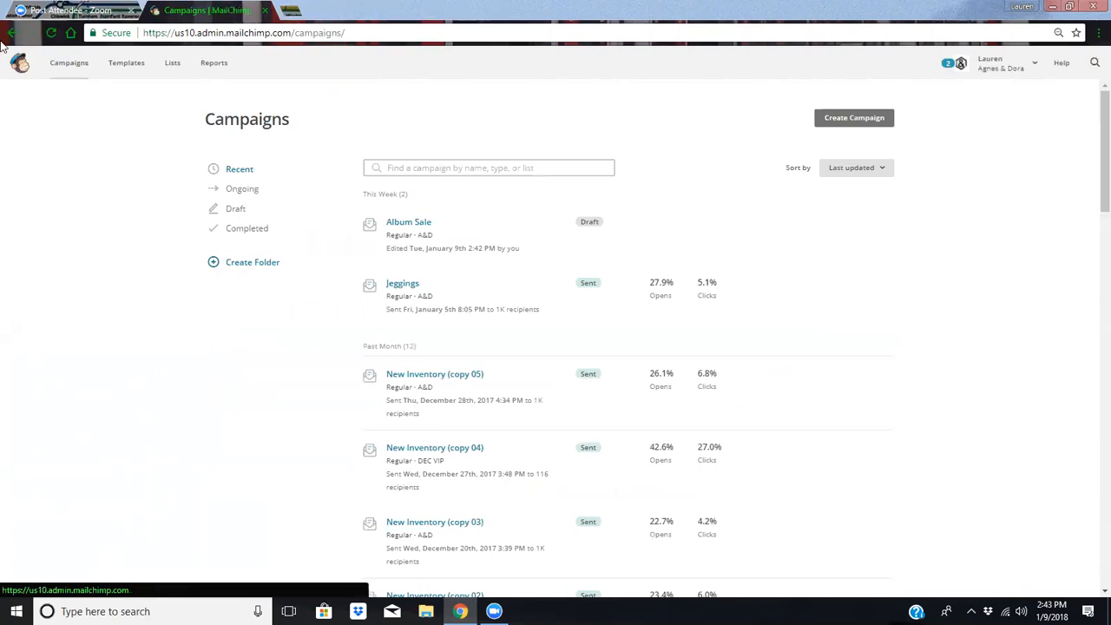
mouse_move(323, 132)
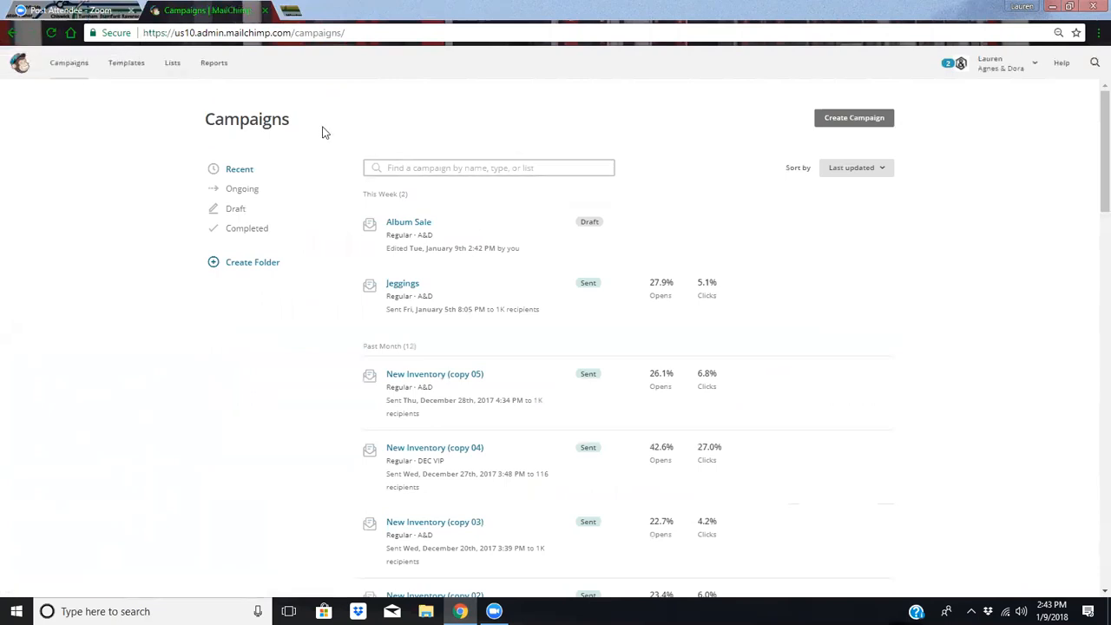
mouse_move(213, 62)
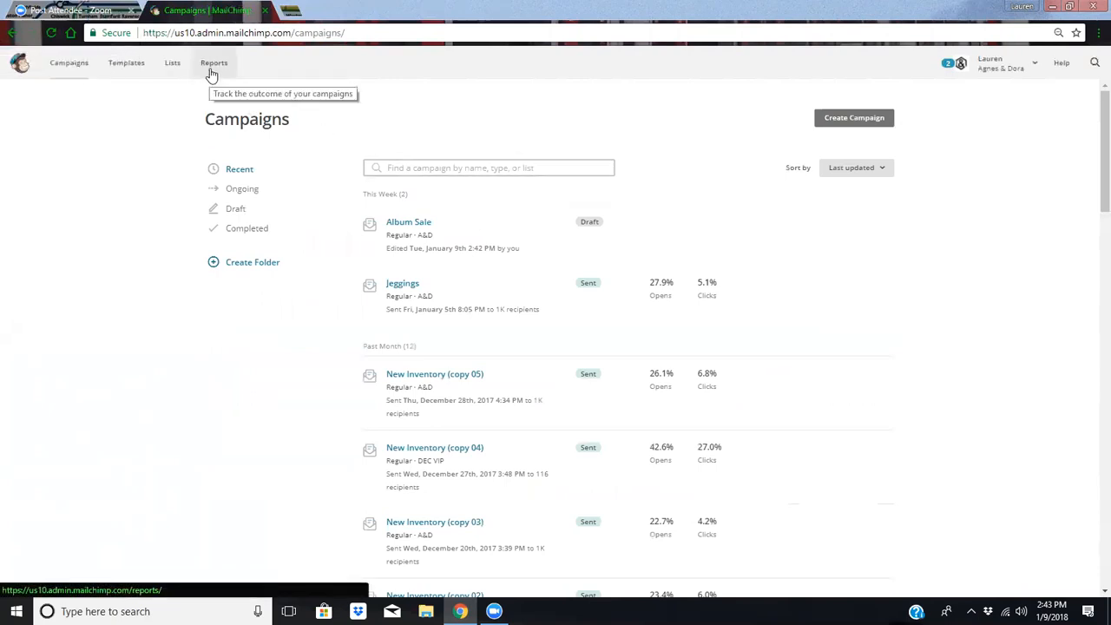
Step: Go to Reports and scroll to the per-campaign list, reaching the Jeggings View Report button
click(214, 63)
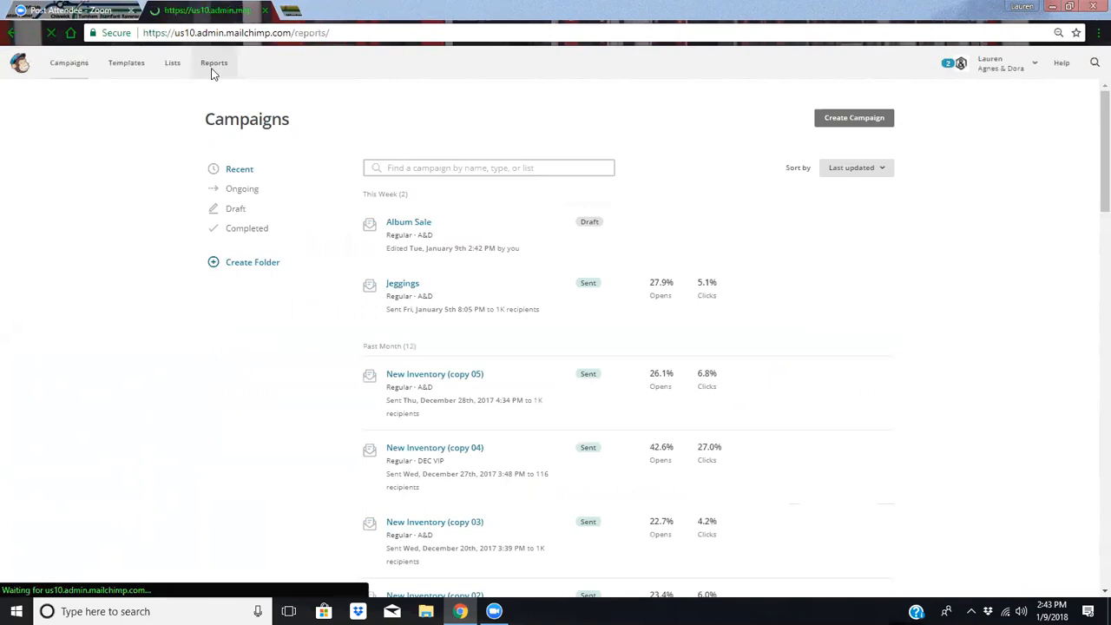
click(214, 63)
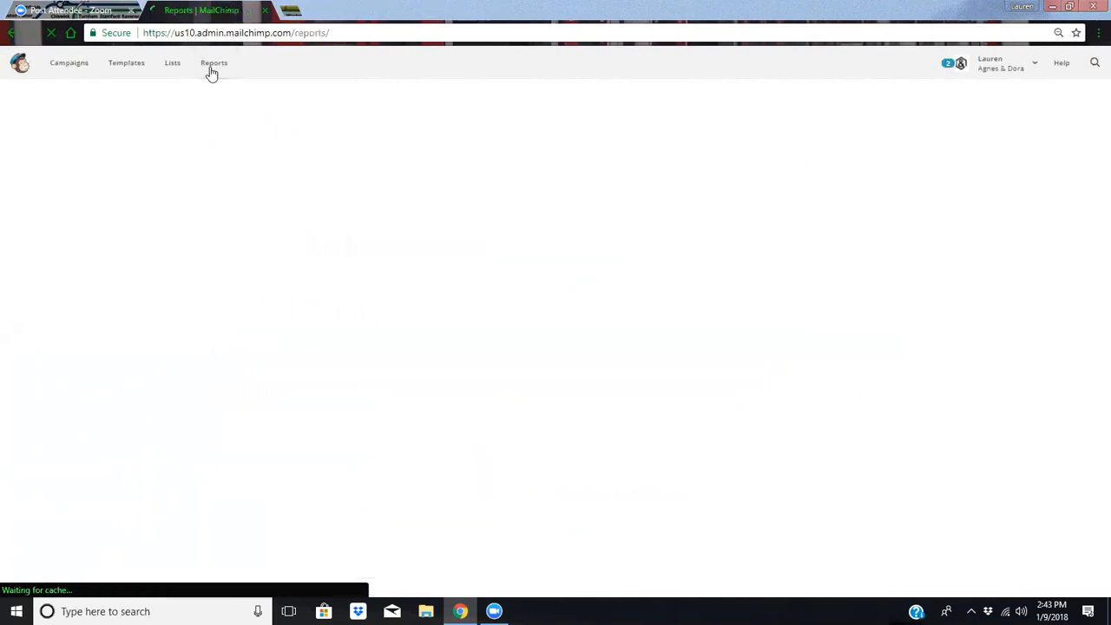
click(214, 63)
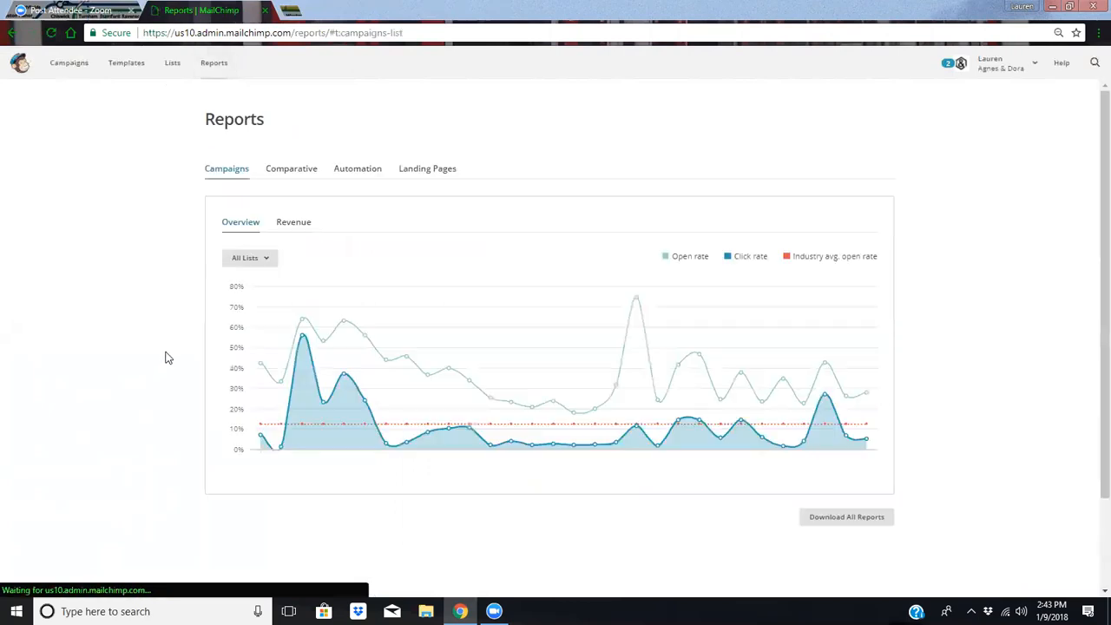
mouse_move(1053, 351)
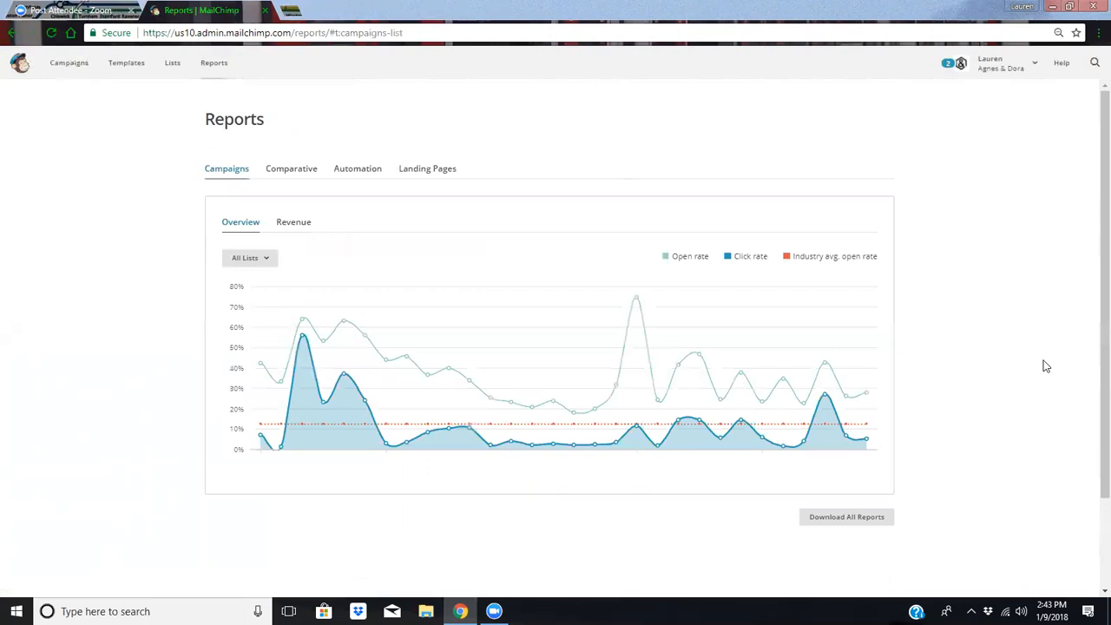
scroll(down, 3)
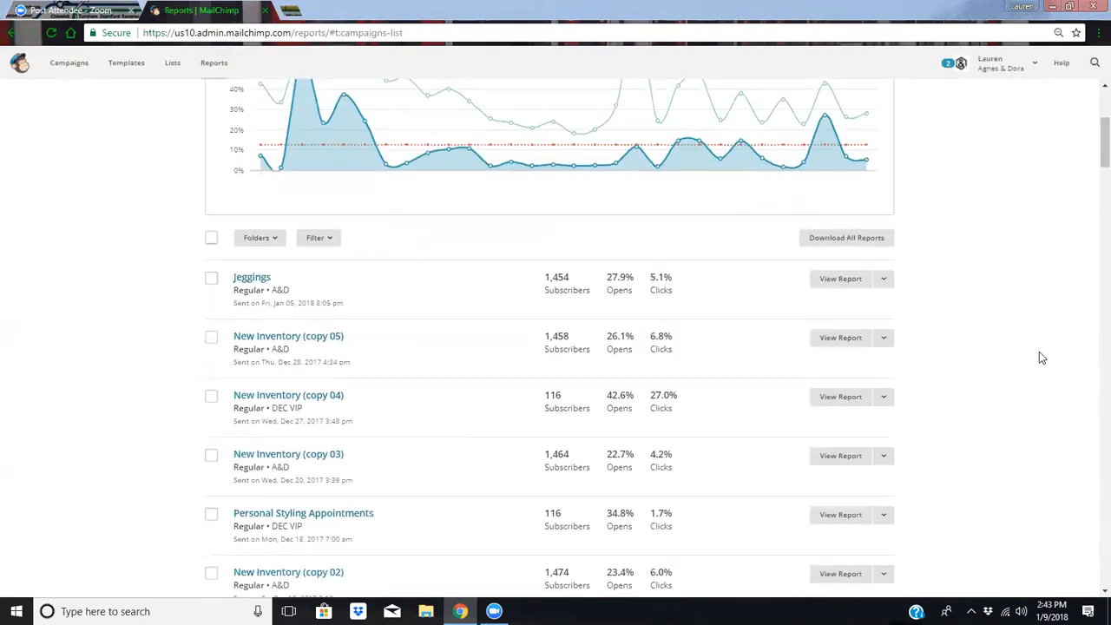
scroll(down, 3)
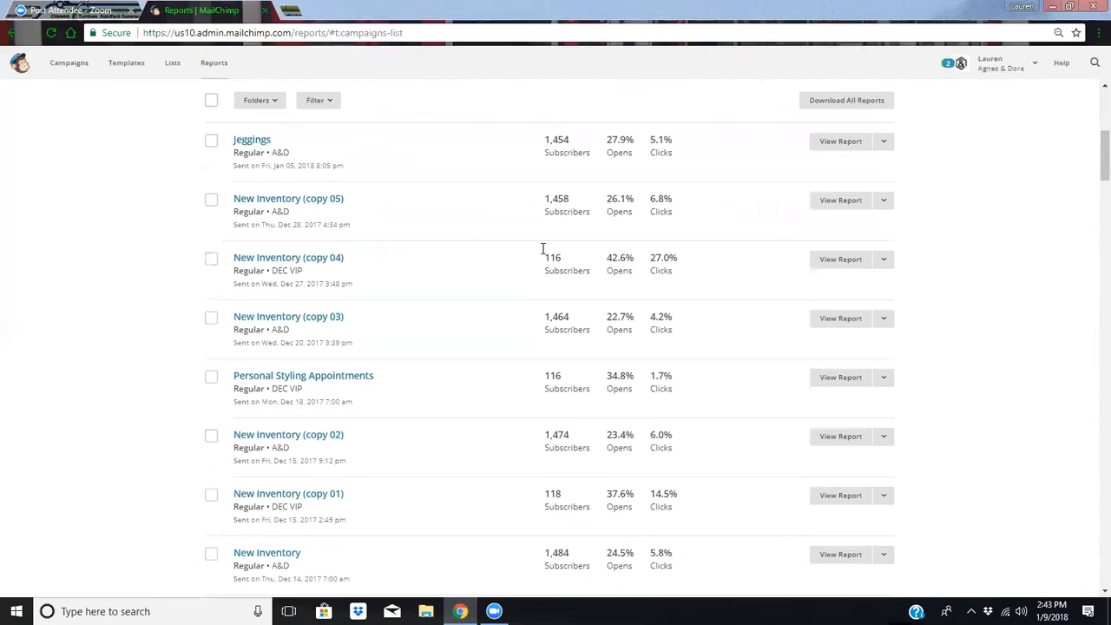
mouse_move(622, 7)
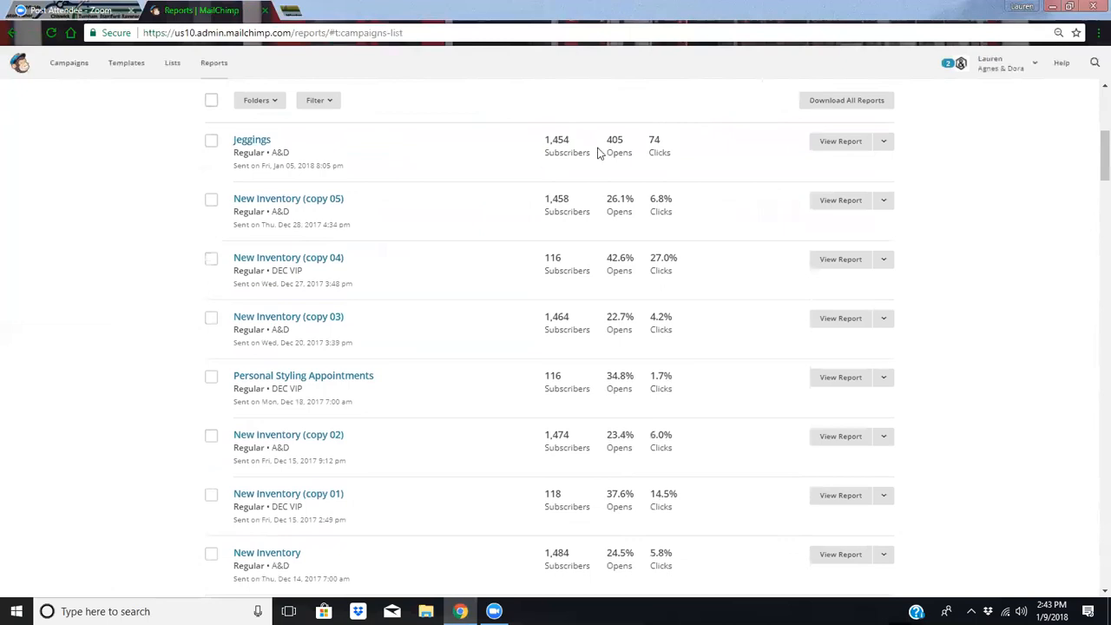
mouse_move(681, 155)
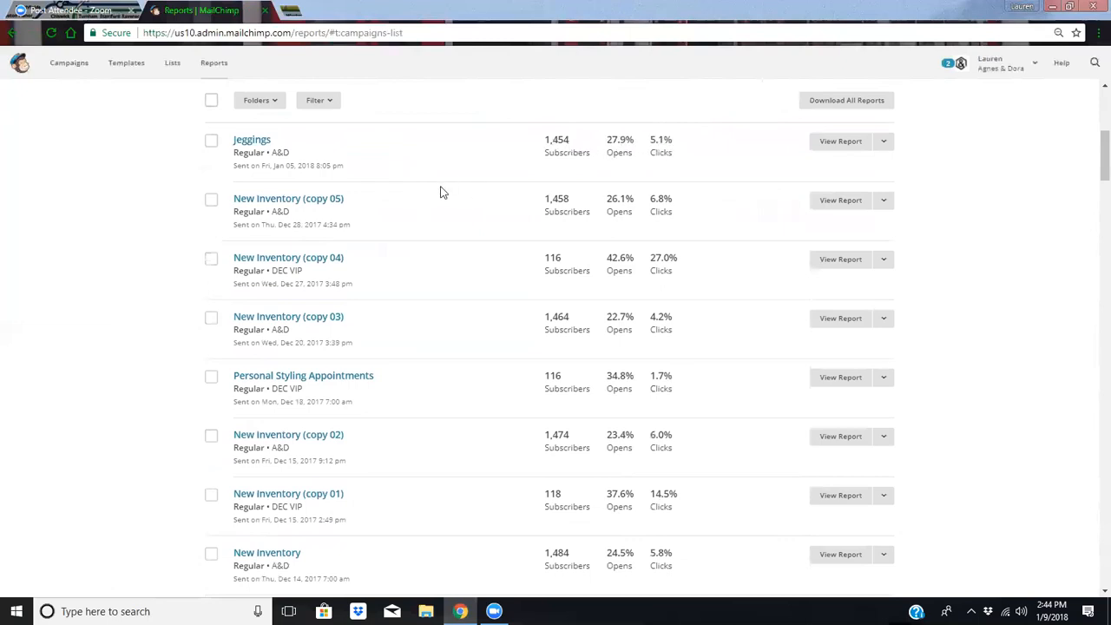
mouse_move(802, 144)
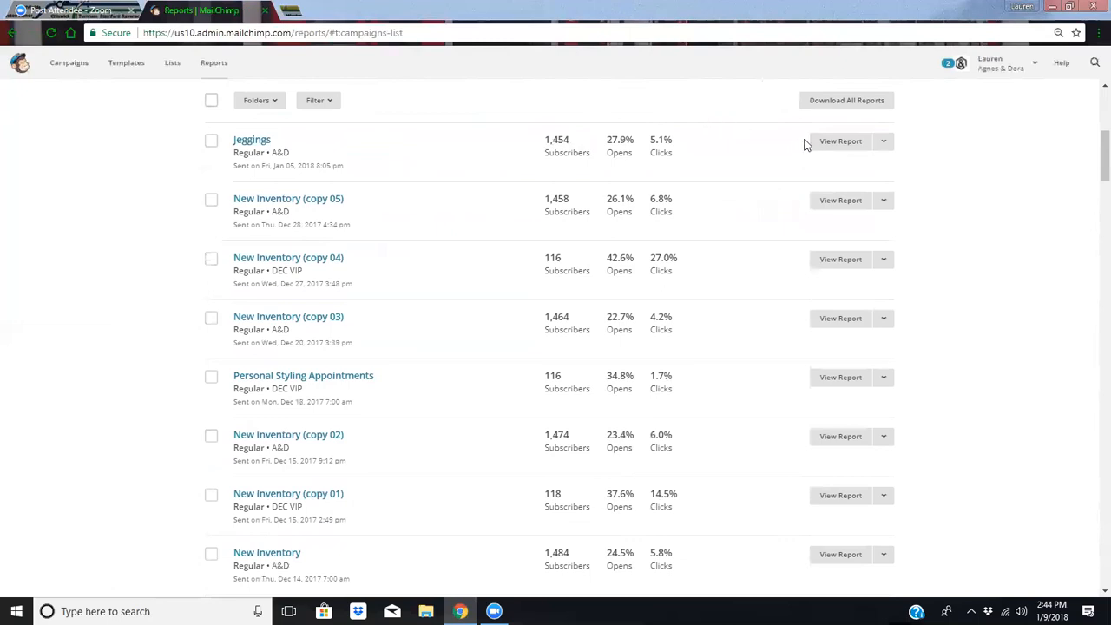
click(840, 141)
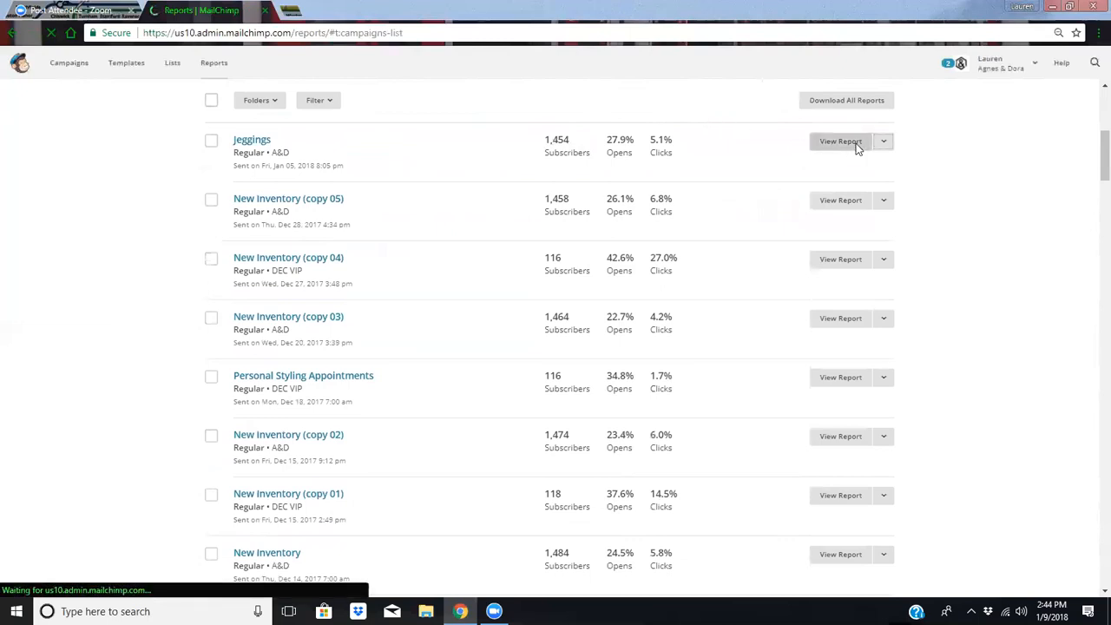
Step: View the Jeggings report and scroll its 27.9% opens, 5.1% clicks and 24-hour performance
click(840, 141)
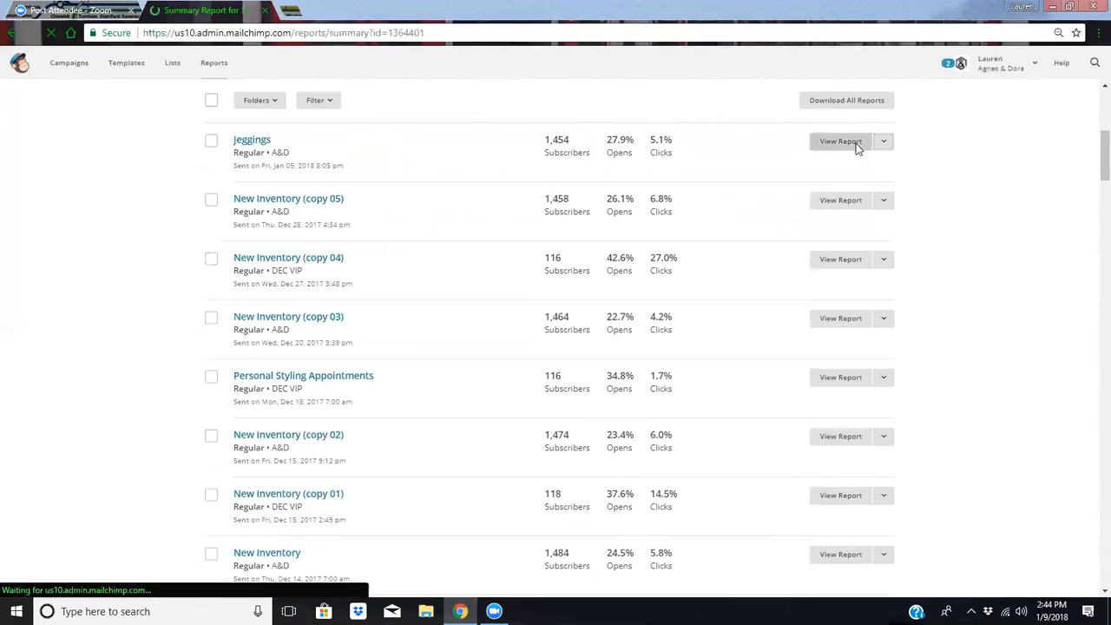
click(841, 140)
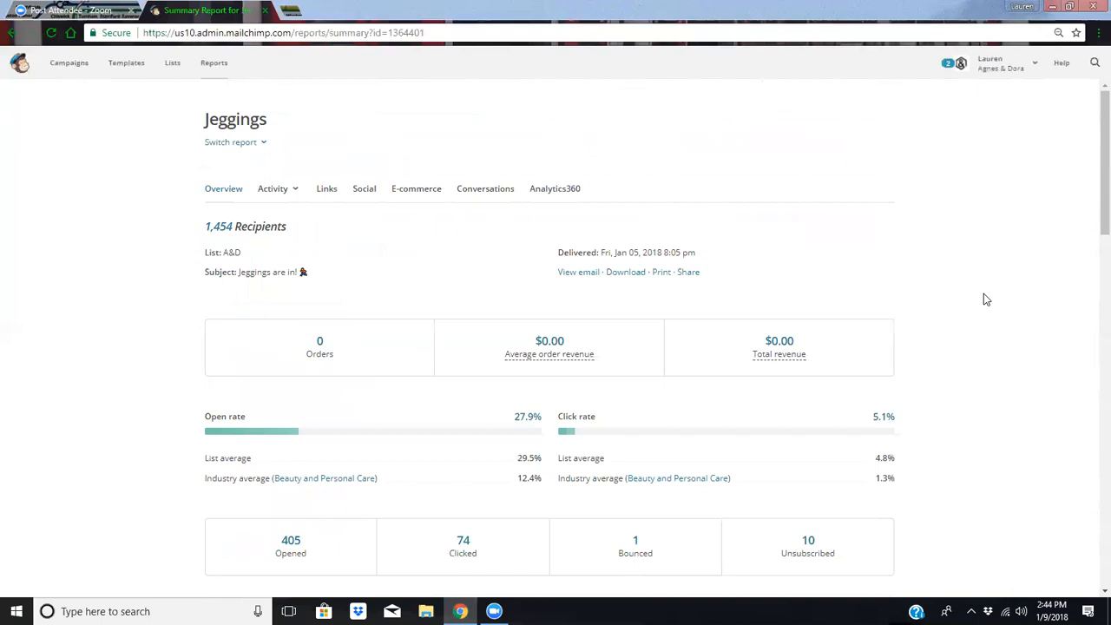
mouse_move(983, 297)
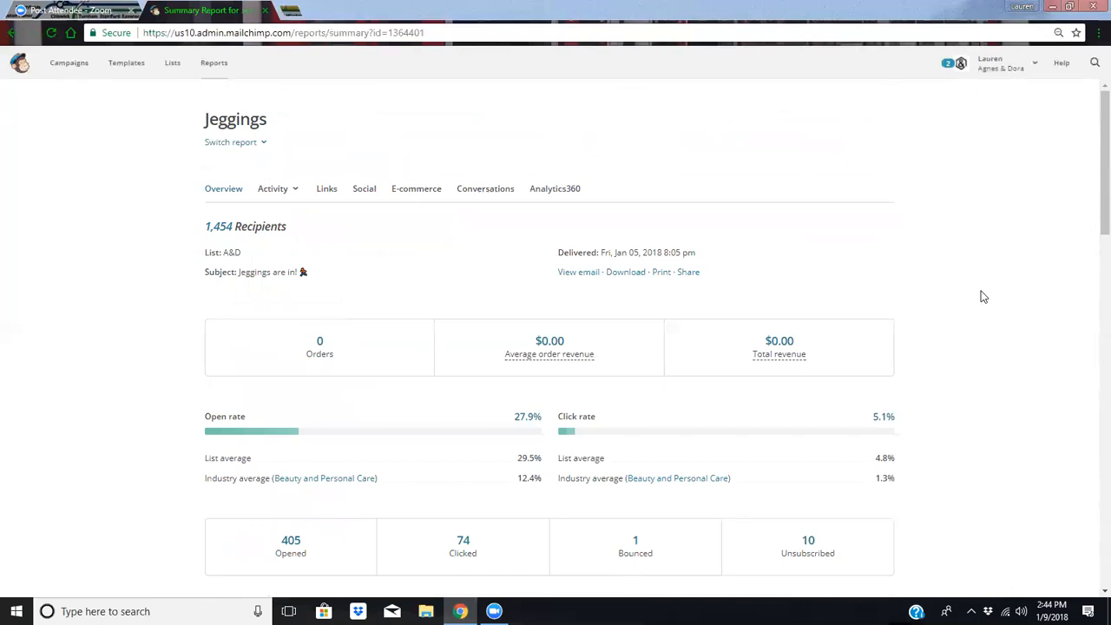
mouse_move(191, 418)
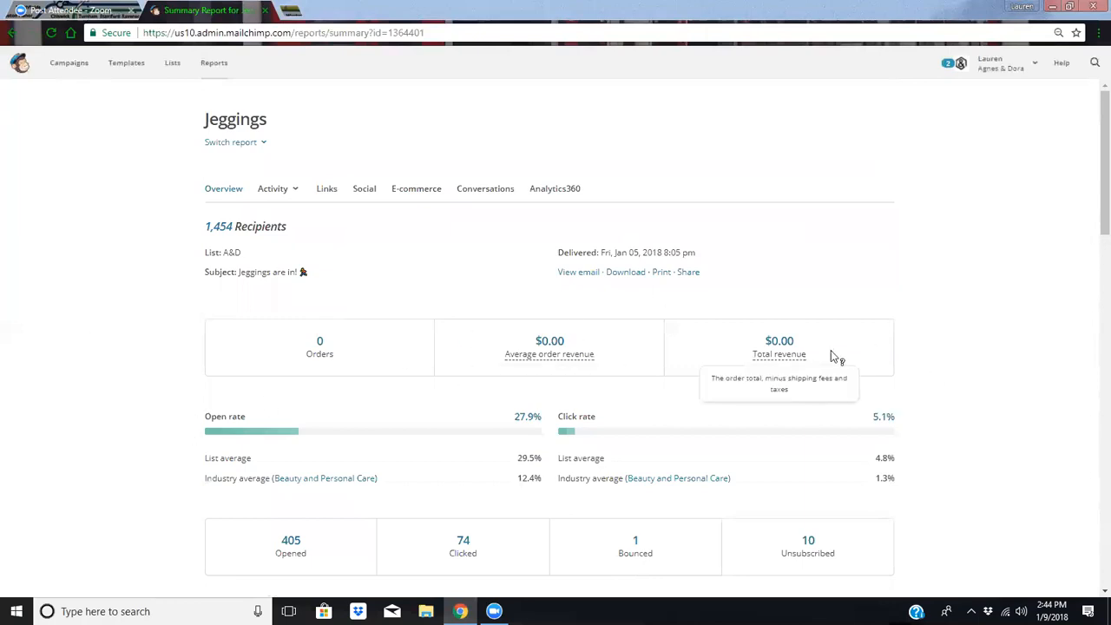
mouse_move(948, 410)
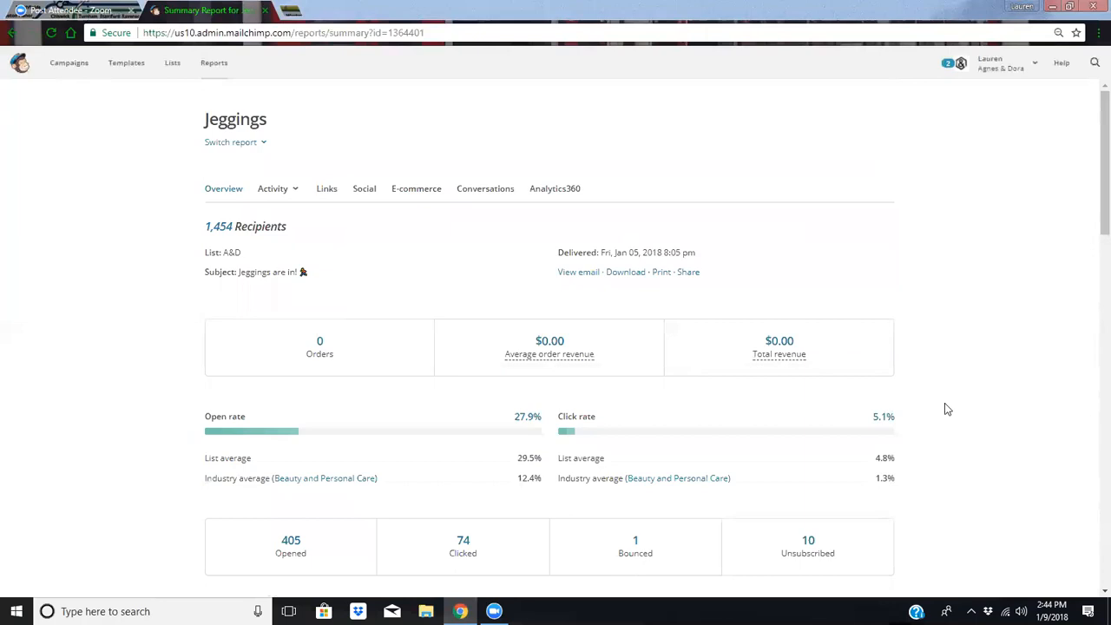
scroll(down, 3)
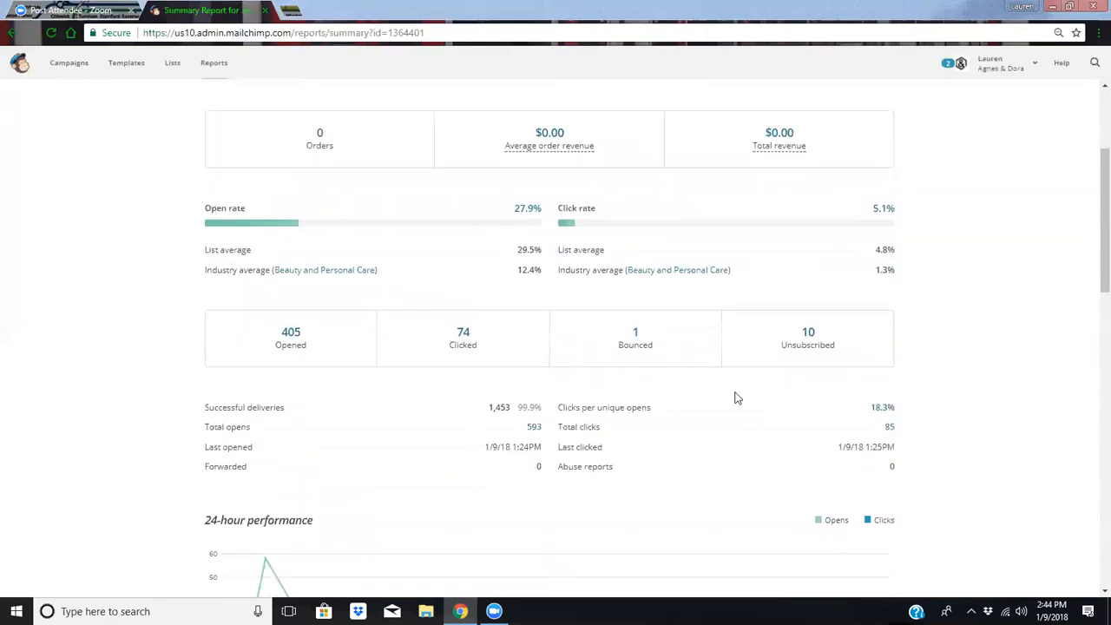
mouse_move(677, 341)
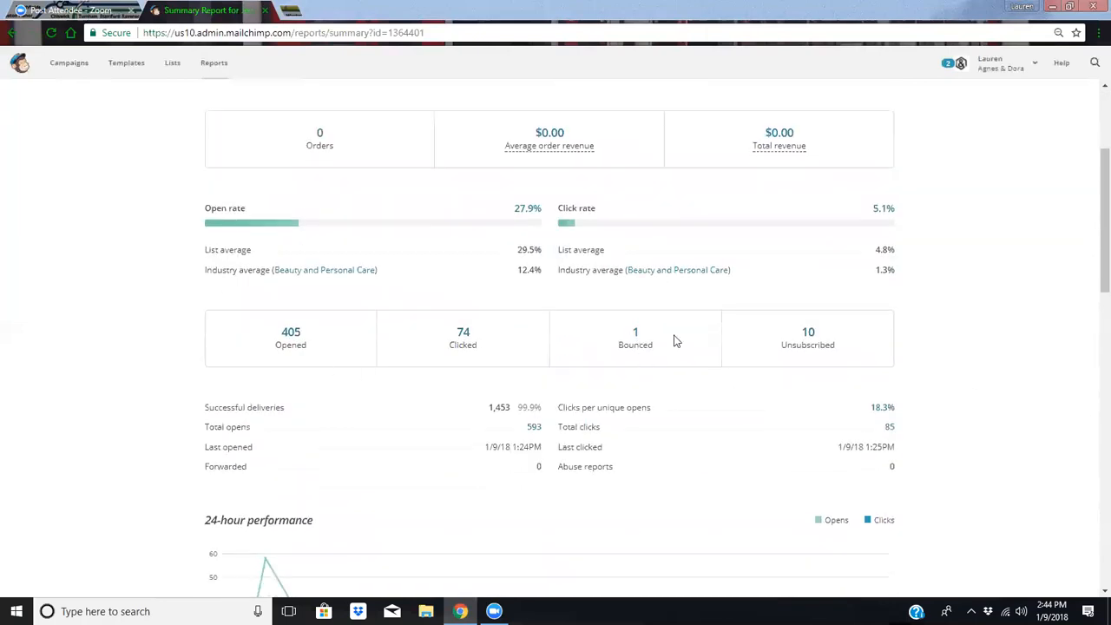
mouse_move(817, 337)
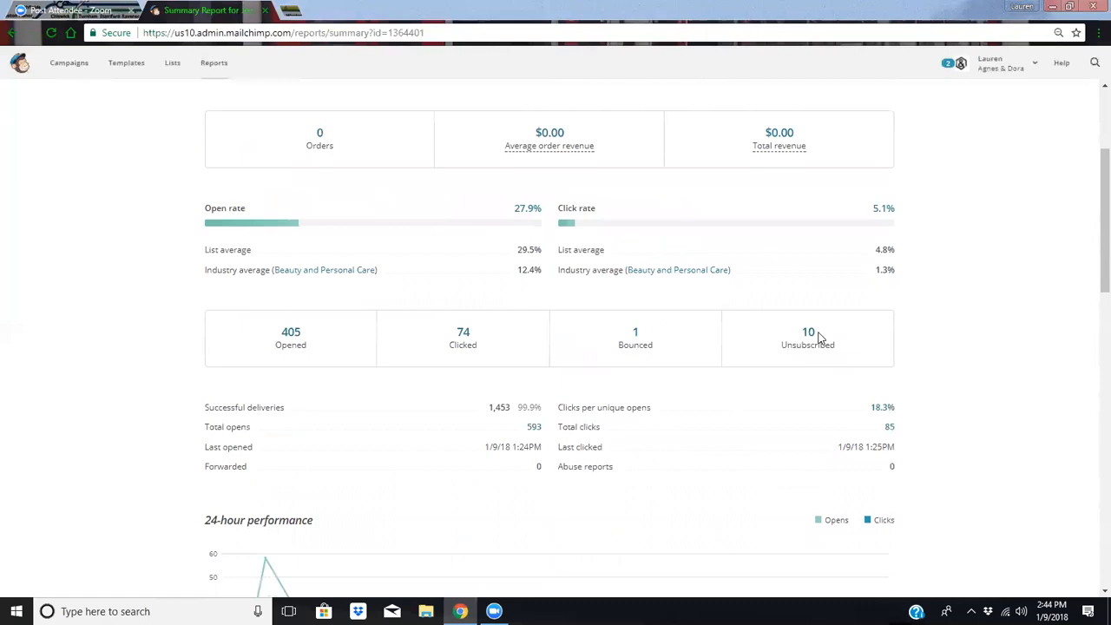
click(809, 332)
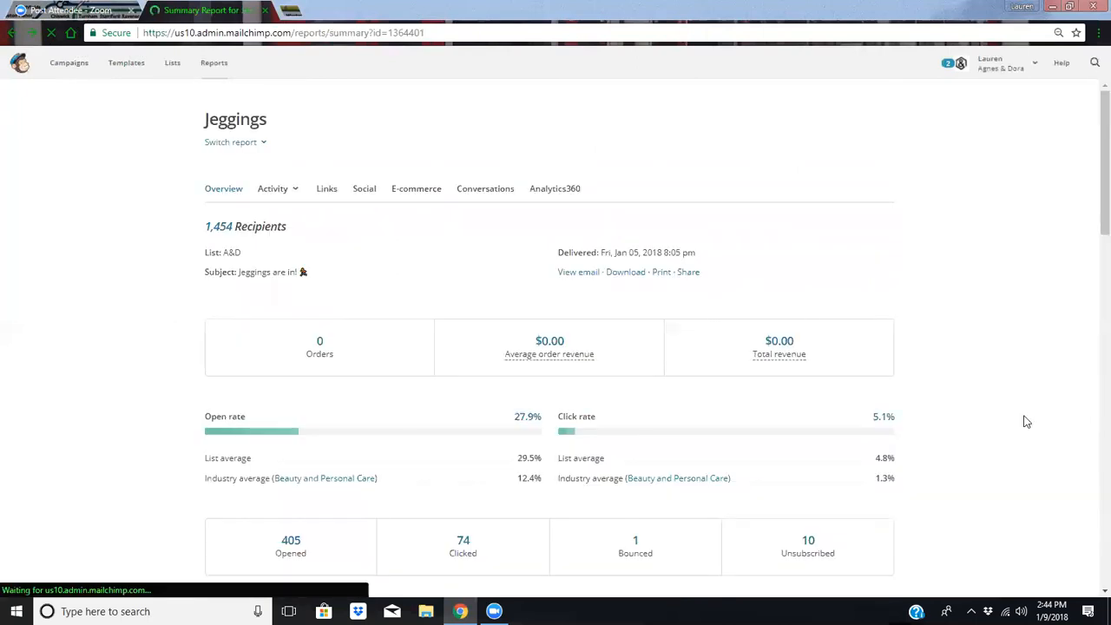
scroll(down, 3)
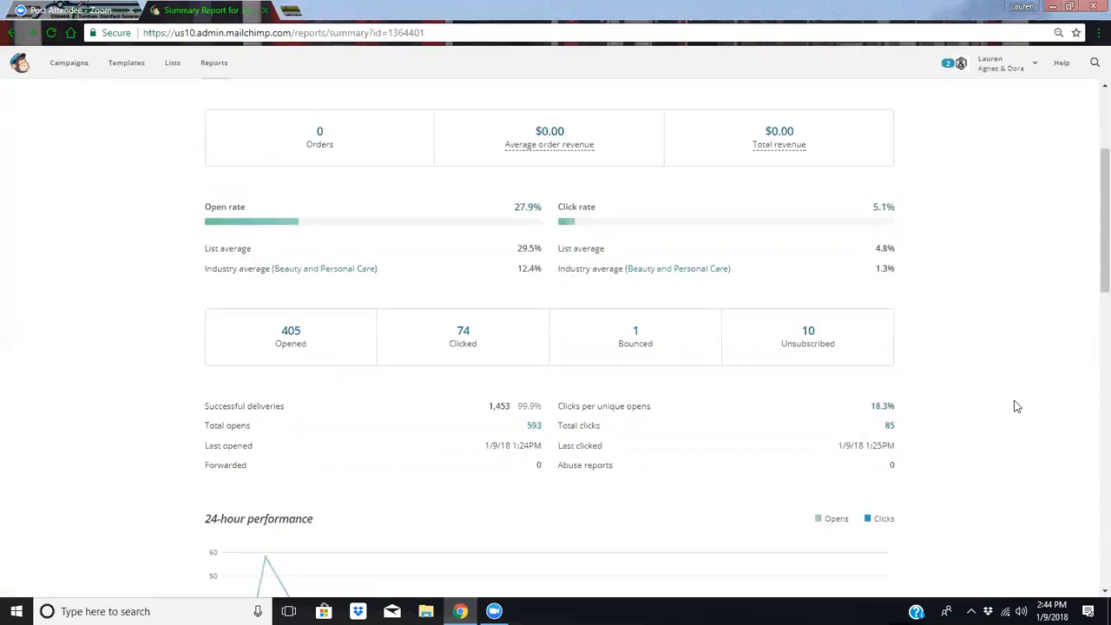
scroll(down, 3)
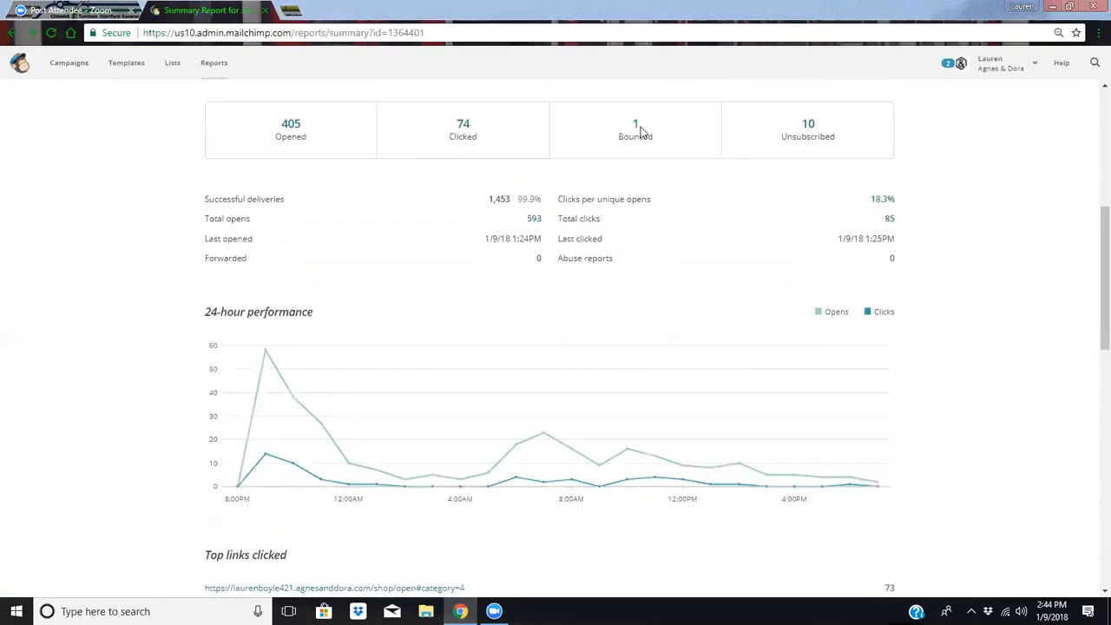
mouse_move(636, 125)
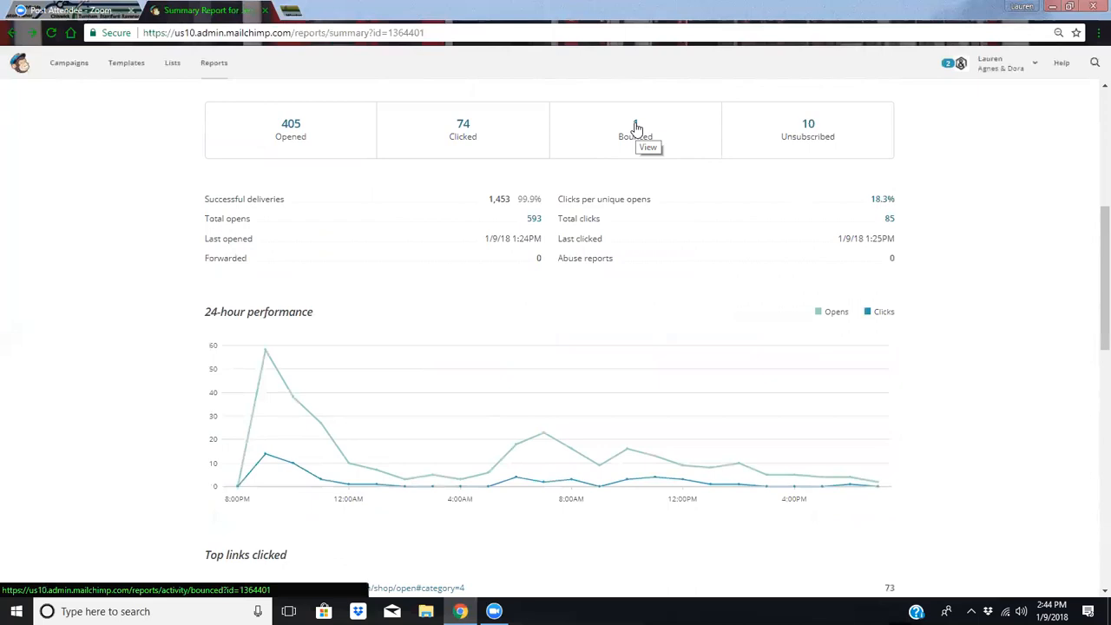
scroll(down, 3)
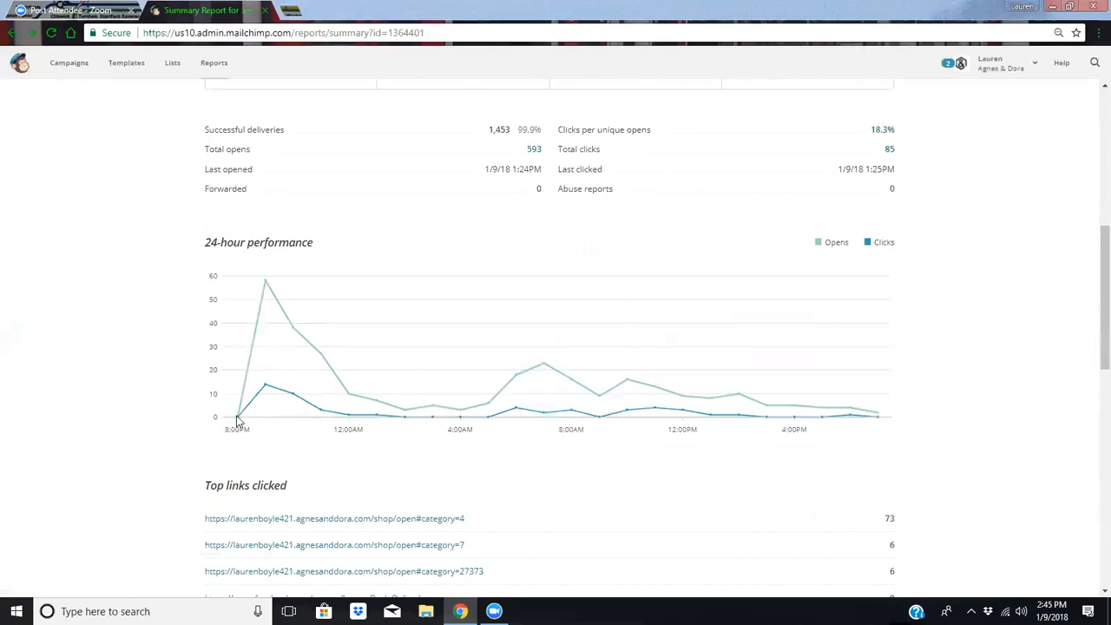
mouse_move(240, 417)
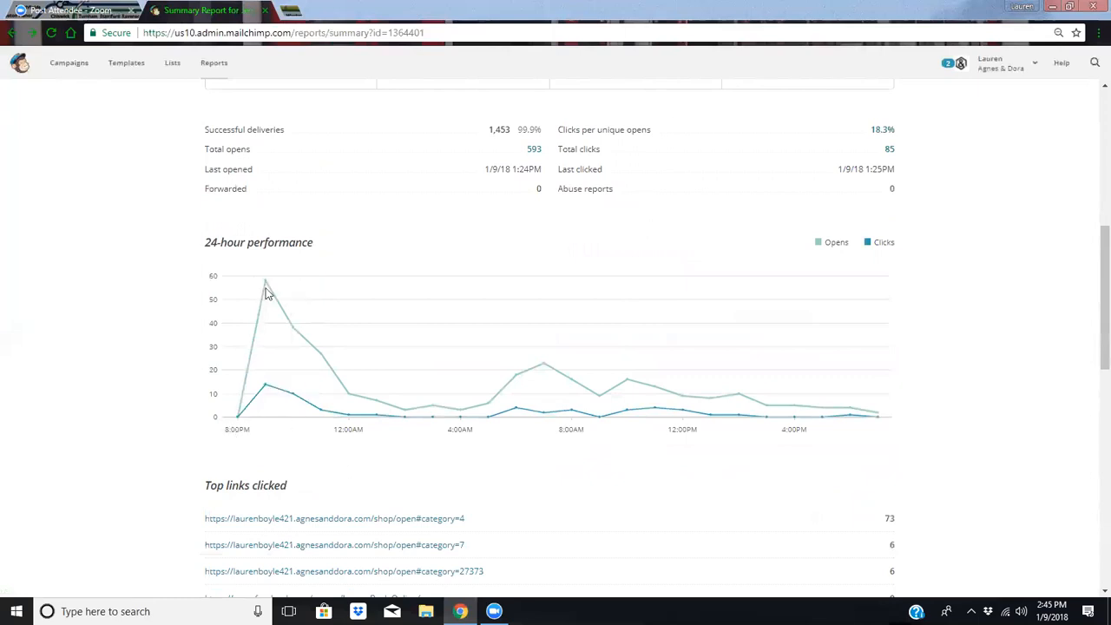
mouse_move(266, 287)
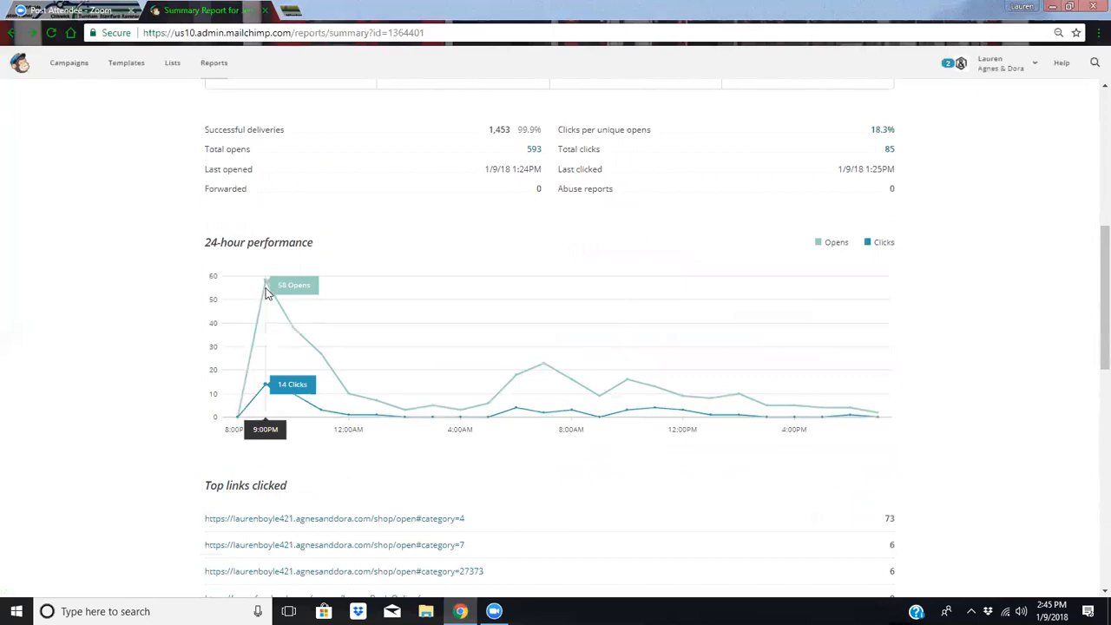
mouse_move(212, 281)
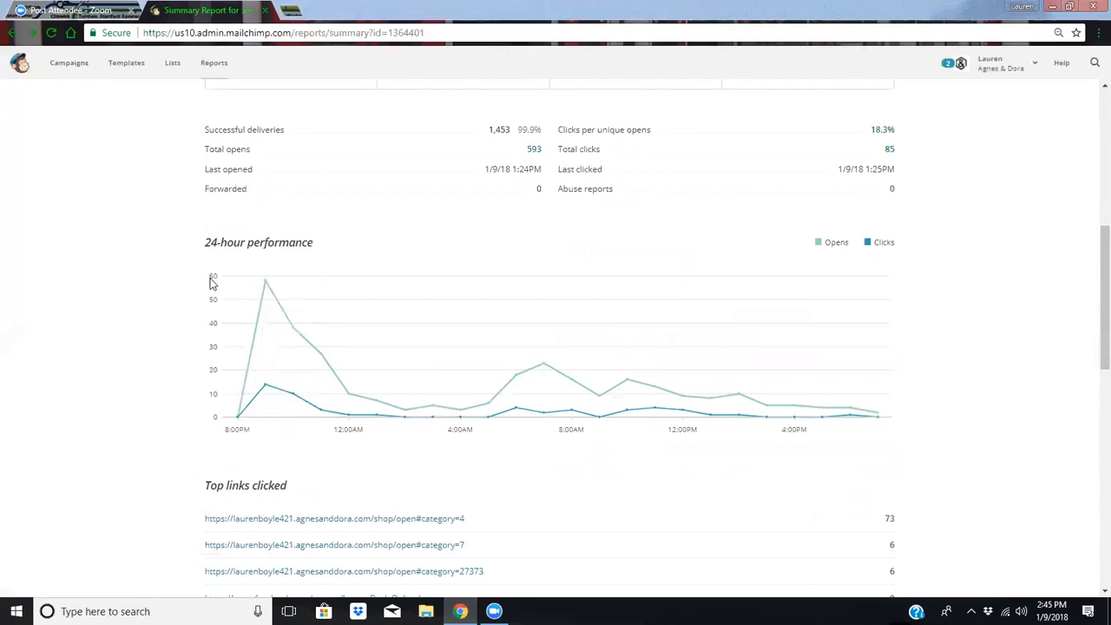
mouse_move(267, 291)
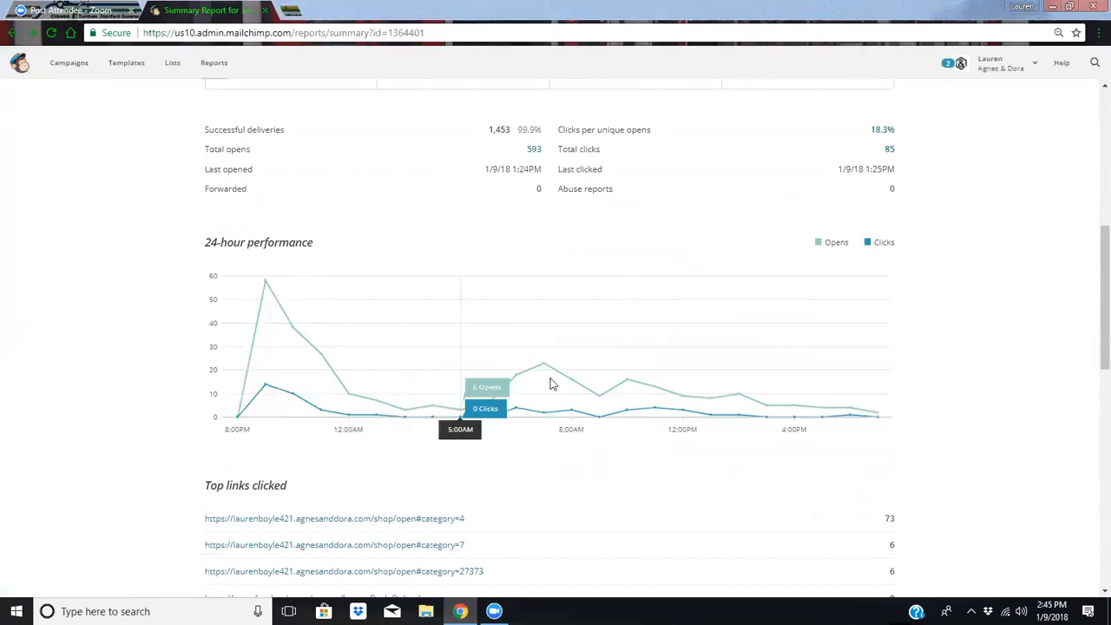
mouse_move(542, 385)
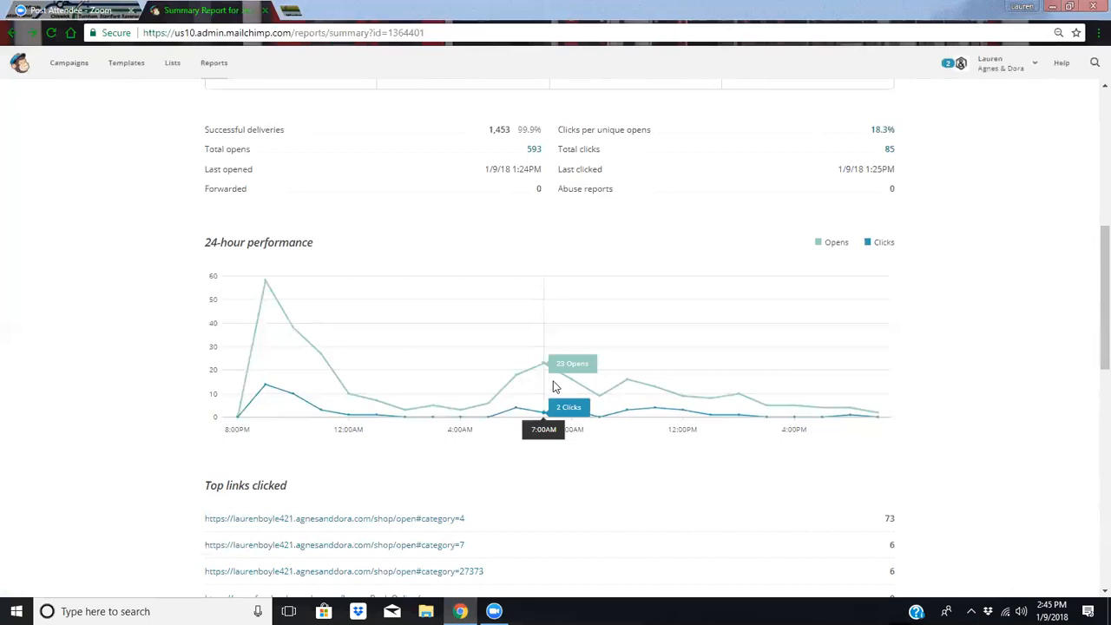
mouse_move(264, 358)
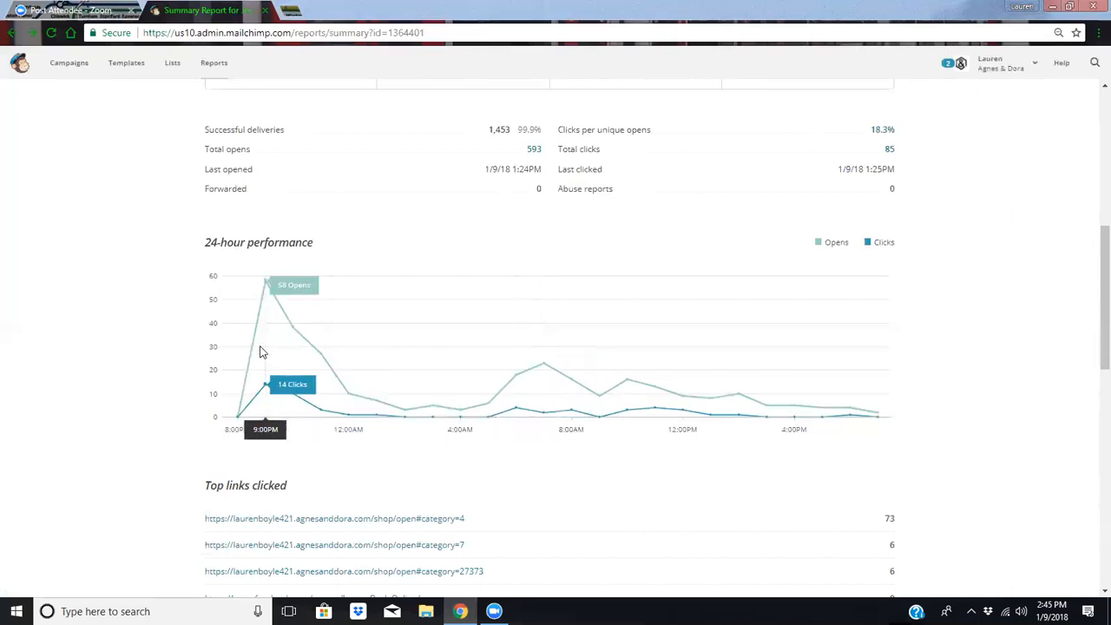
mouse_move(264, 362)
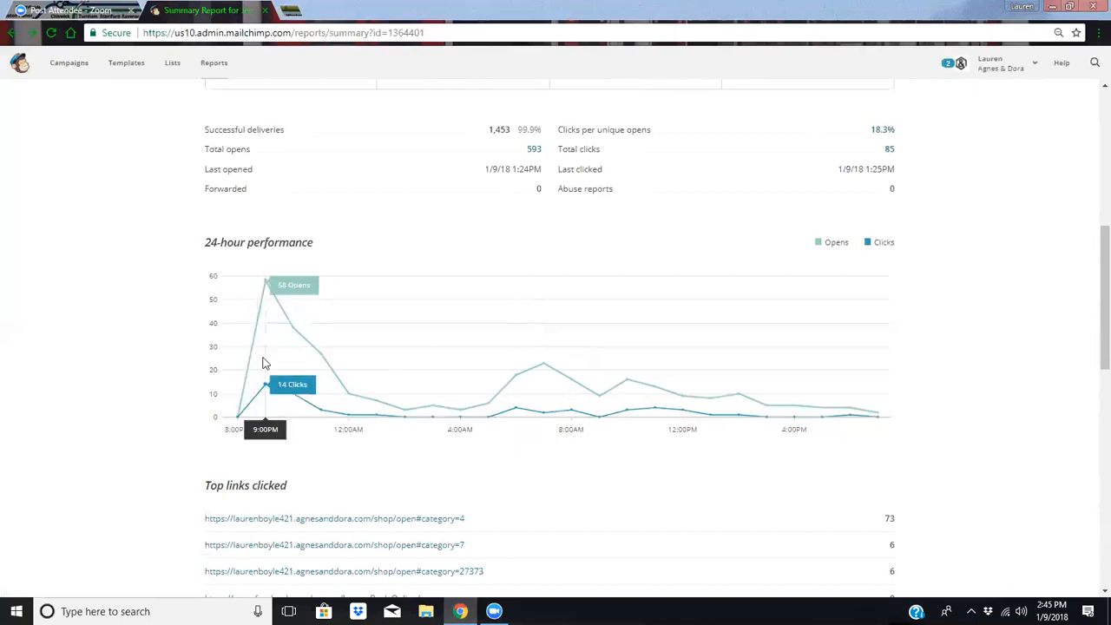
mouse_move(515, 386)
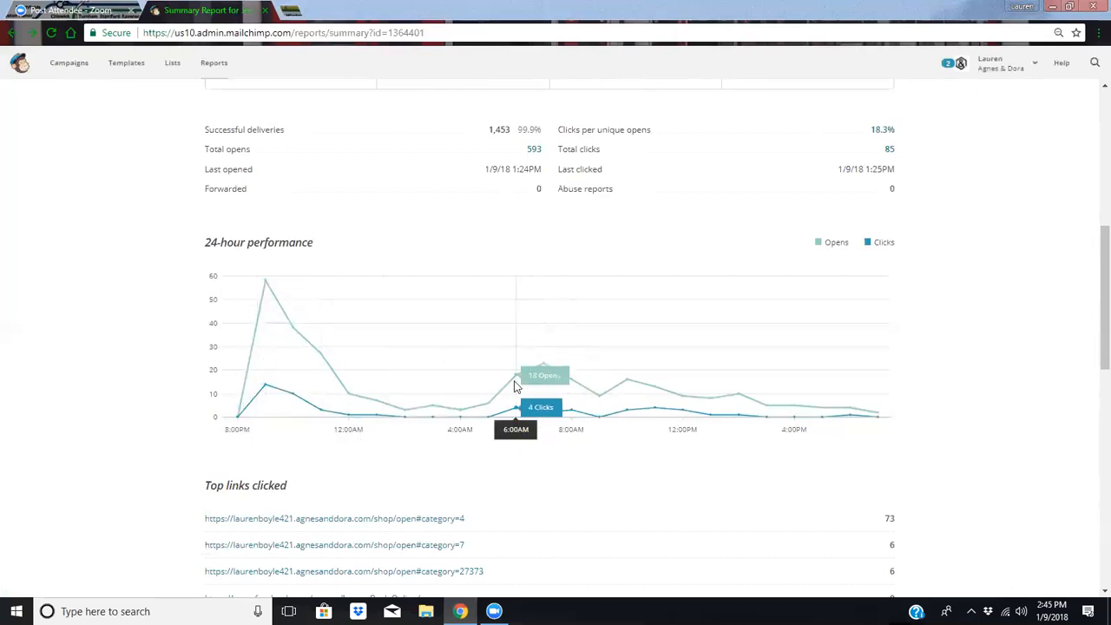
mouse_move(556, 382)
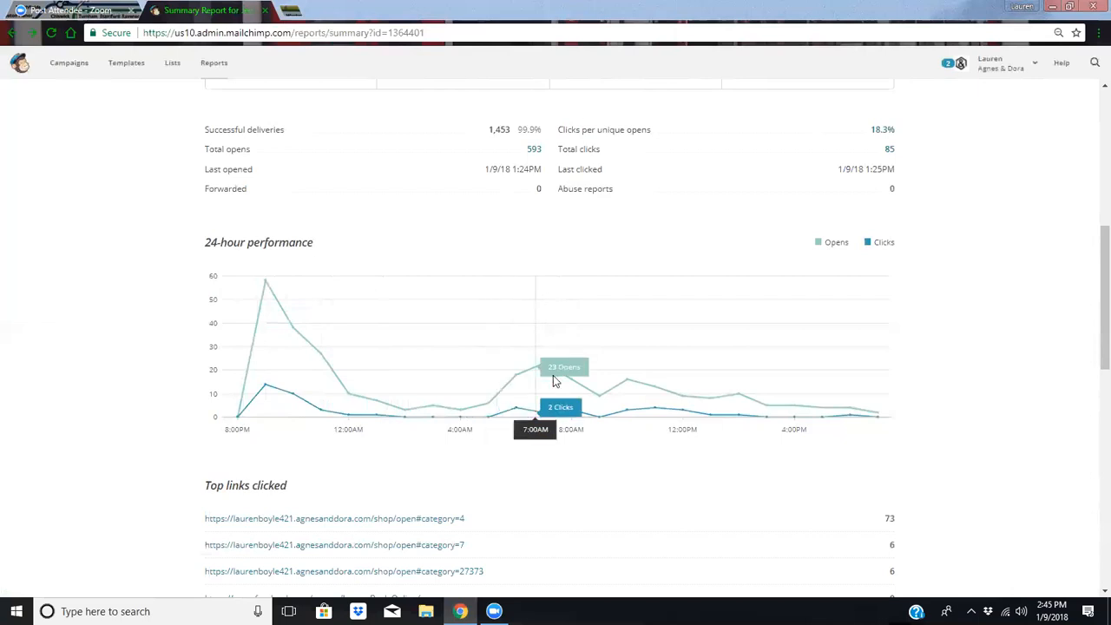
mouse_move(500, 192)
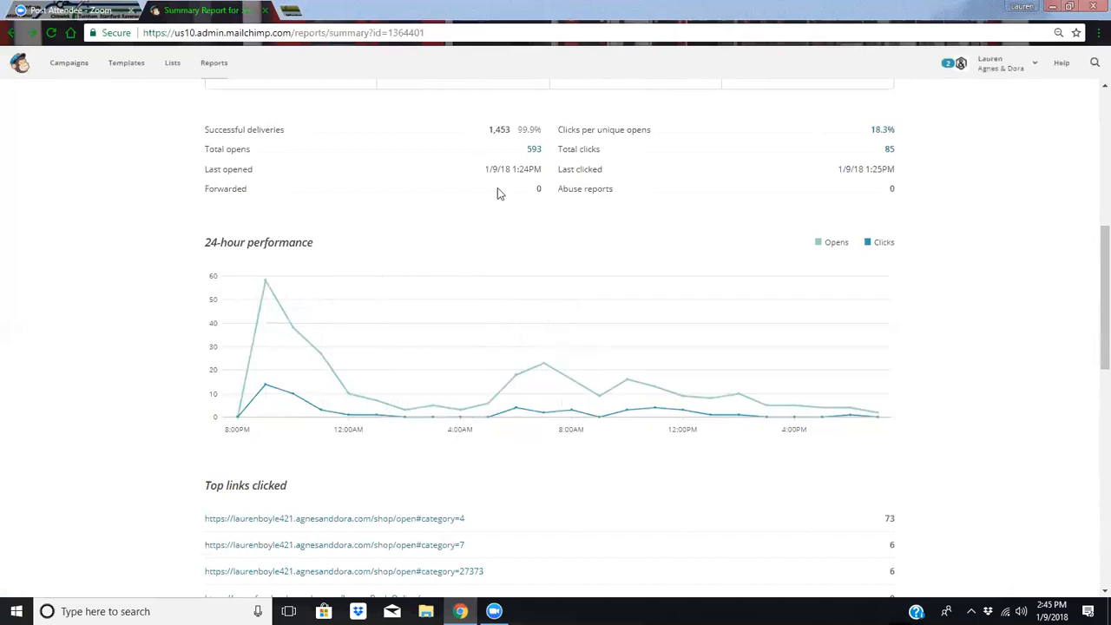
mouse_move(1008, 444)
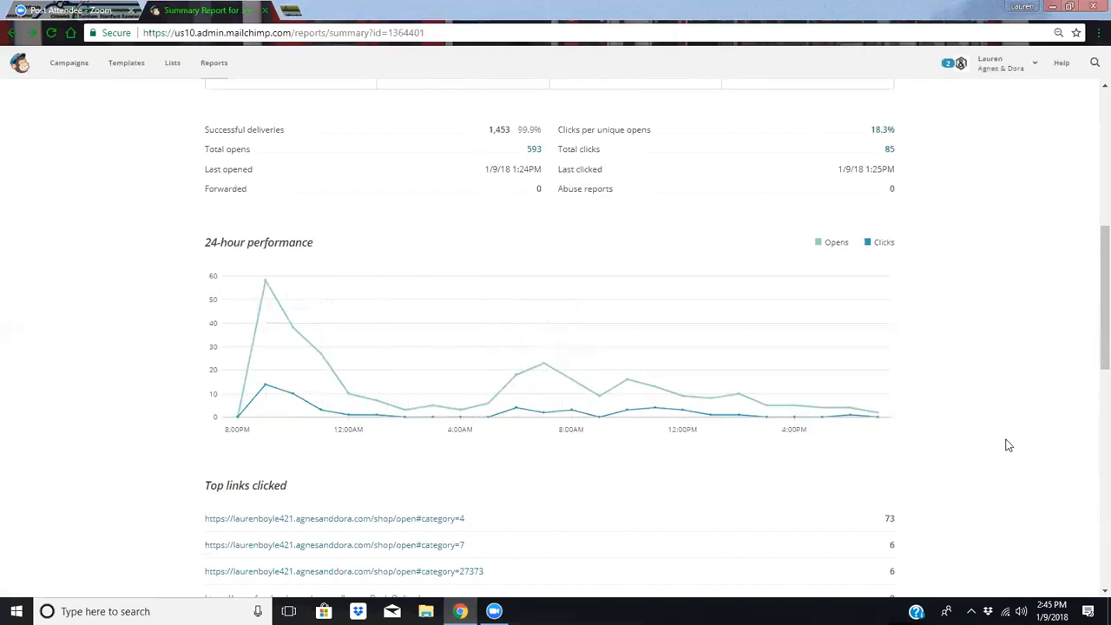
Step: Scroll to Top links clicked and open the third shop link in a new tab
scroll(down, 3)
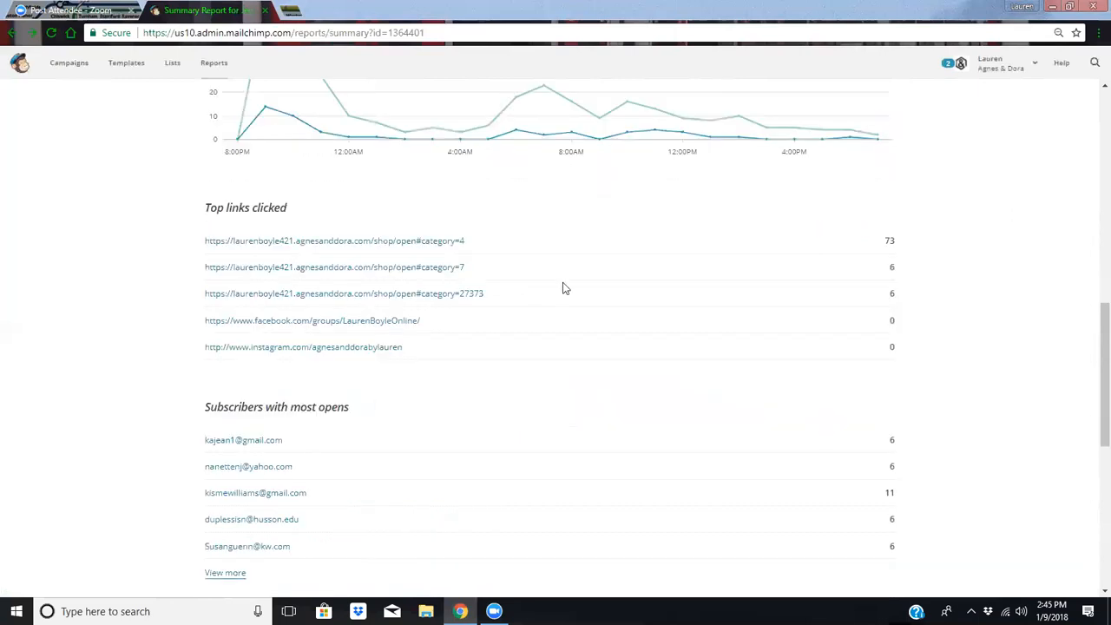
mouse_move(482, 313)
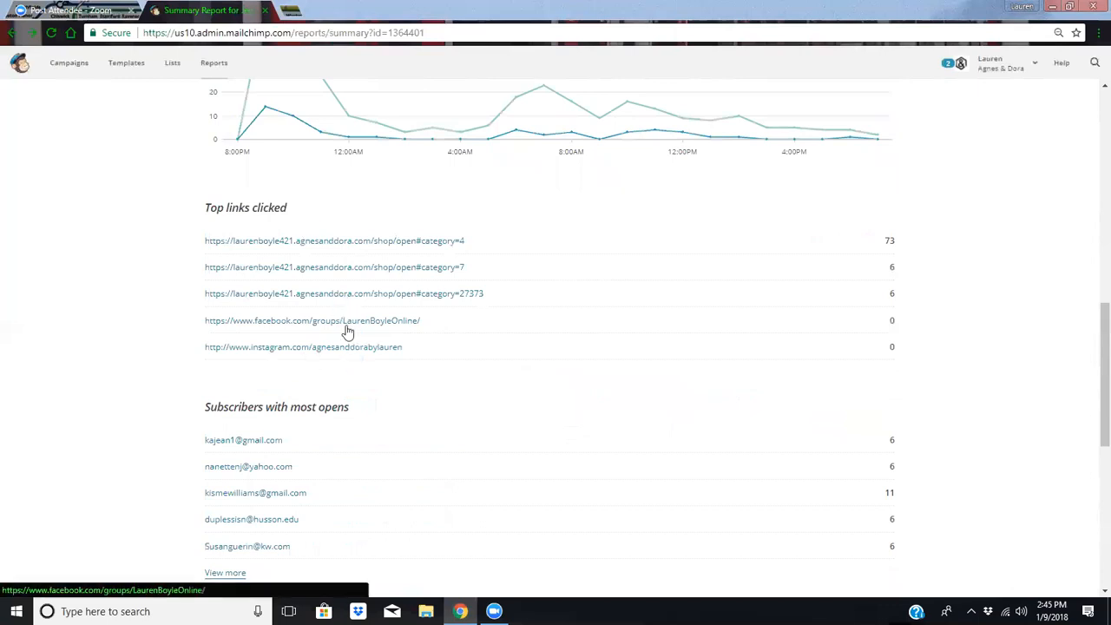
mouse_move(323, 351)
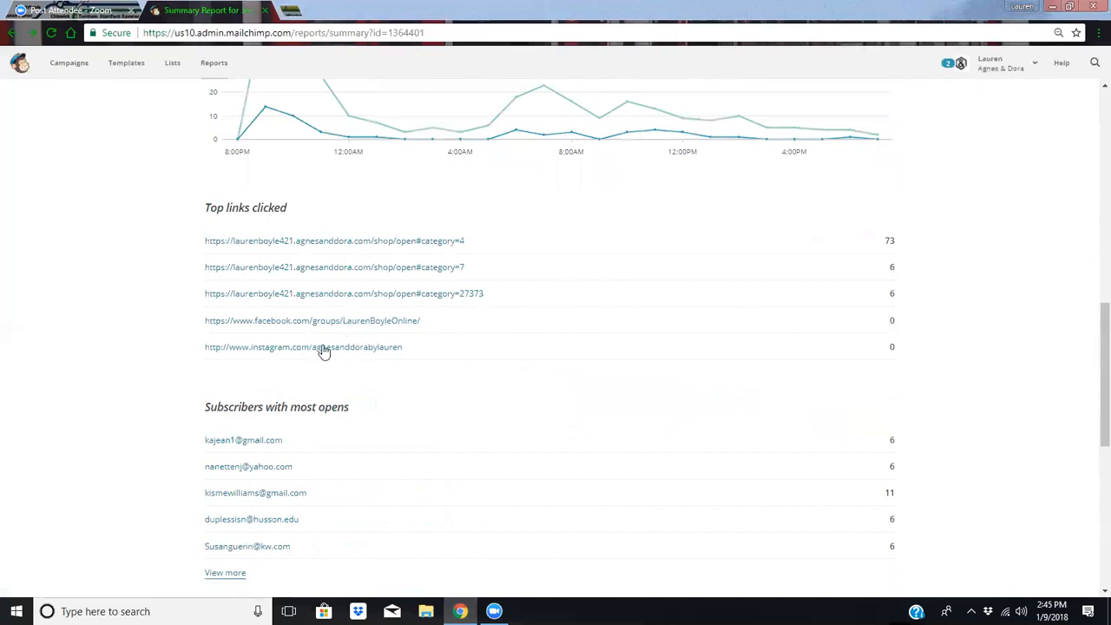
mouse_move(584, 316)
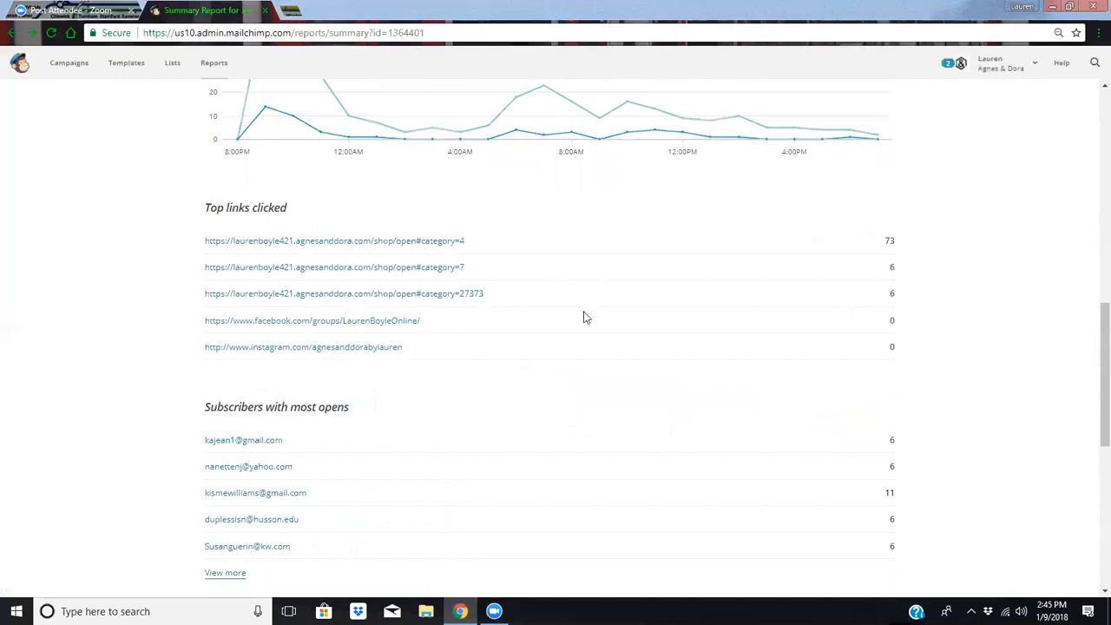
mouse_move(547, 275)
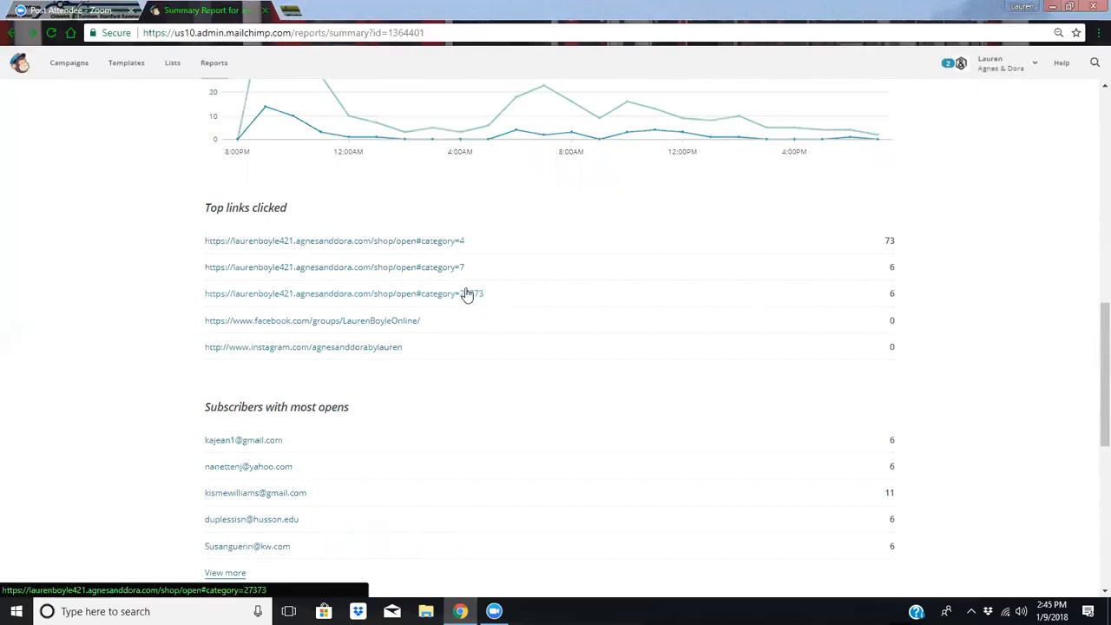
mouse_move(455, 269)
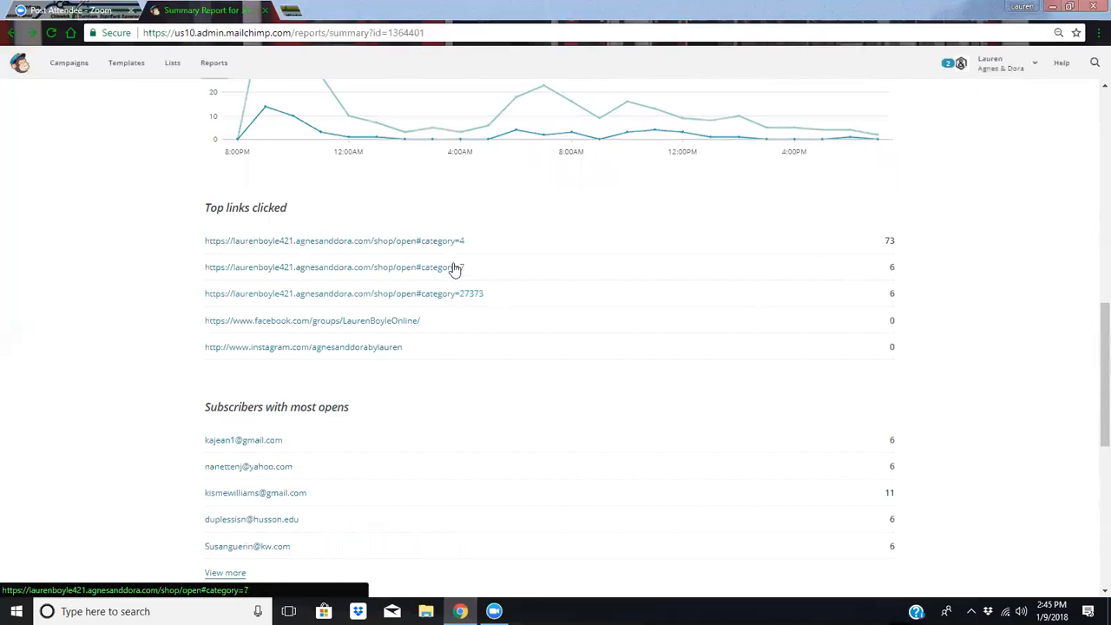
mouse_move(468, 235)
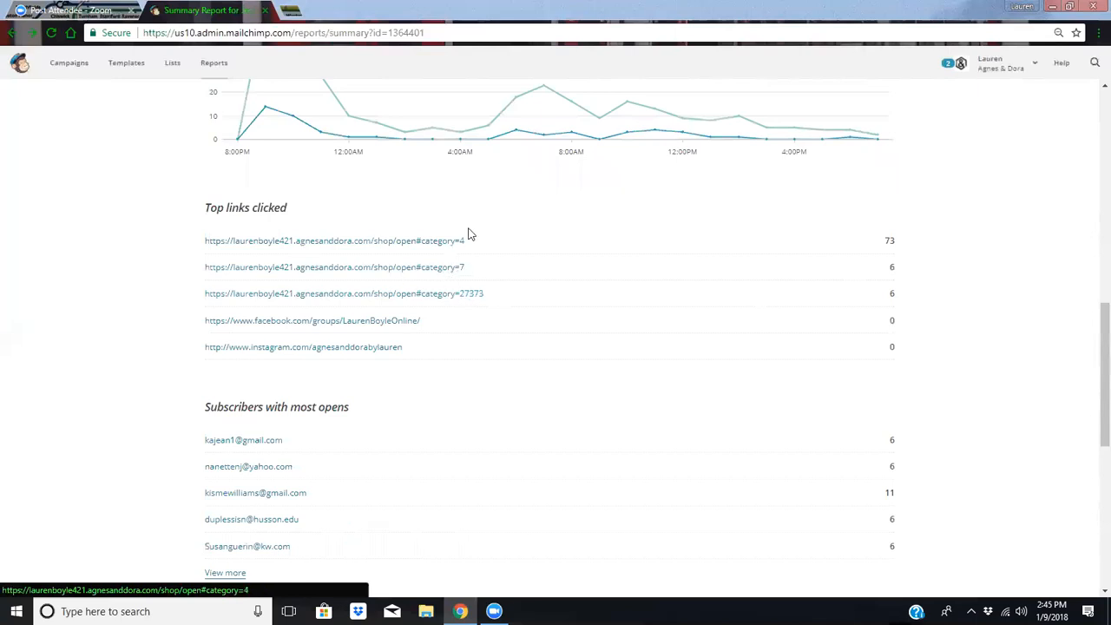
mouse_move(443, 250)
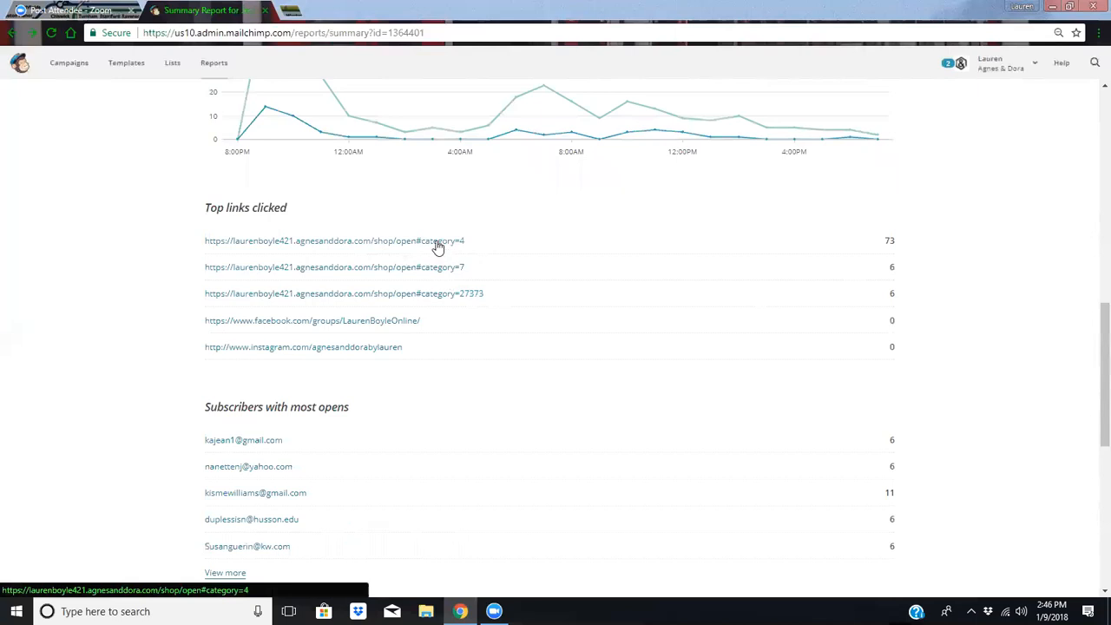
mouse_move(441, 269)
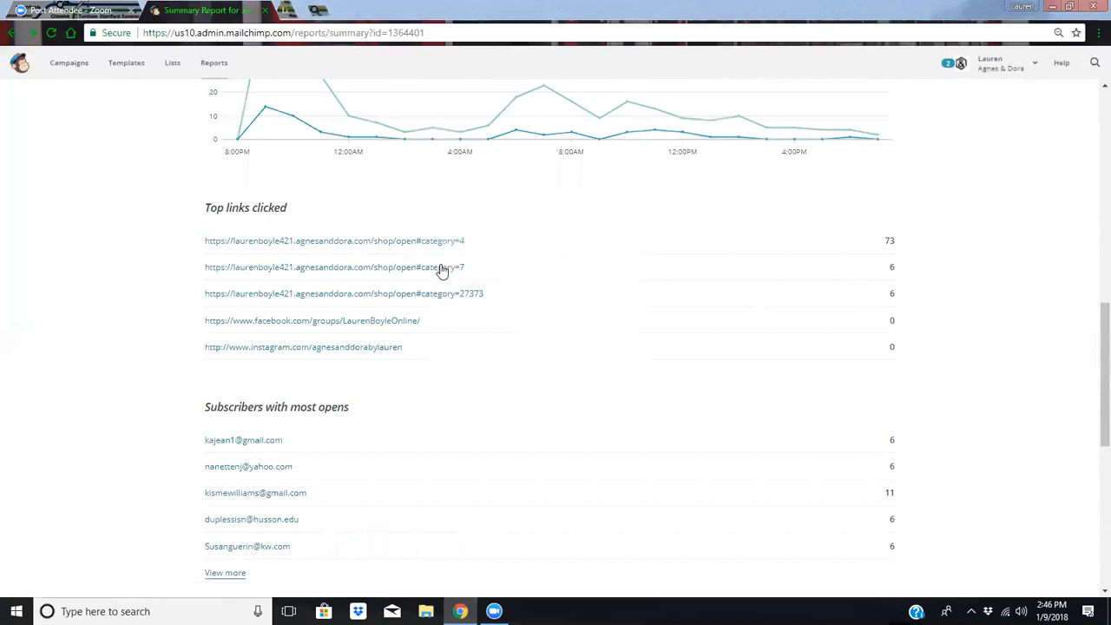
right_click(344, 293)
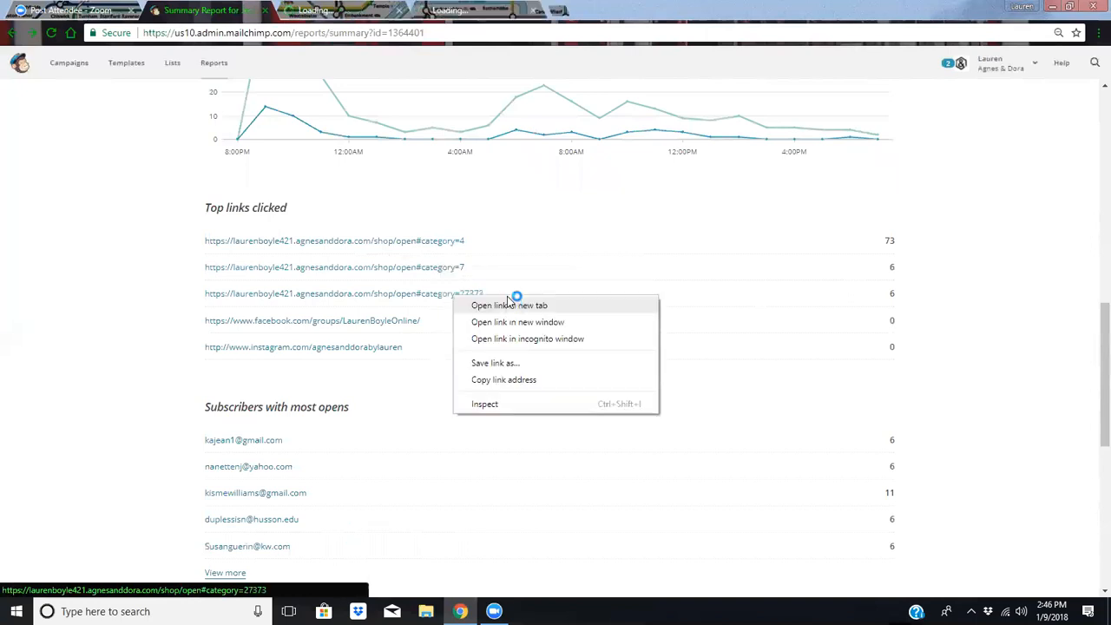
click(509, 305)
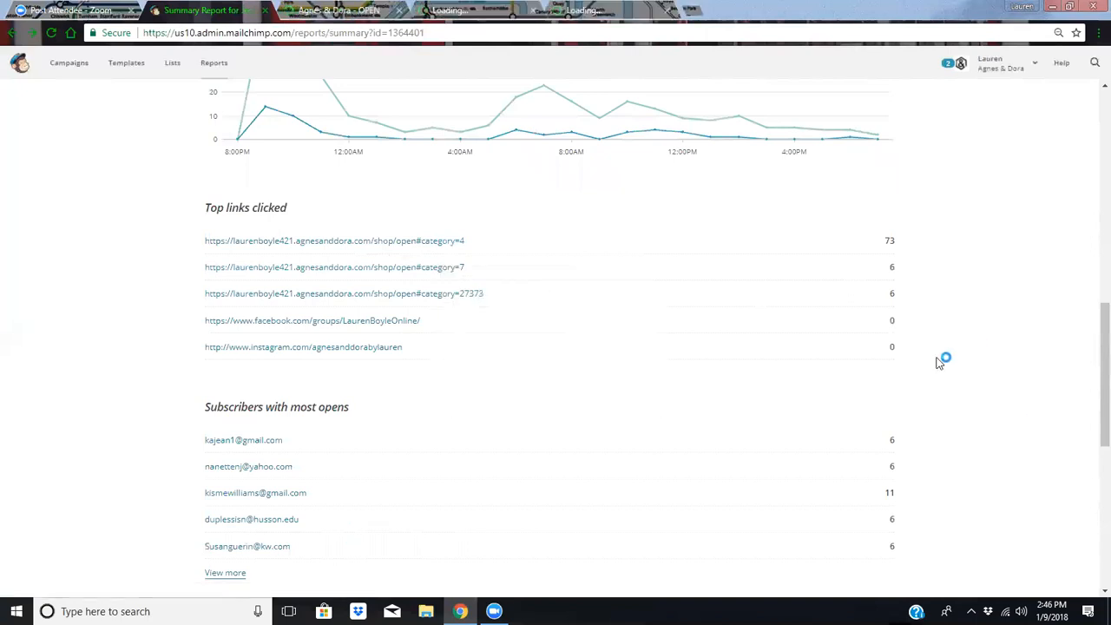
mouse_move(195, 573)
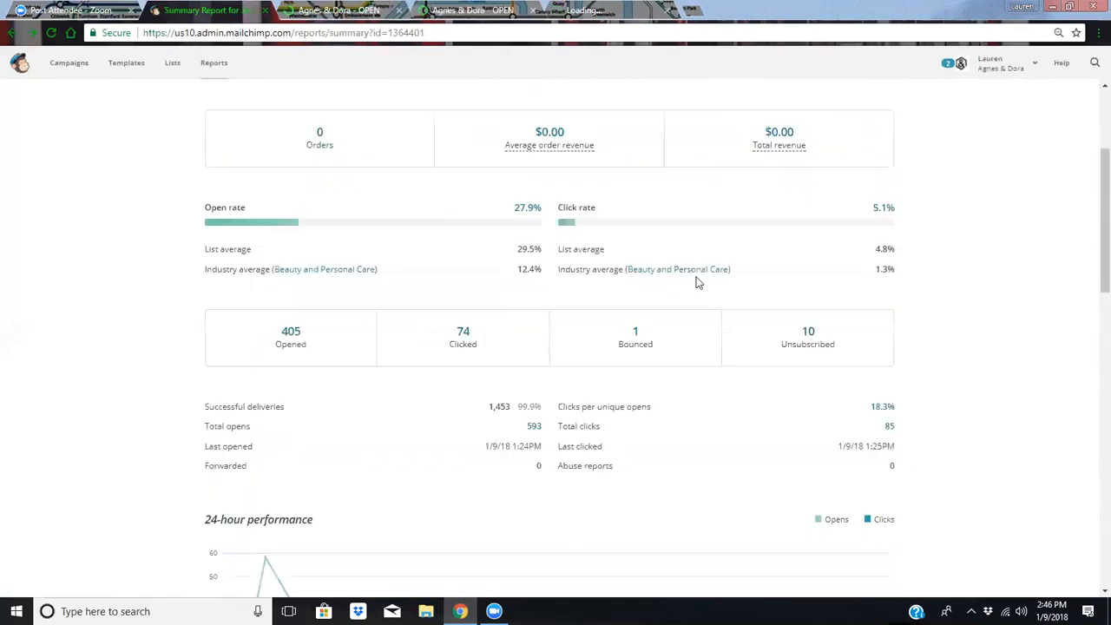
Step: Scroll back to the top of the Jeggings report summary figures
scroll(up, 3)
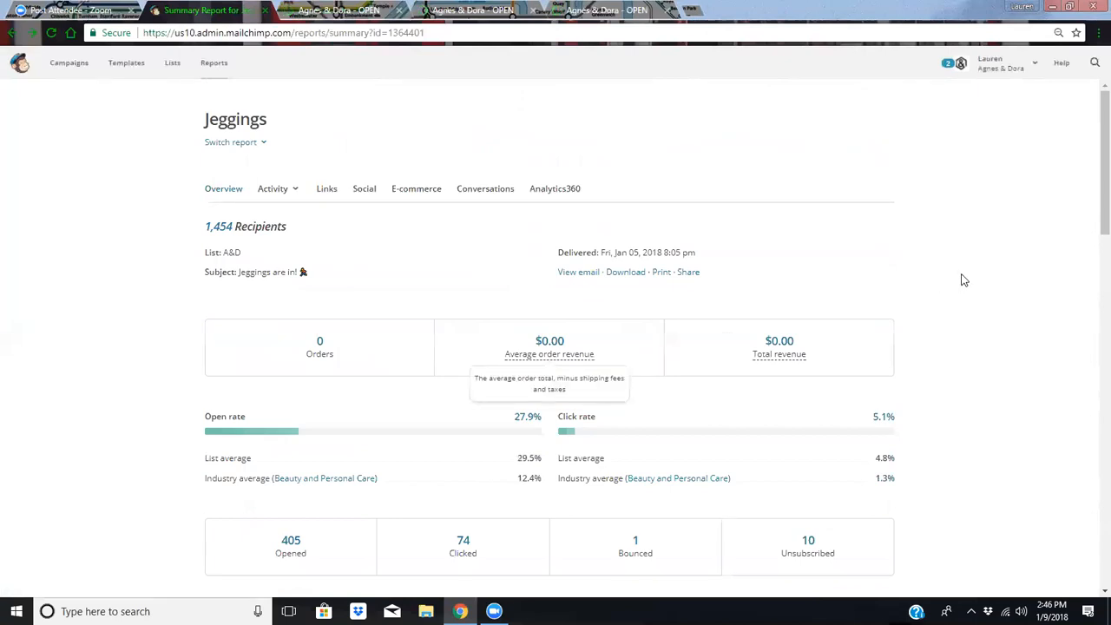
mouse_move(972, 276)
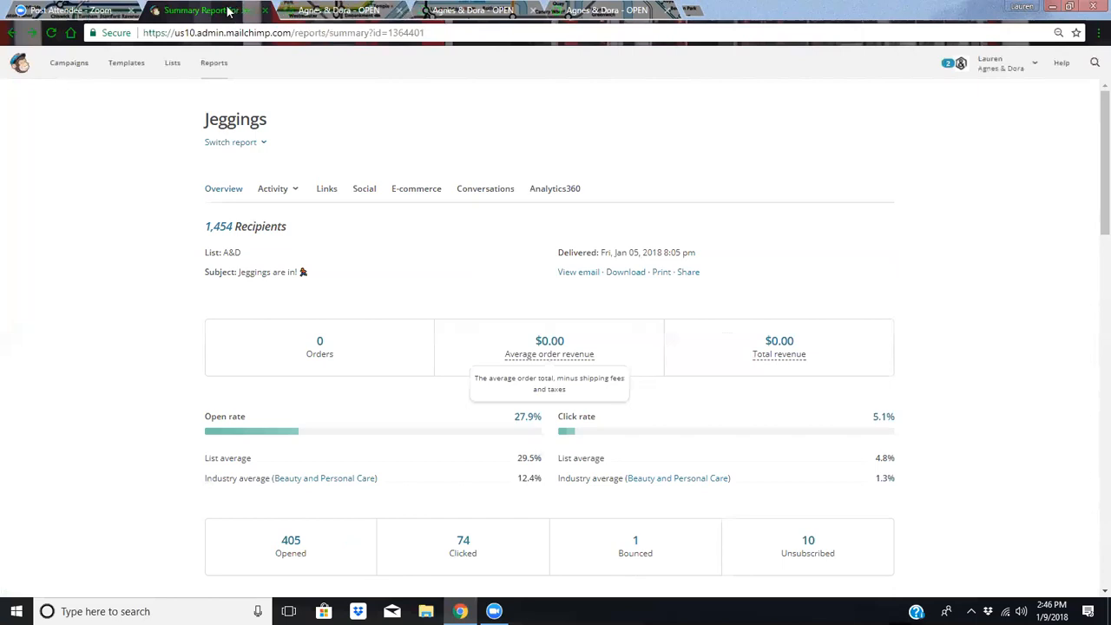
mouse_move(225, 11)
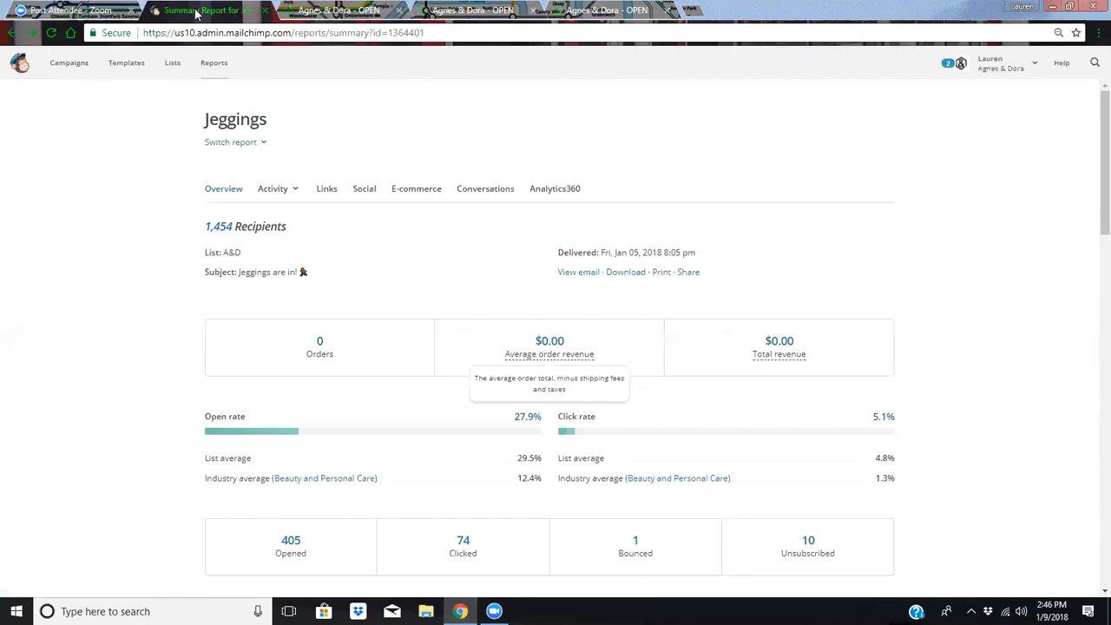
mouse_move(598, 144)
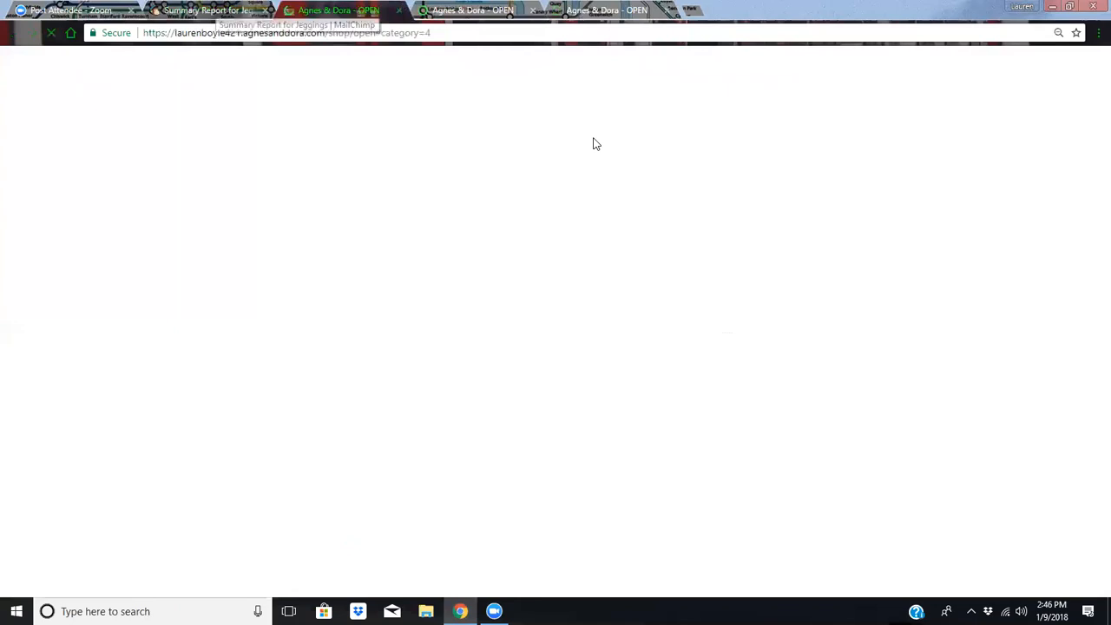
click(208, 10)
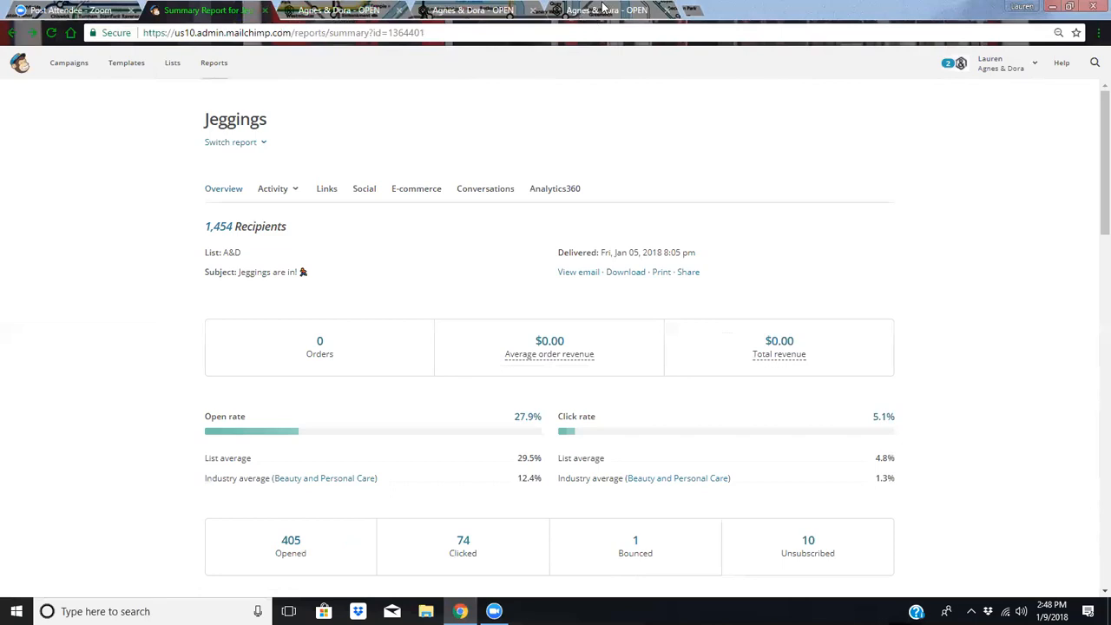
mouse_move(601, 9)
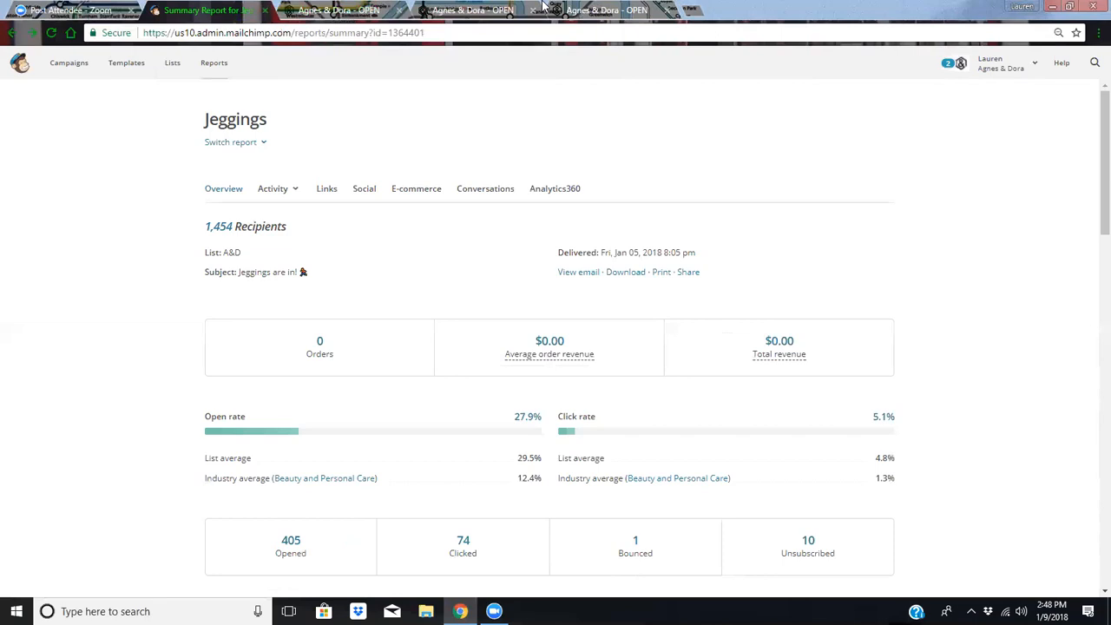
mouse_move(604, 49)
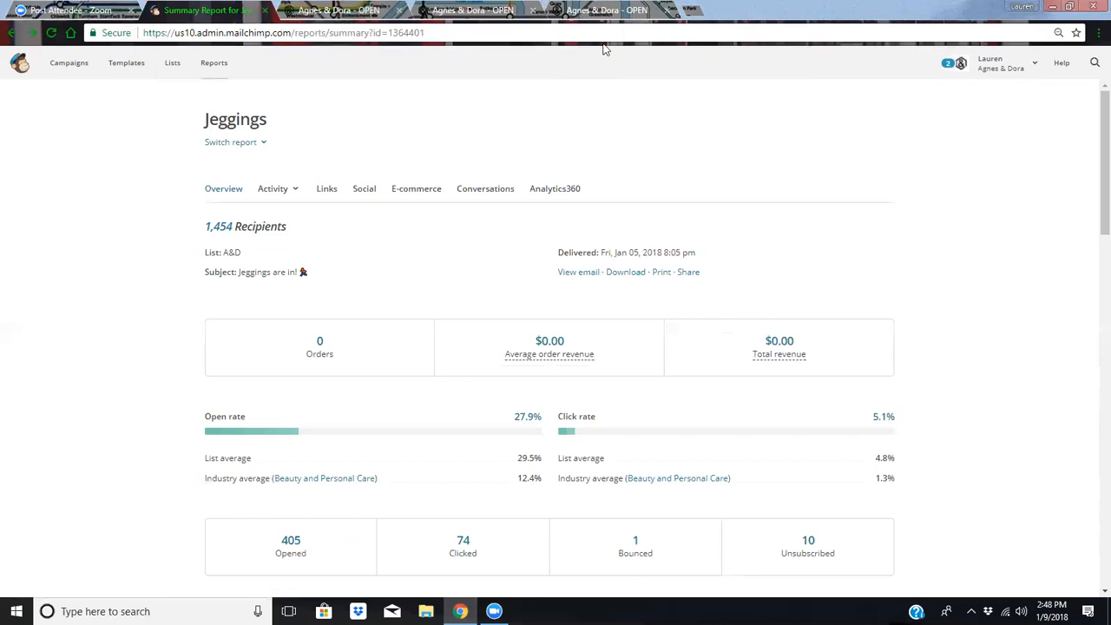
mouse_move(775, 108)
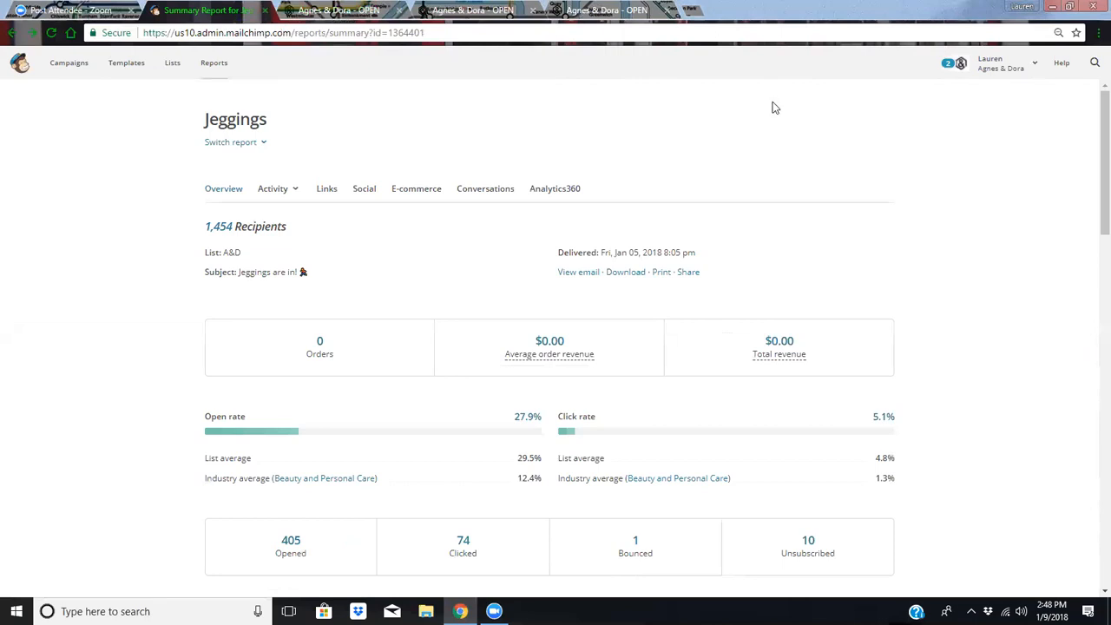